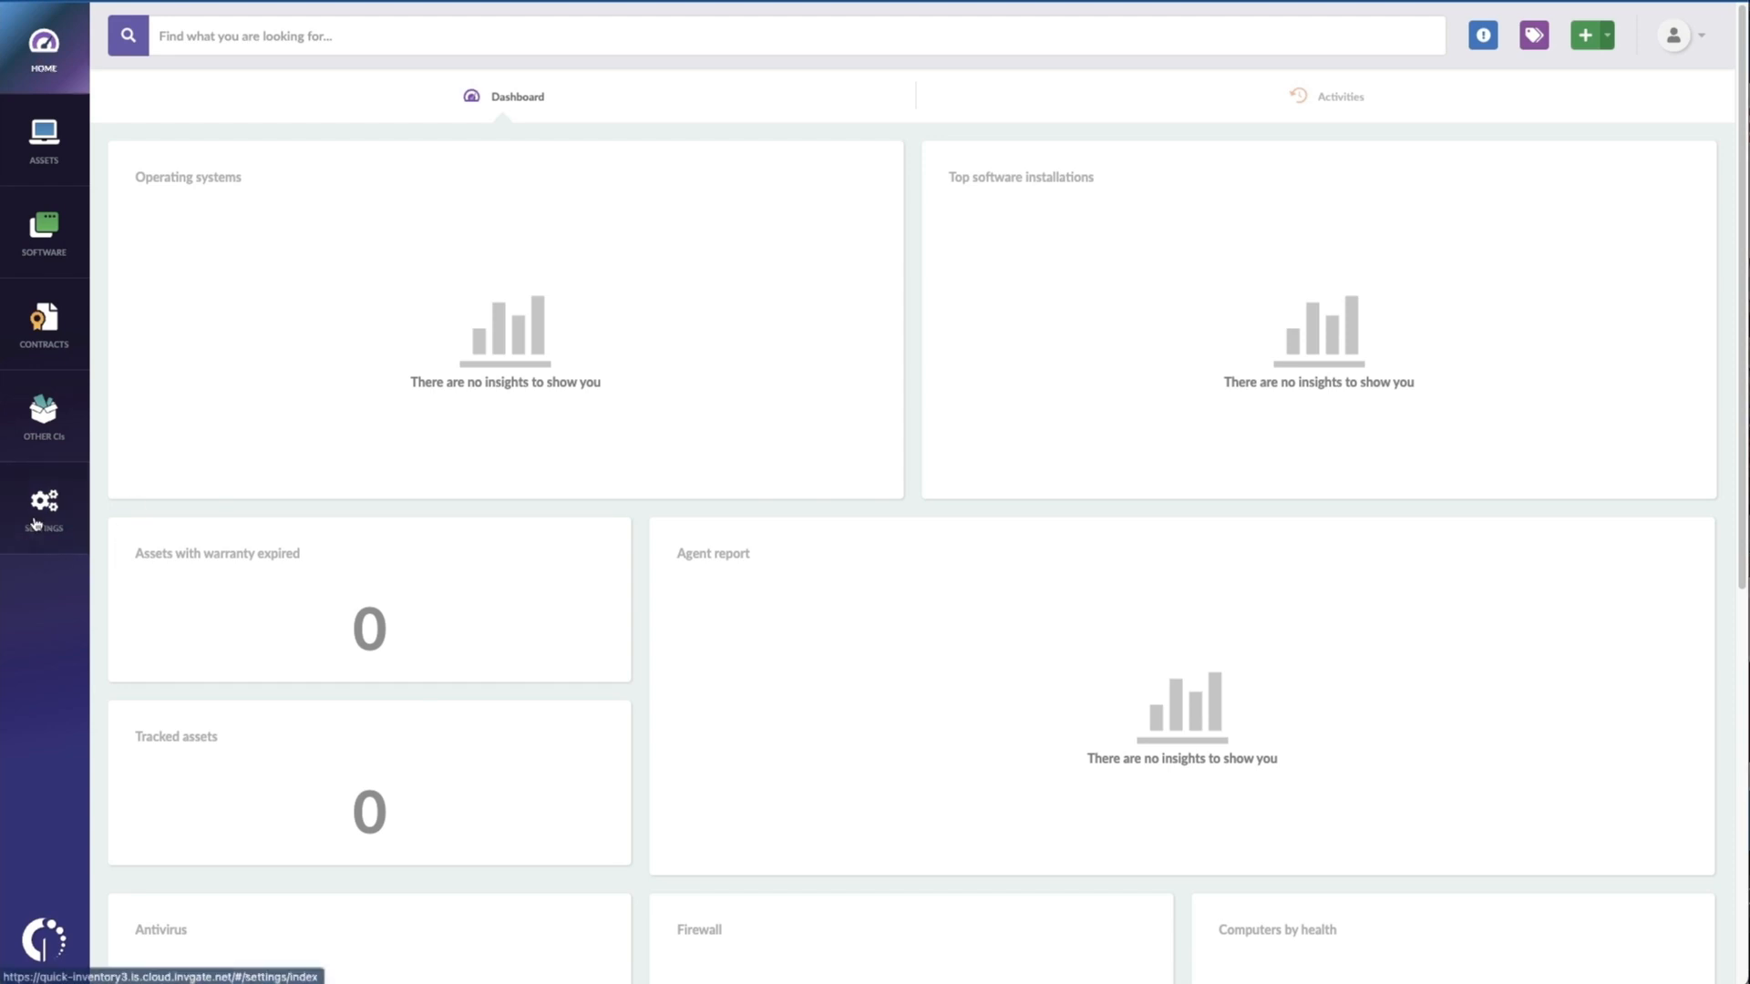
Step: Set manual agent deployment to OS X with the Insight server as main proxy, showing the documentation
{"action": "left_click", "coordinate": [43, 509]}
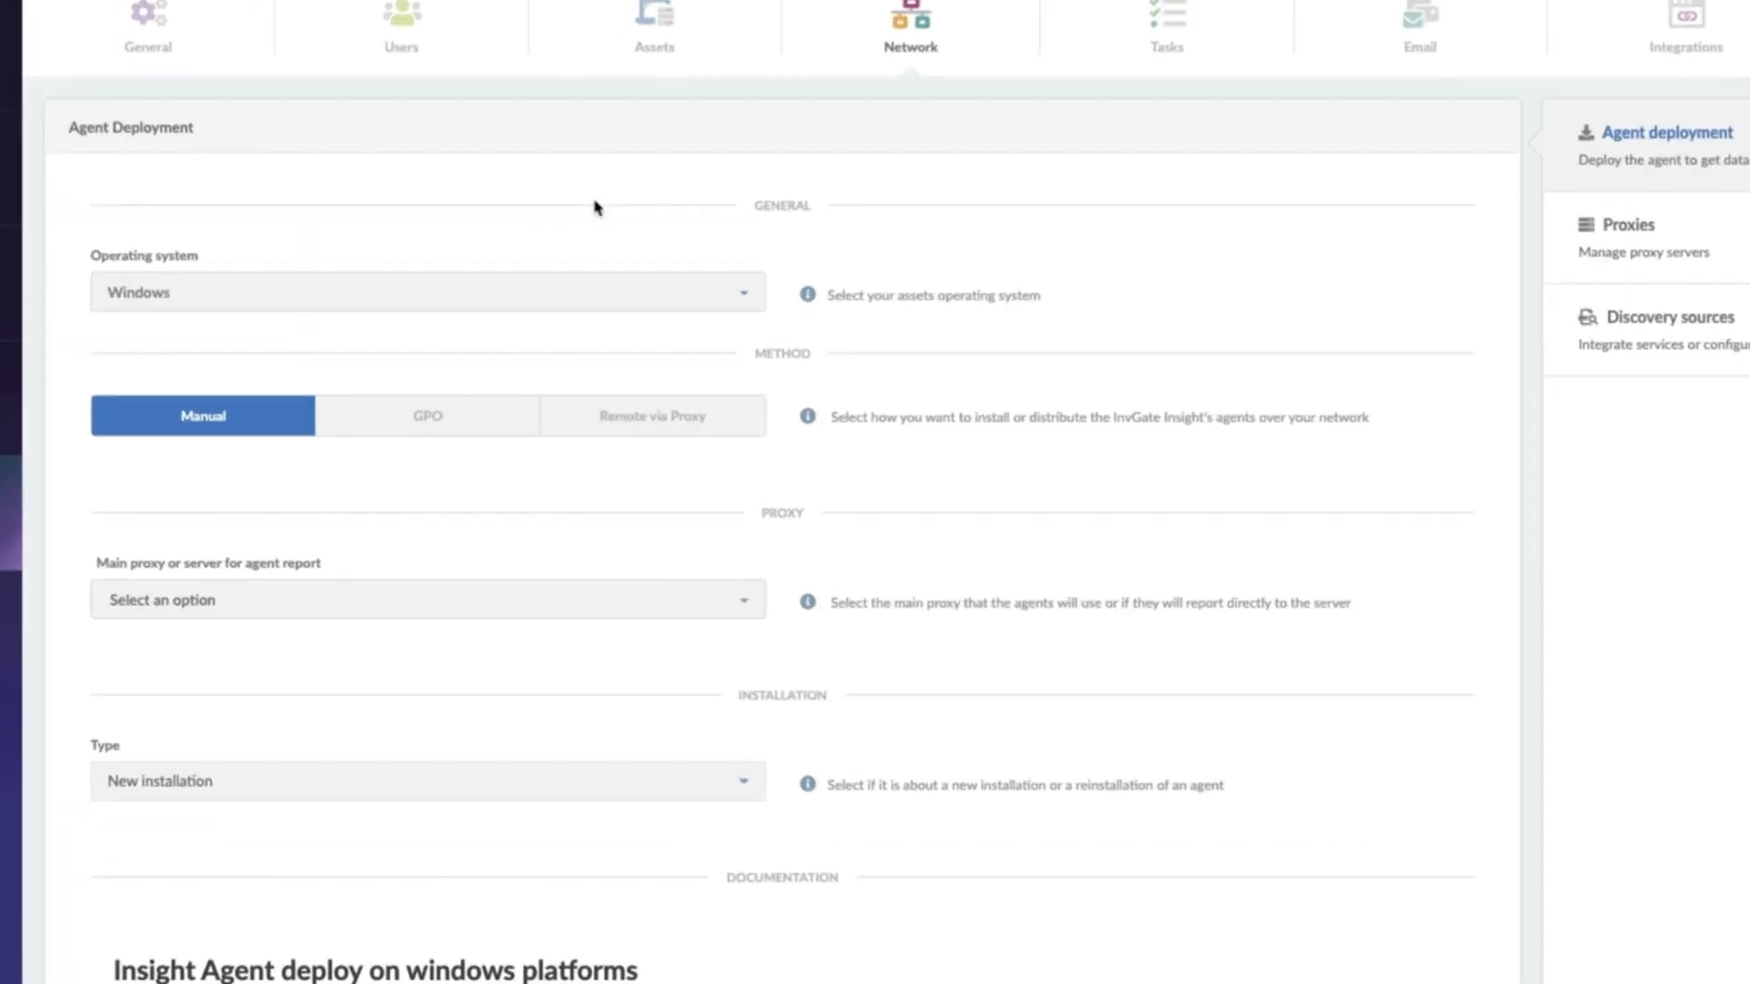
{"action": "left_click", "coordinate": [426, 292]}
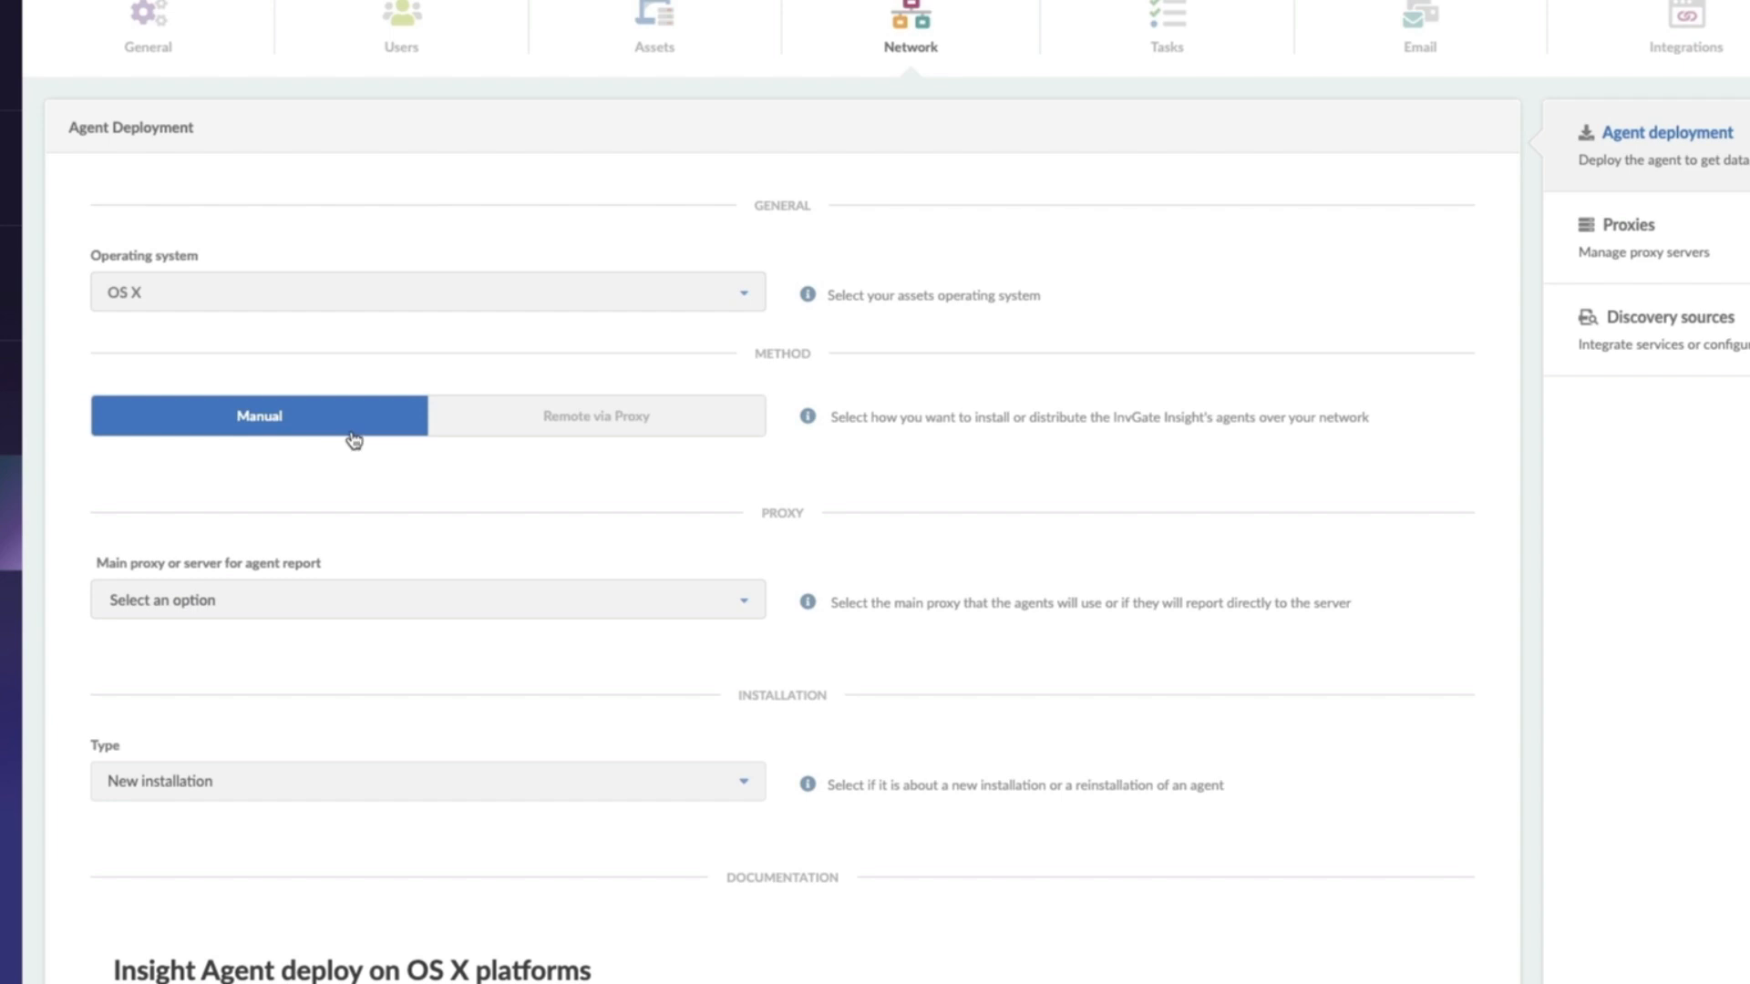
{"action": "scroll", "scroll_direction": "down", "scroll_amount": 3}
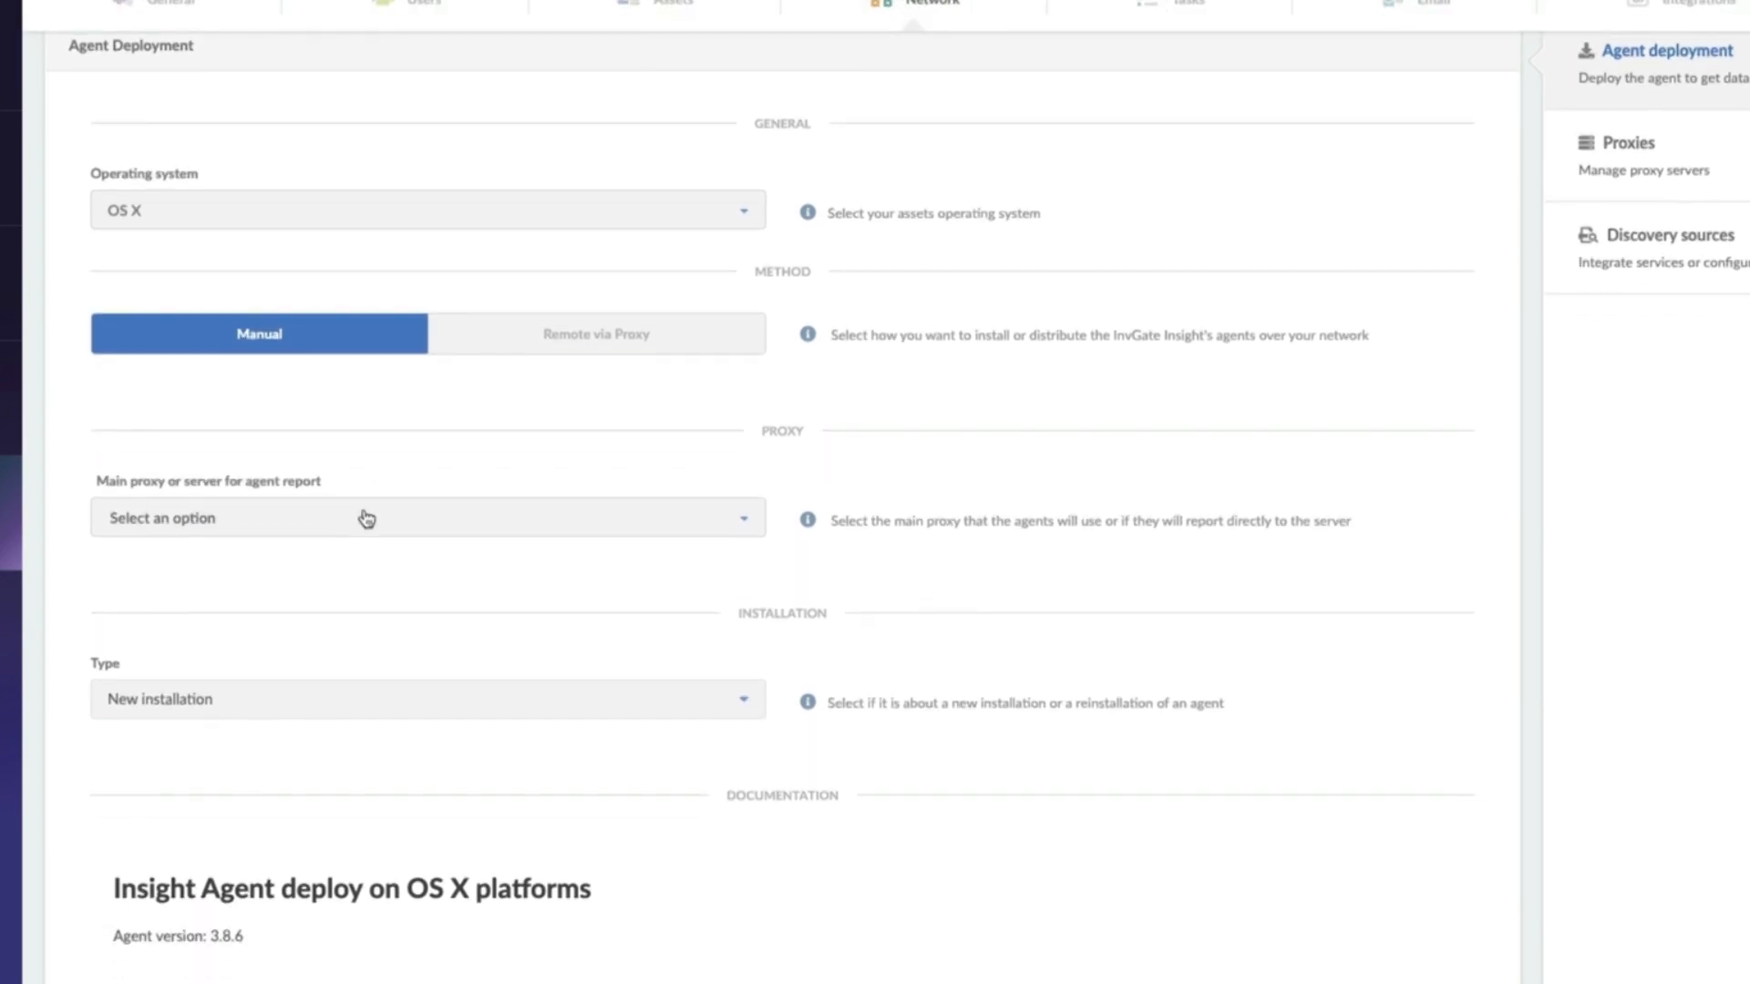
{"action": "left_click", "coordinate": [426, 517]}
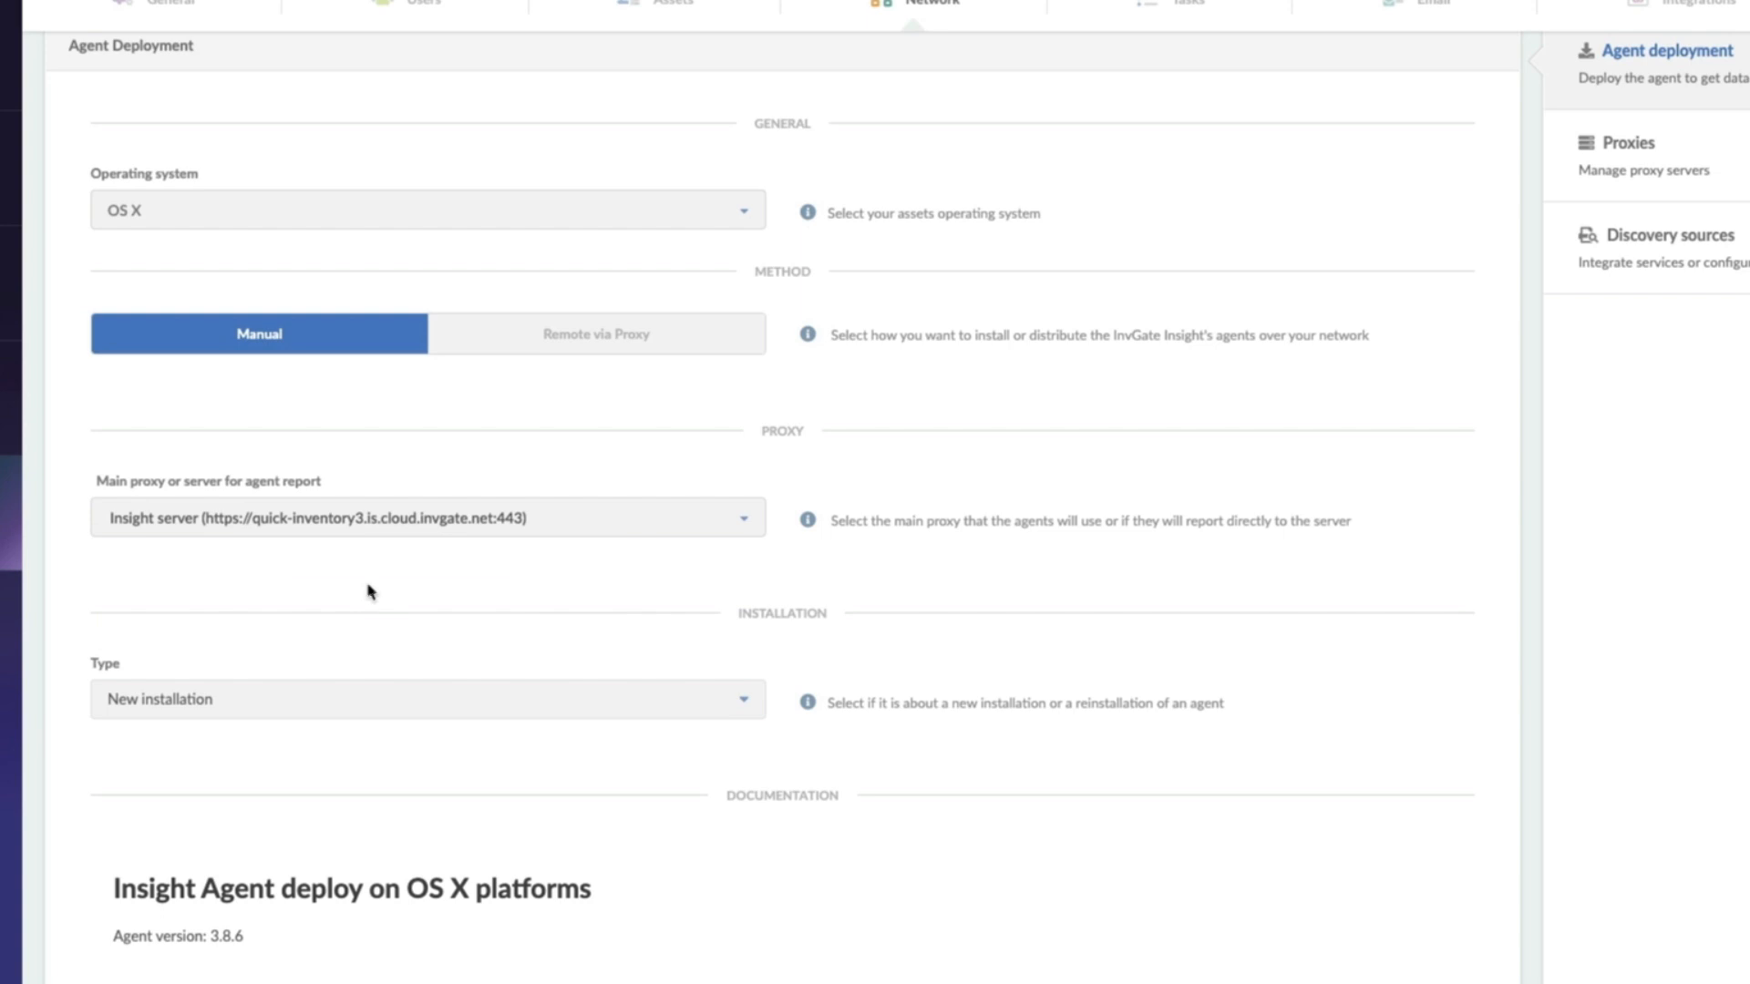
{"action": "scroll", "scroll_direction": "down", "scroll_amount": 3}
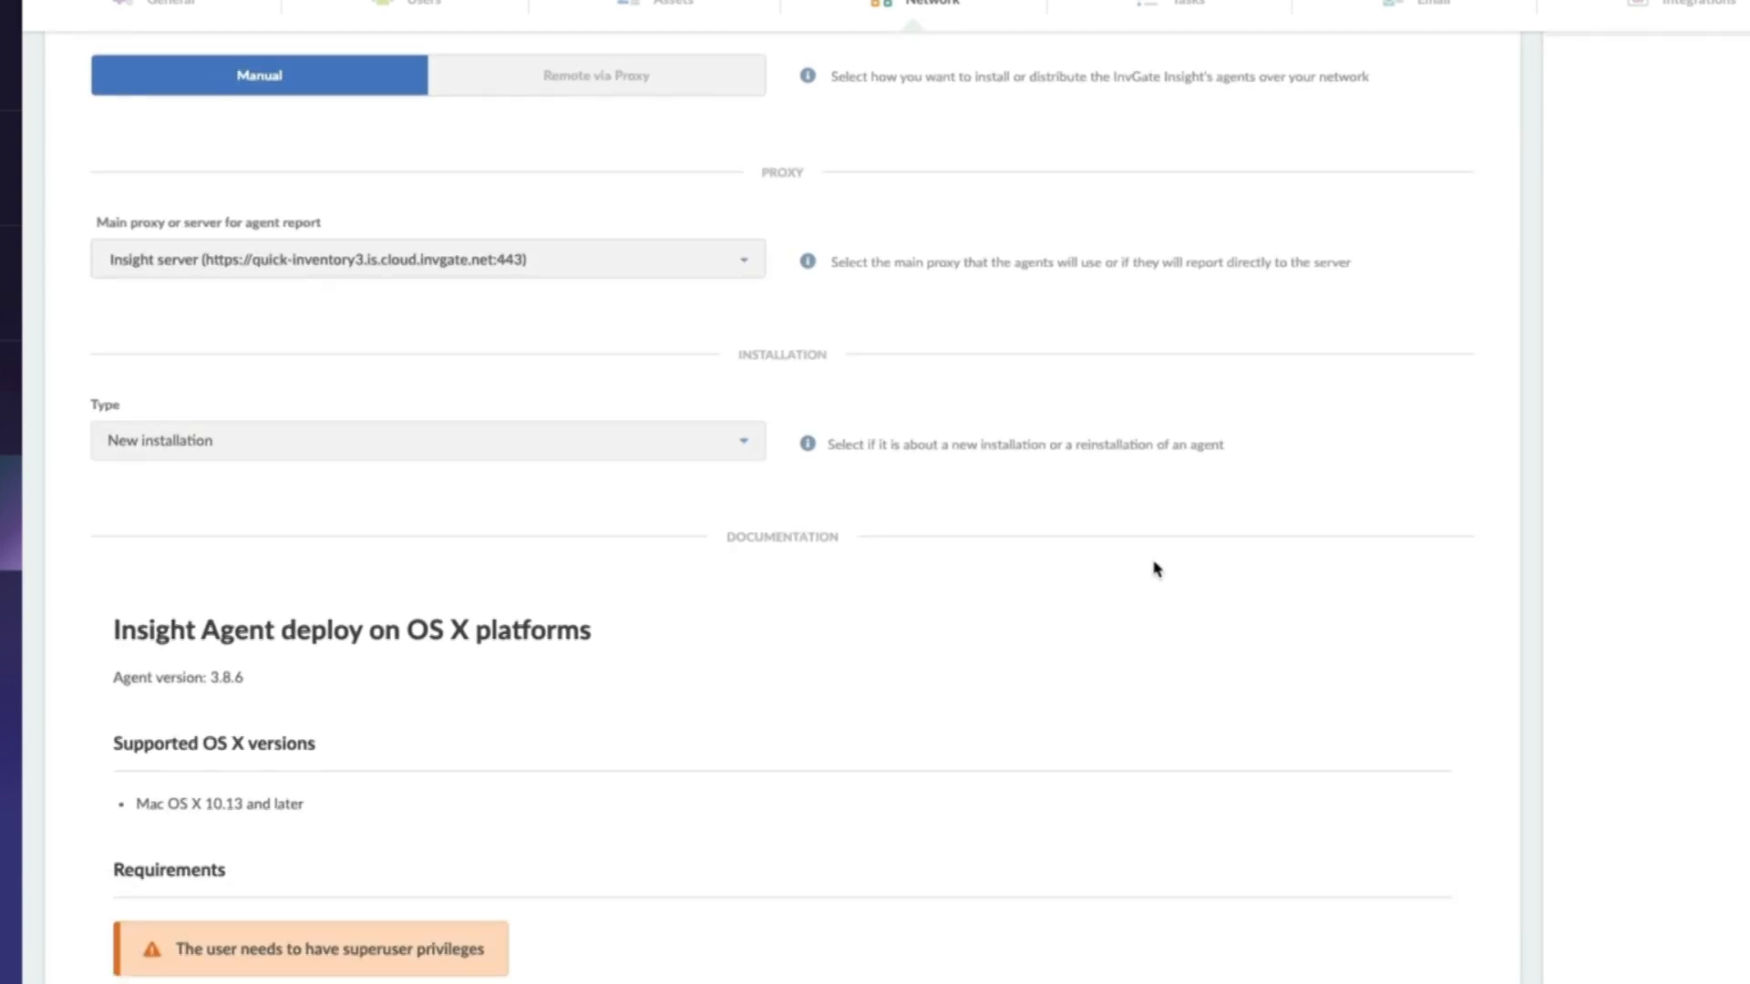
{"action": "scroll", "scroll_direction": "down", "scroll_amount": 3}
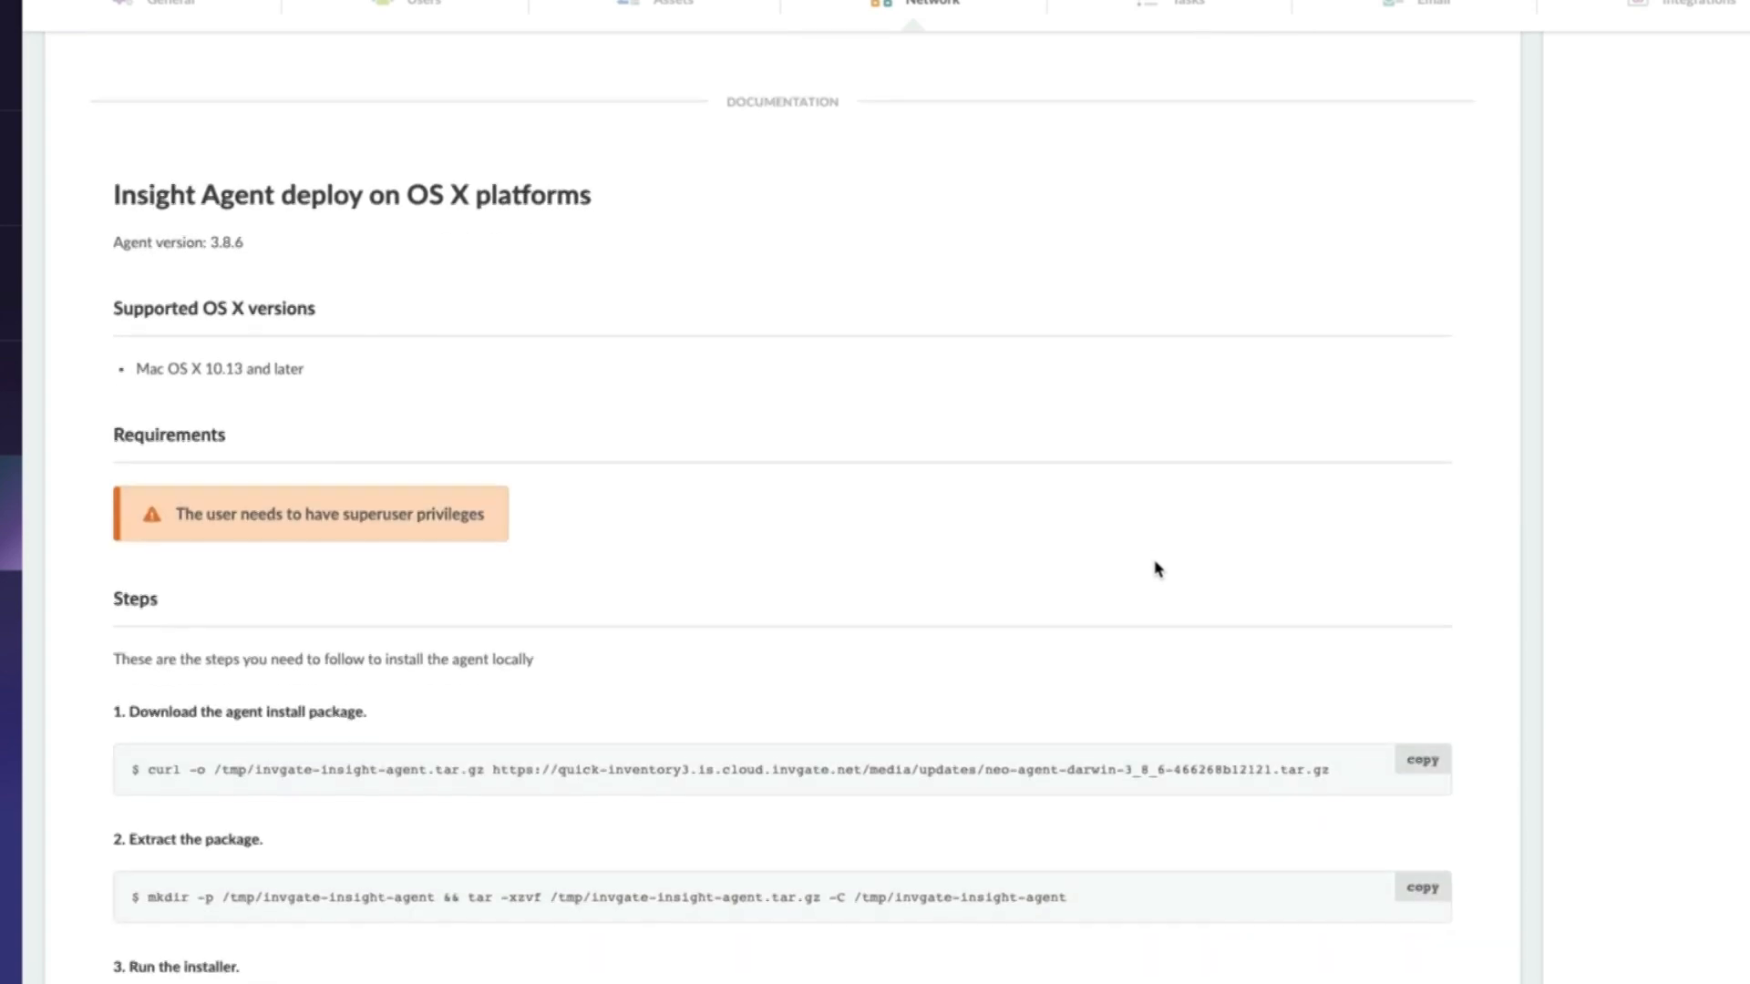
{"action": "scroll", "scroll_direction": "down", "scroll_amount": 3}
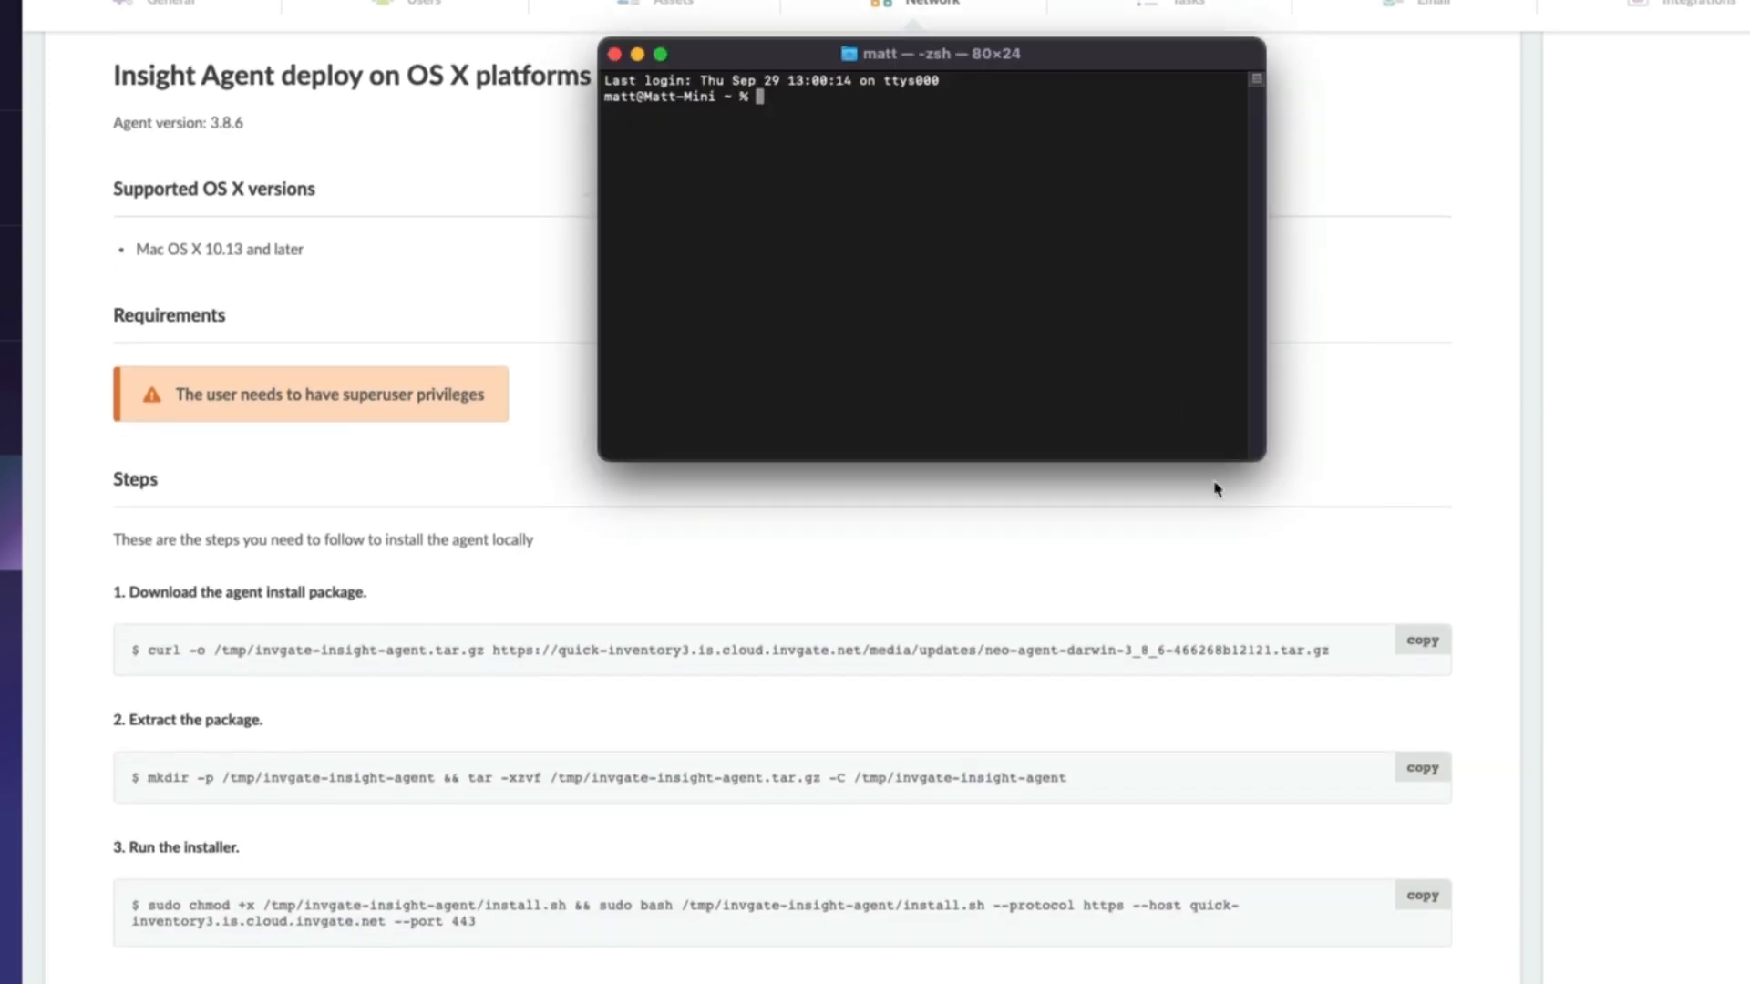
Step: Run the copied curl, extract and sudo install commands in Terminal and grant administrator access
{"action": "left_click", "coordinate": [1422, 639]}
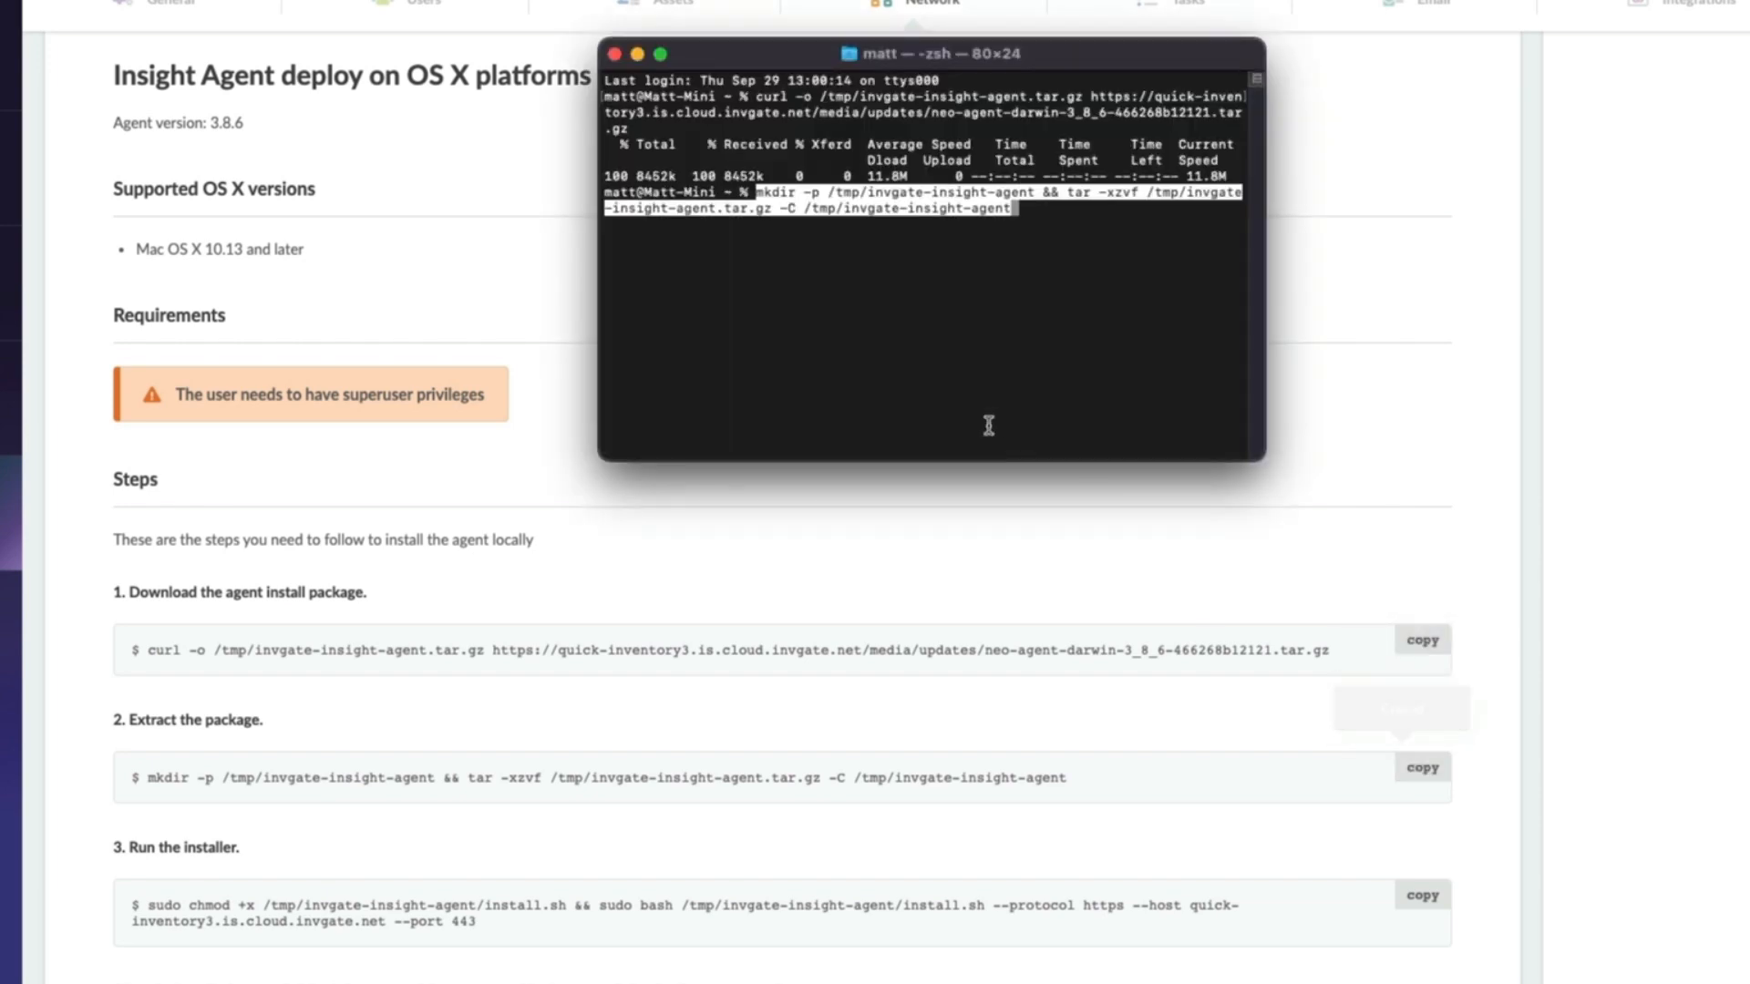
{"action": "left_click", "coordinate": [1422, 897]}
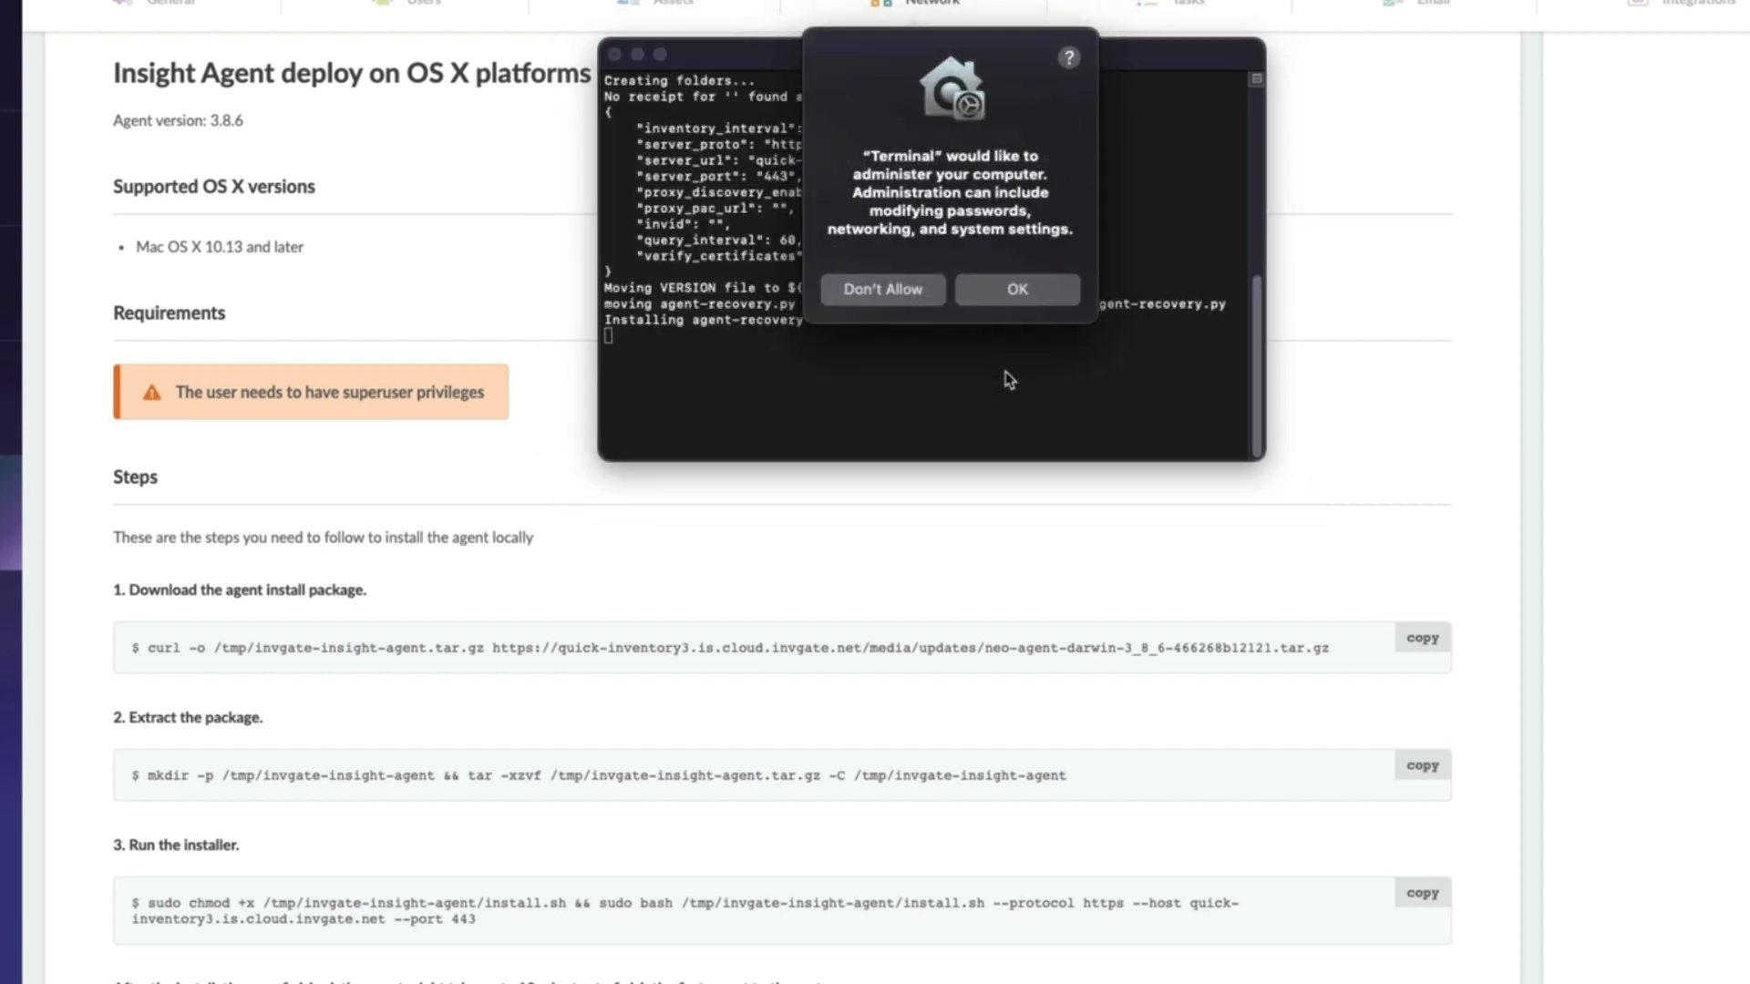
{"action": "left_click", "coordinate": [1017, 289]}
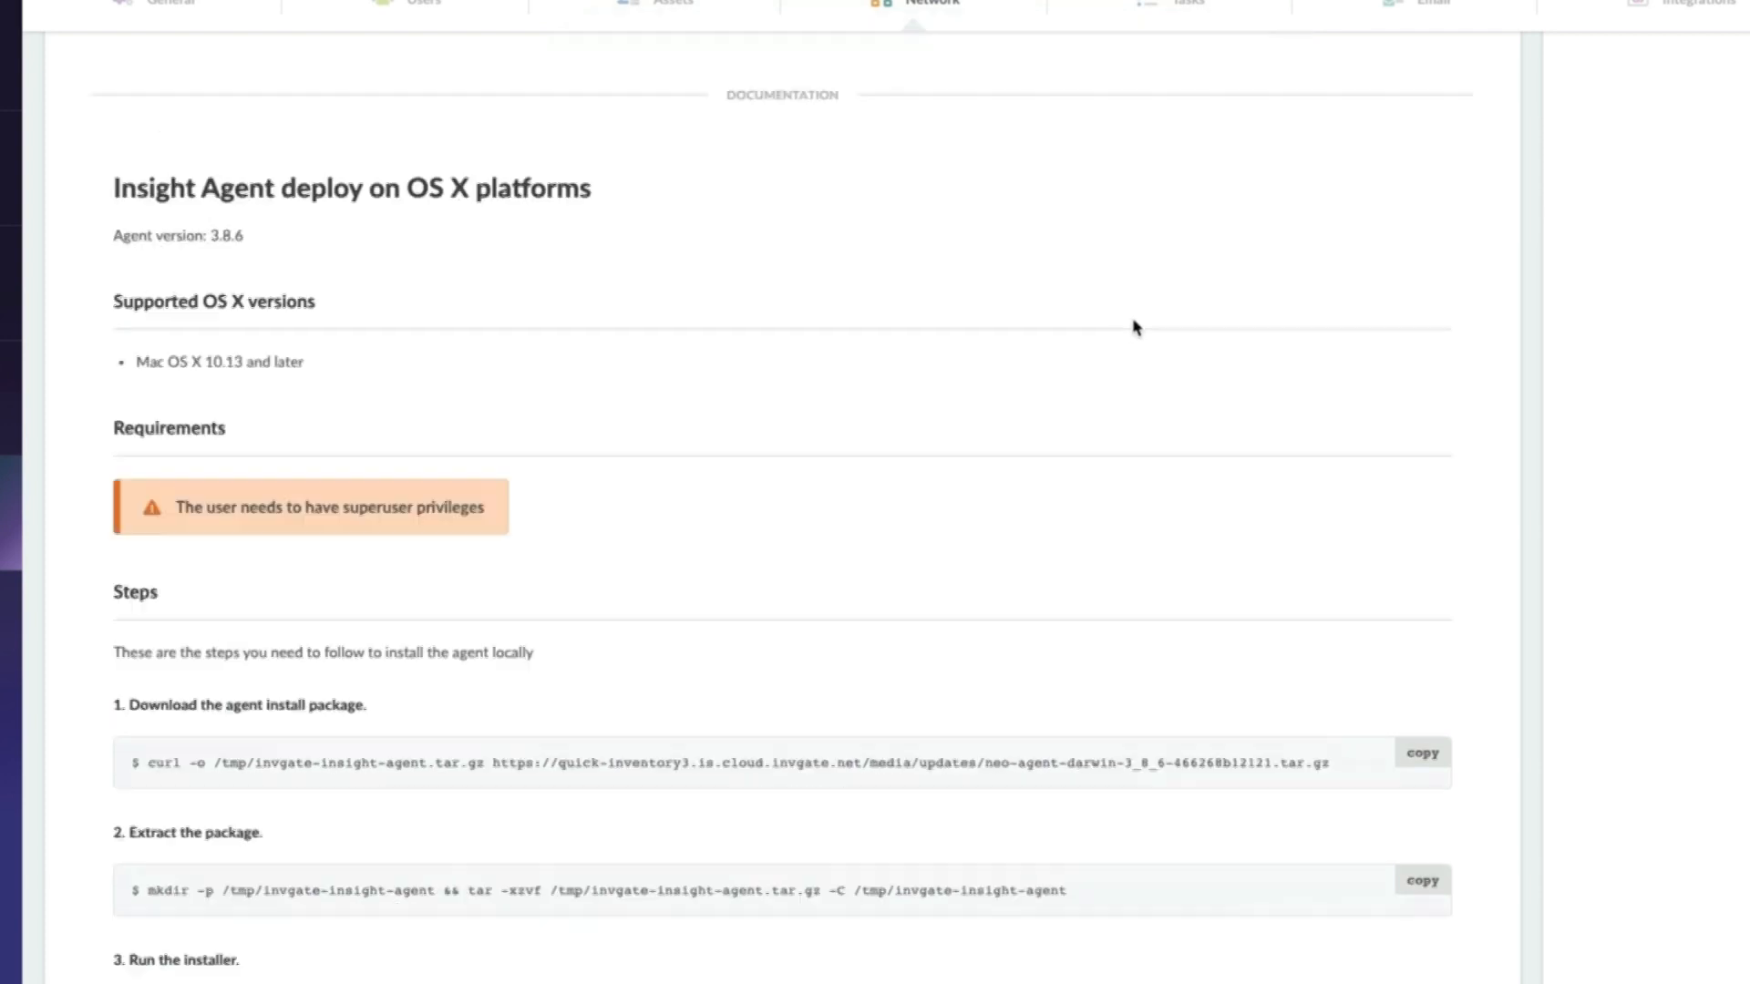
Step: Set Operating system to Windows and Main proxy to Insight server, then view the Windows documentation
{"action": "scroll", "scroll_direction": "up", "scroll_amount": 3}
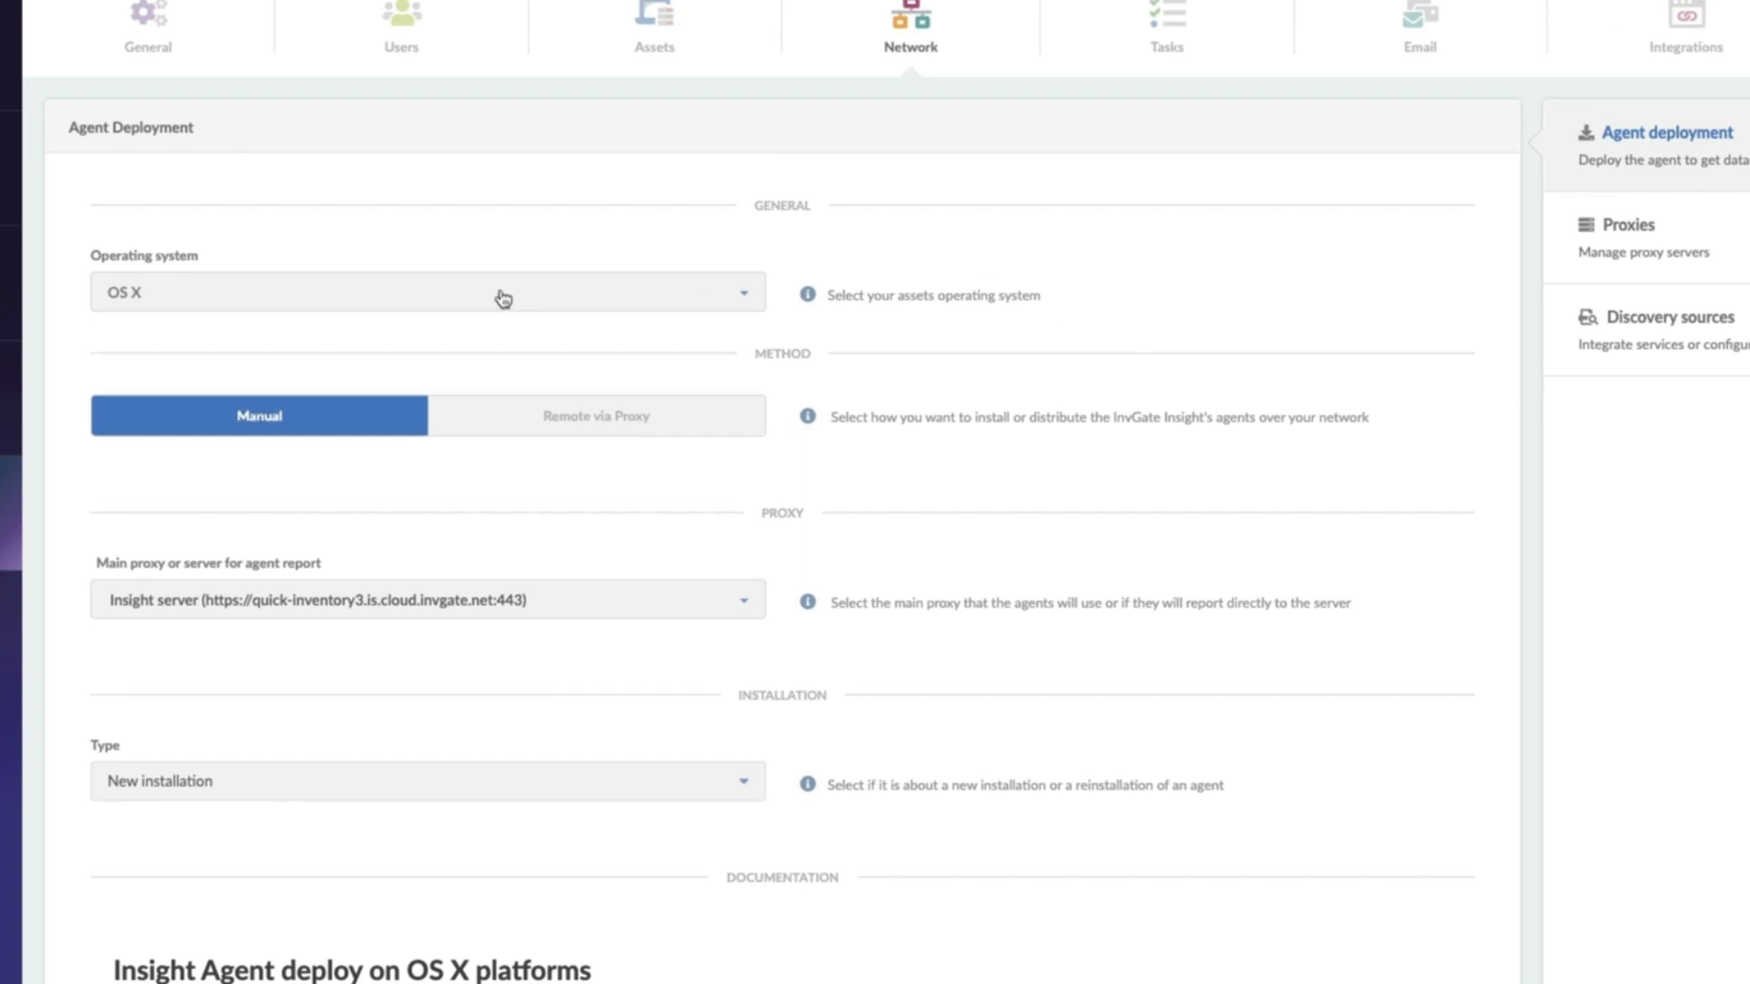
{"action": "left_click", "coordinate": [426, 292]}
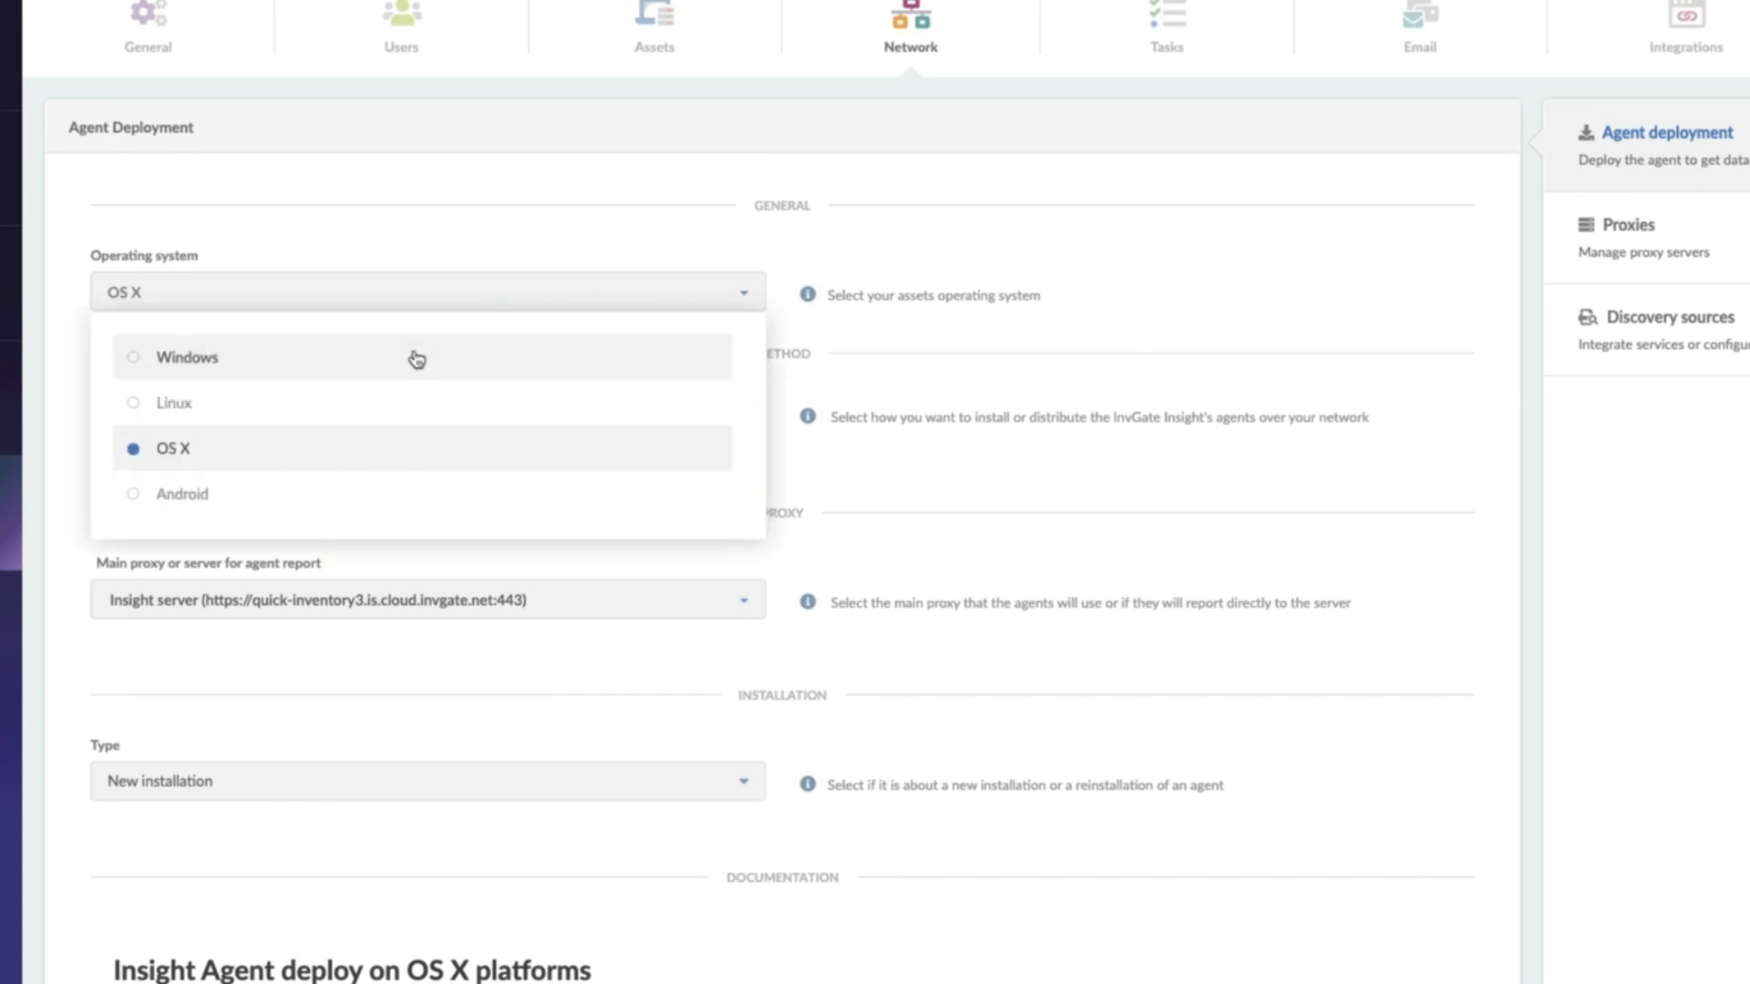
{"action": "left_click", "coordinate": [185, 358]}
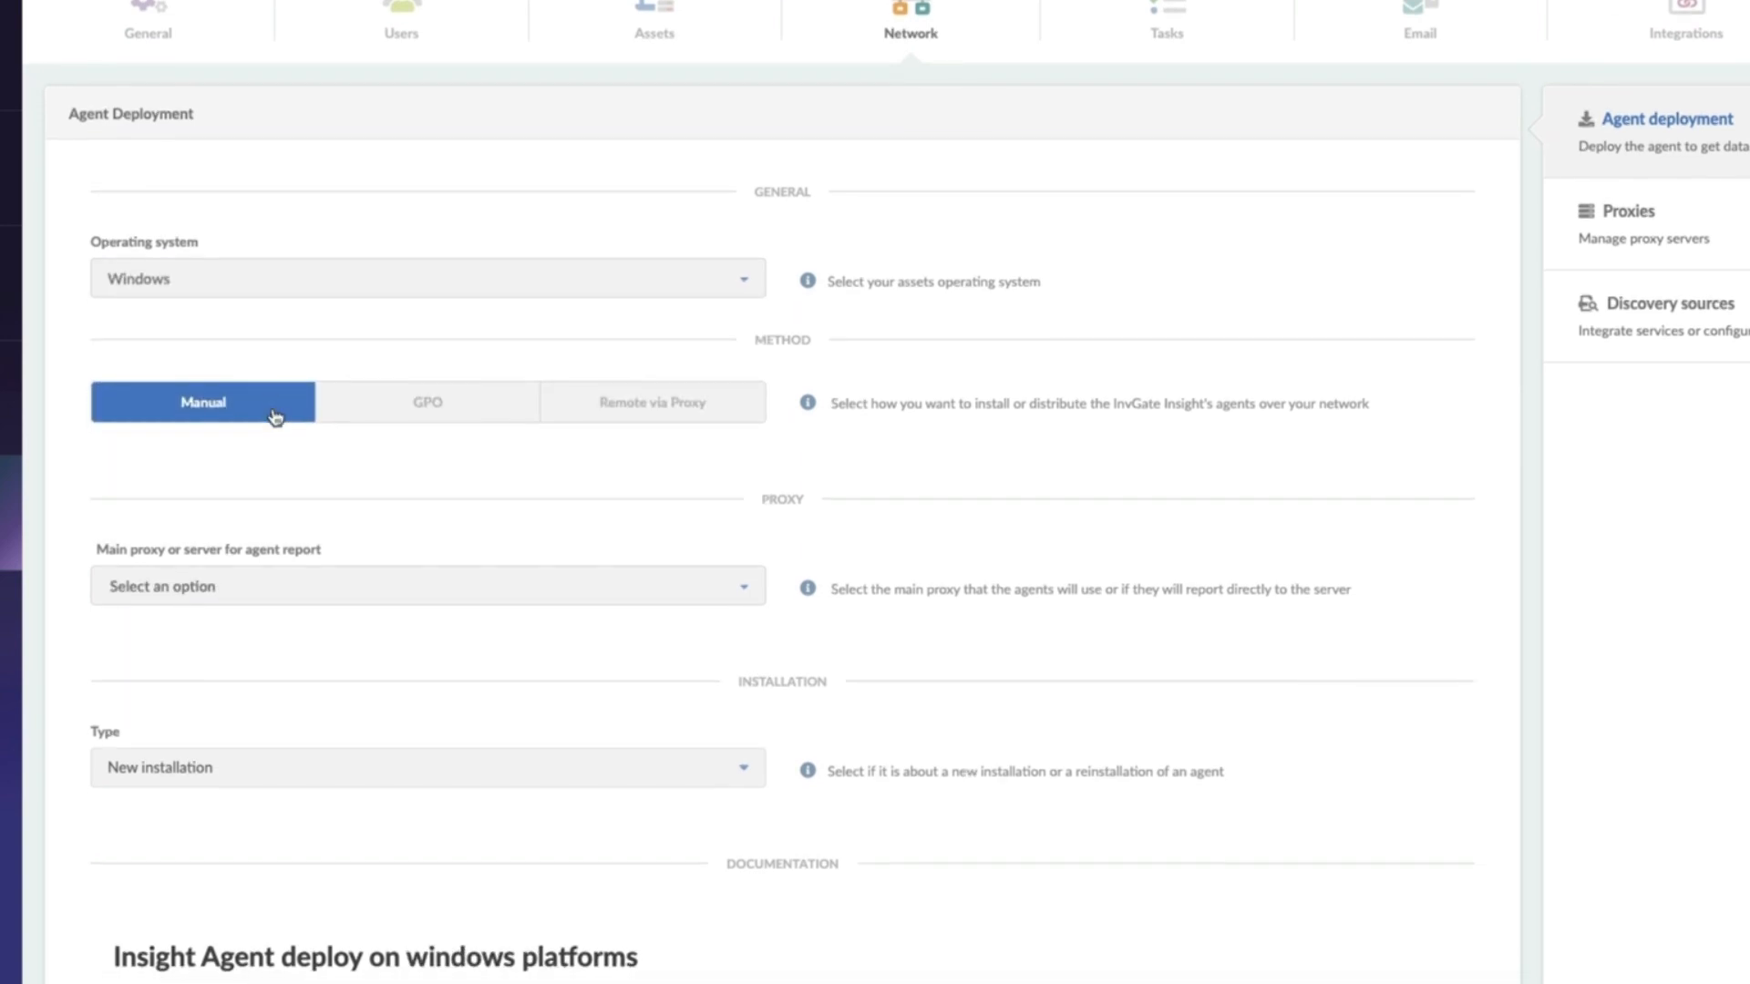
{"action": "left_click", "coordinate": [425, 586]}
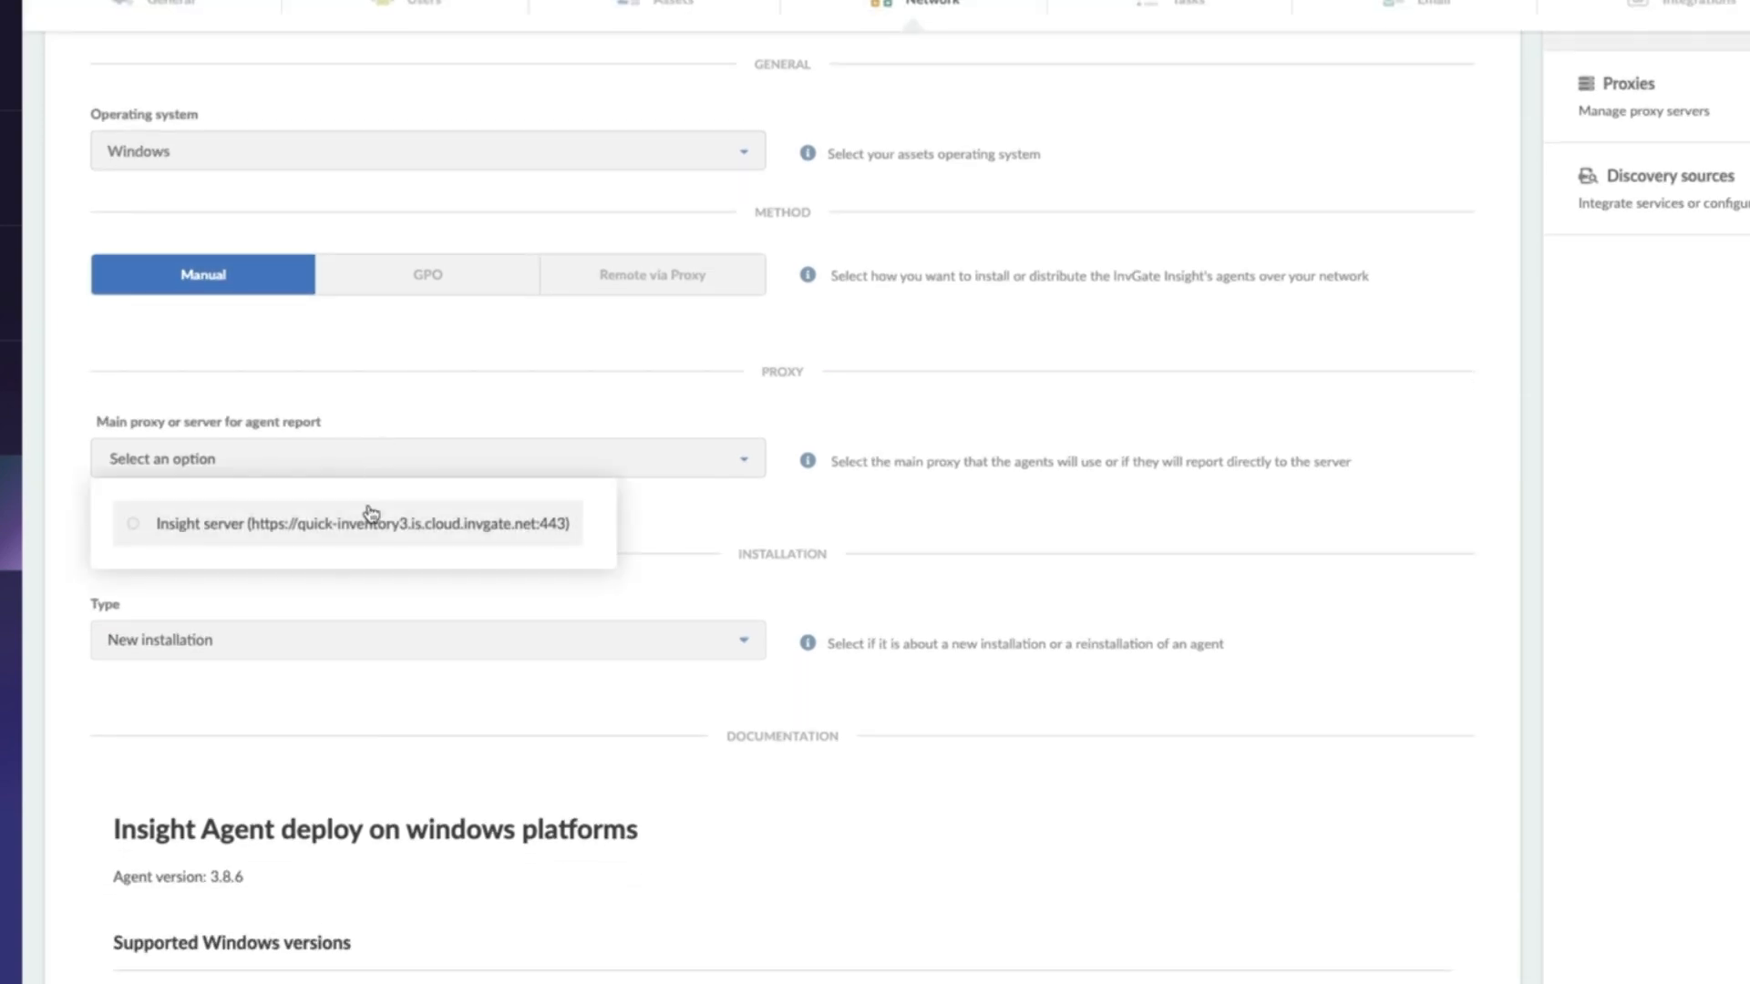
{"action": "left_click", "coordinate": [362, 523]}
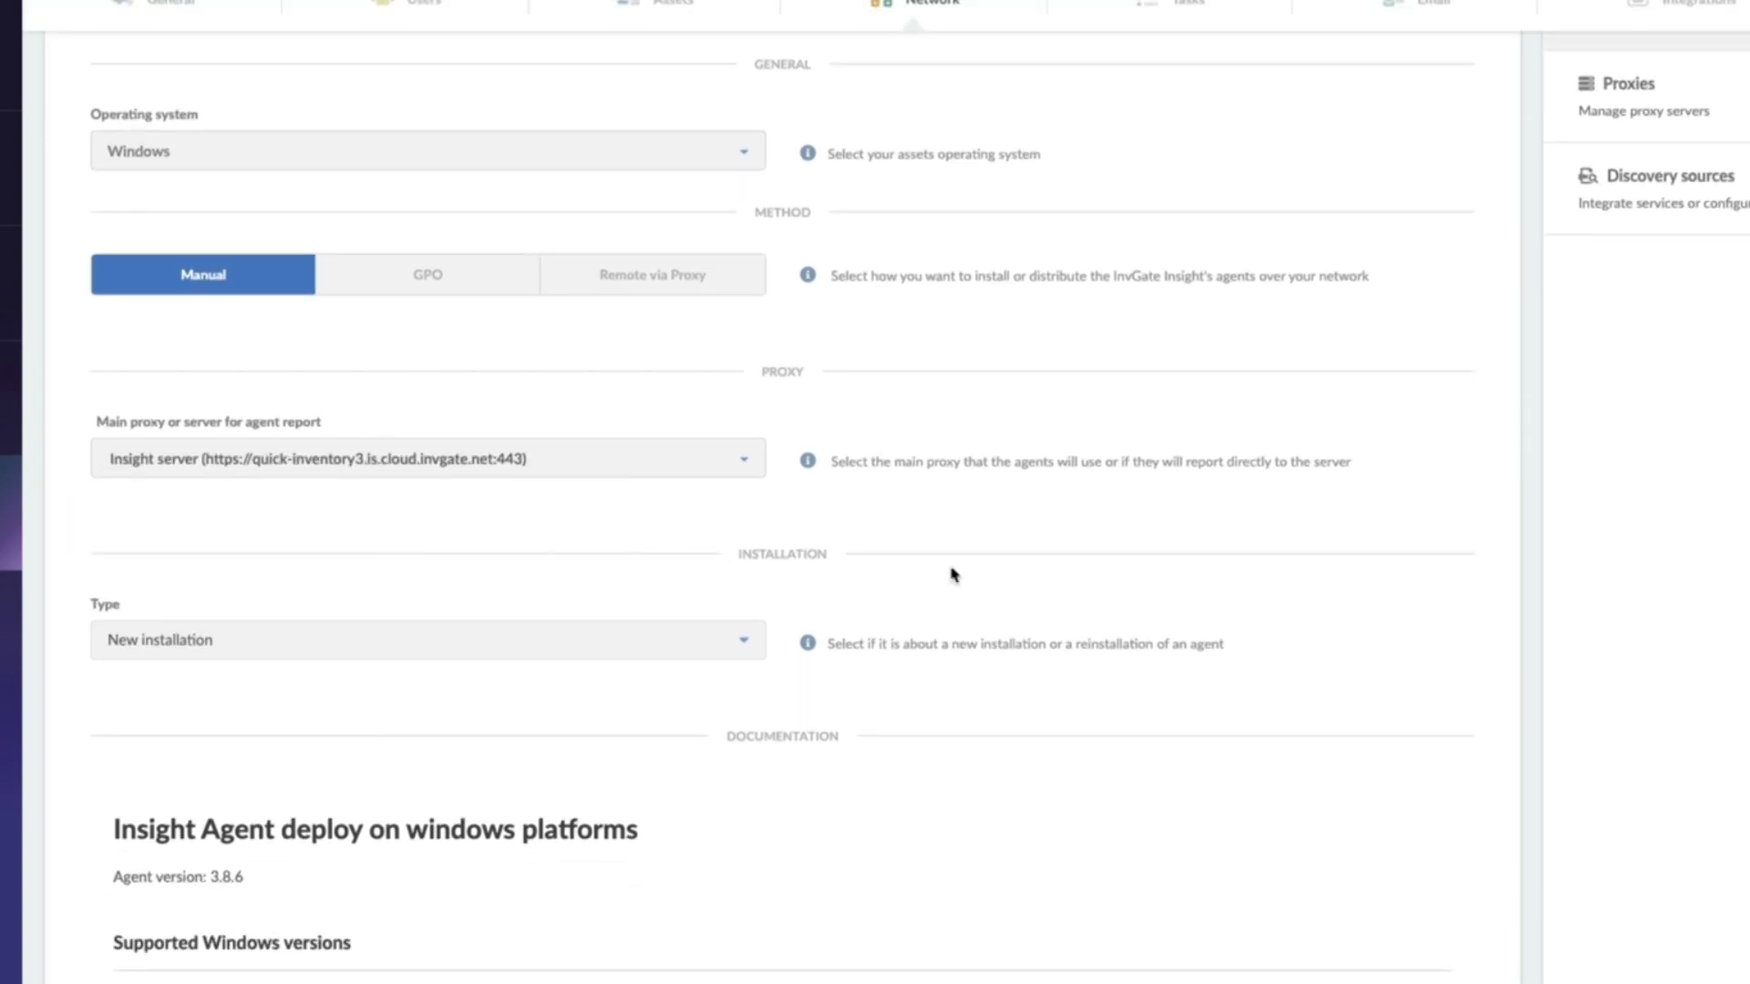
{"action": "scroll", "scroll_direction": "down", "scroll_amount": 3}
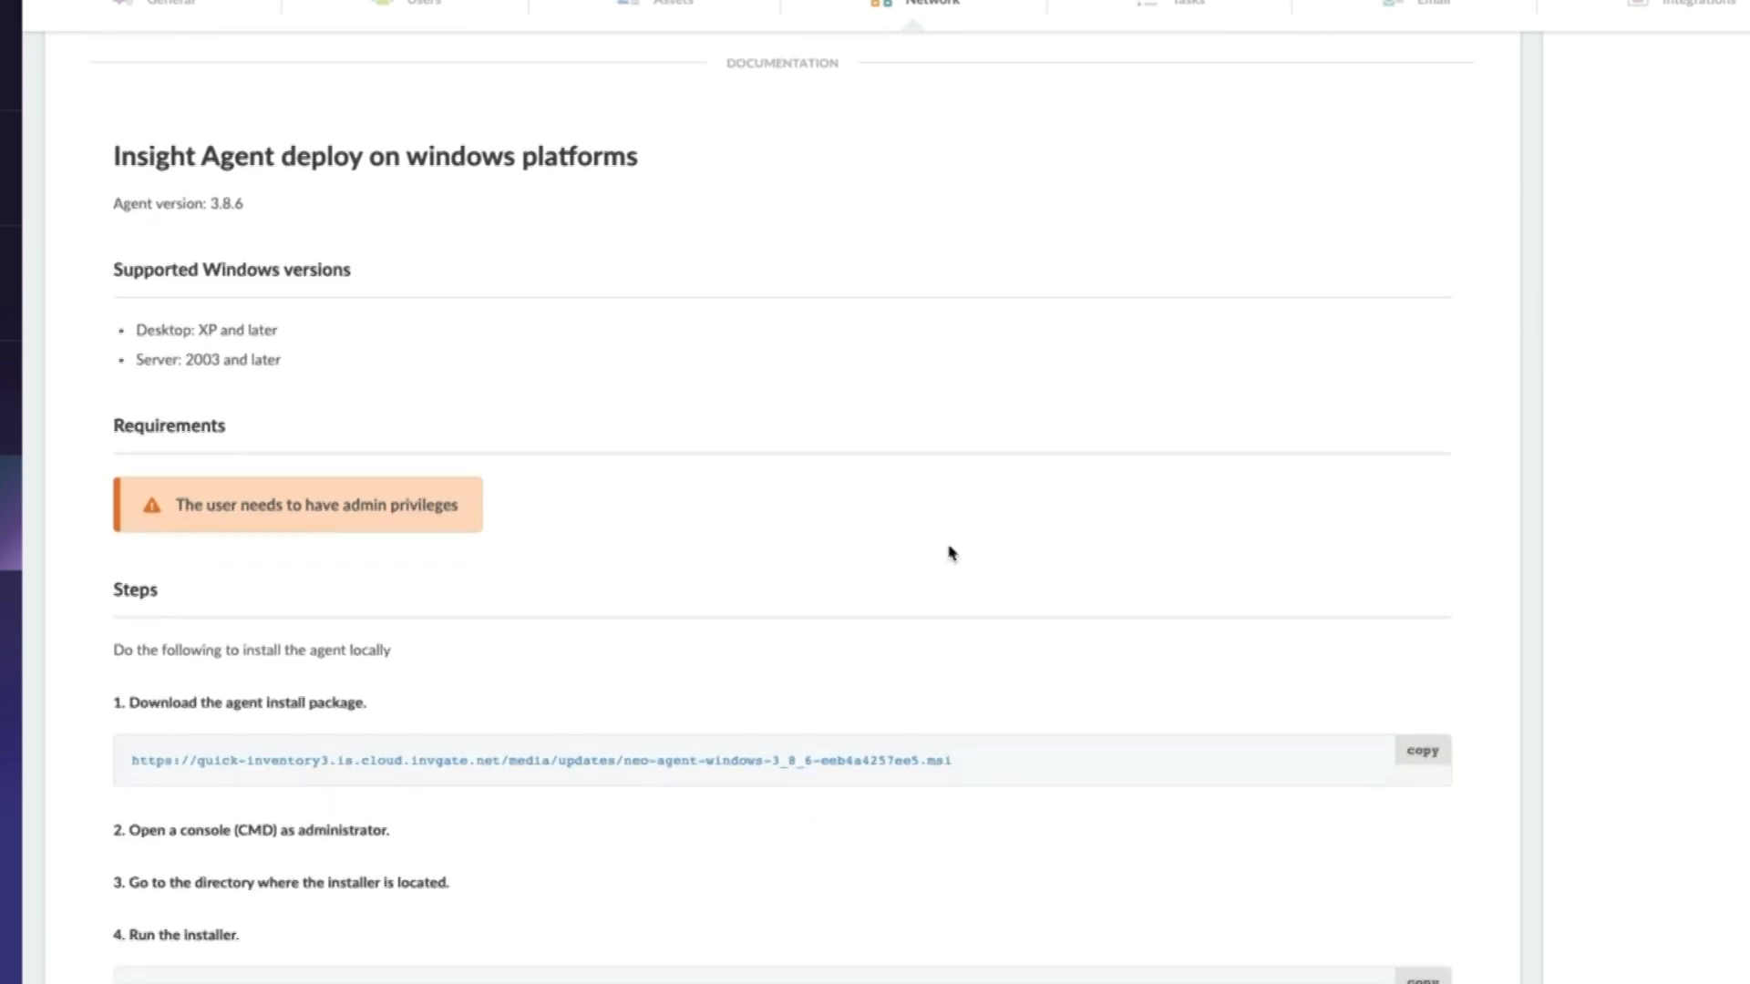
{"action": "scroll", "scroll_direction": "down", "scroll_amount": 3}
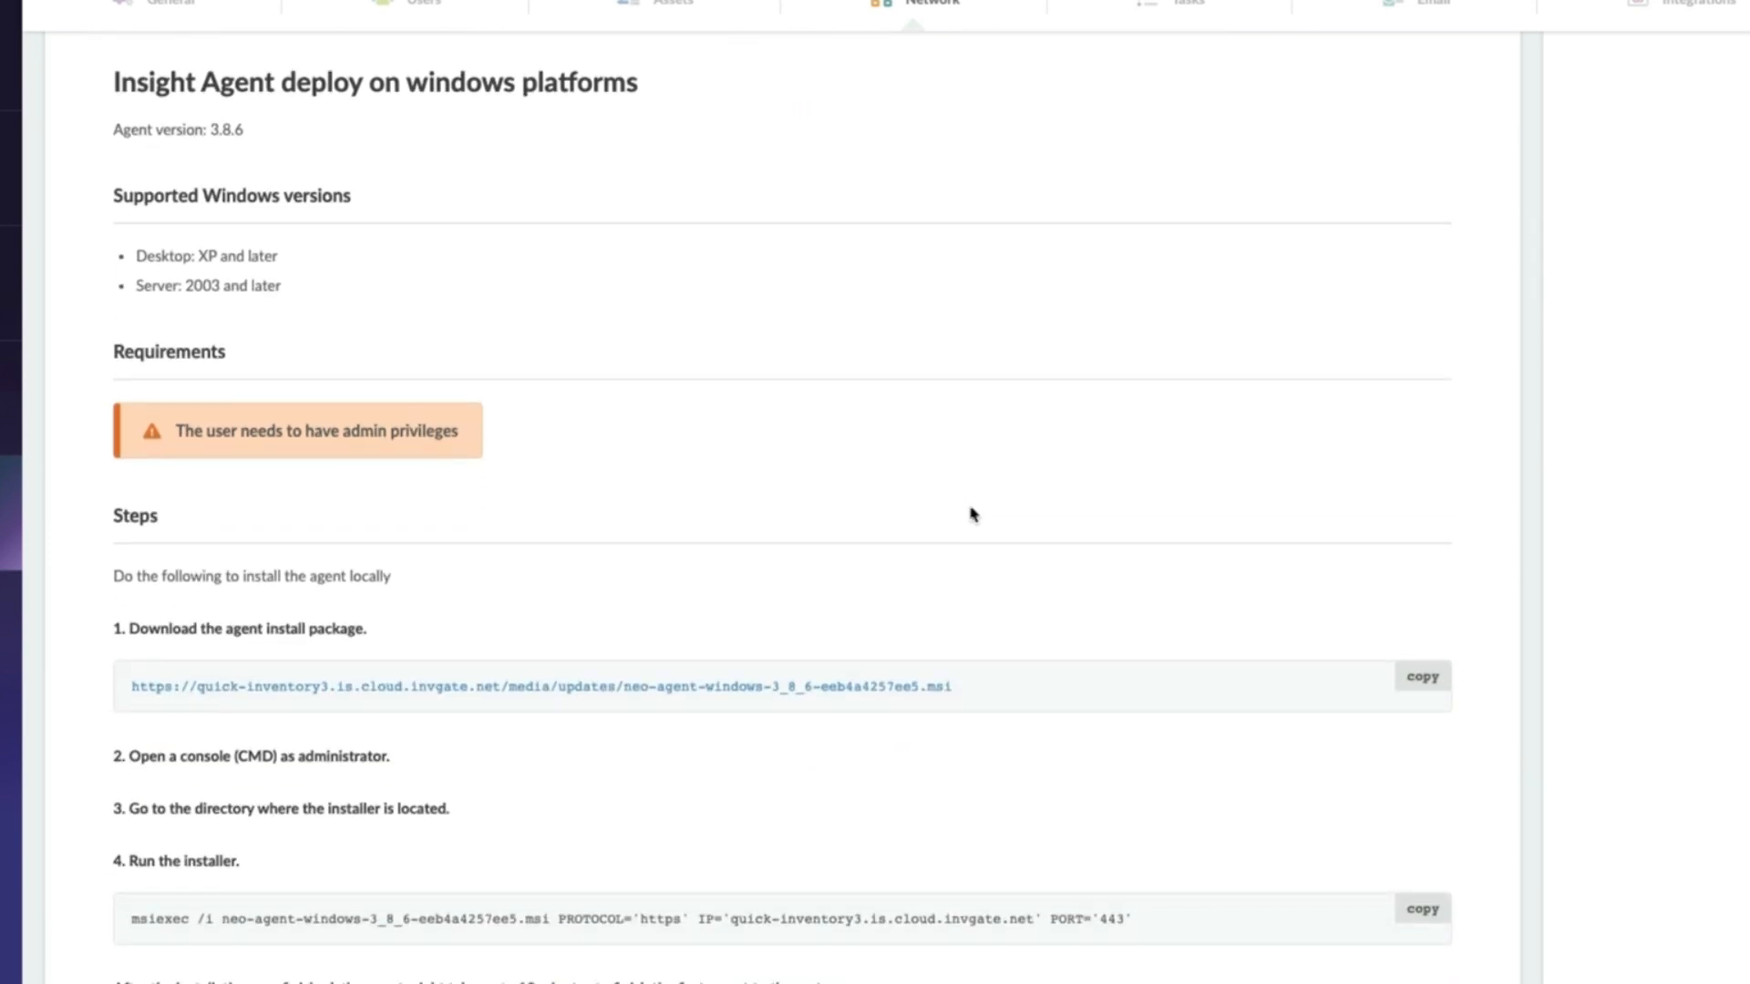
{"action": "mouse_move", "coordinate": [747, 637]}
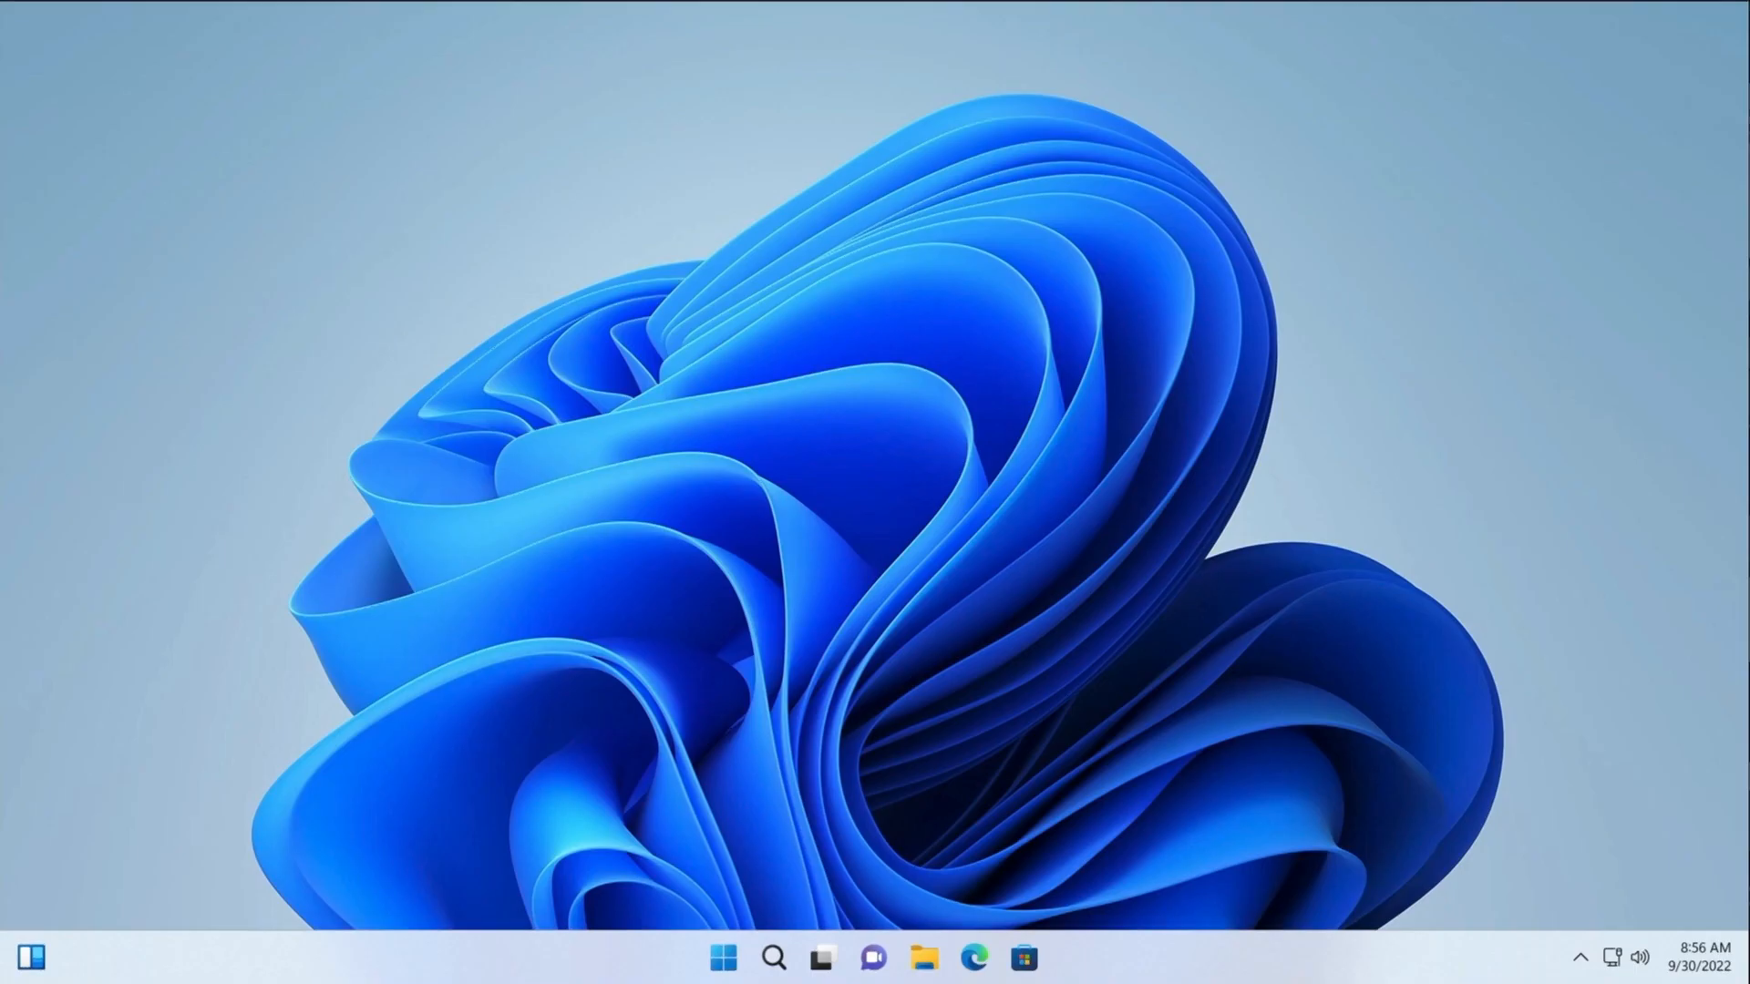
Step: Get the Windows agent .msi from Edge and search the Start menu for cmd
{"action": "left_click", "coordinate": [973, 958]}
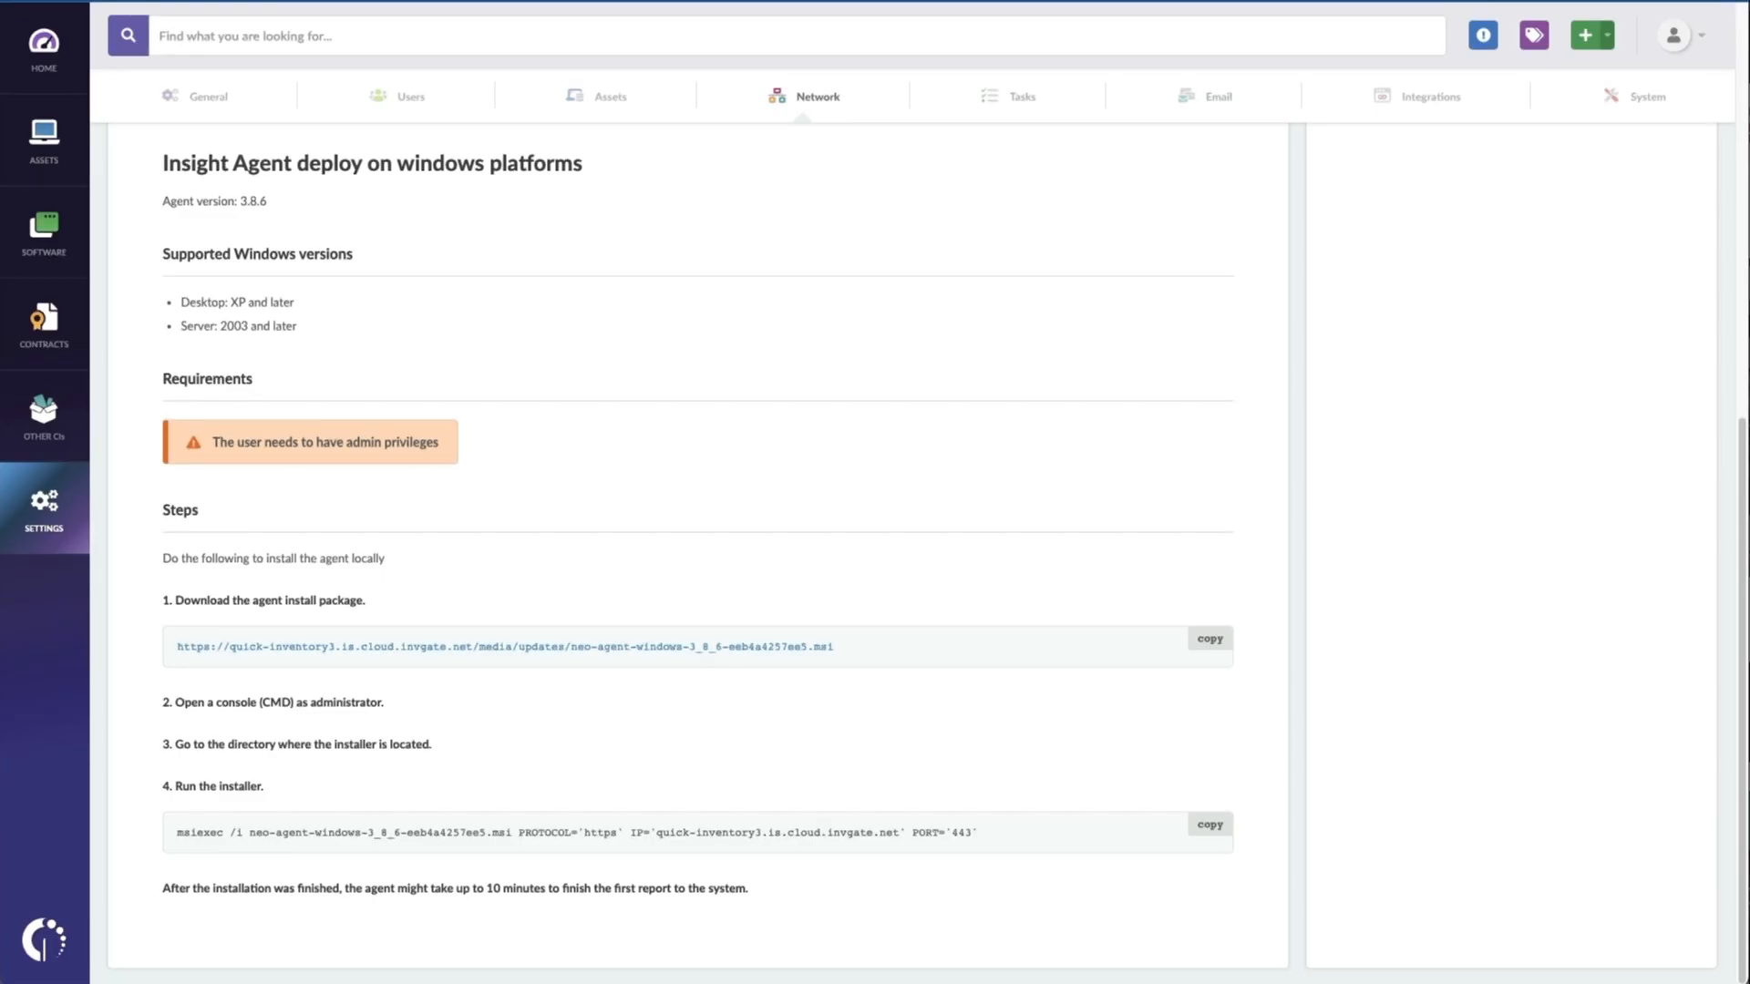
{"action": "mouse_move", "coordinate": [922, 810]}
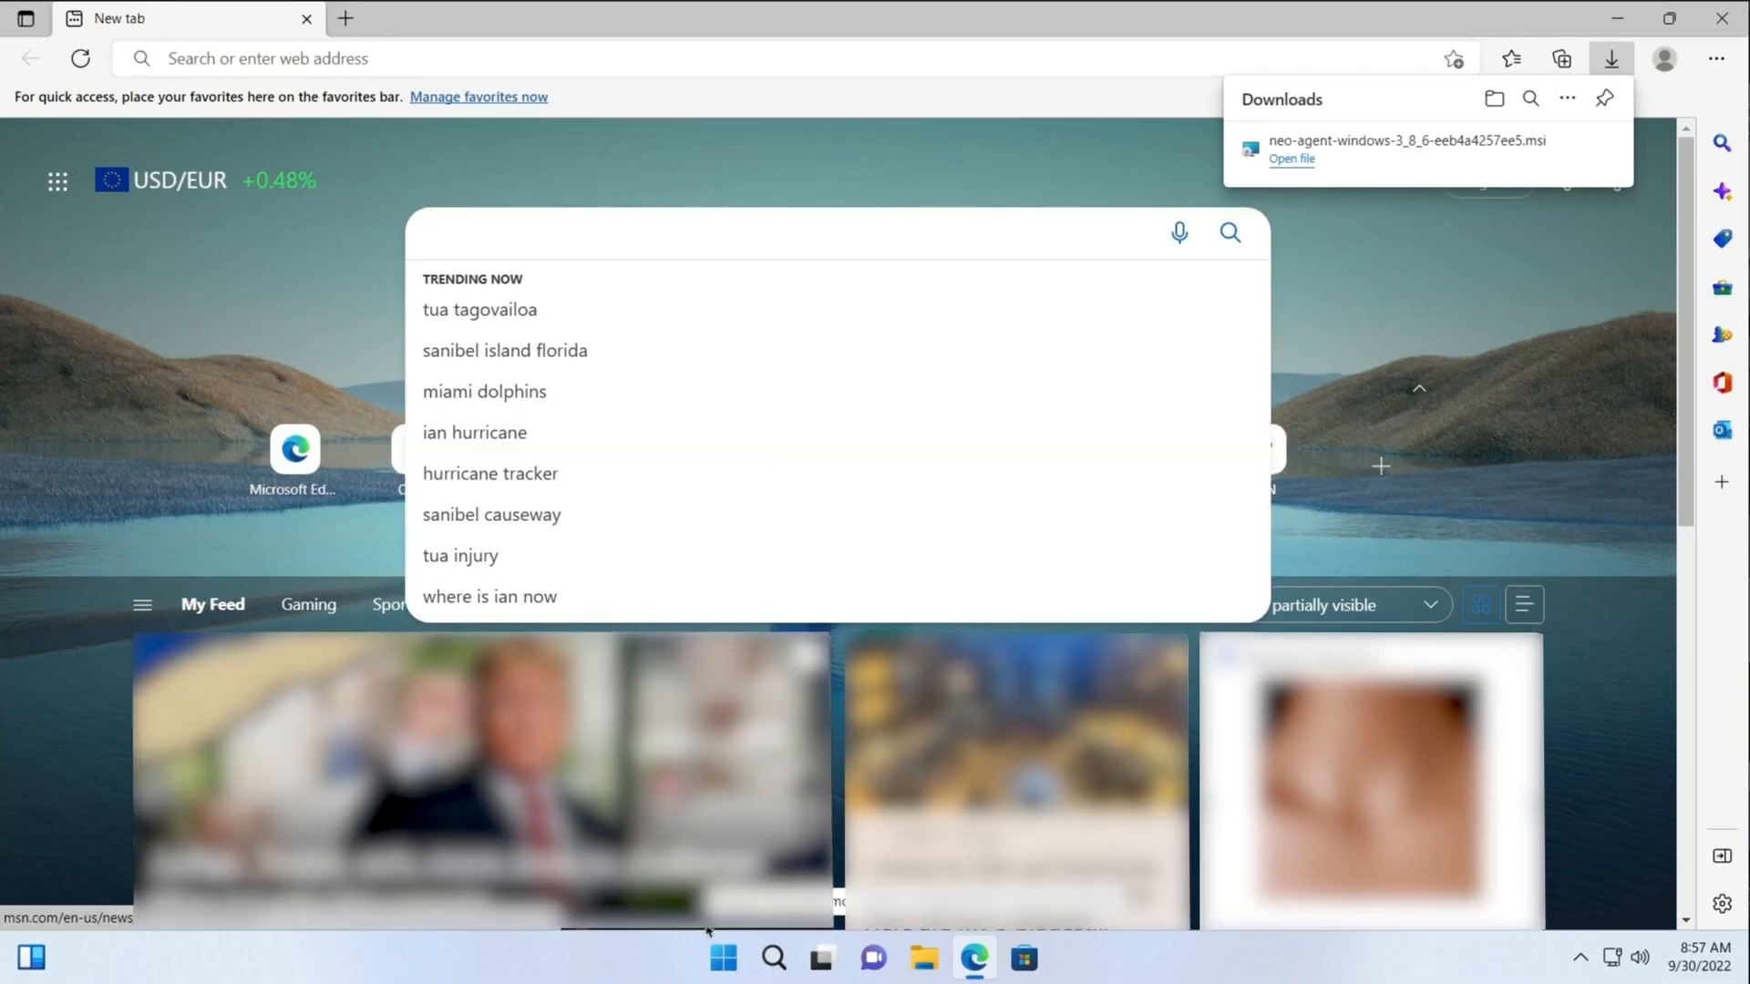
{"action": "left_click", "coordinate": [721, 956]}
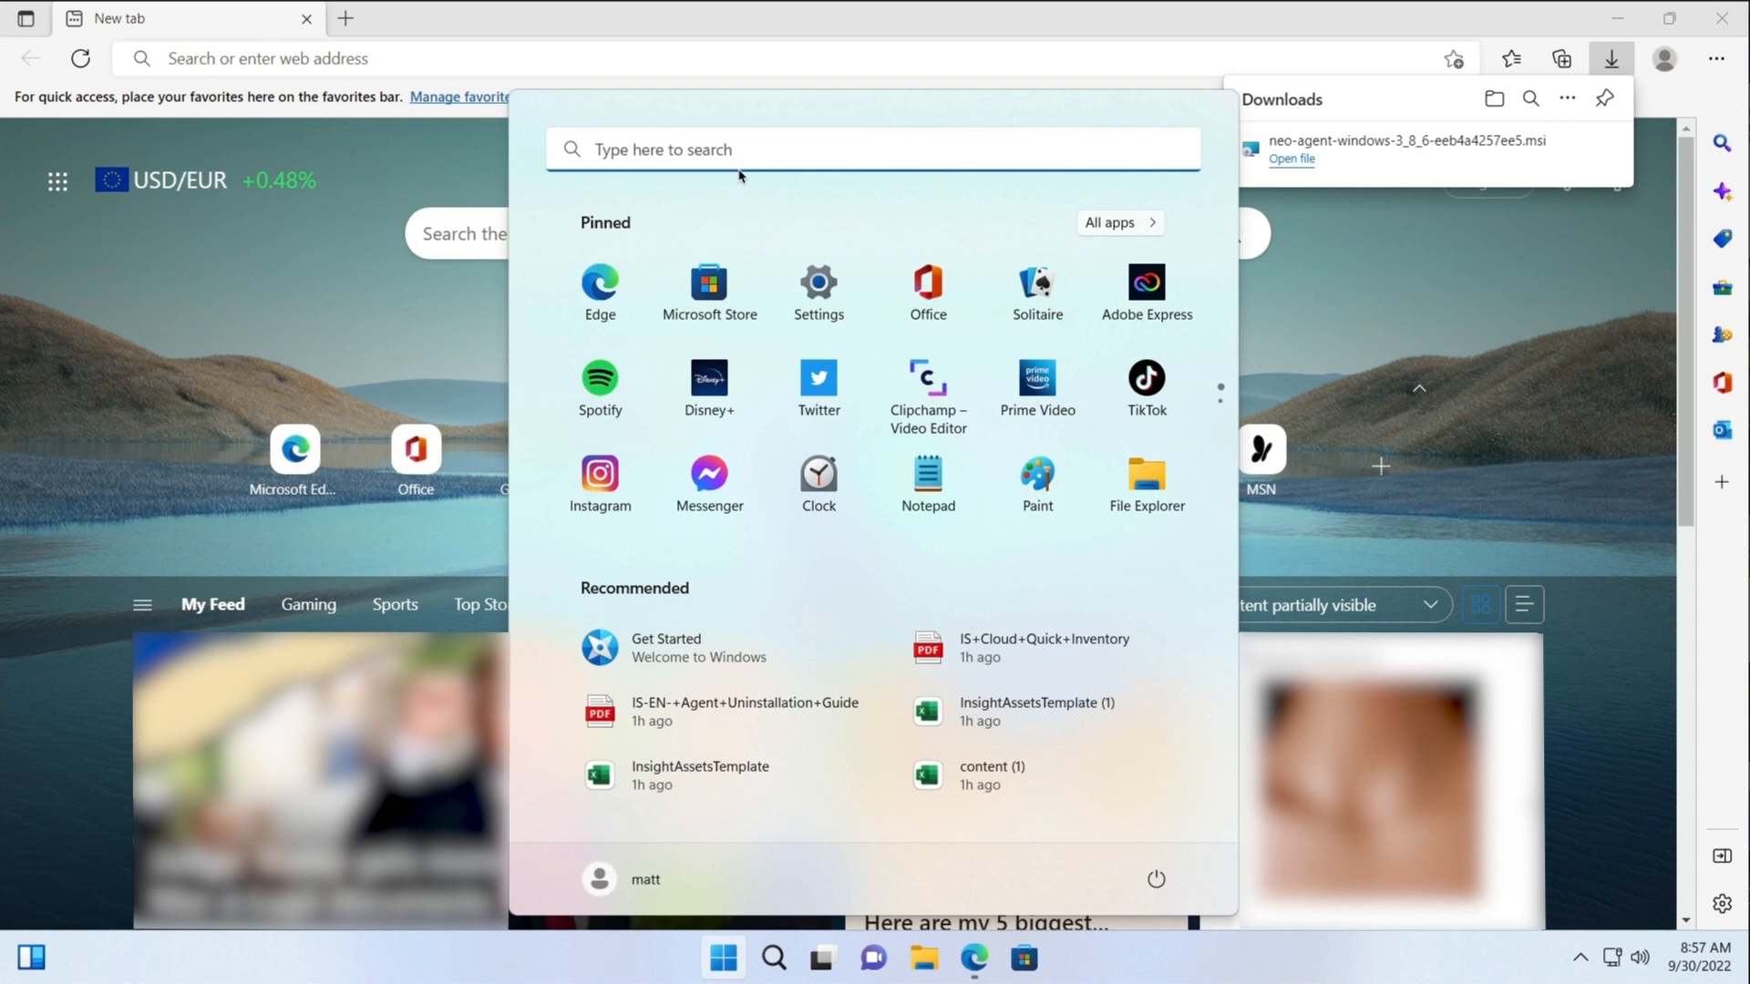
{"action": "type", "text": "cmd"}
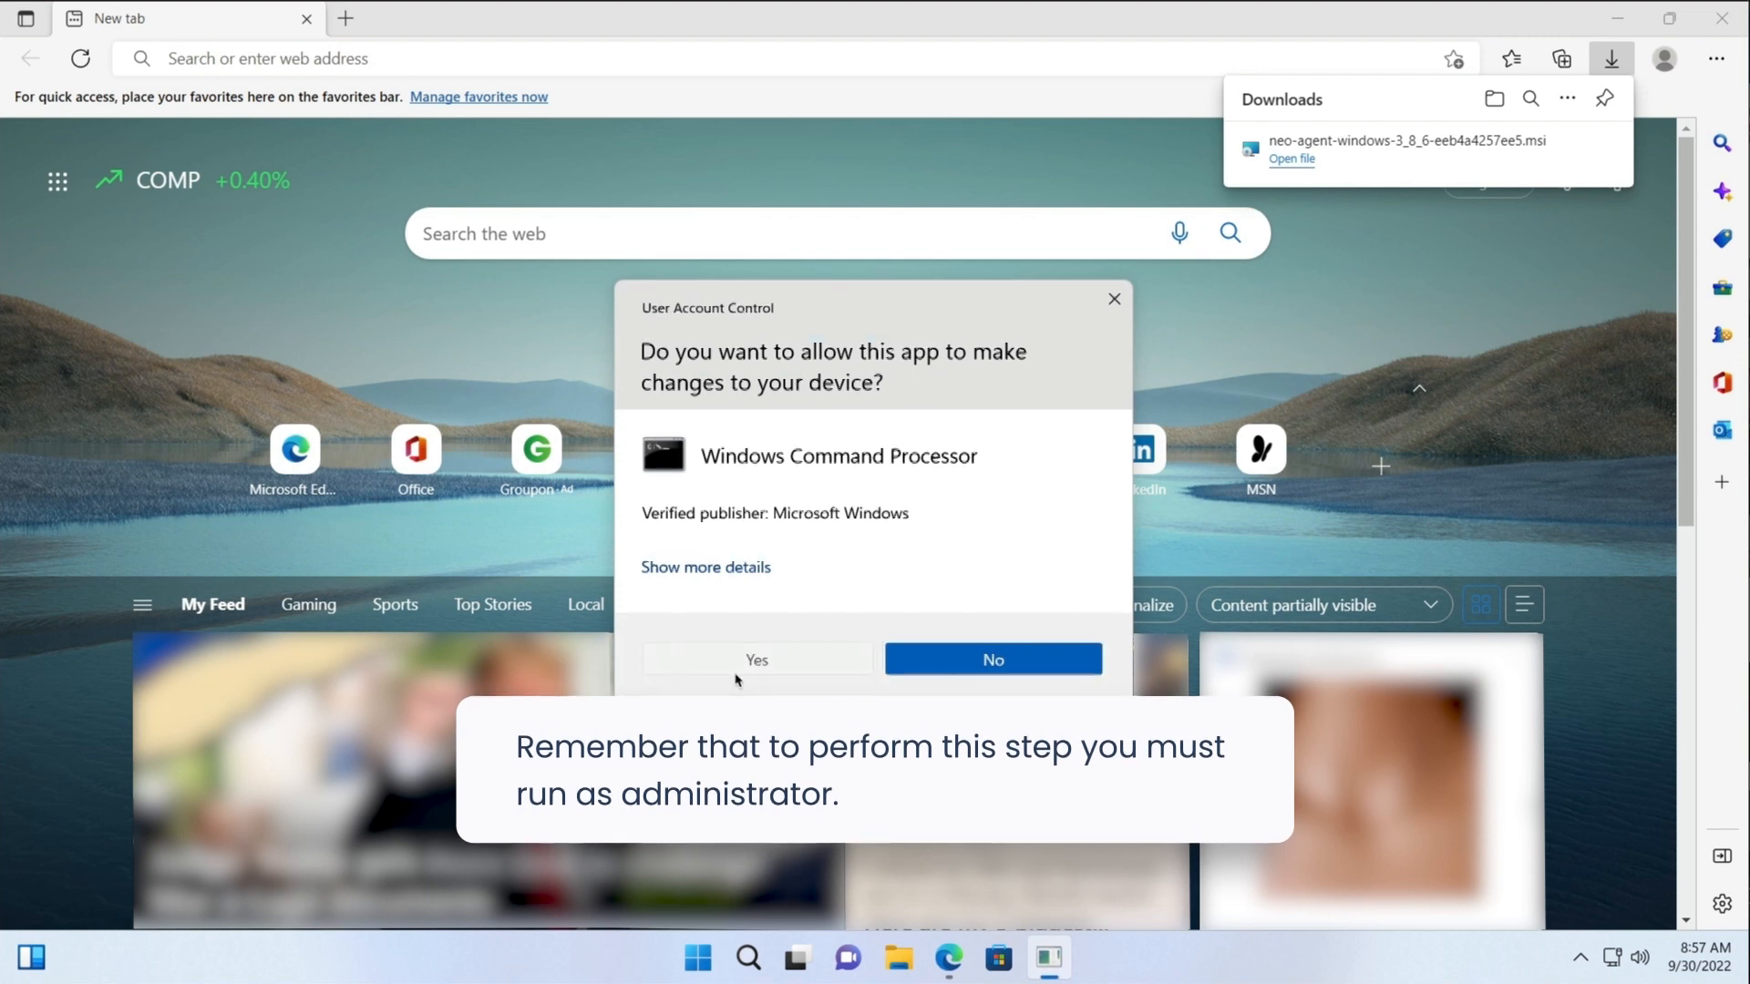
Step: Approve the administrator prompt and cd into users/matt/download in Command Prompt
{"action": "left_click", "coordinate": [757, 660]}
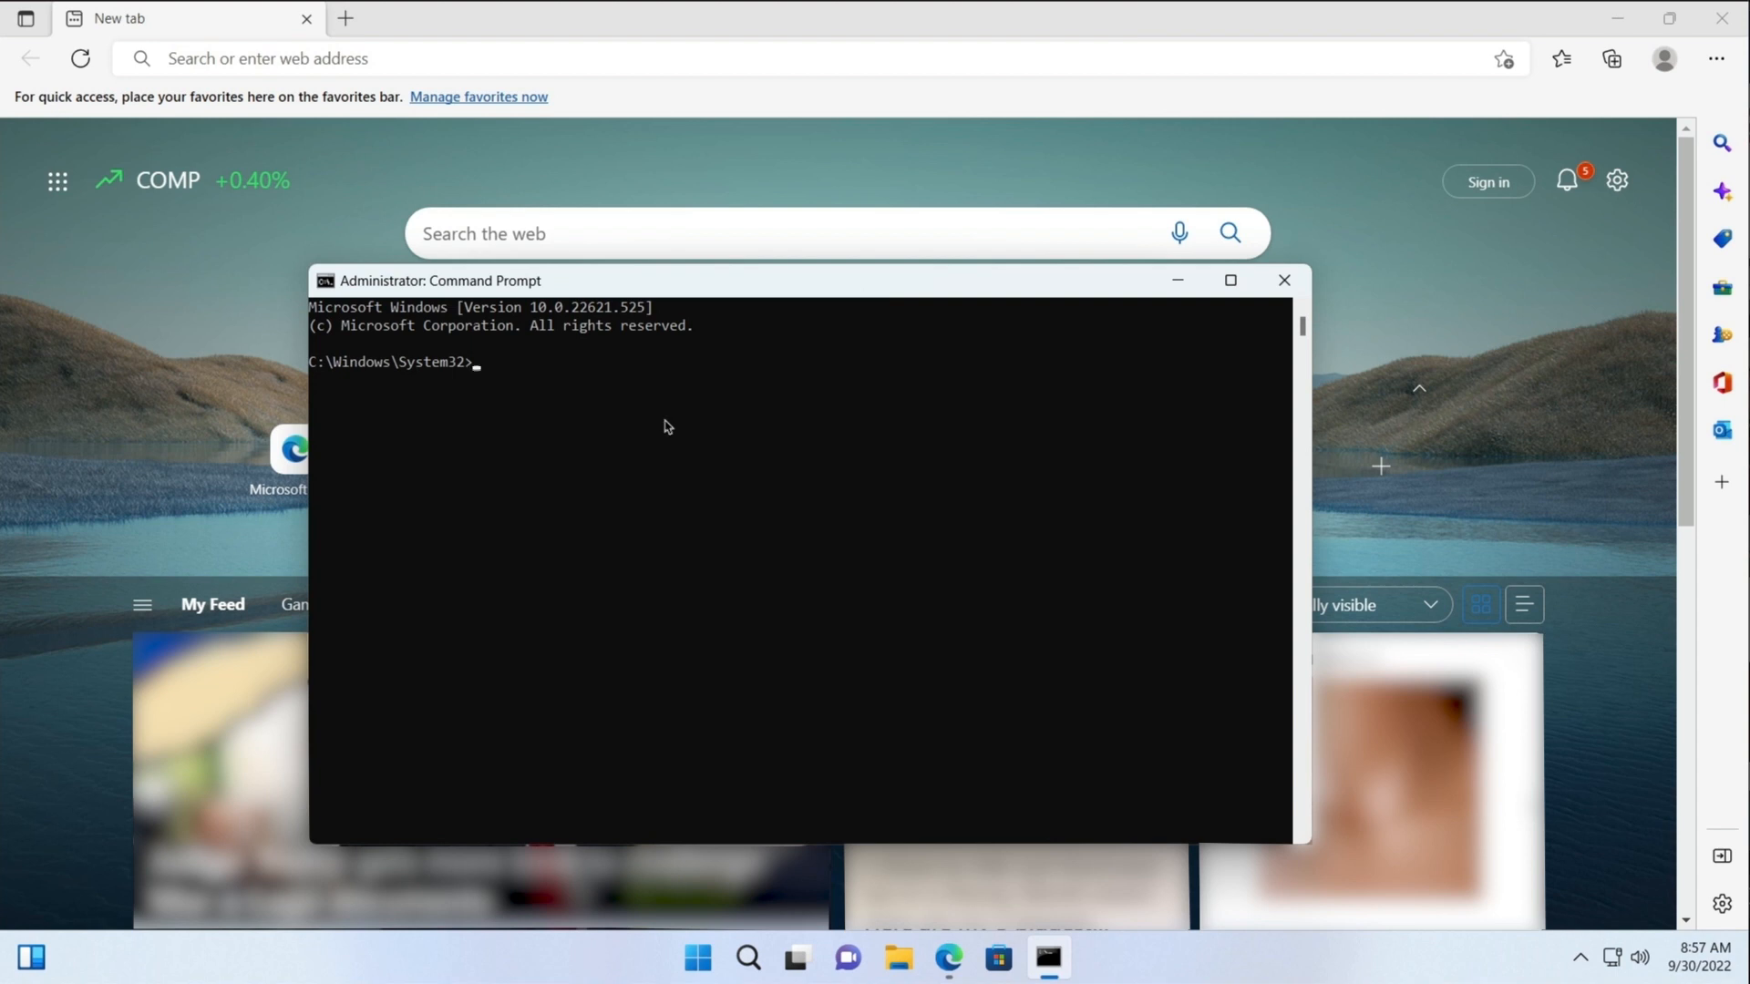
{"action": "type", "text": "cd .."}
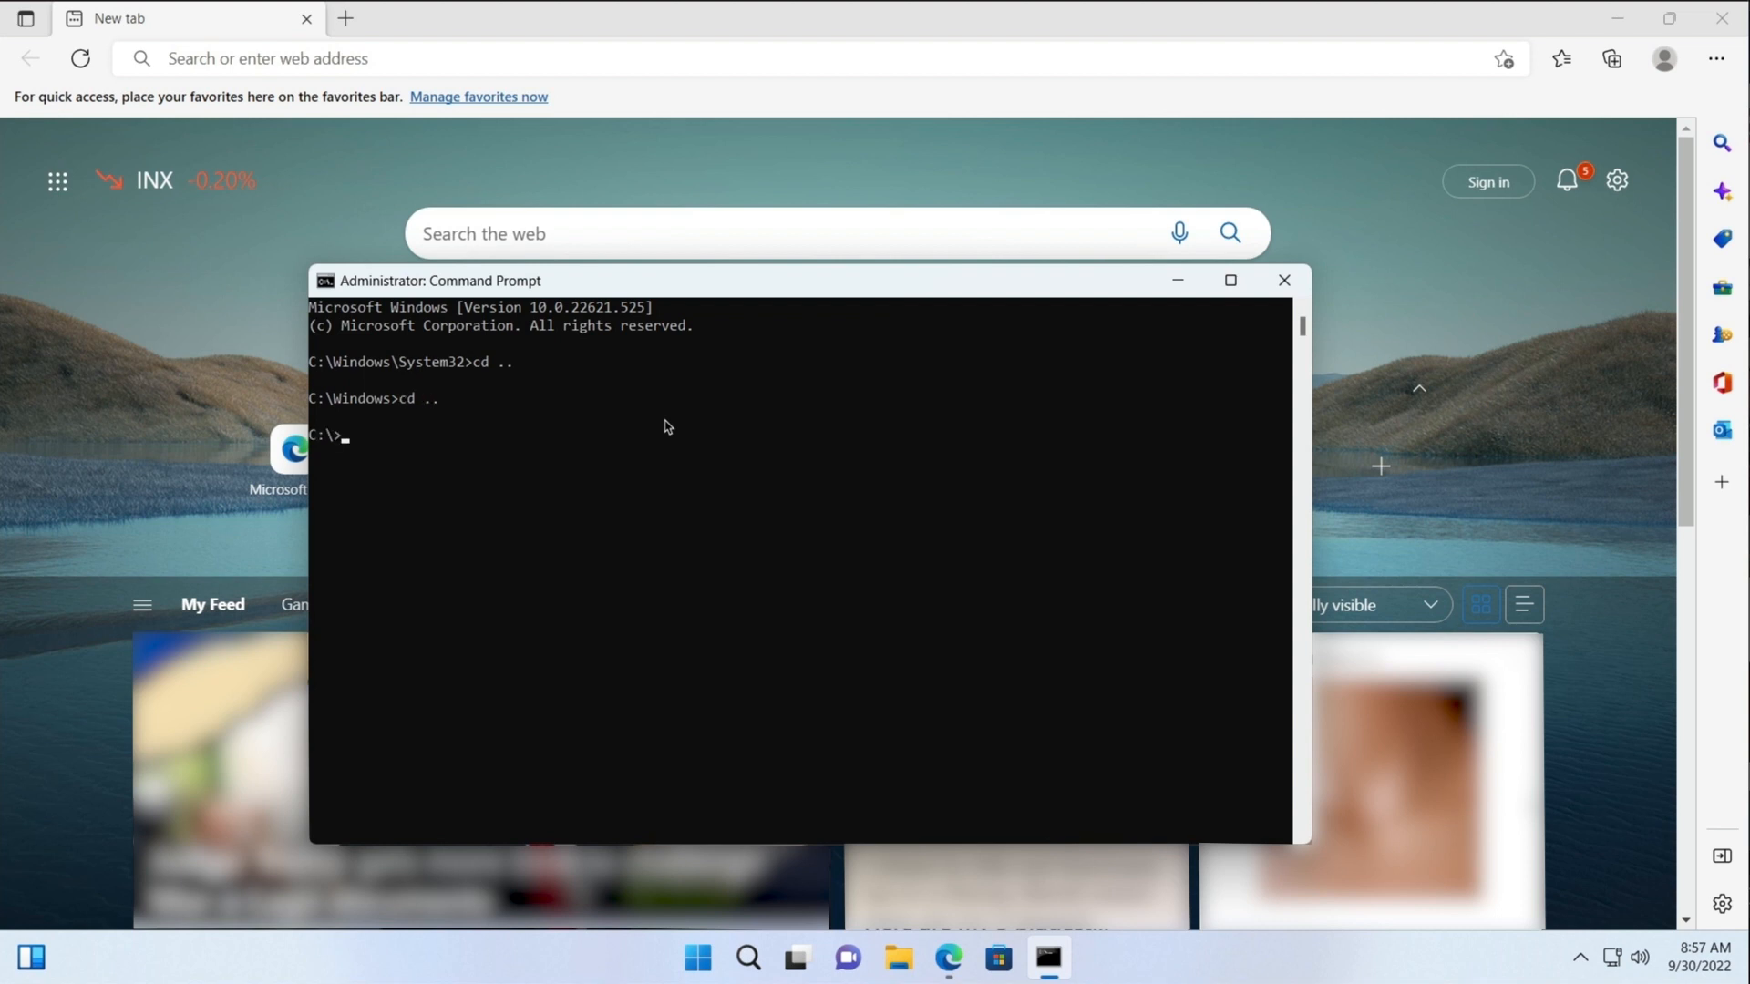
{"action": "type", "text": "cd users/"}
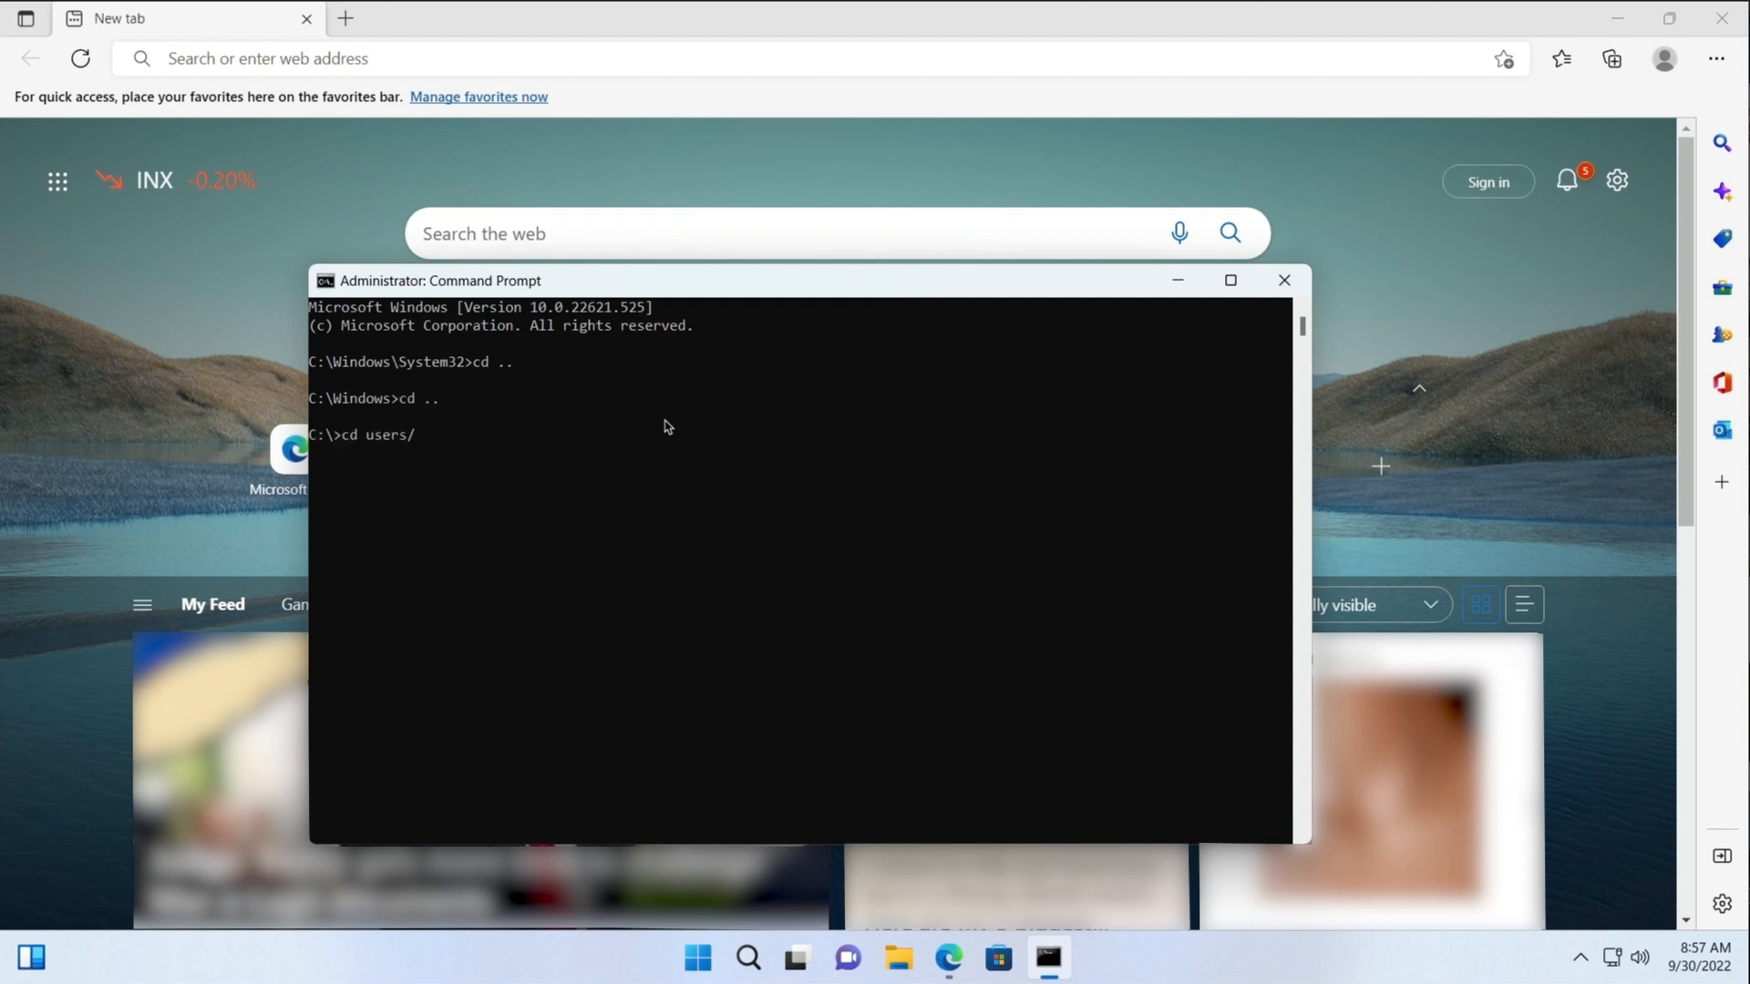
{"action": "type", "text": "matt/downloads"}
{"action": "type", "text": "dir"}
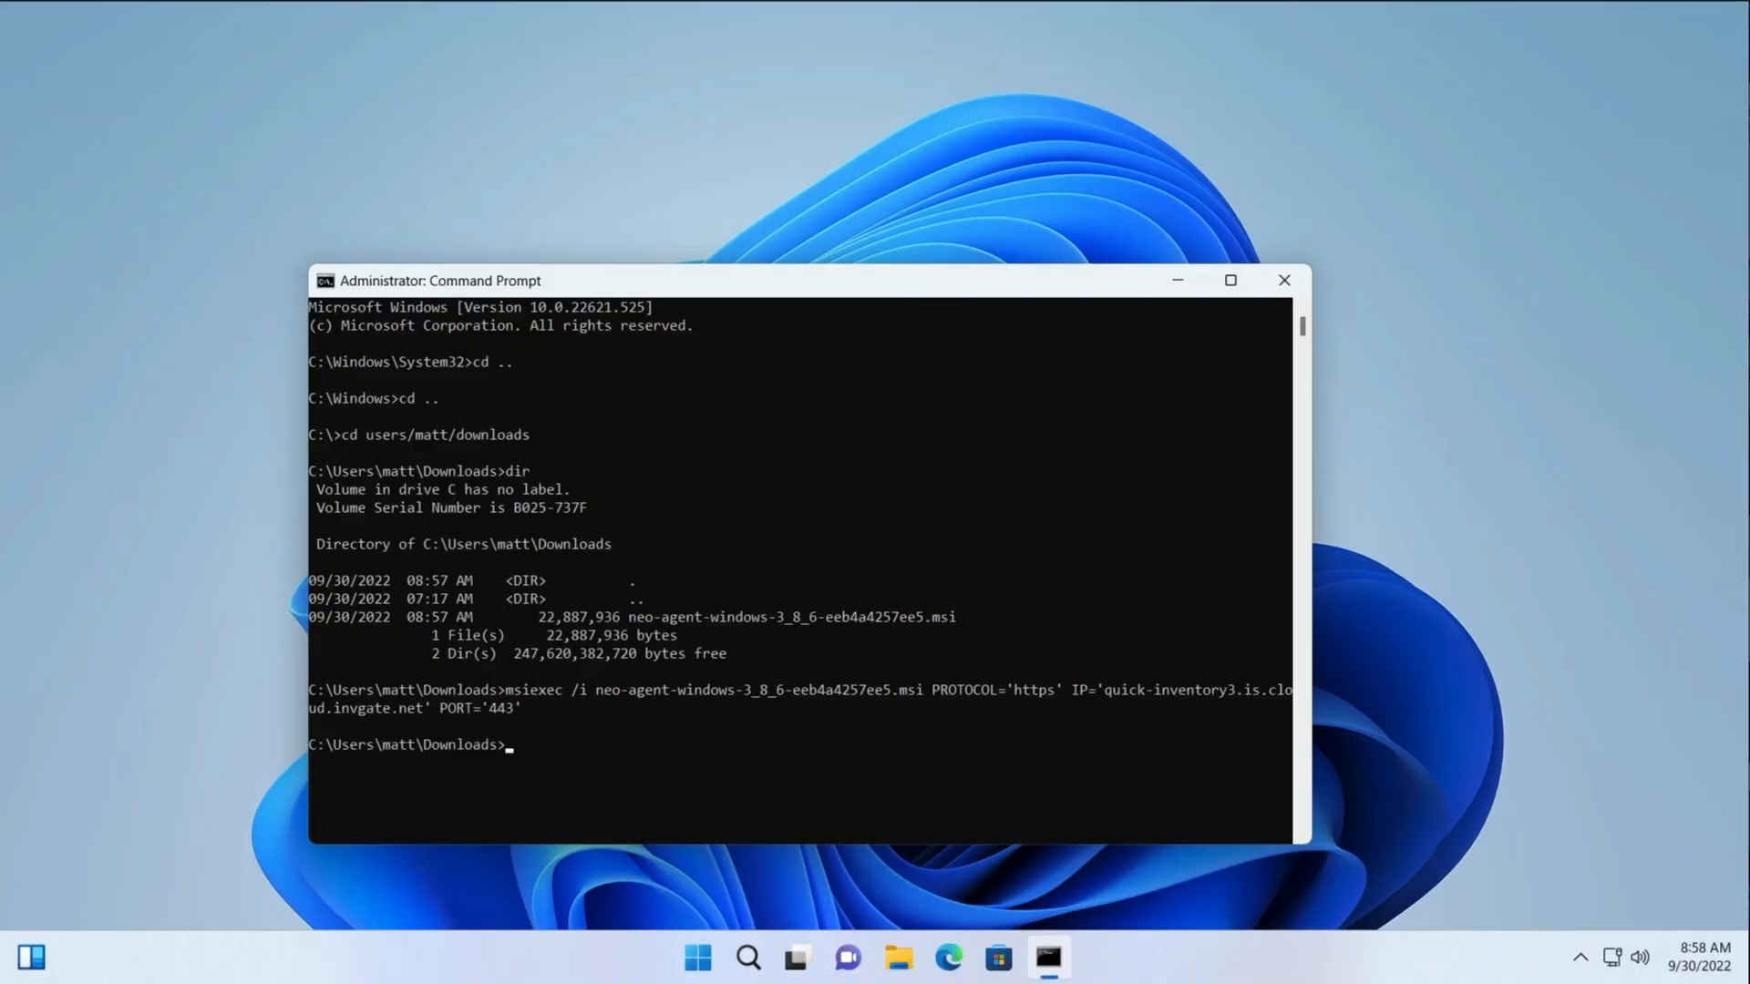
{"action": "mouse_move", "coordinate": [1568, 369]}
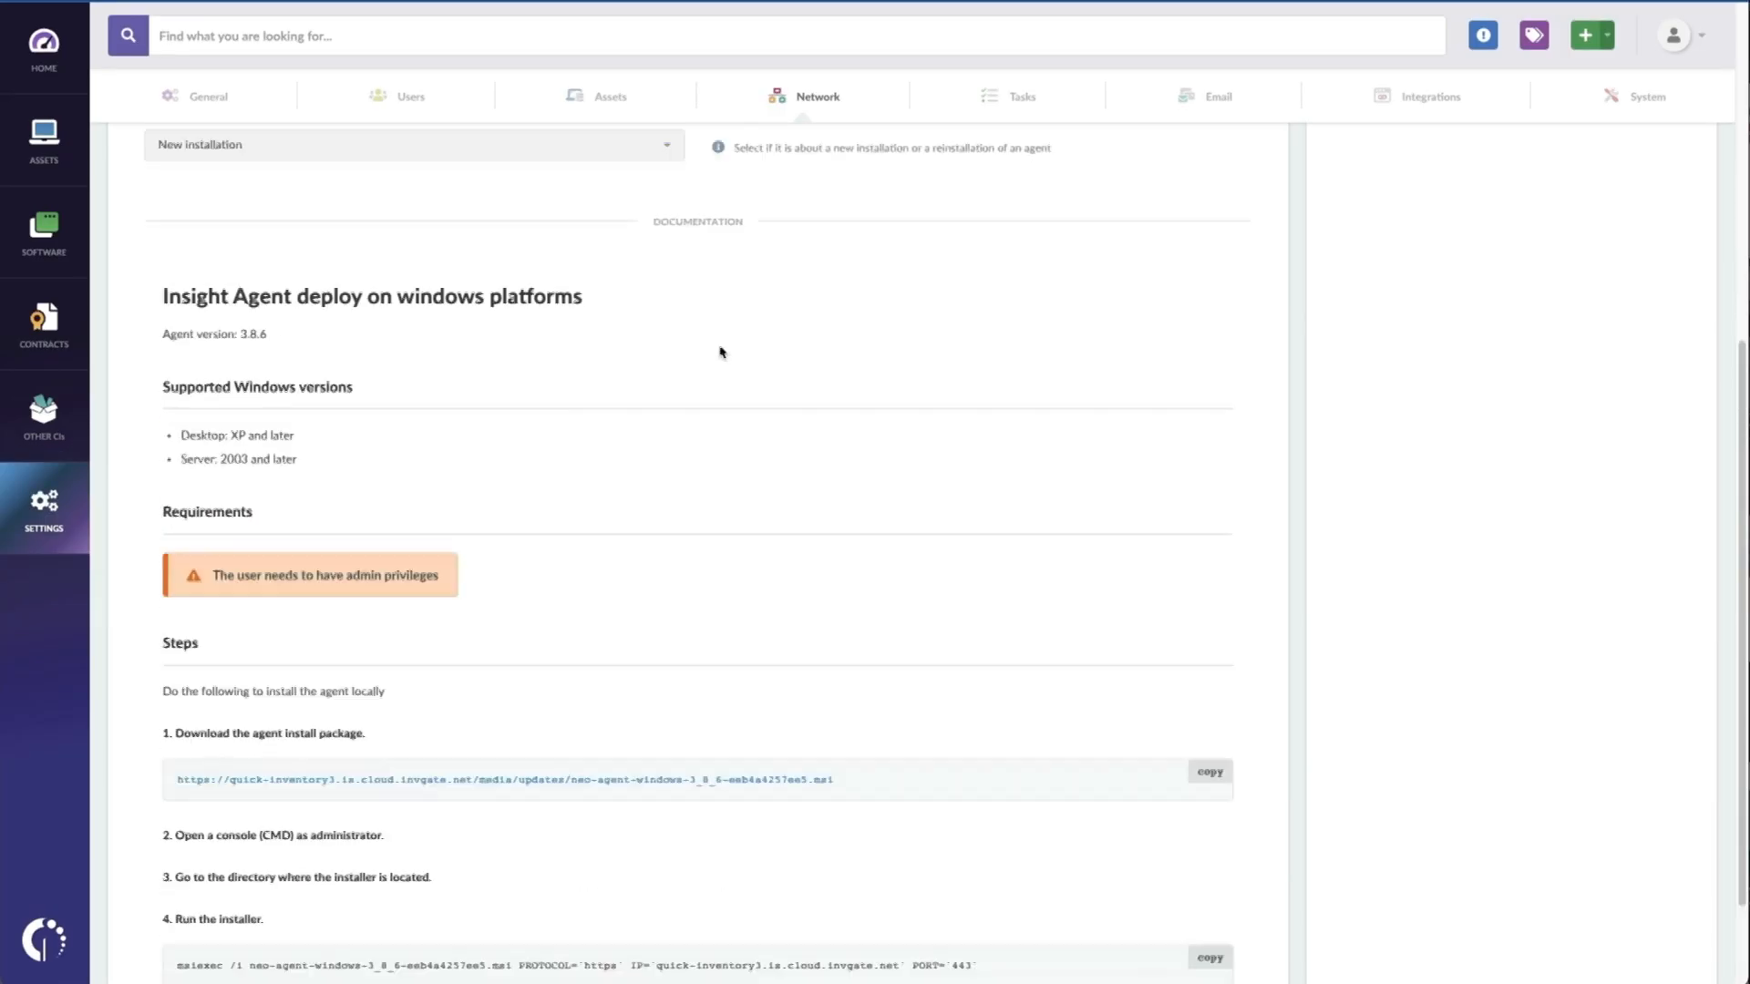
Step: Choose the GPO deployment method and scroll to the installer link and property table
{"action": "left_click", "coordinate": [413, 310]}
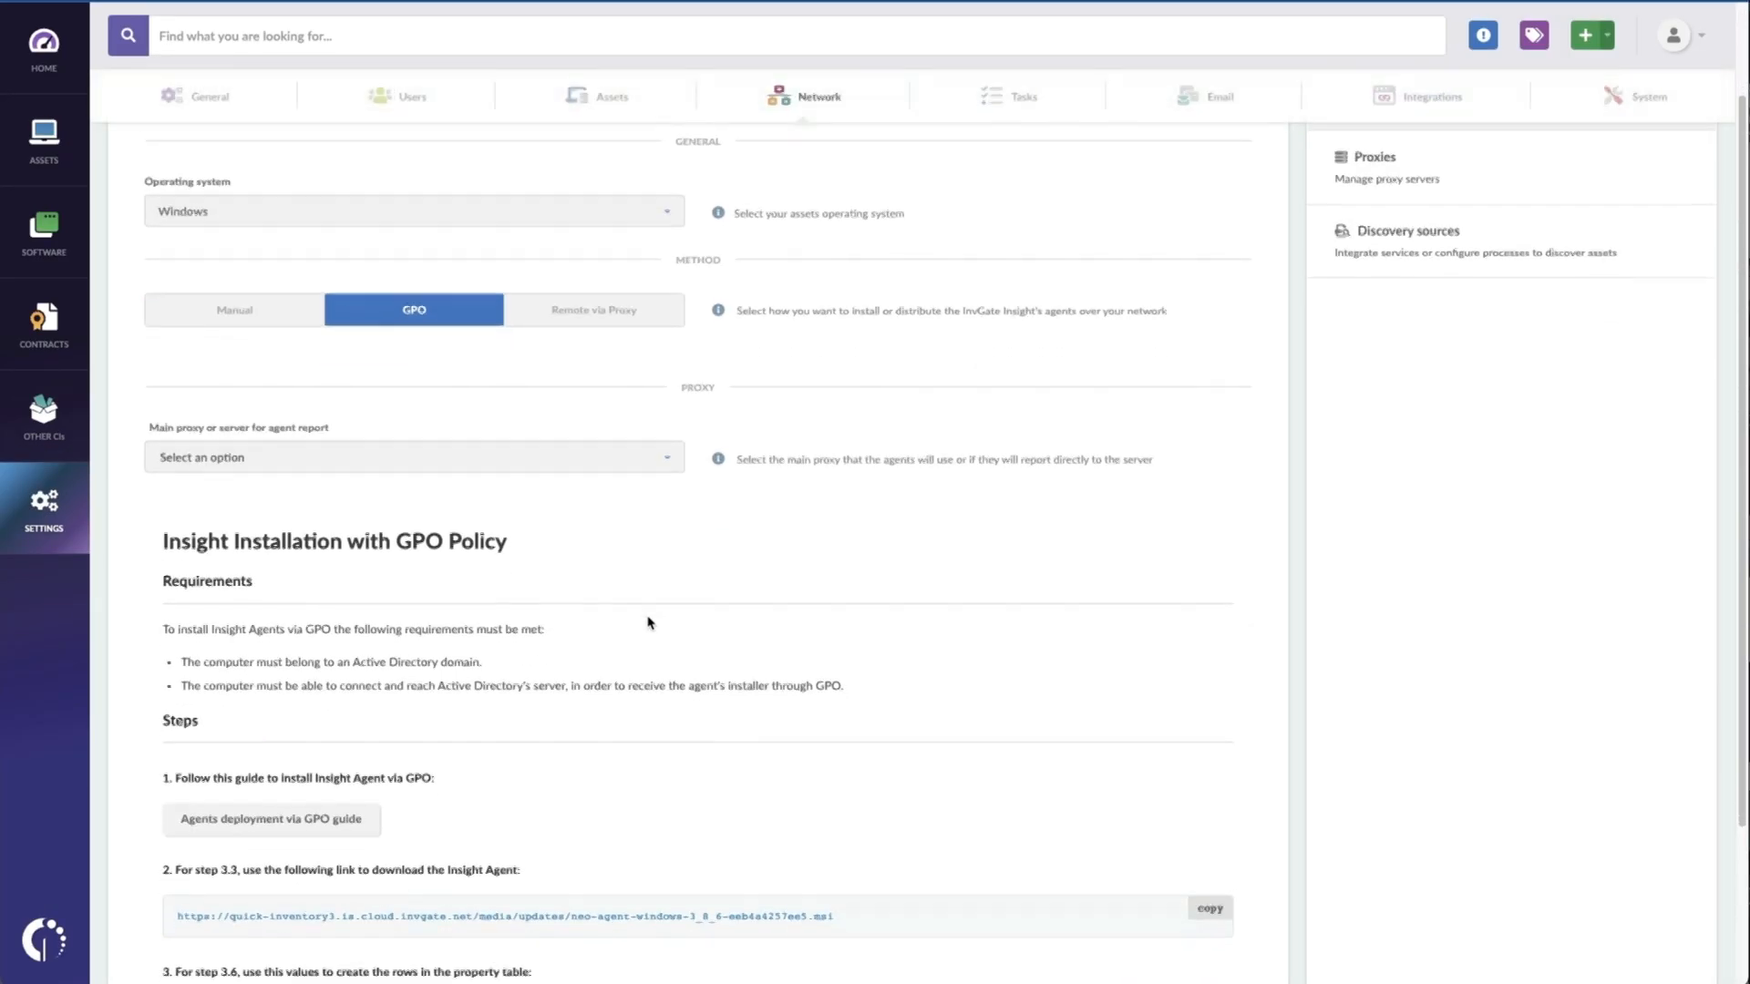
{"action": "scroll", "scroll_direction": "down", "scroll_amount": 3}
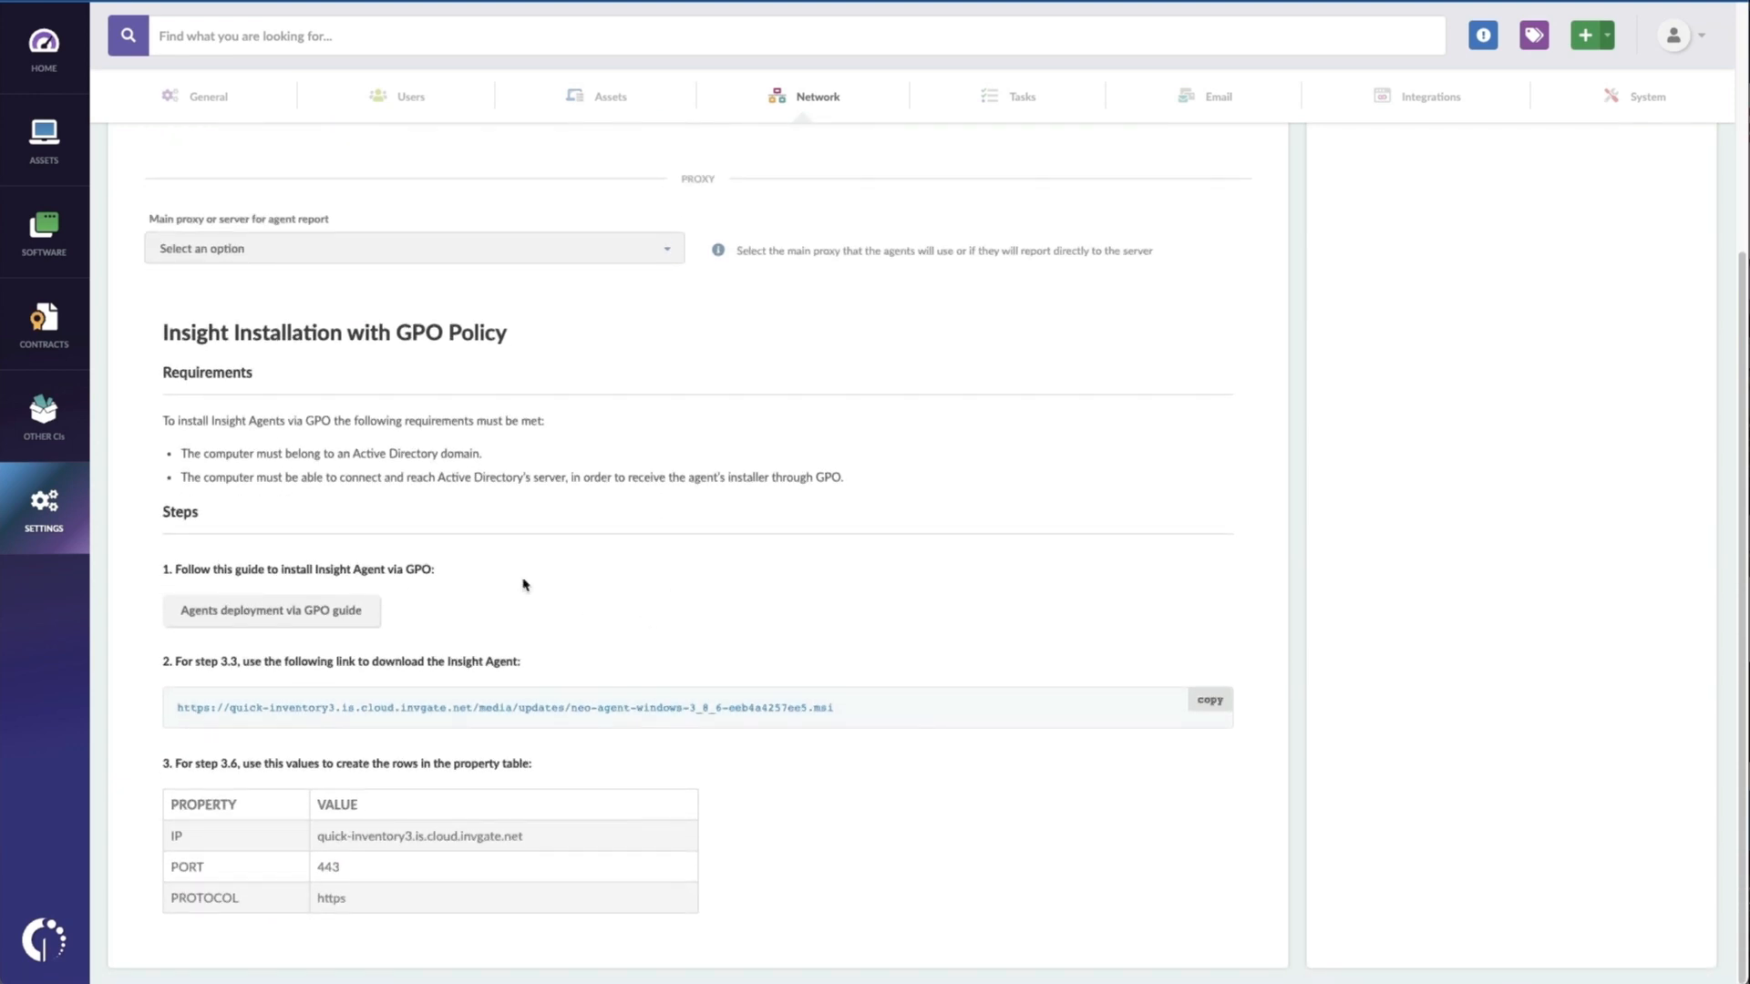
{"action": "mouse_move", "coordinate": [452, 537]}
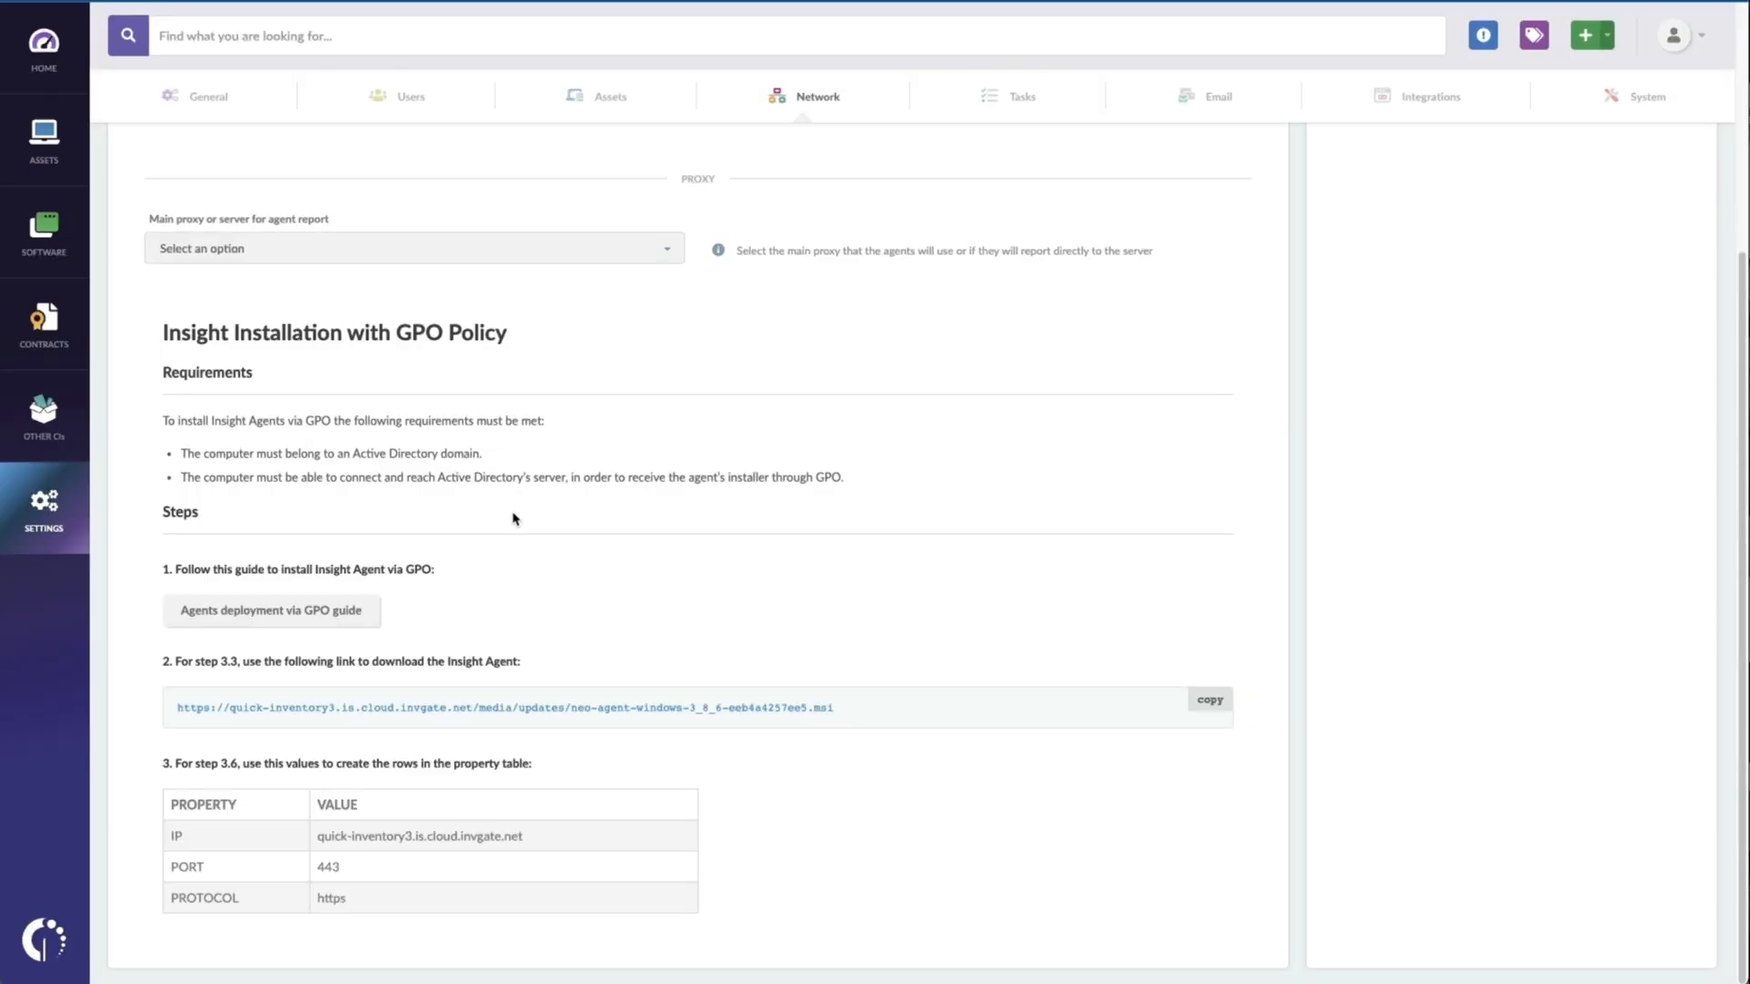
Step: Open Settings > Network > Proxies and download the Proxy Installation (Windows) package
{"action": "left_click", "coordinate": [195, 95]}
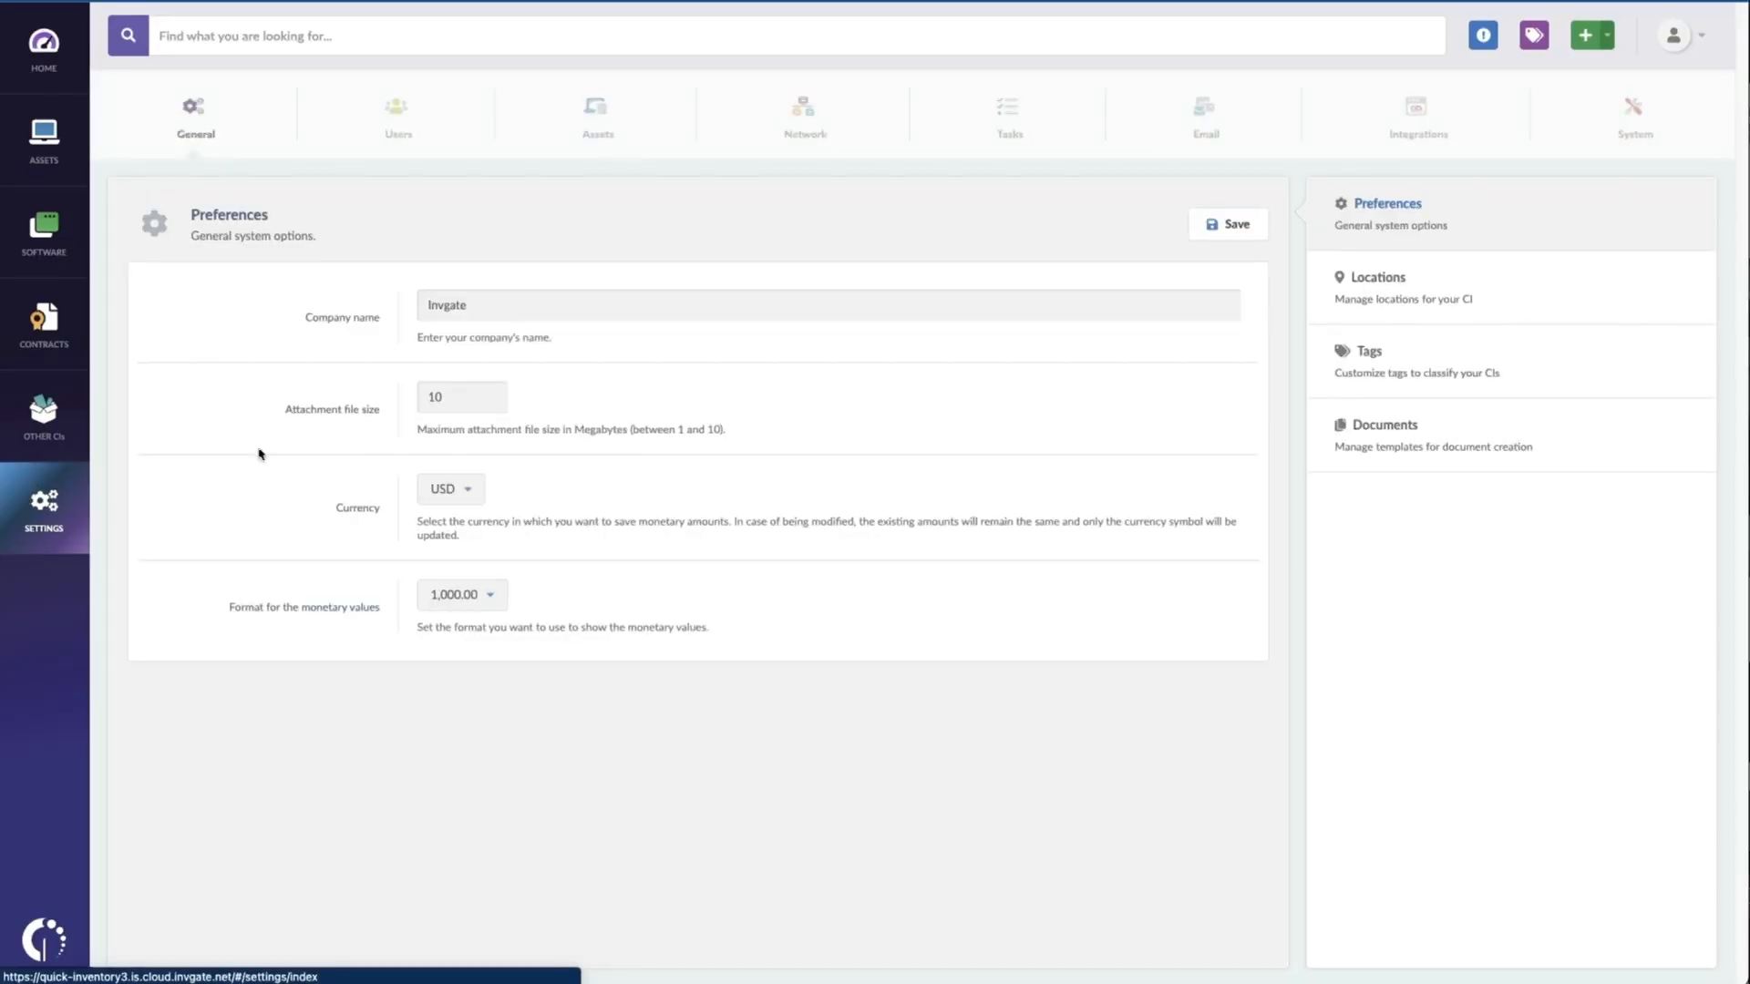
{"action": "left_click", "coordinate": [800, 111]}
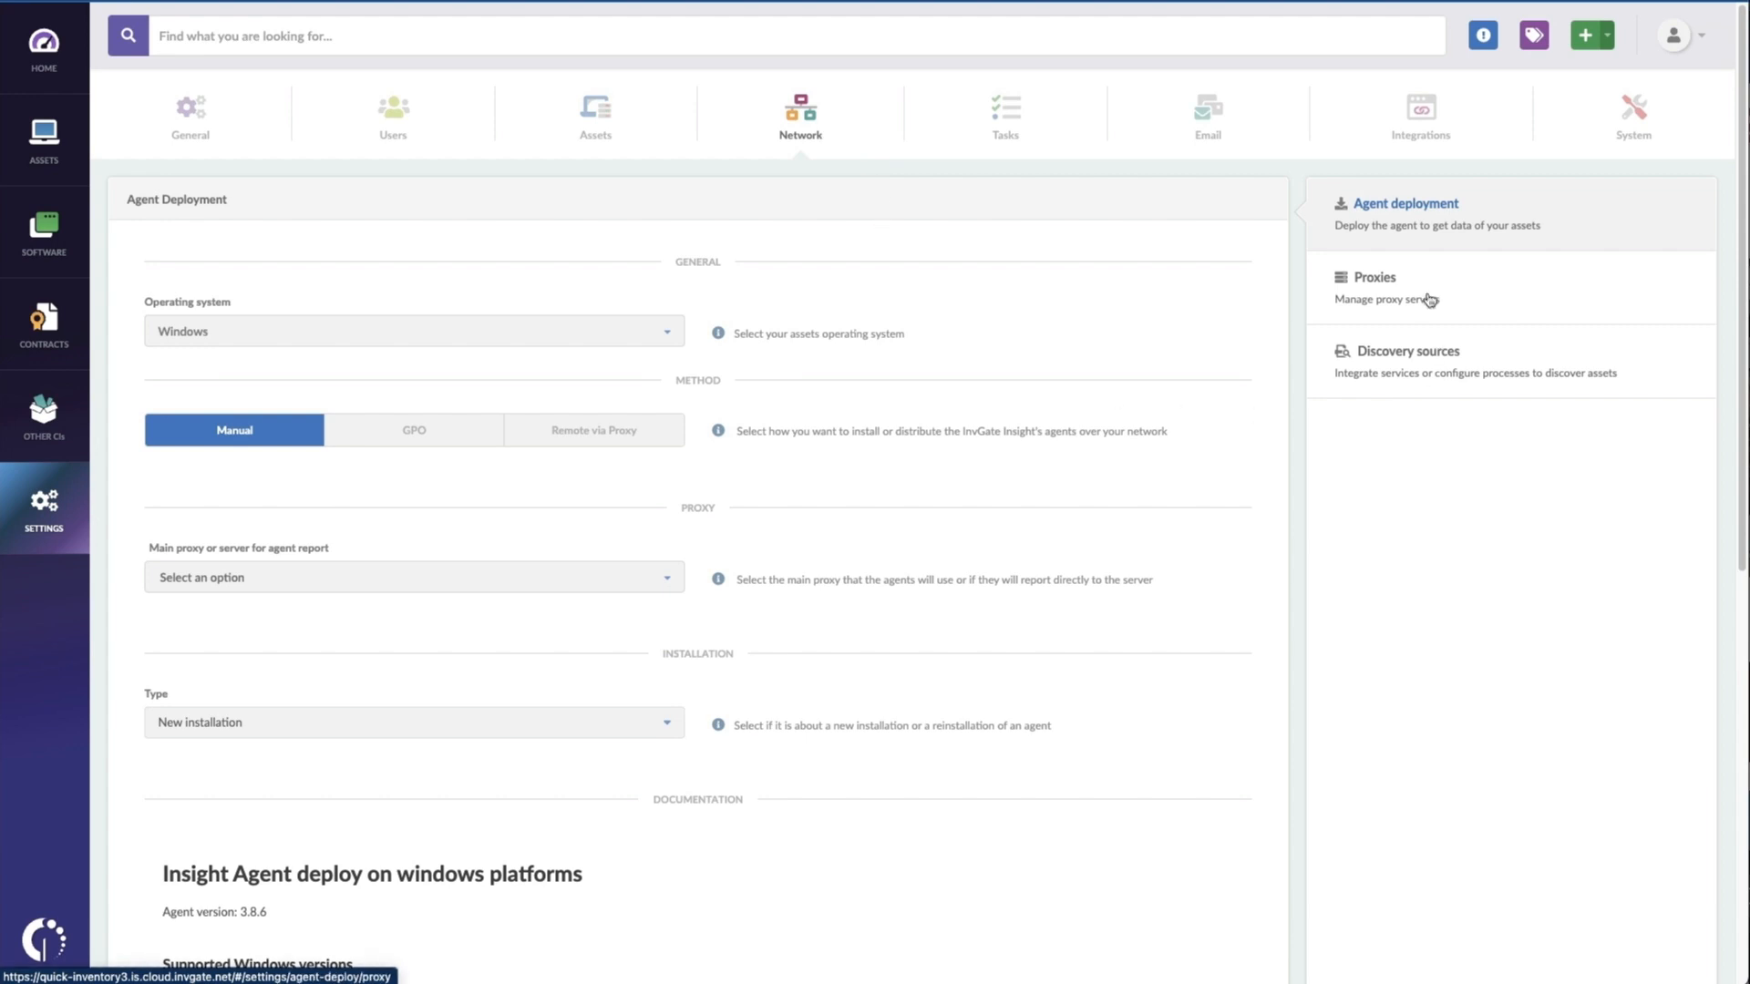
{"action": "left_click", "coordinate": [1374, 277]}
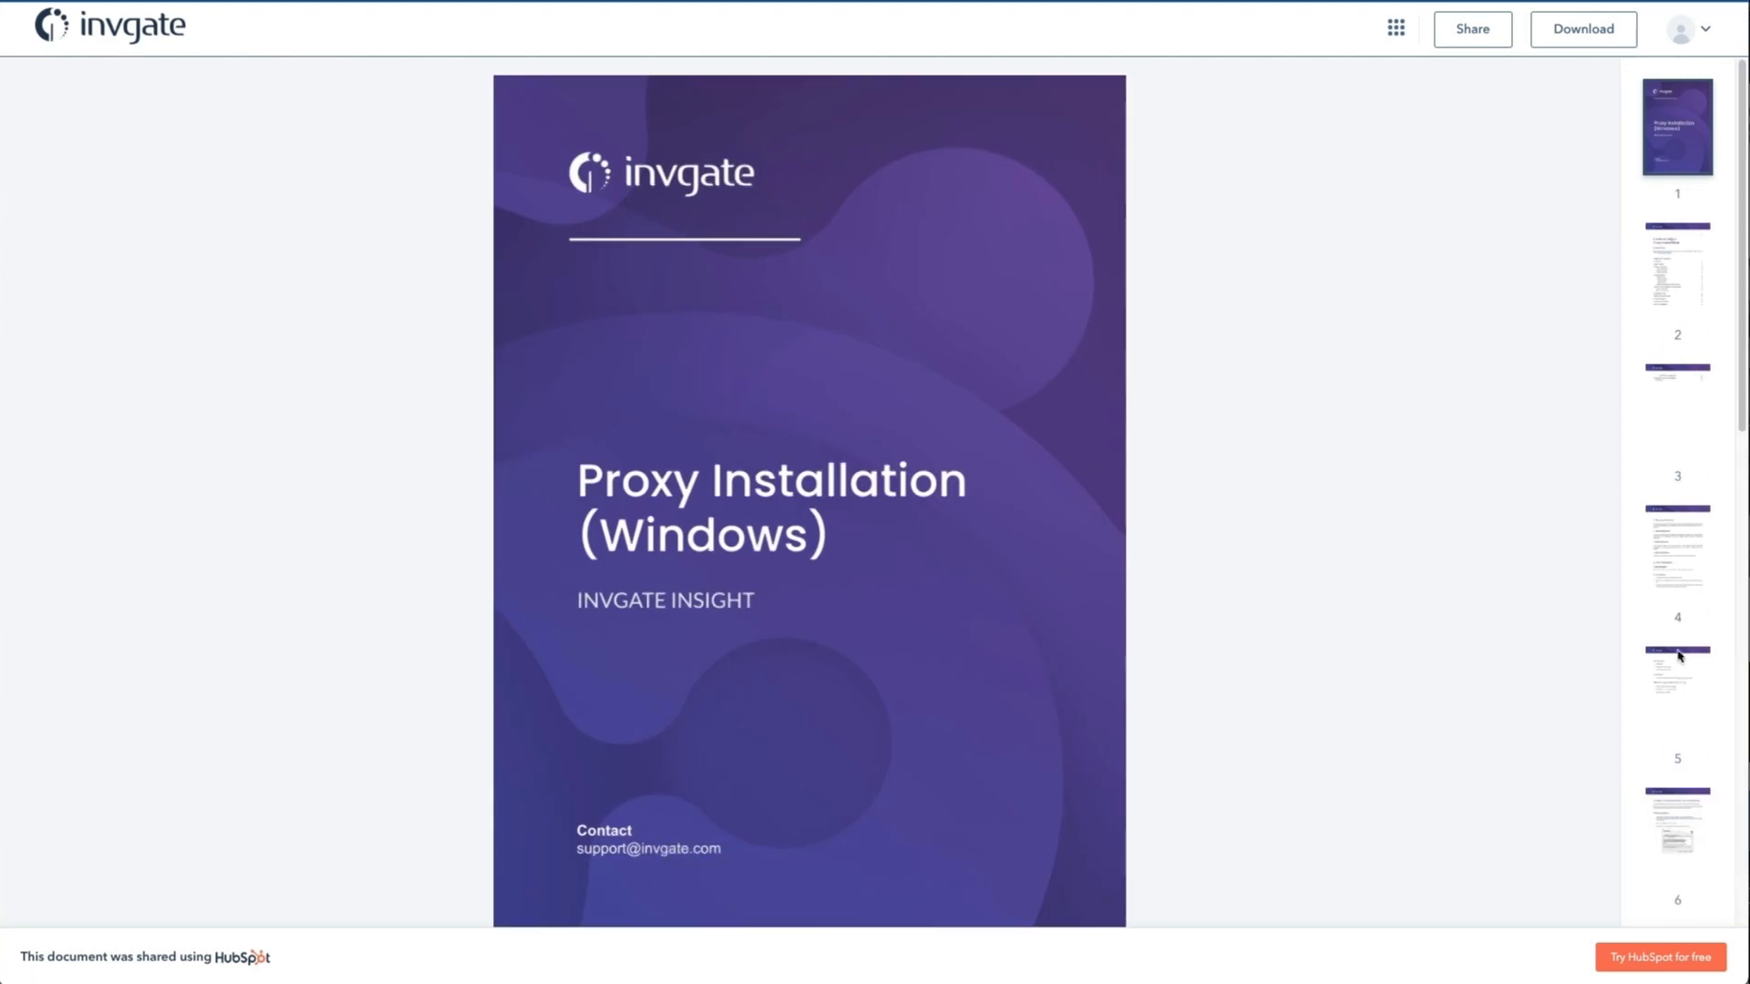
{"action": "left_click", "coordinate": [1675, 832]}
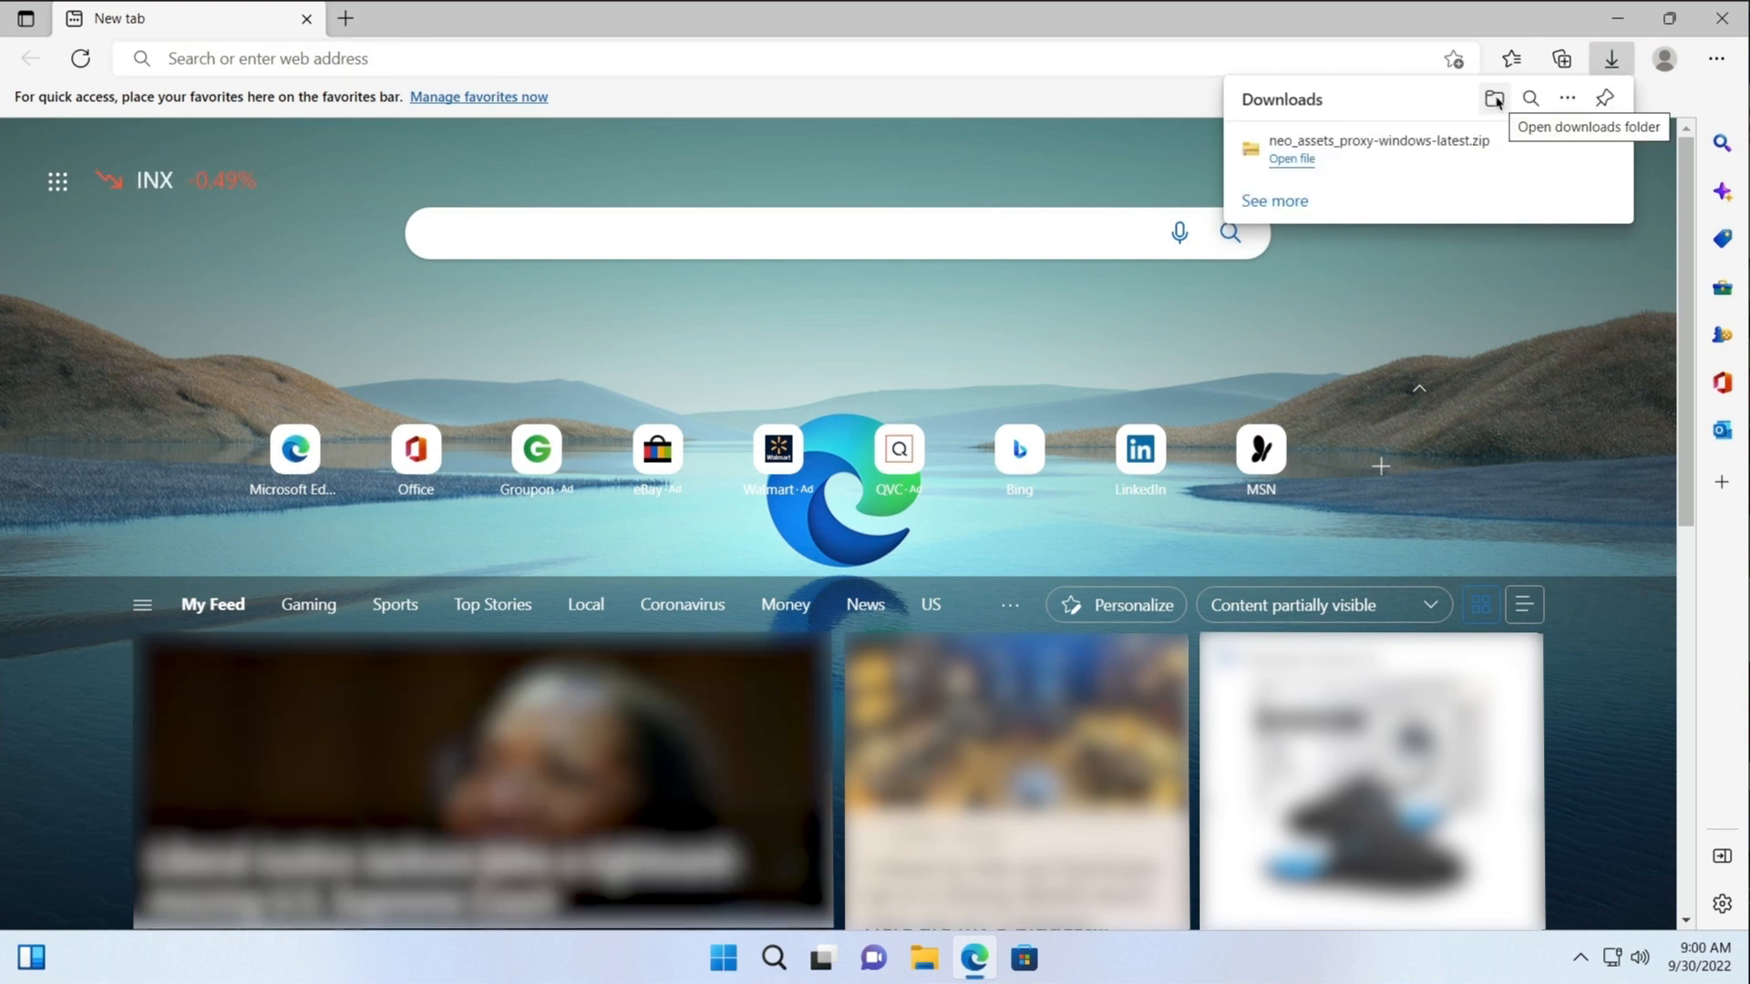
Step: Extract the proxy zip into its default Downloads folder and launch the Invgate Insight Proxy installer
{"action": "left_click", "coordinate": [1493, 99]}
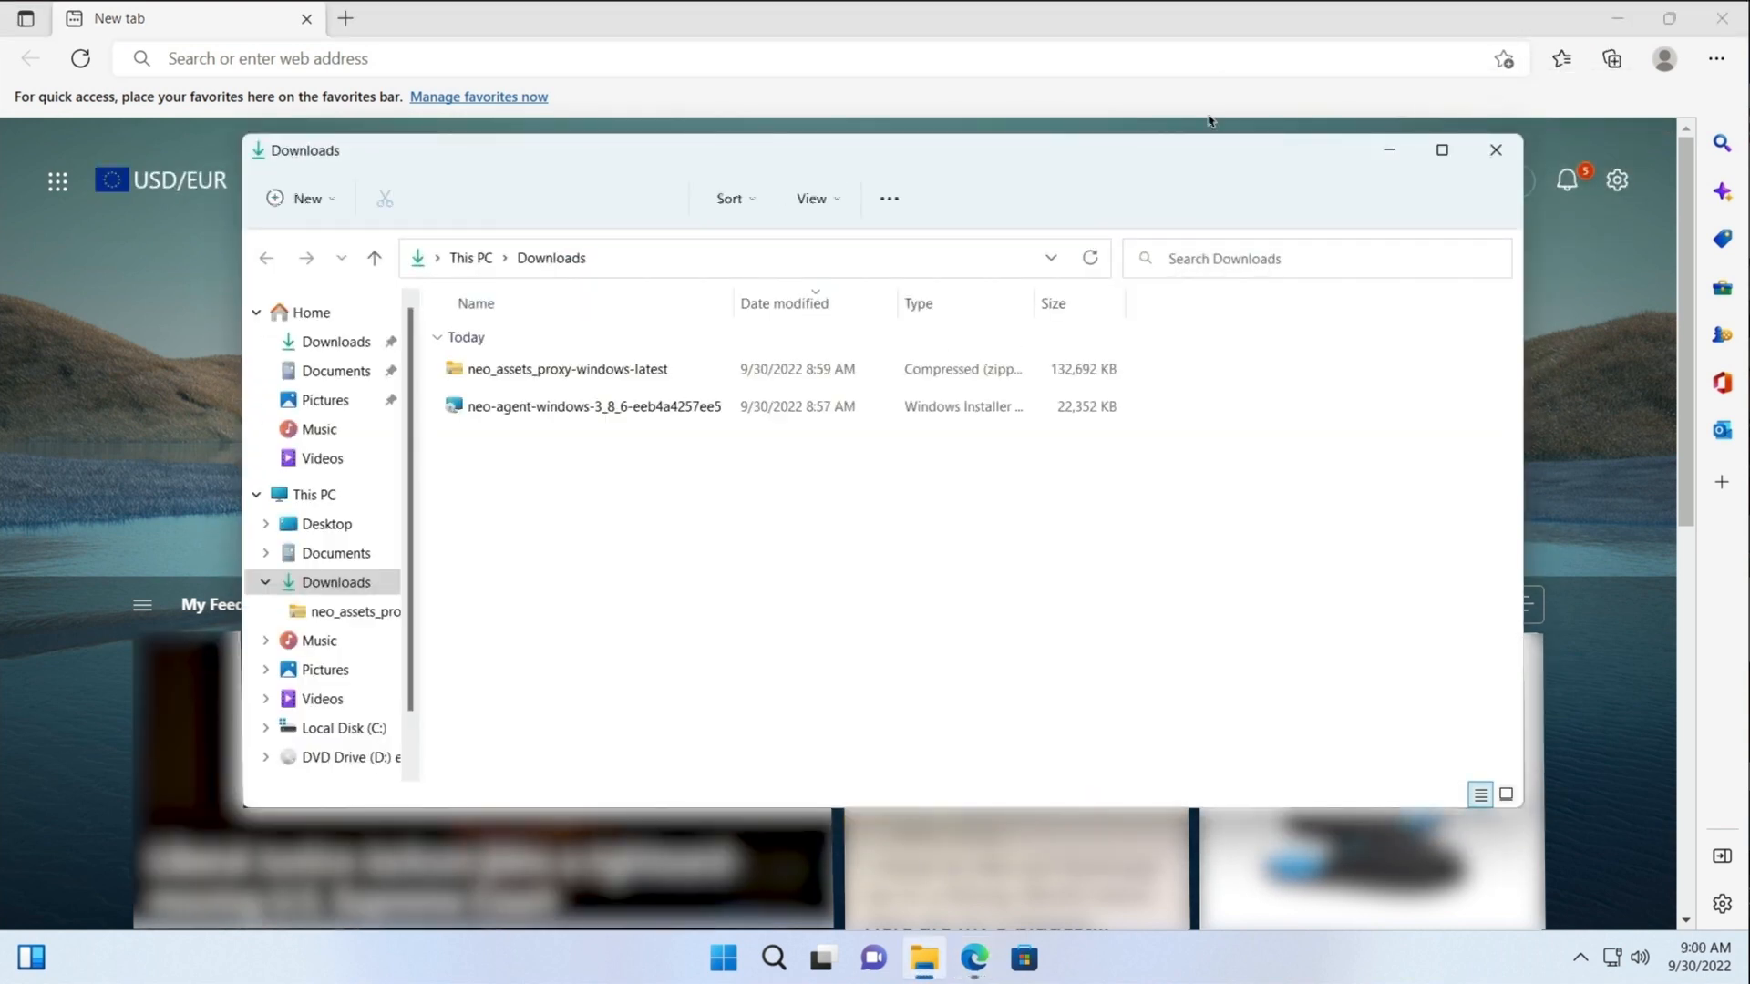
{"action": "right_click", "coordinate": [567, 368]}
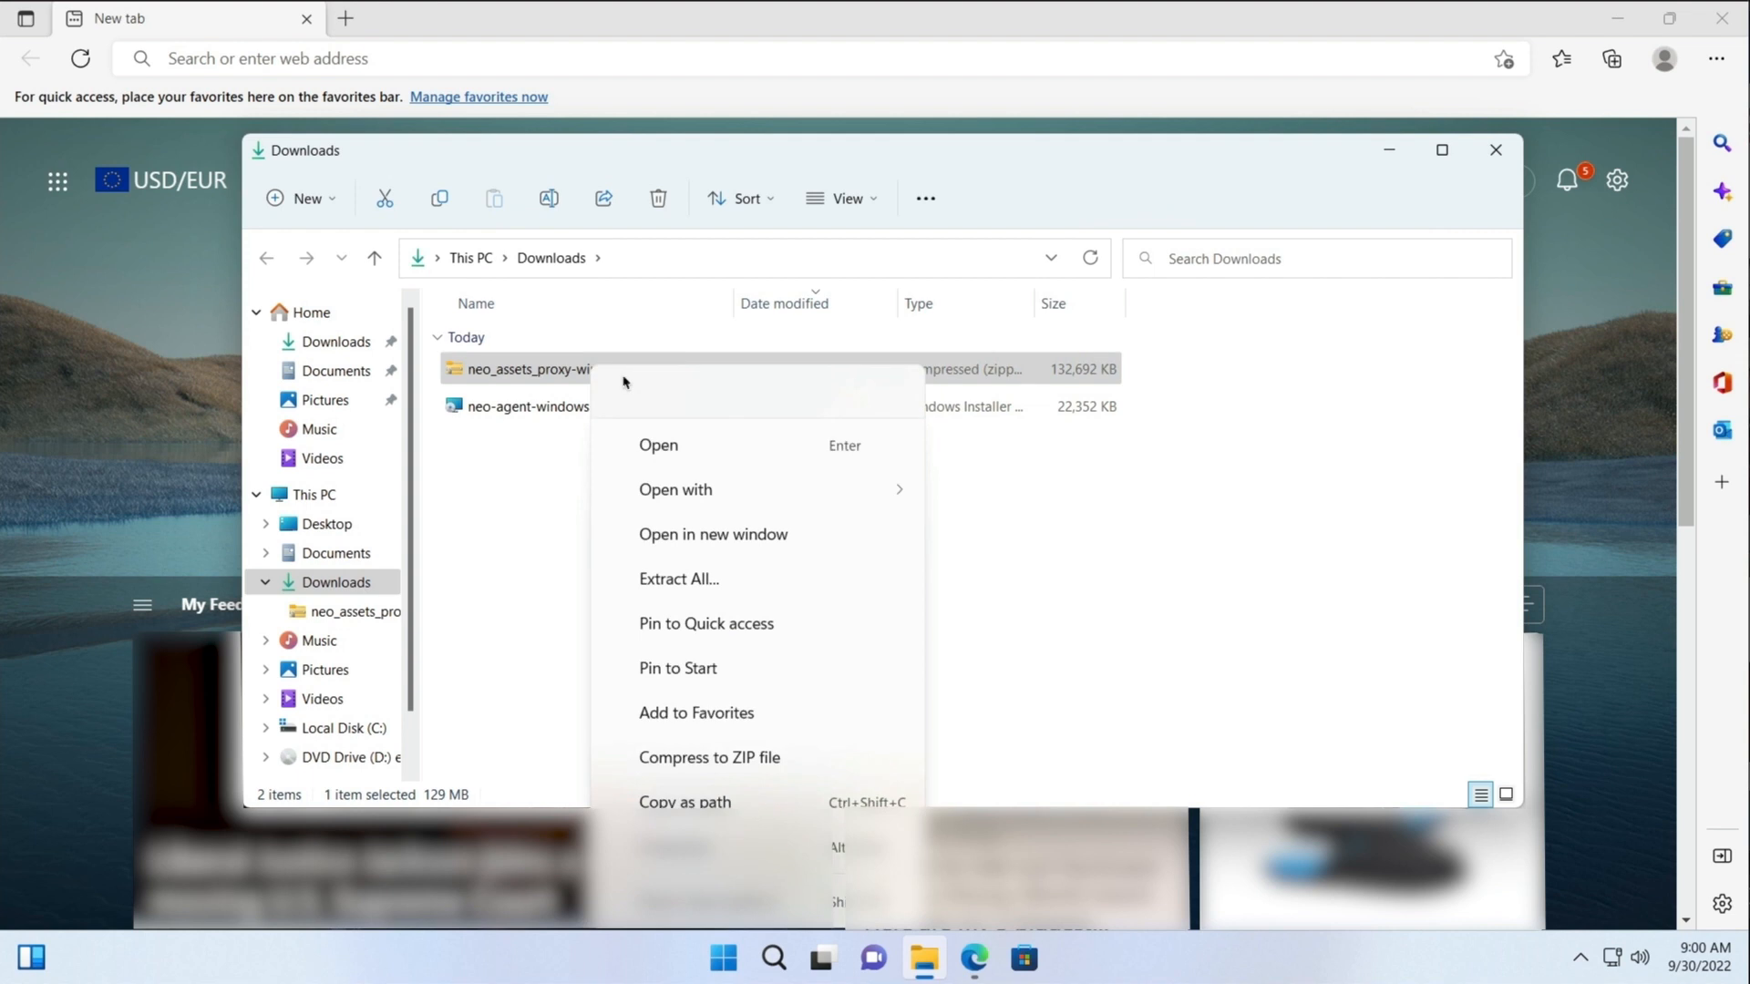
{"action": "left_click", "coordinate": [678, 577]}
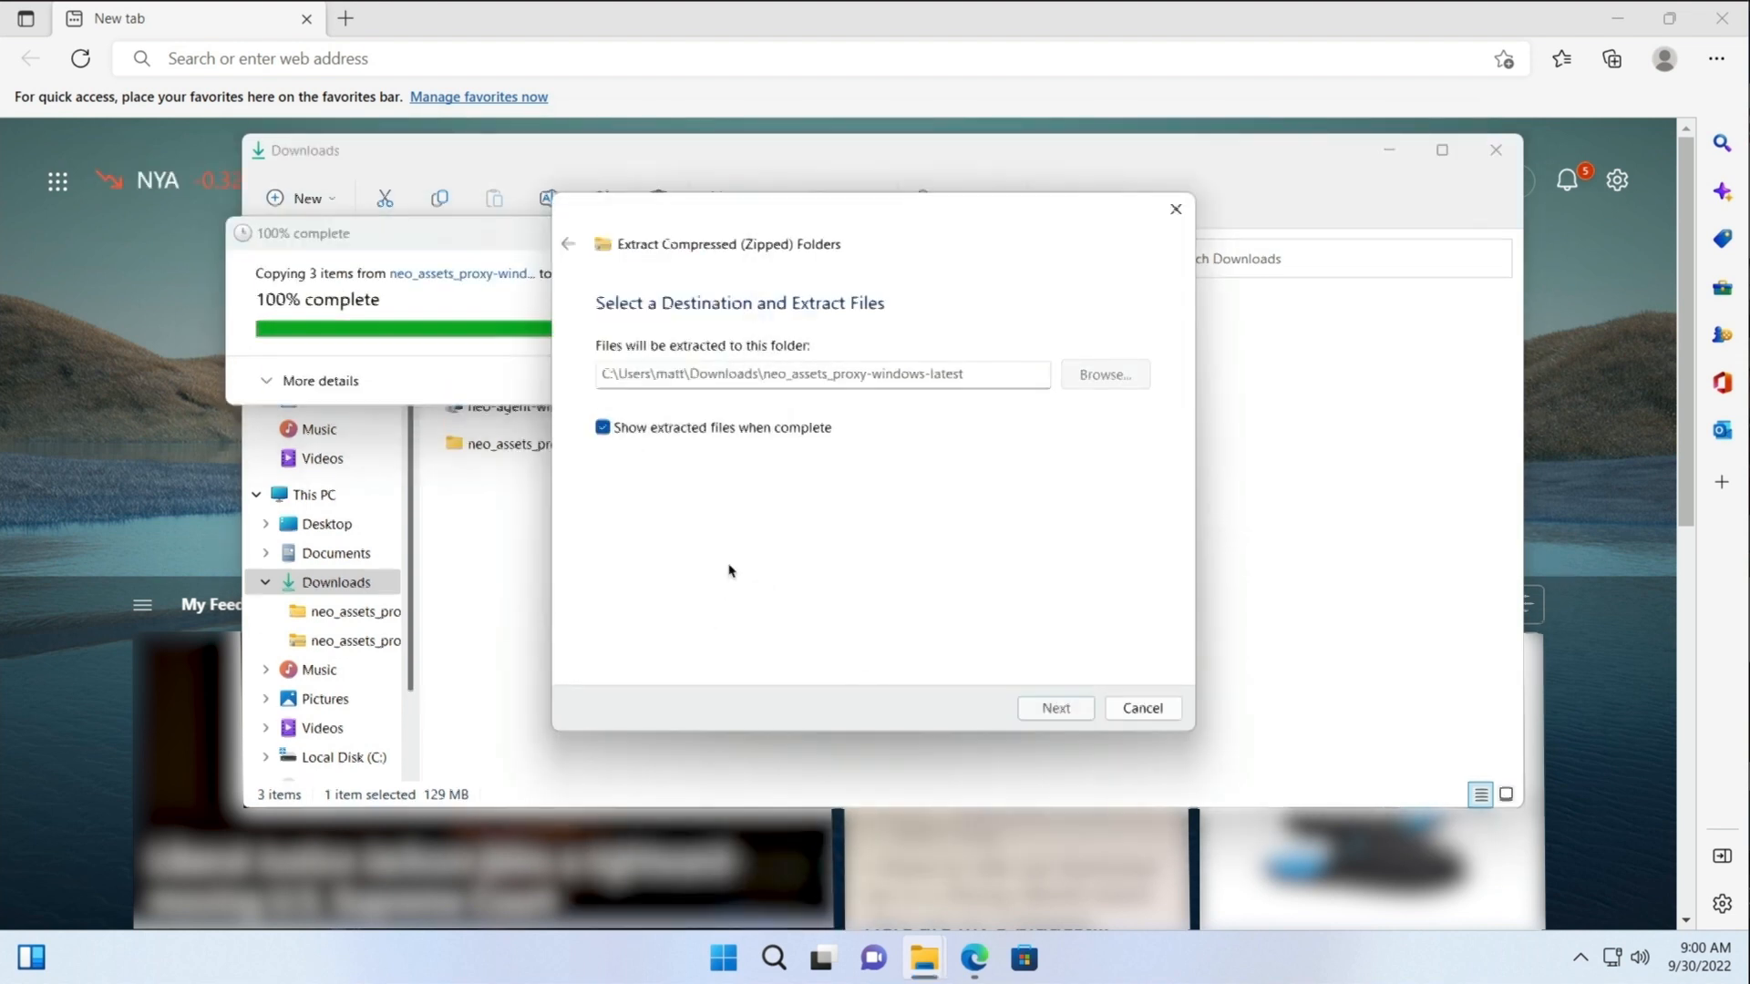
{"action": "left_click", "coordinate": [1054, 707]}
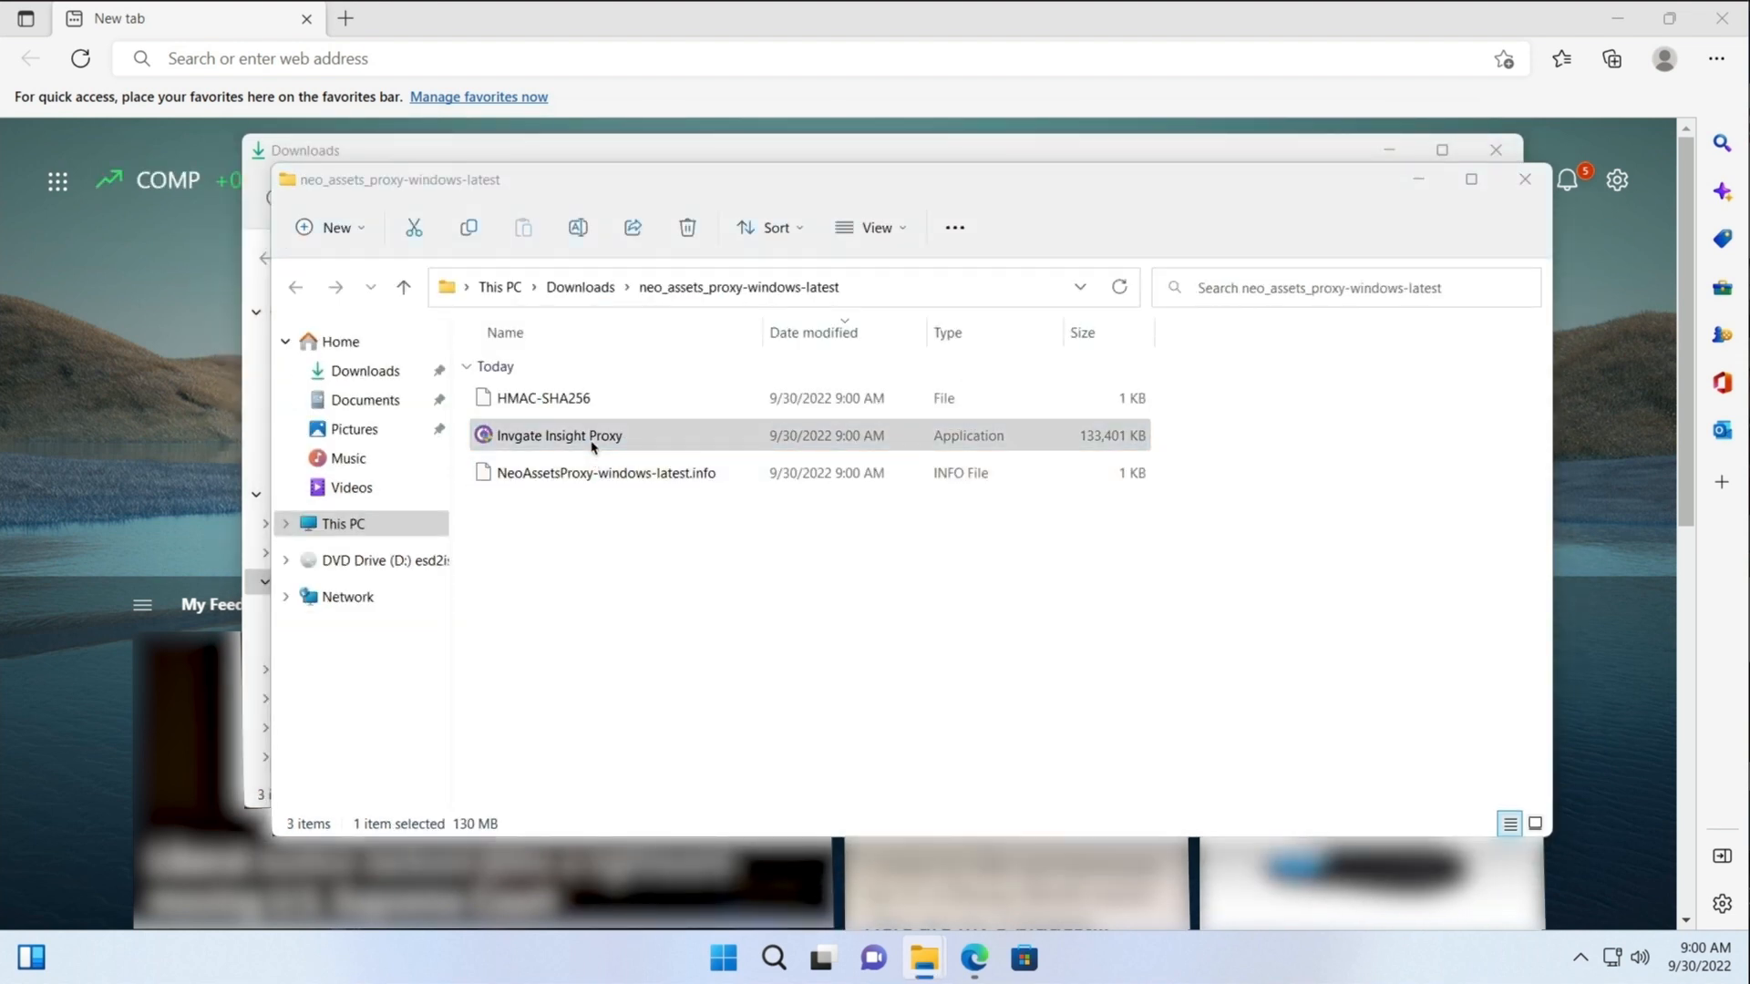
{"action": "double_click", "coordinate": [559, 436]}
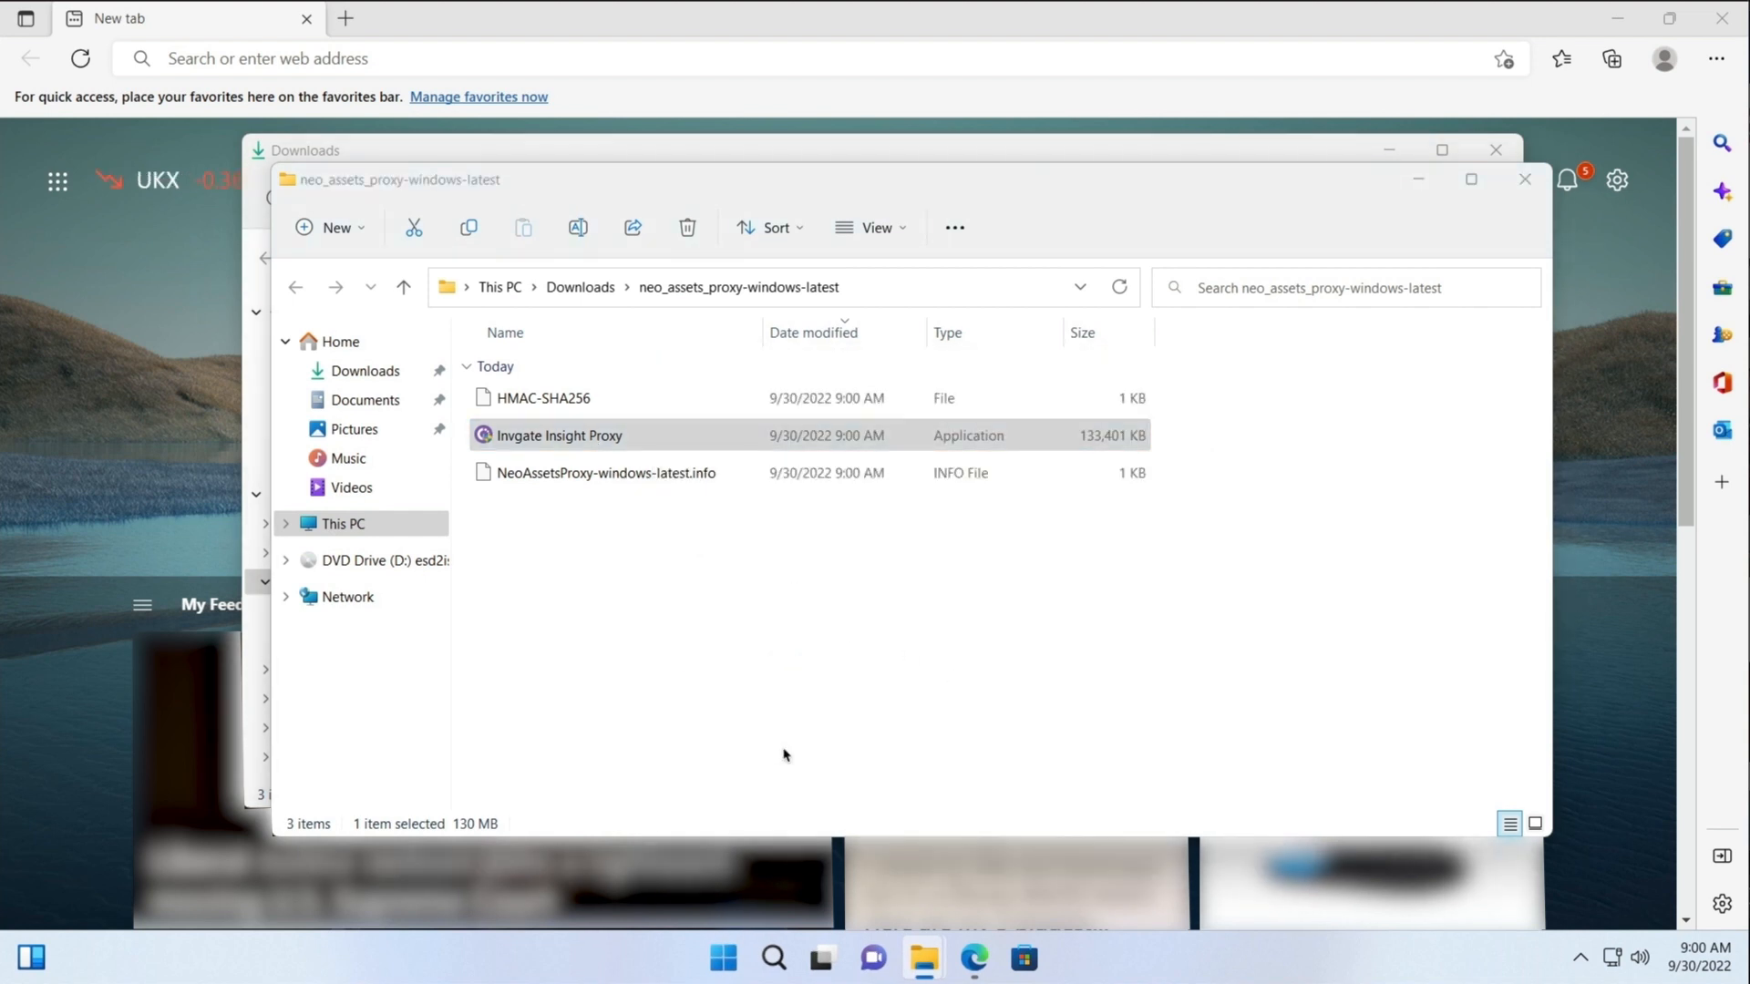
Step: Accept the licence and install the proxy with the default folder, port 80 and both components
{"action": "double_click", "coordinate": [557, 436]}
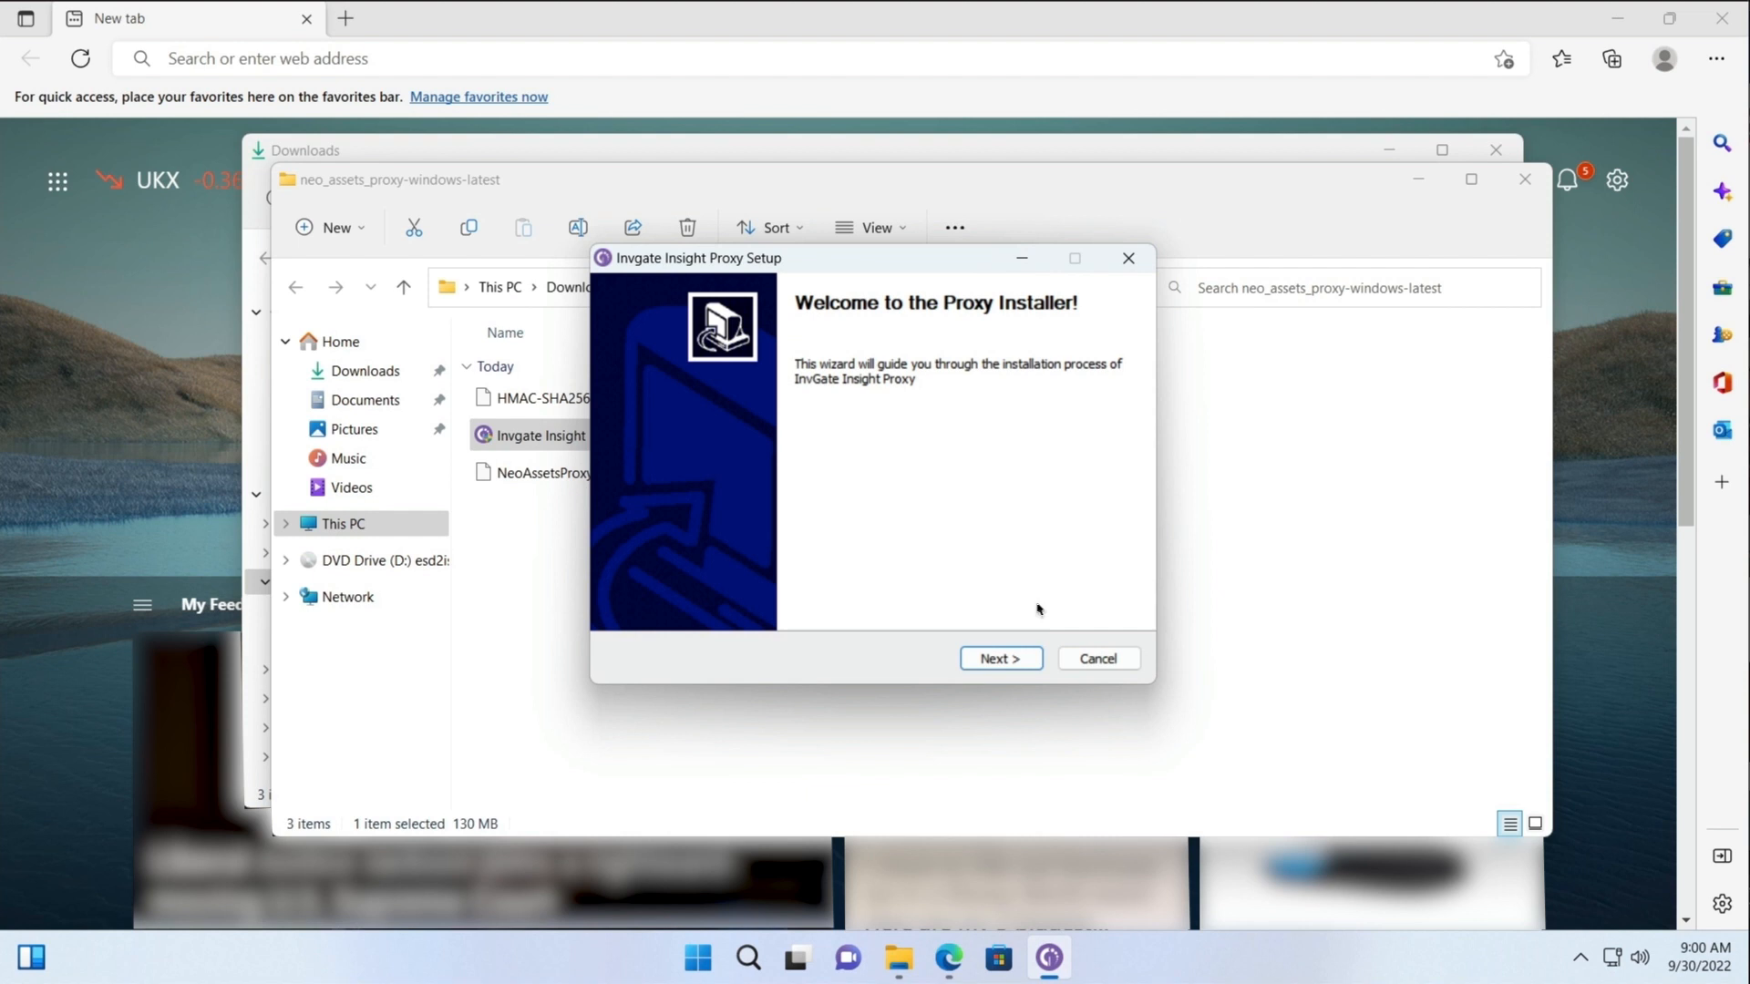
{"action": "left_click", "coordinate": [999, 657]}
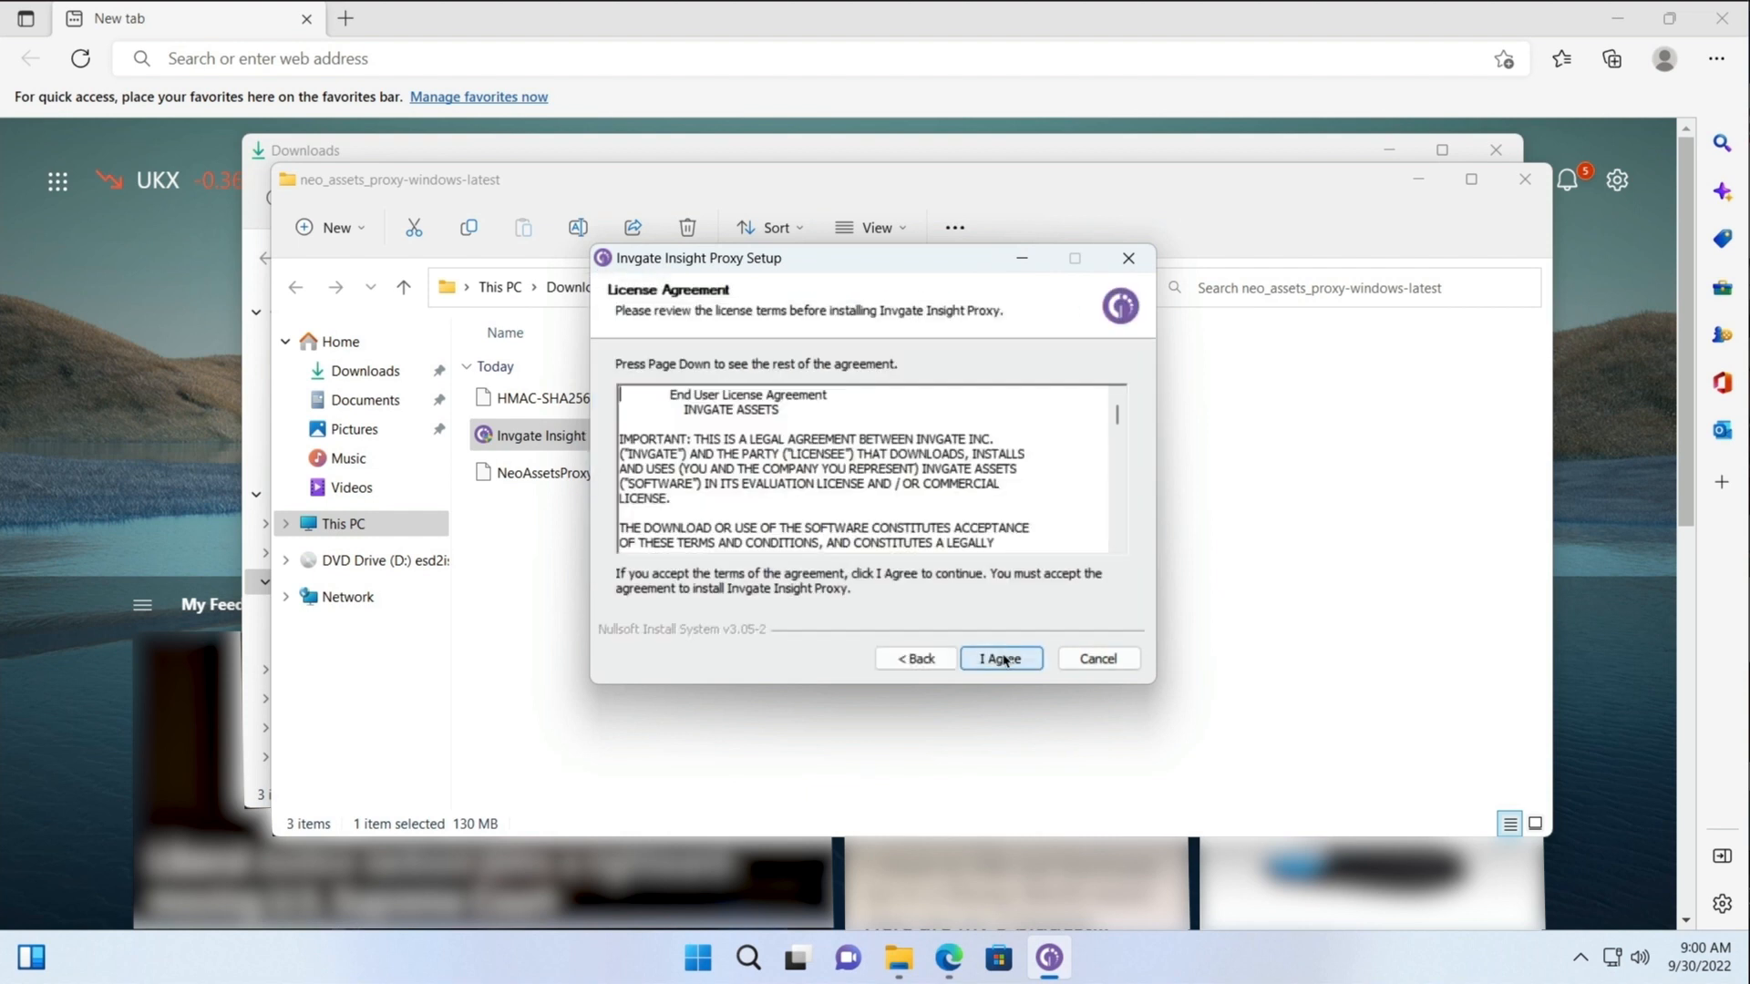
{"action": "left_click", "coordinate": [998, 657]}
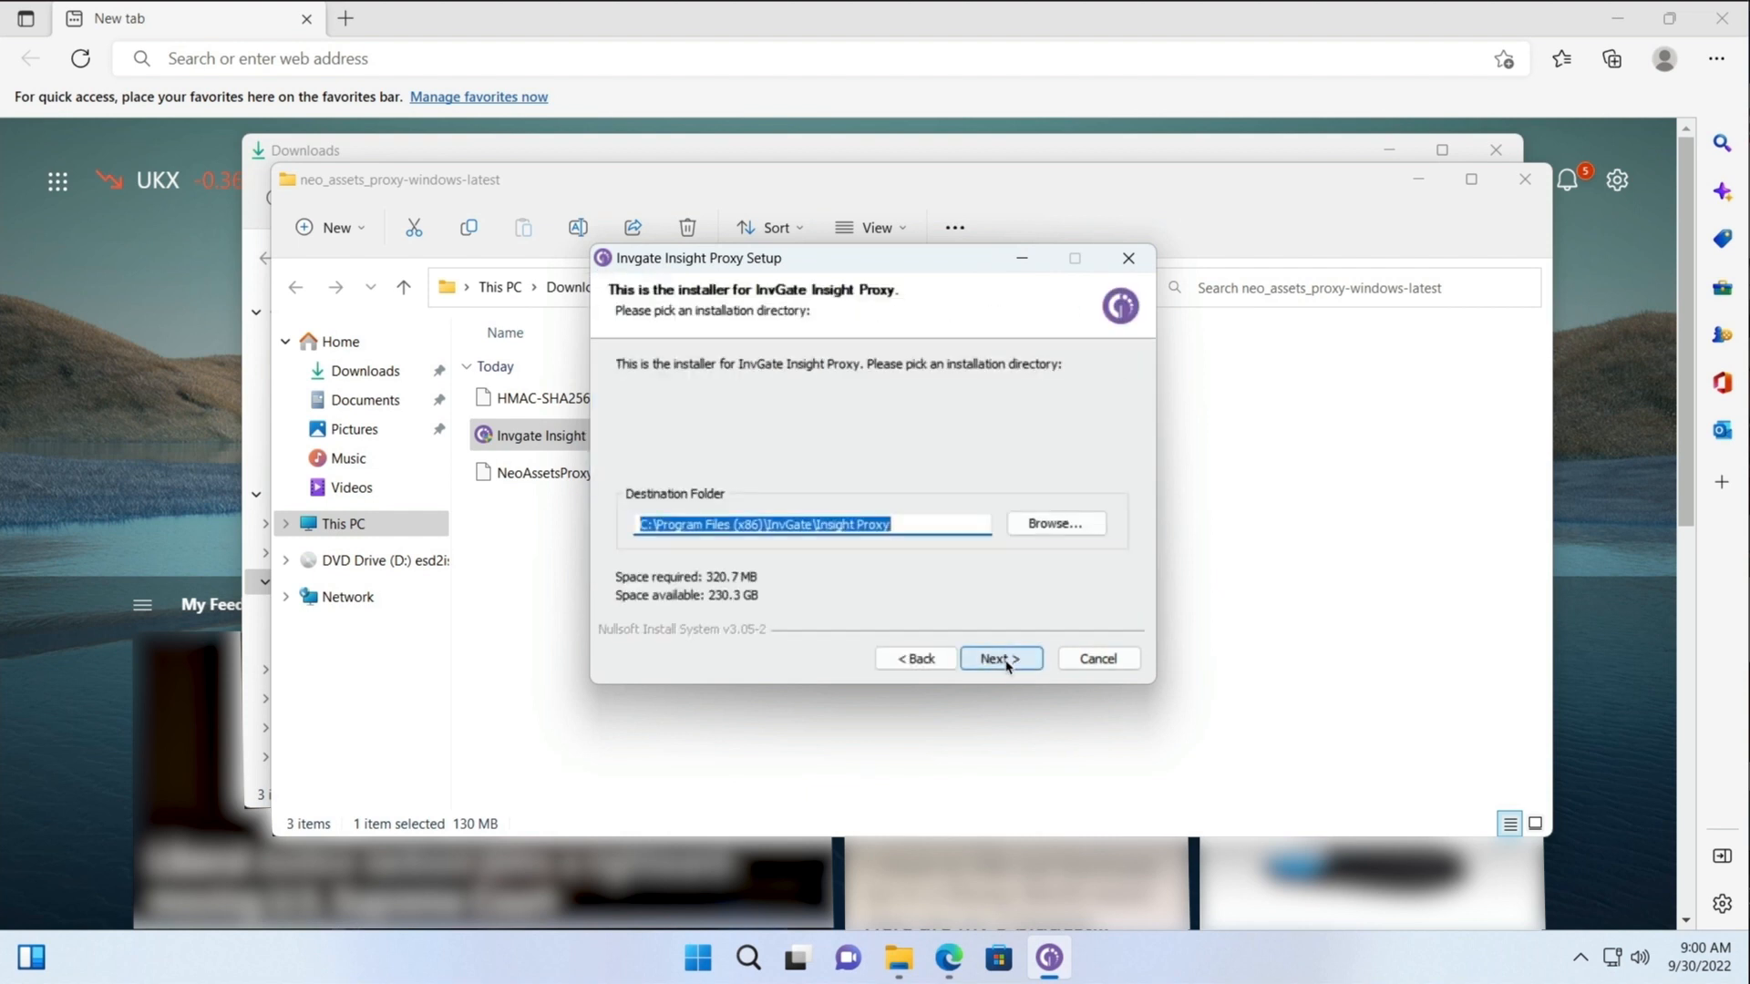
{"action": "left_click", "coordinate": [998, 658]}
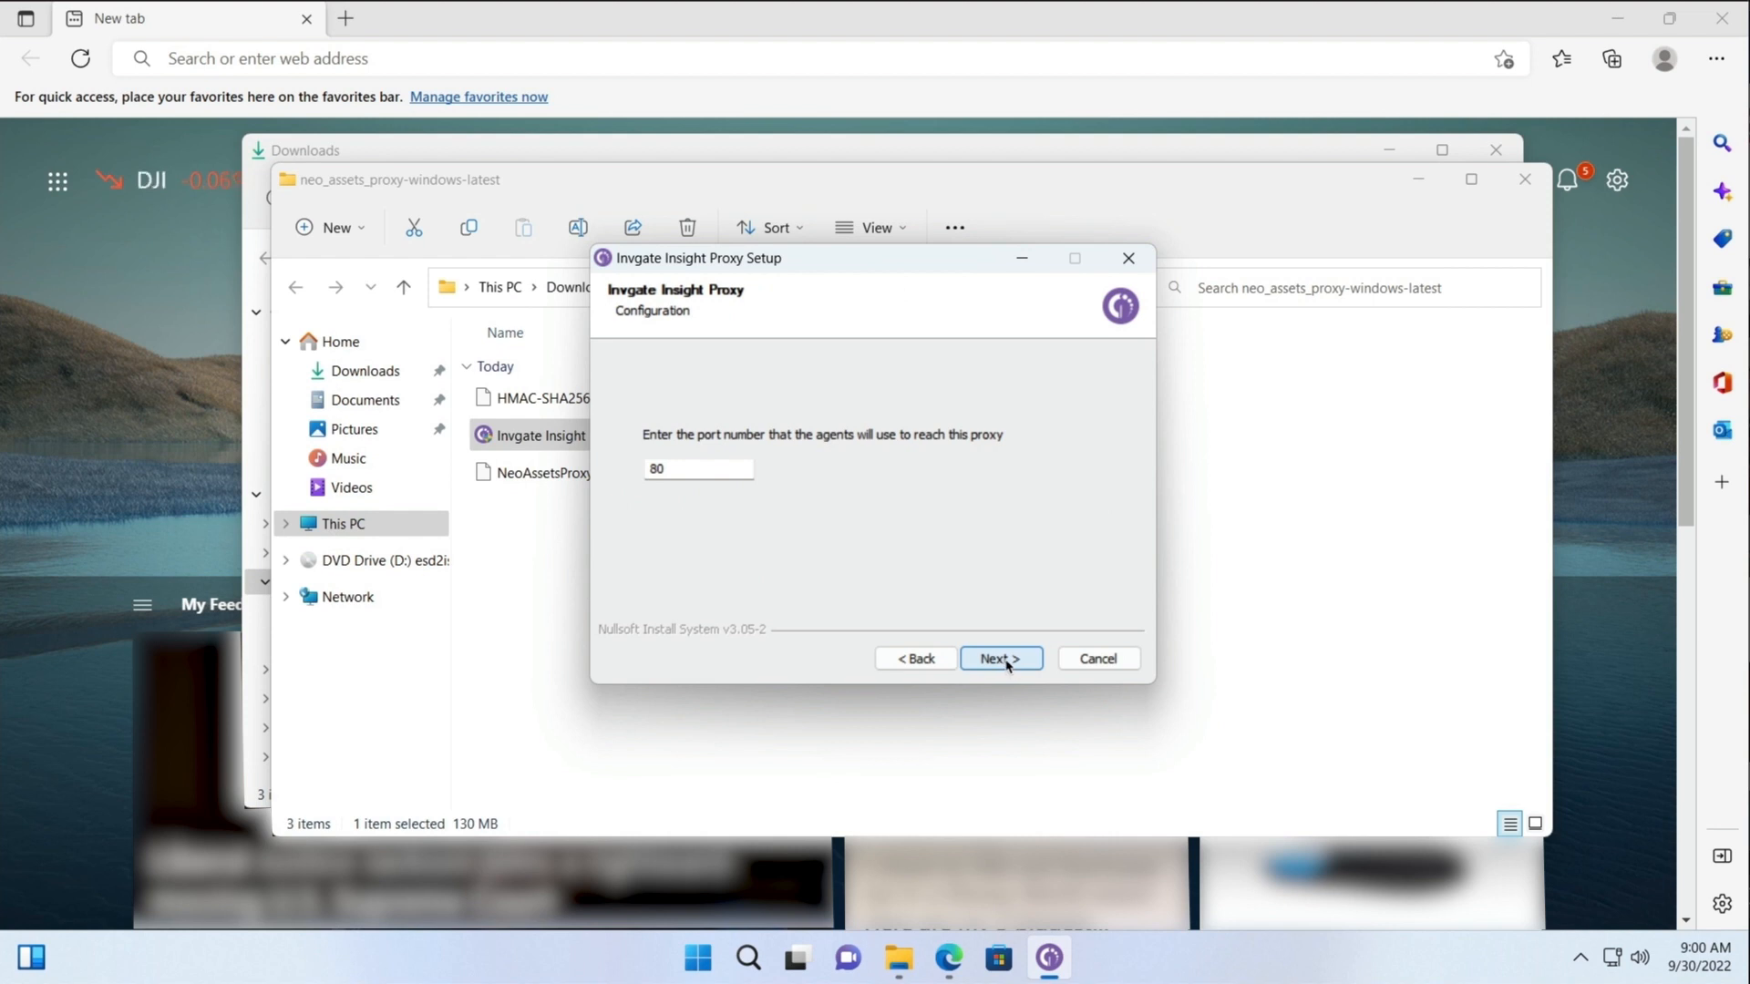
{"action": "left_click", "coordinate": [998, 658]}
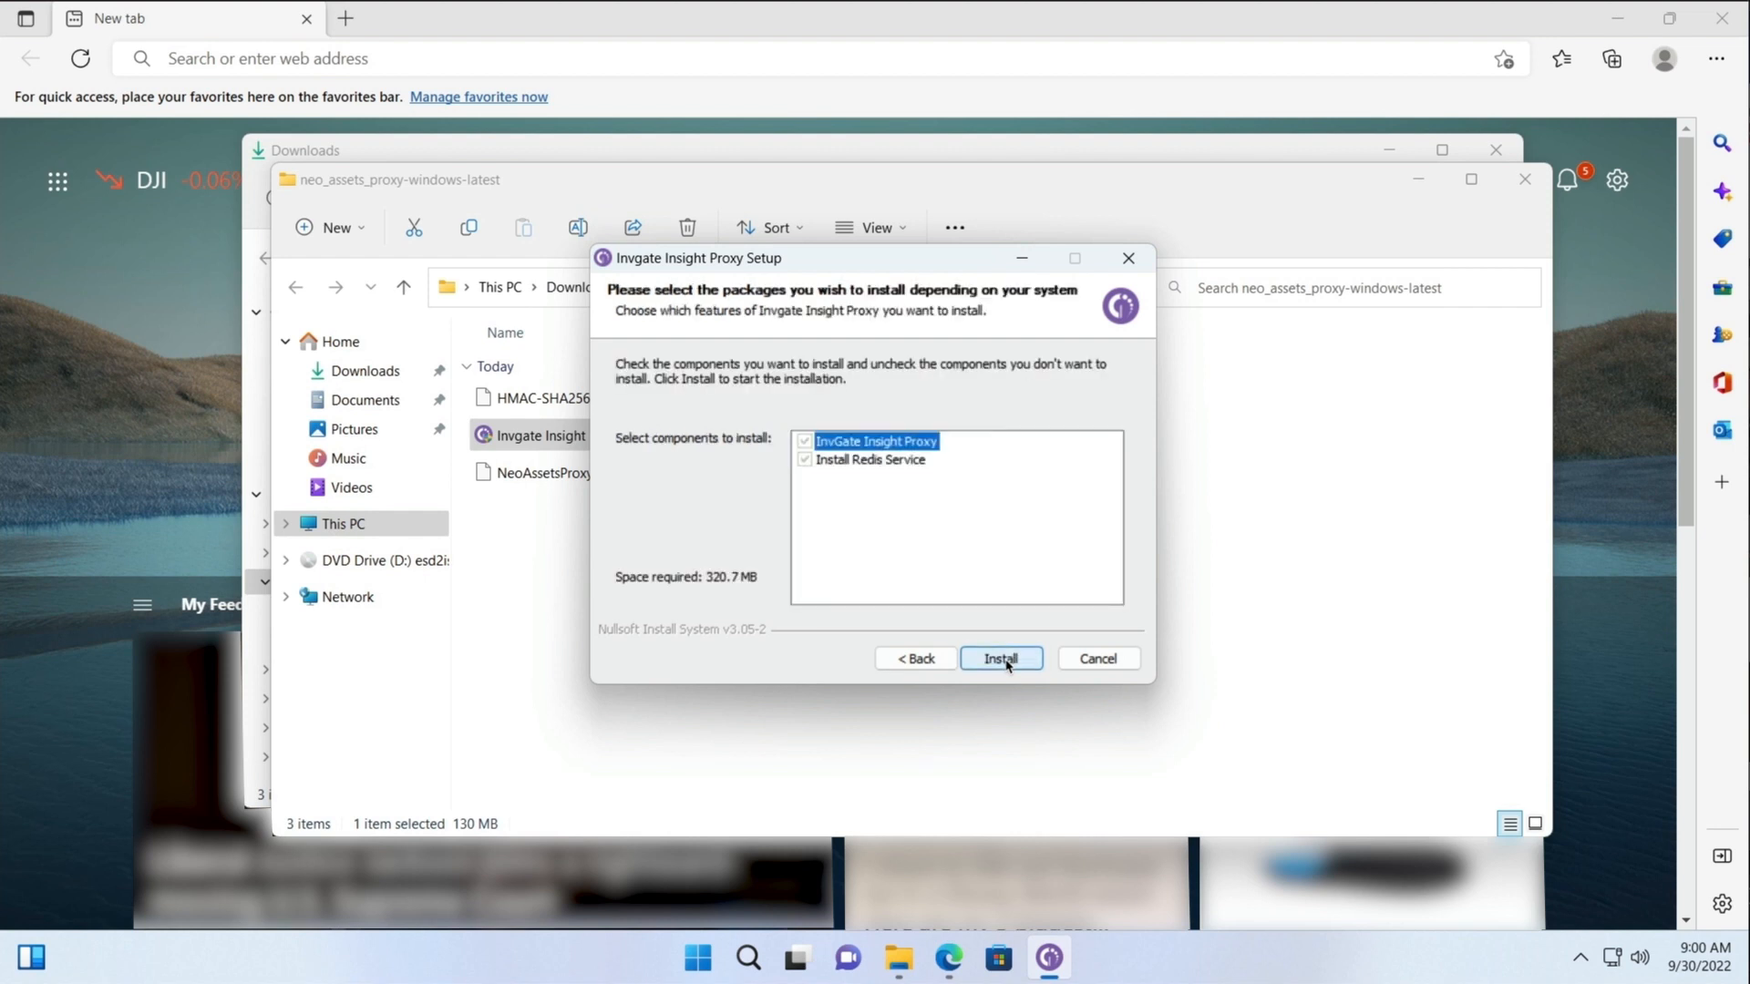
{"action": "left_click", "coordinate": [1000, 657]}
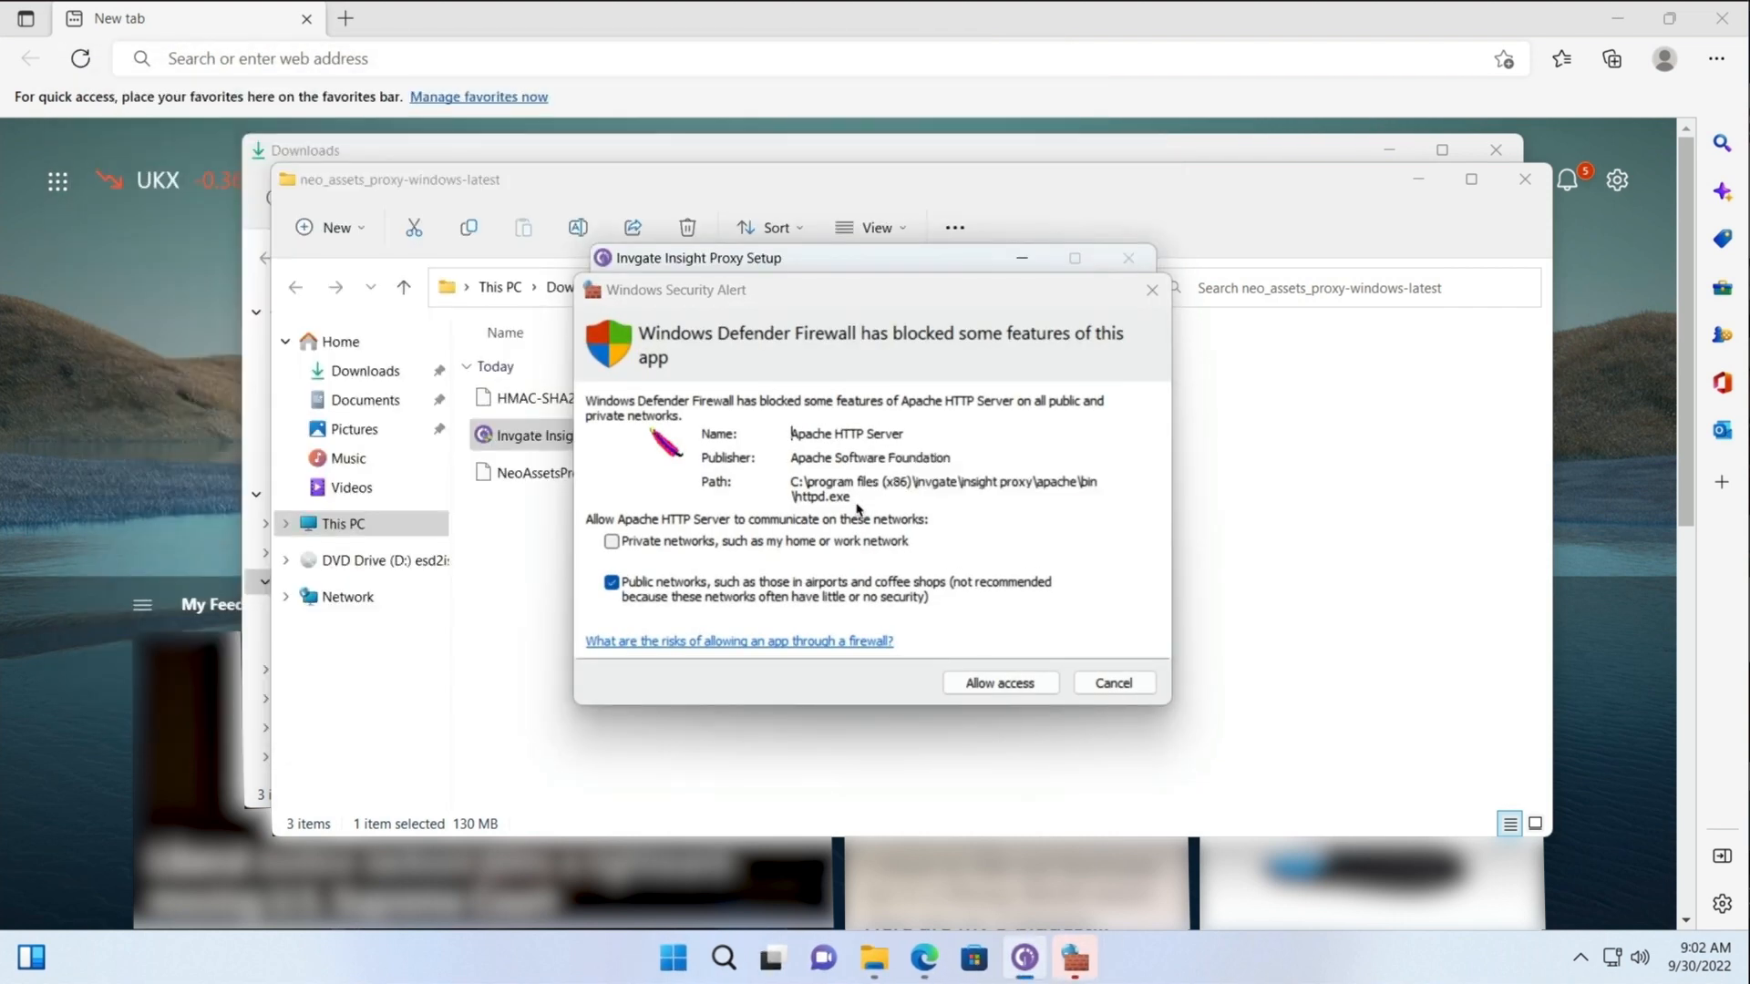
{"action": "mouse_move", "coordinate": [980, 651]}
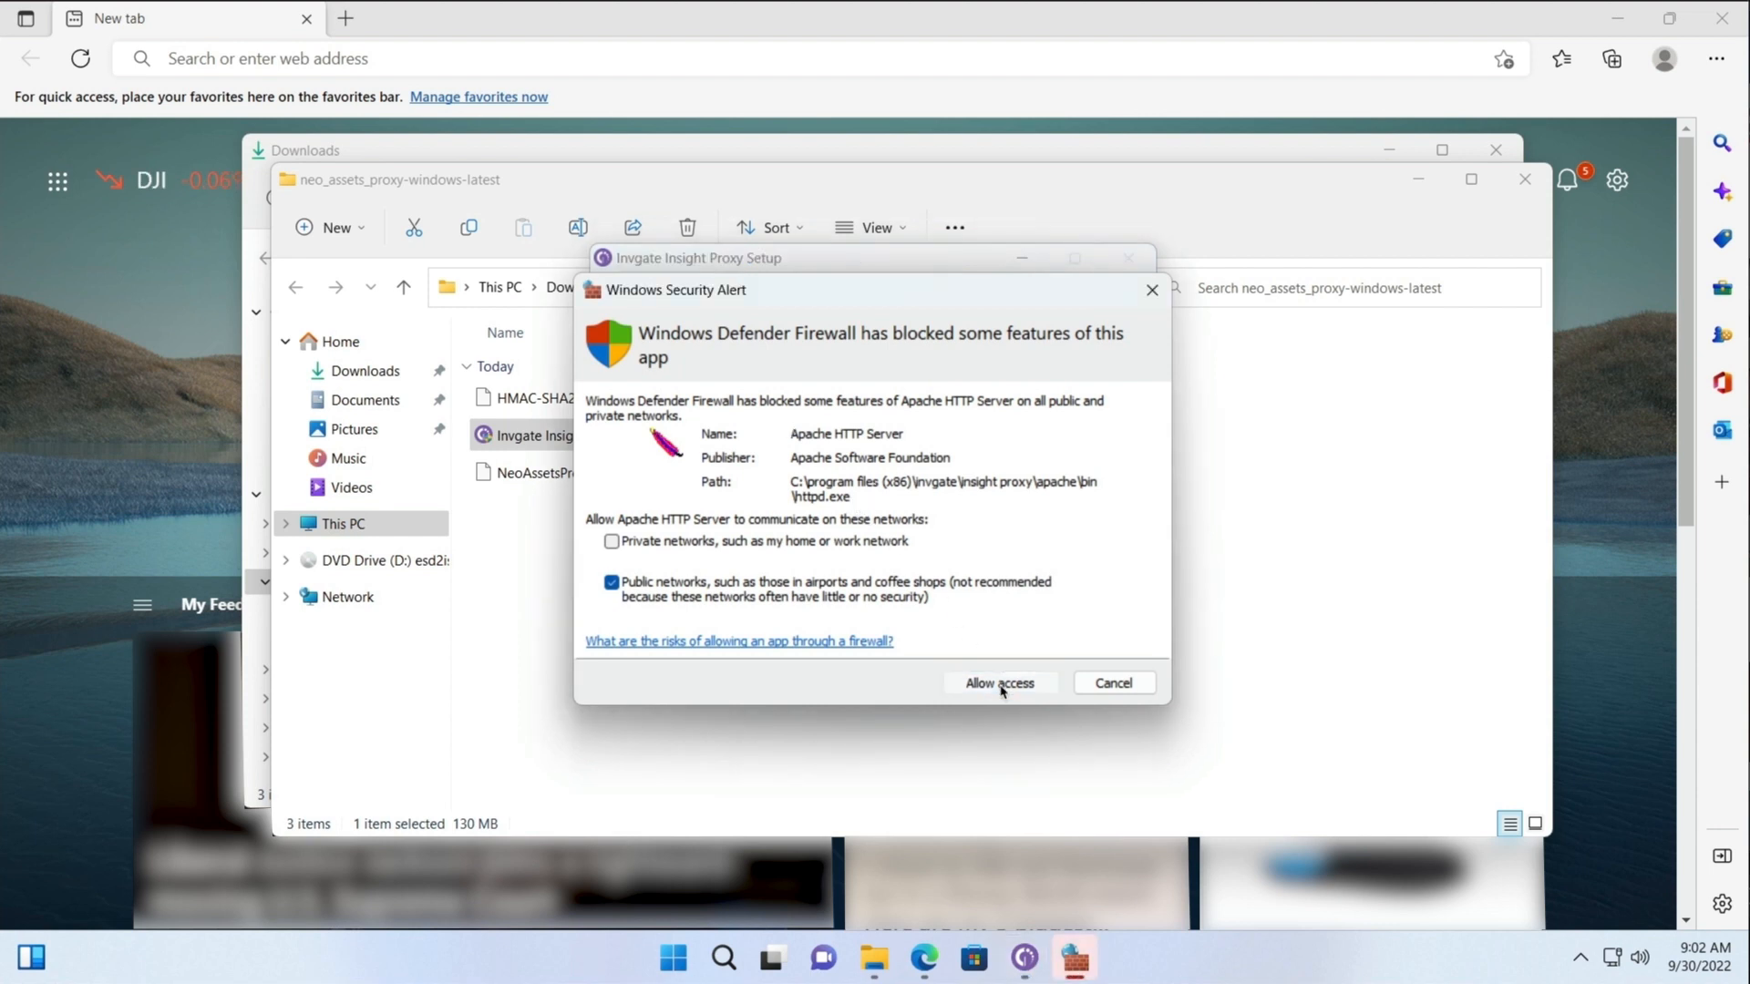
Step: Allow Apache HTTP Server through the firewall and close the completed proxy installer
{"action": "left_click", "coordinate": [998, 682]}
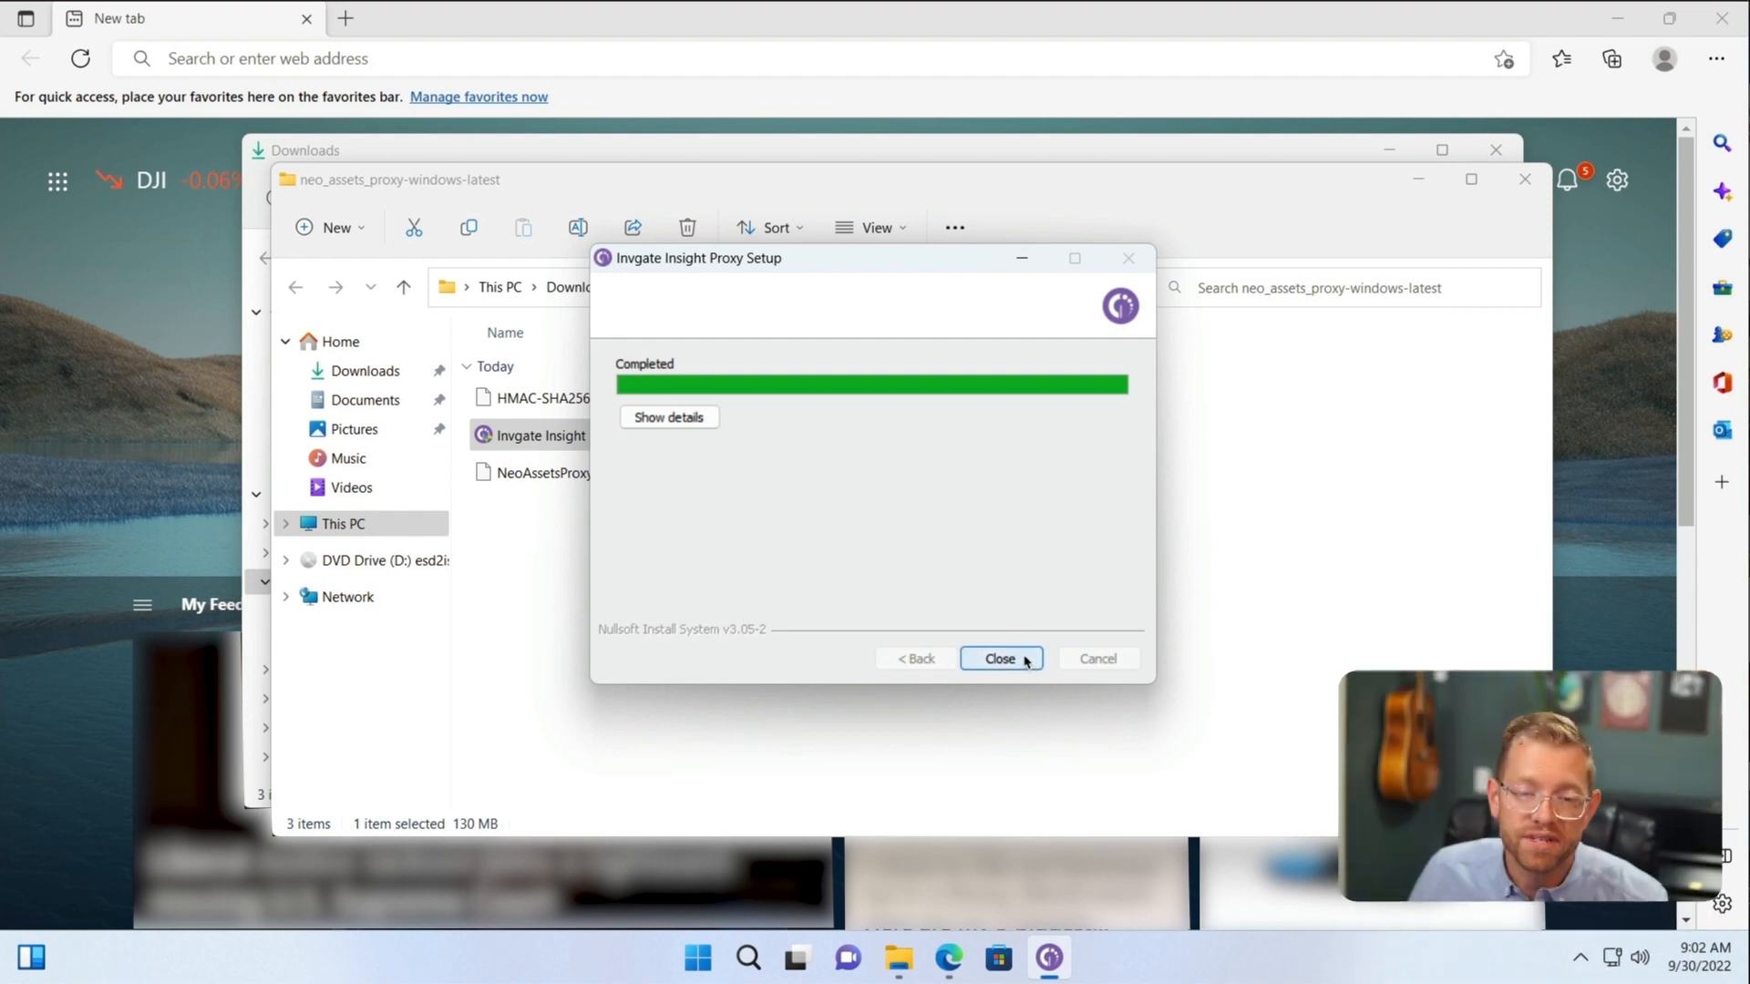
{"action": "left_click", "coordinate": [999, 658]}
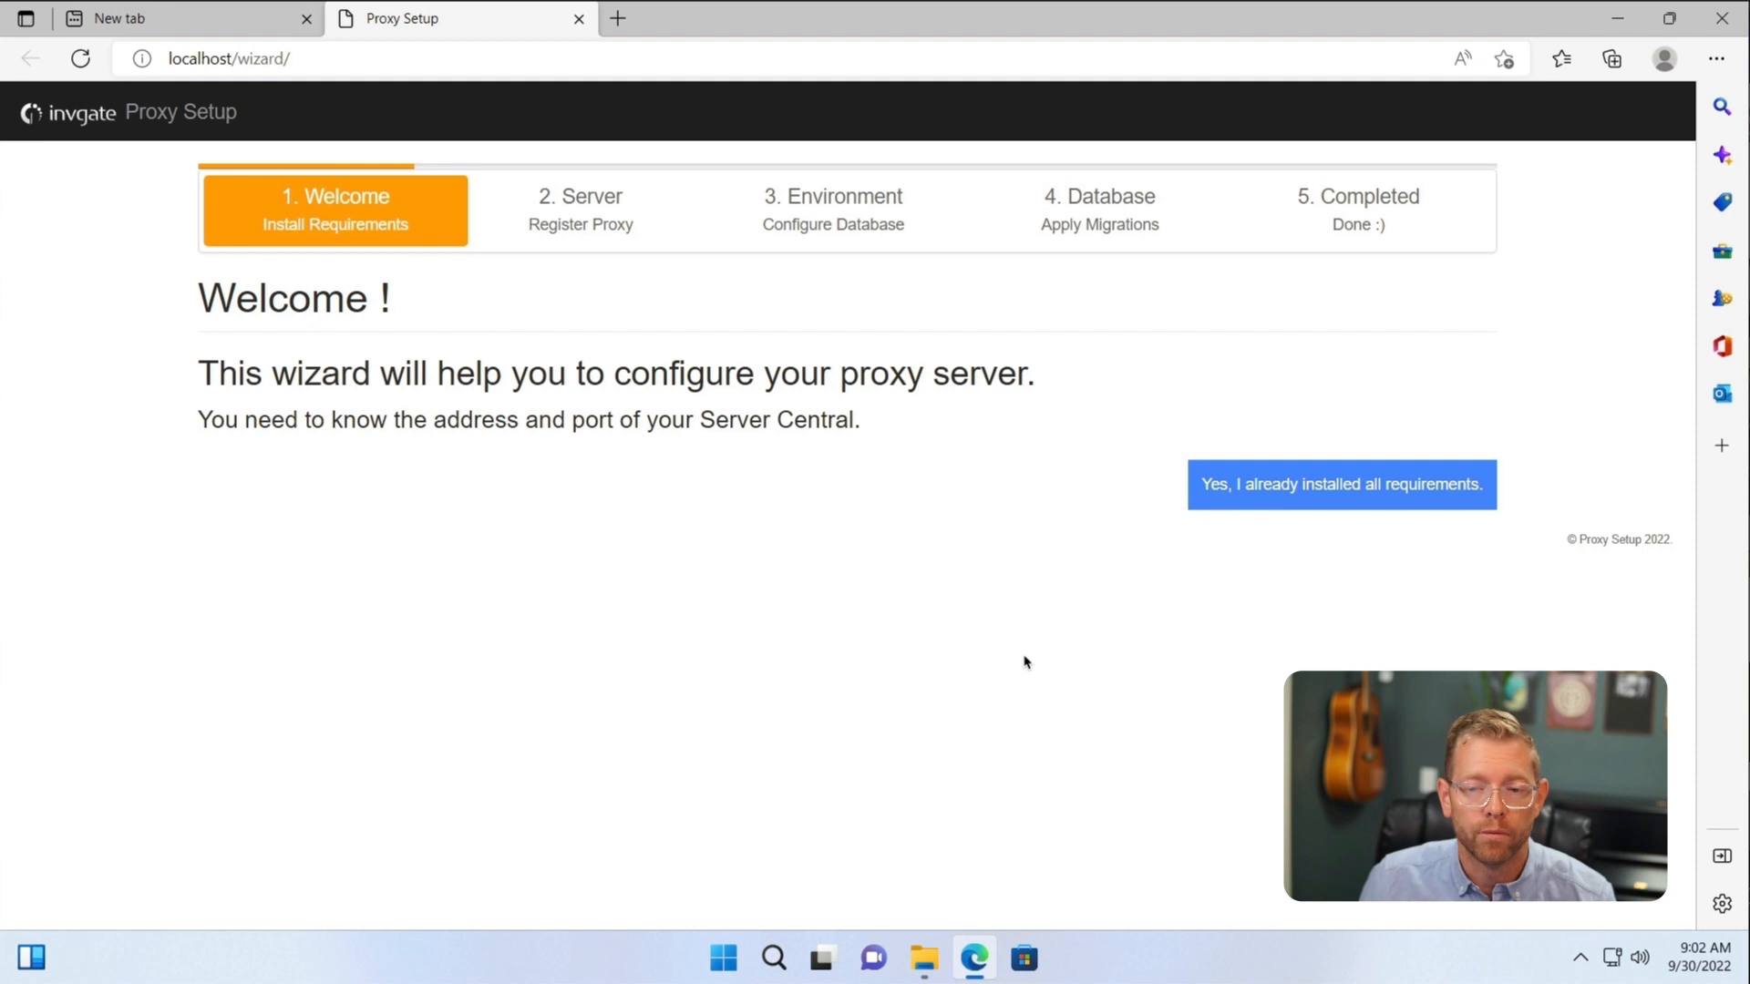
{"action": "left_click", "coordinate": [1341, 484]}
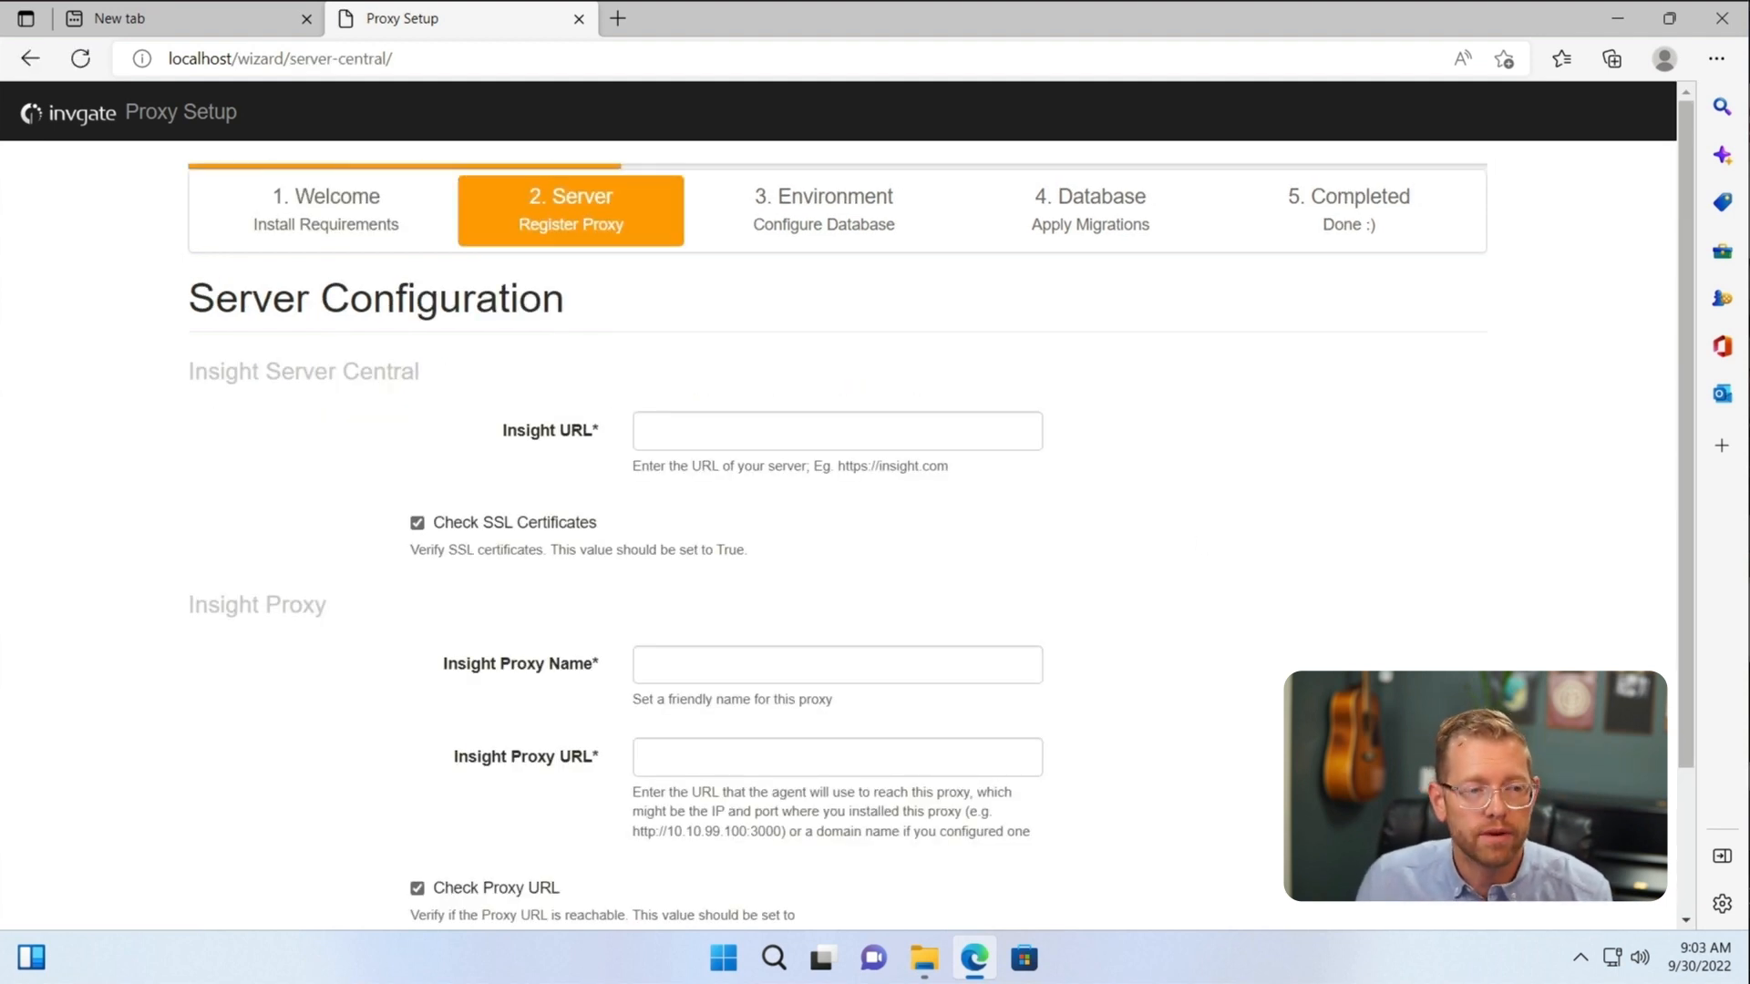
{"action": "left_click", "coordinate": [835, 431]}
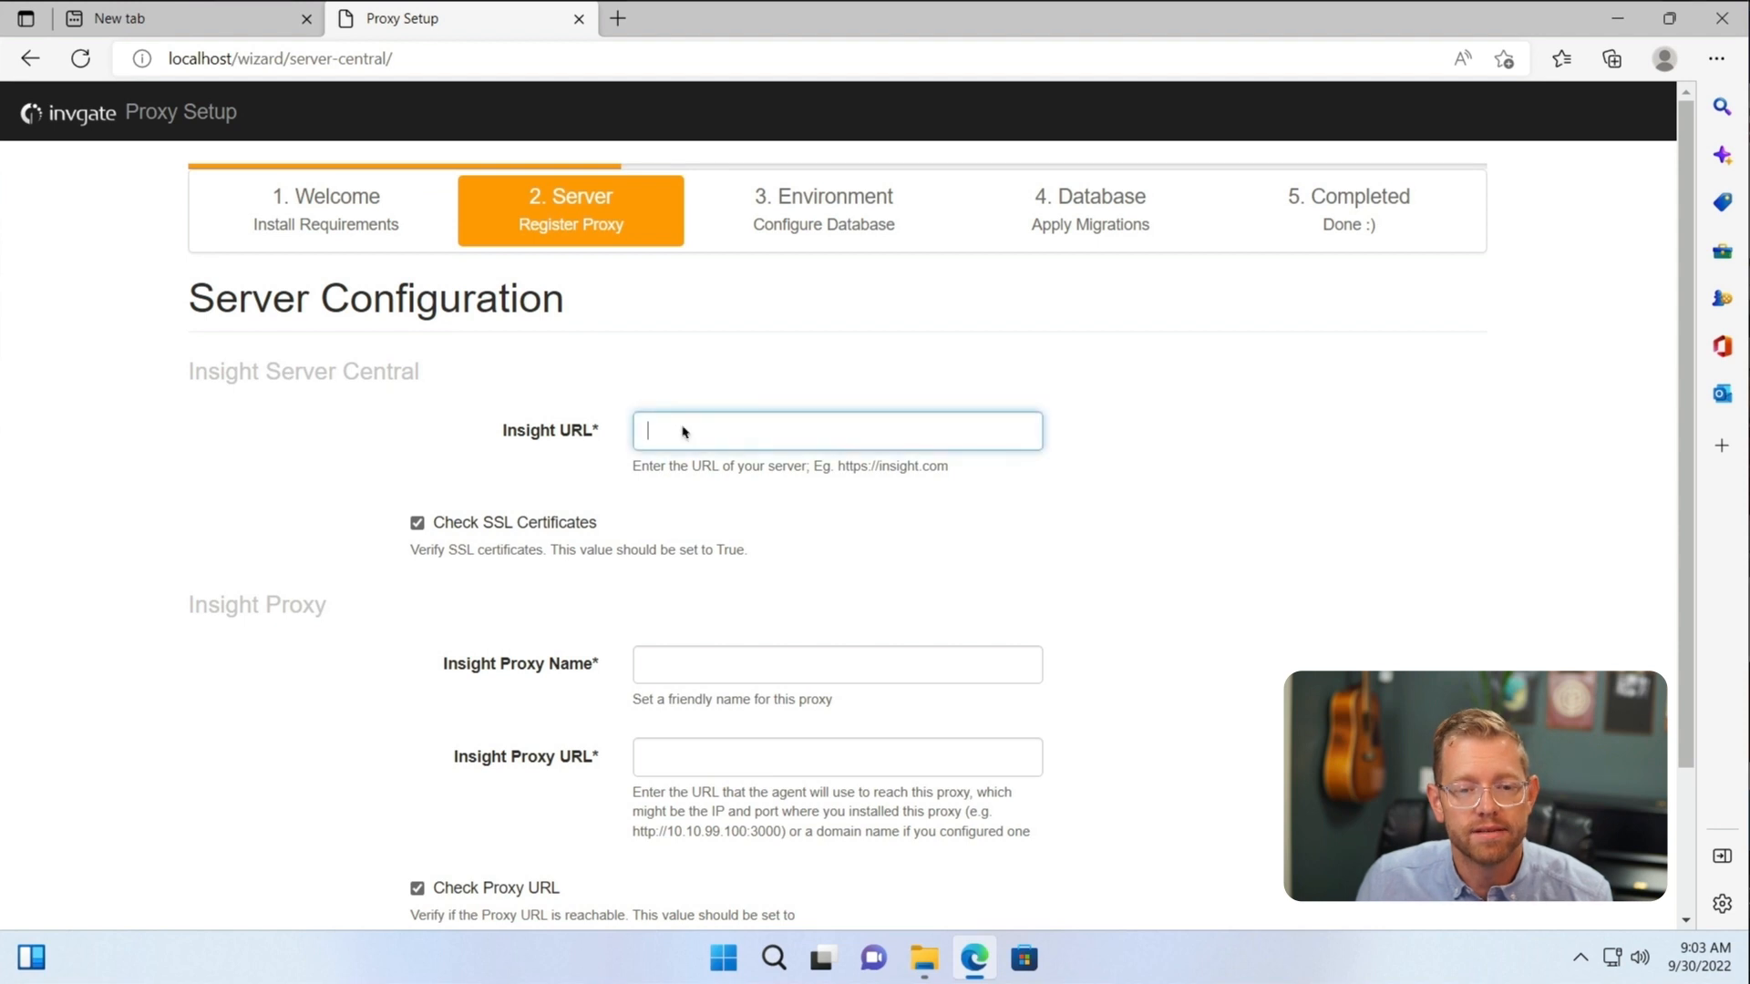
{"action": "type", "text": "https://quick-inventory3.is.cloud.invgate.net/"}
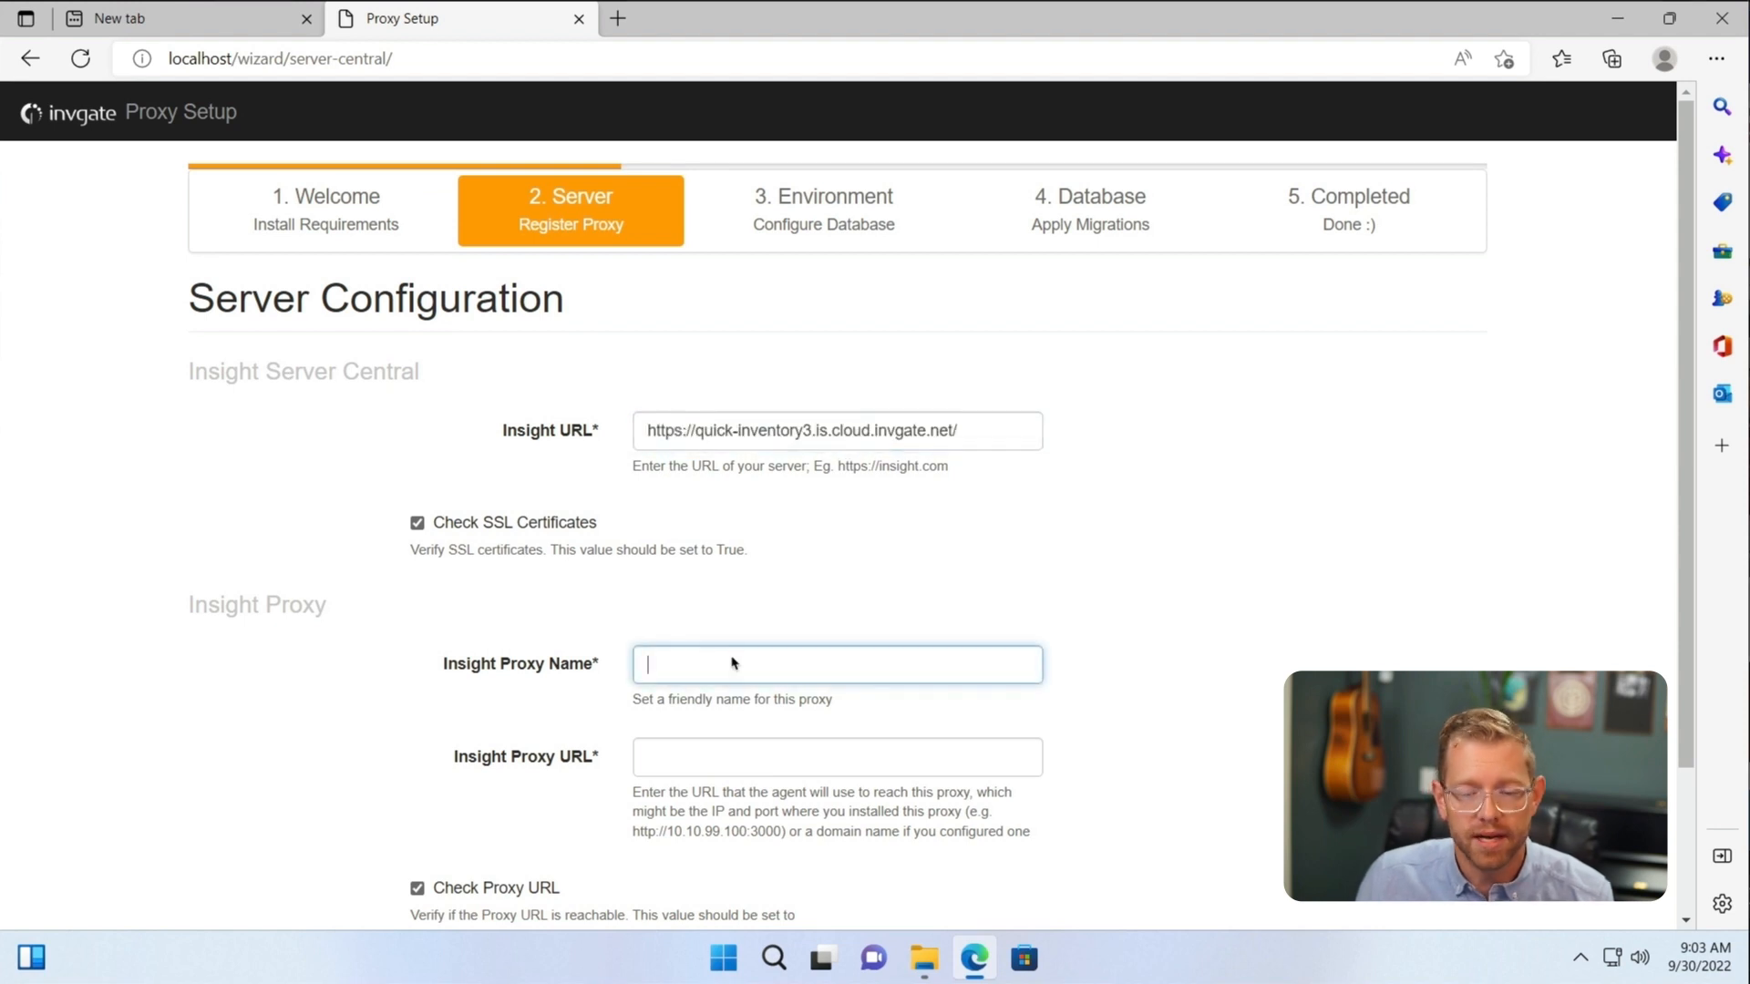
{"action": "type", "text": "Matt Proxy"}
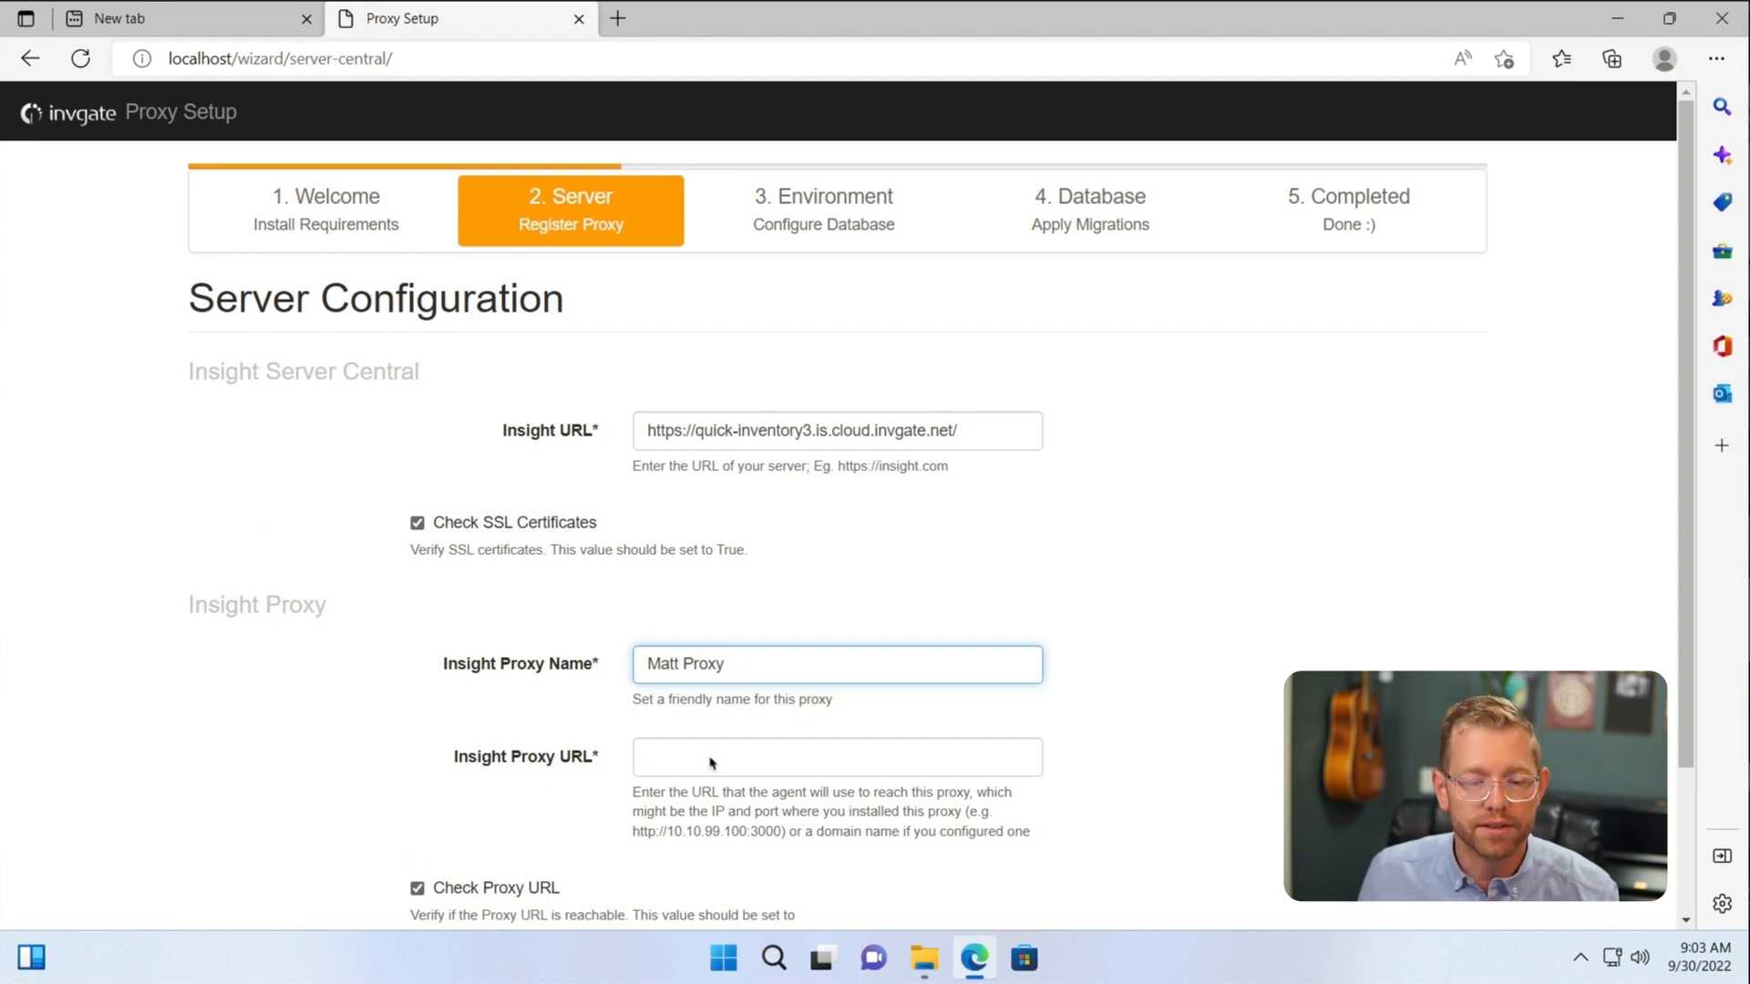
{"action": "type", "text": "http://192.168.50.93"}
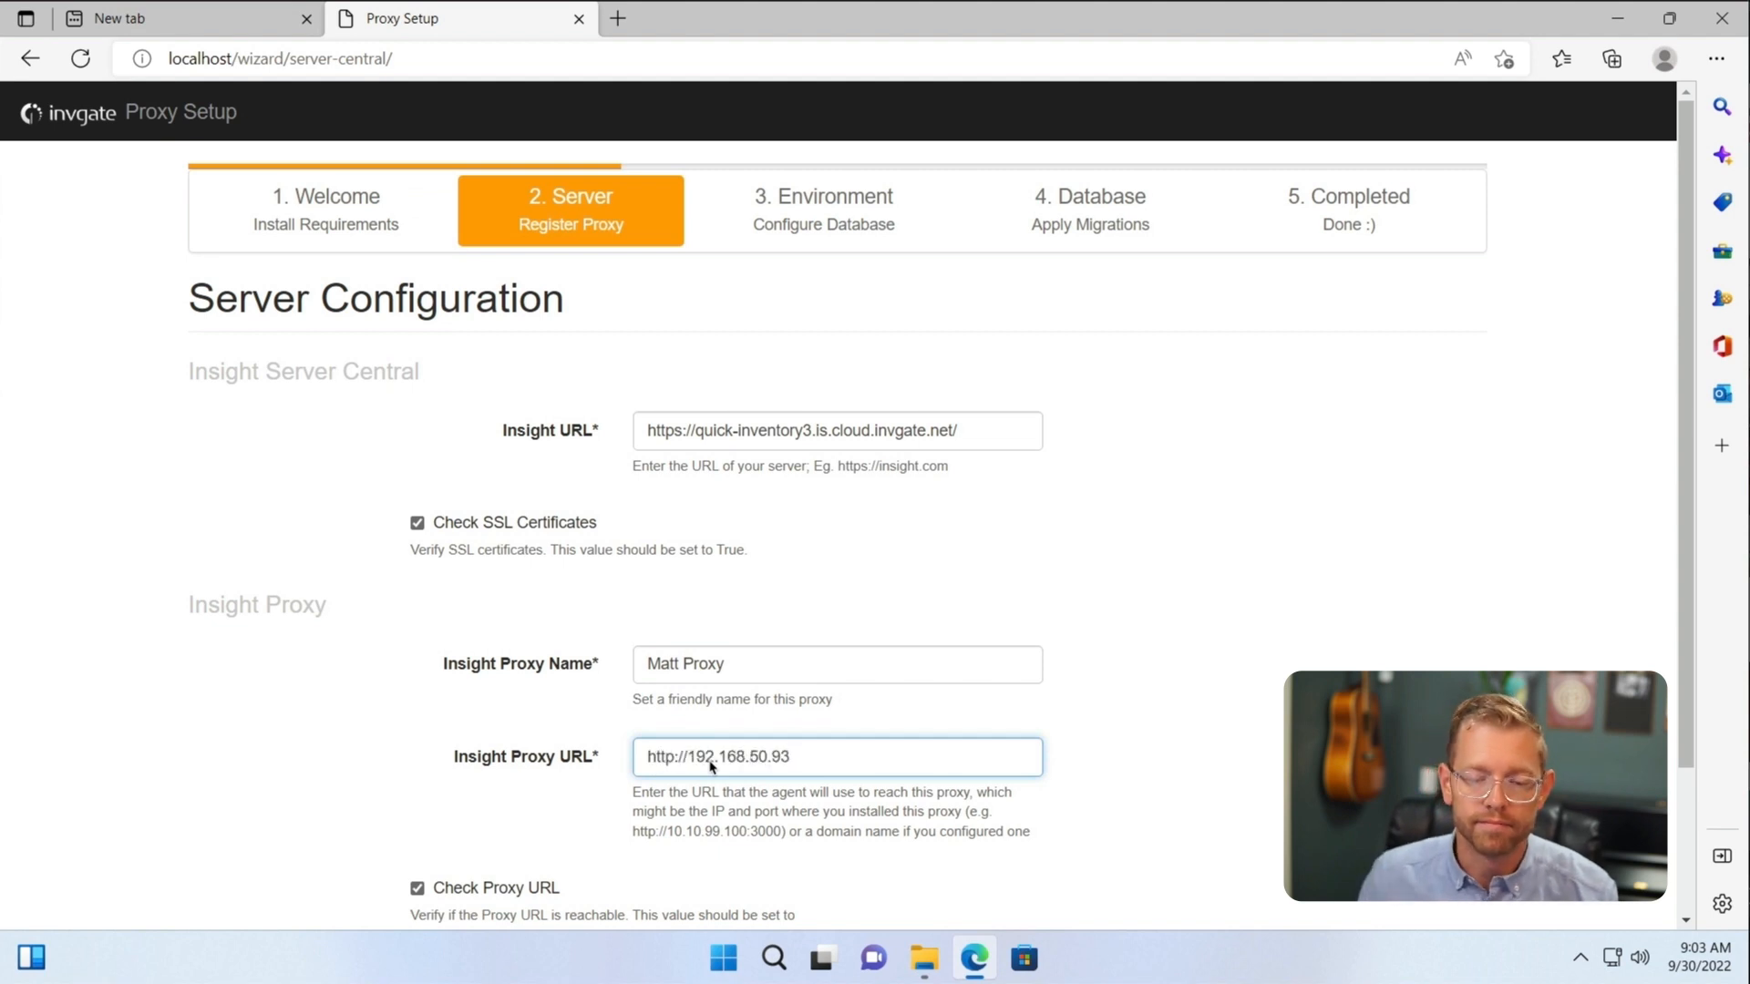
{"action": "scroll", "scroll_direction": "down", "scroll_amount": 3}
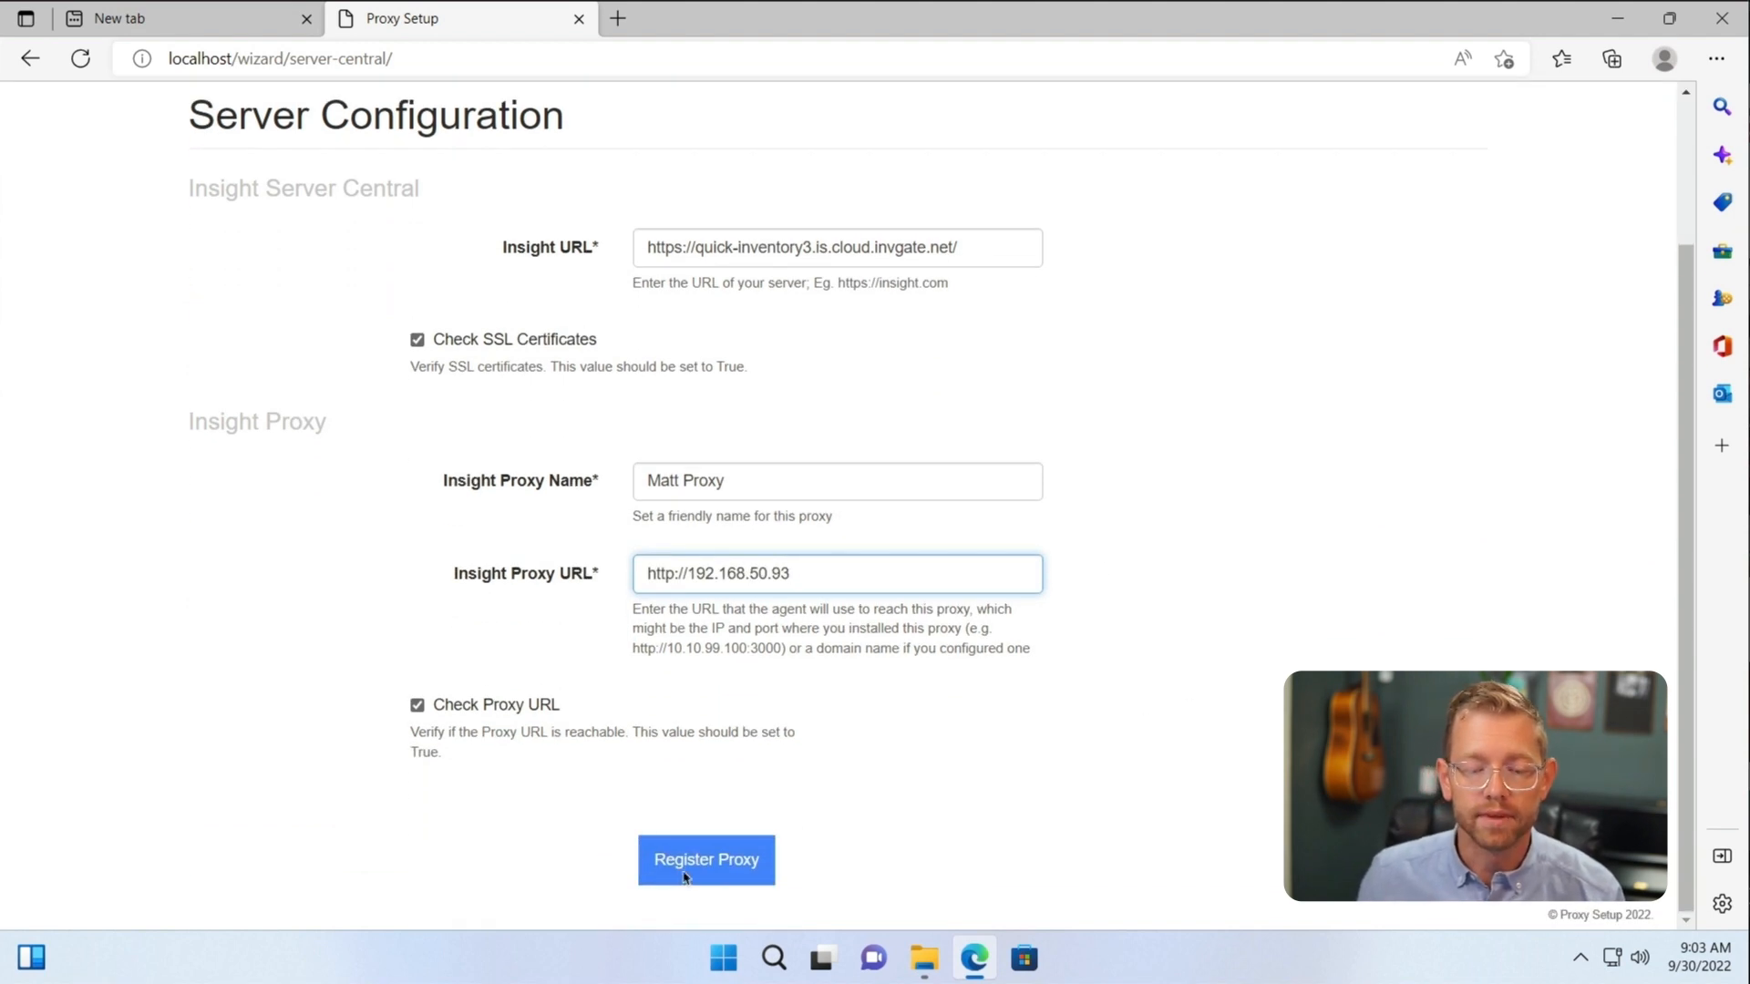
{"action": "left_click", "coordinate": [706, 859]}
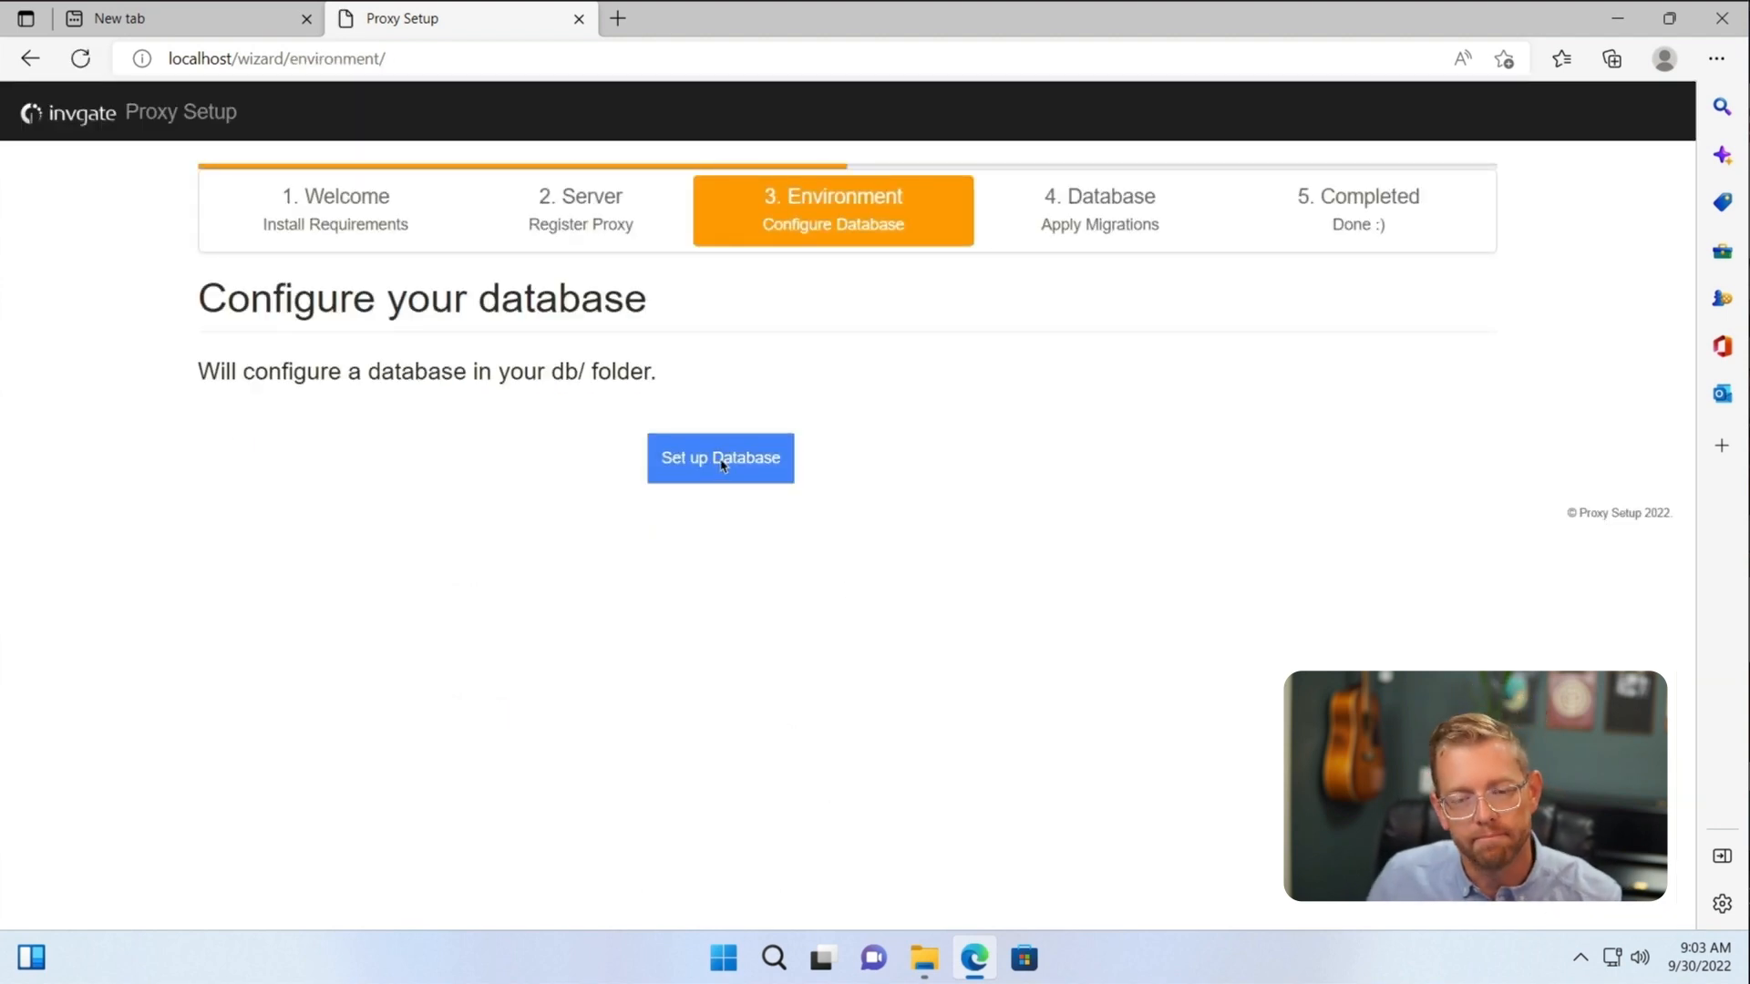
Step: Create the proxy database, run all missing migrations, and continue once they are applied
{"action": "left_click", "coordinate": [720, 458]}
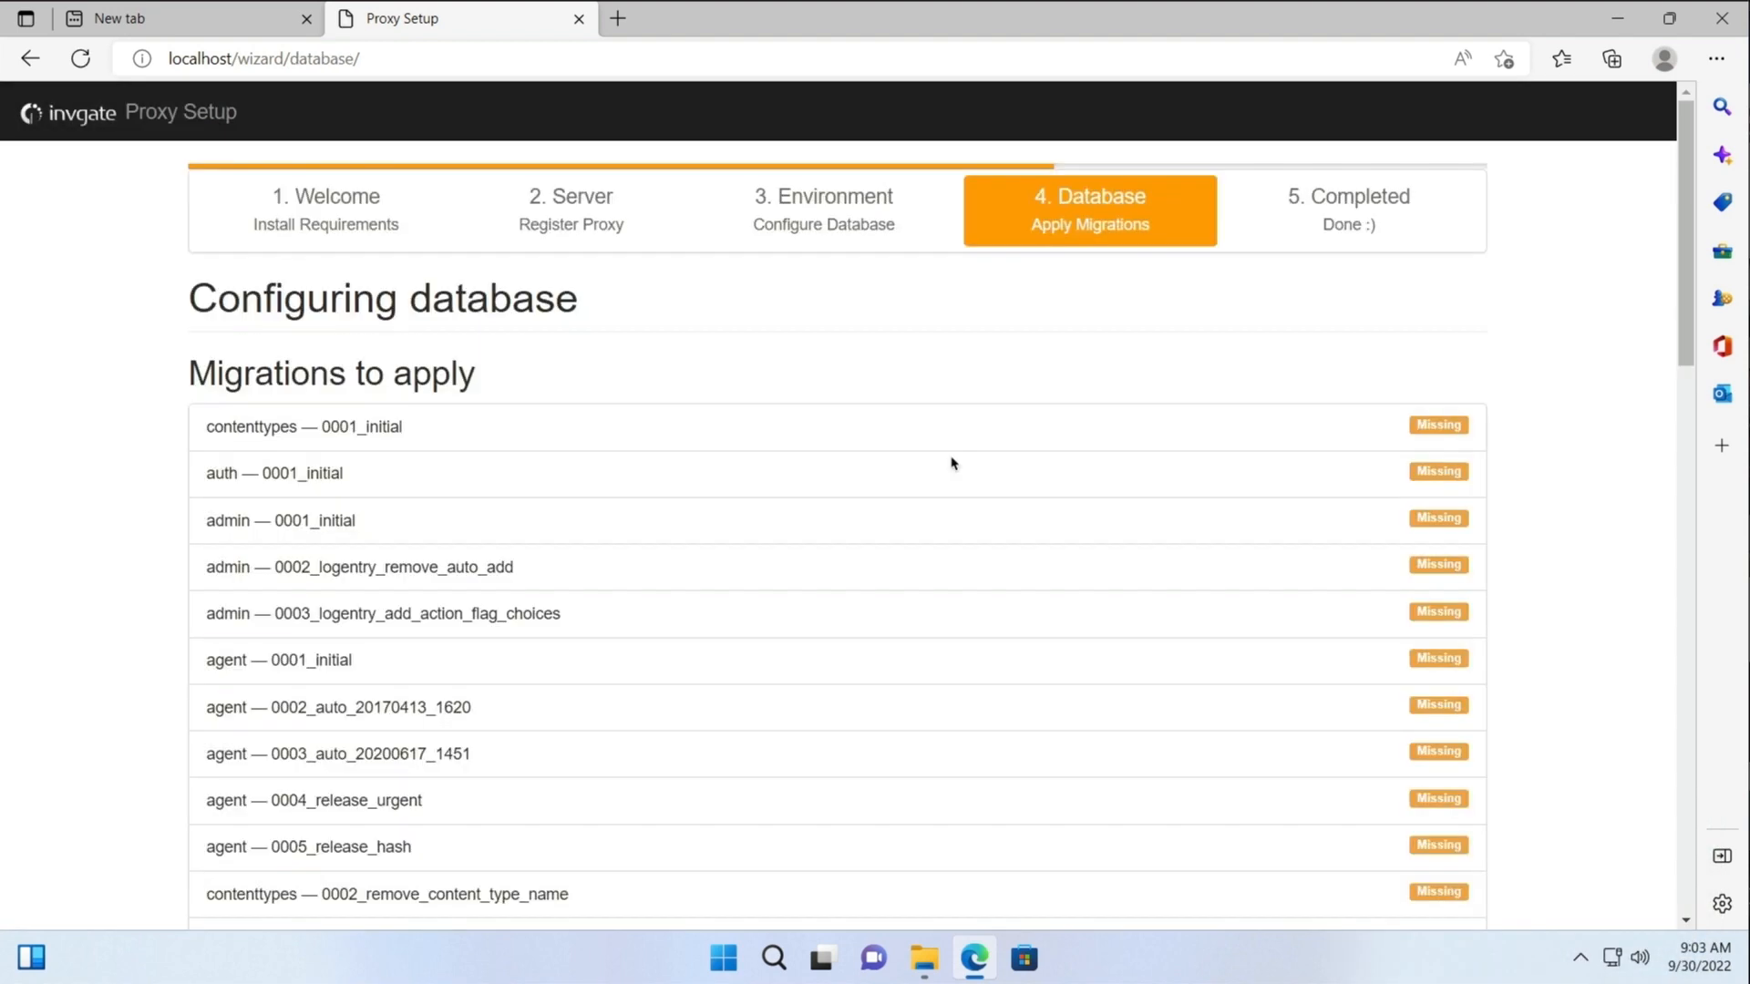
{"action": "mouse_move", "coordinate": [1606, 583]}
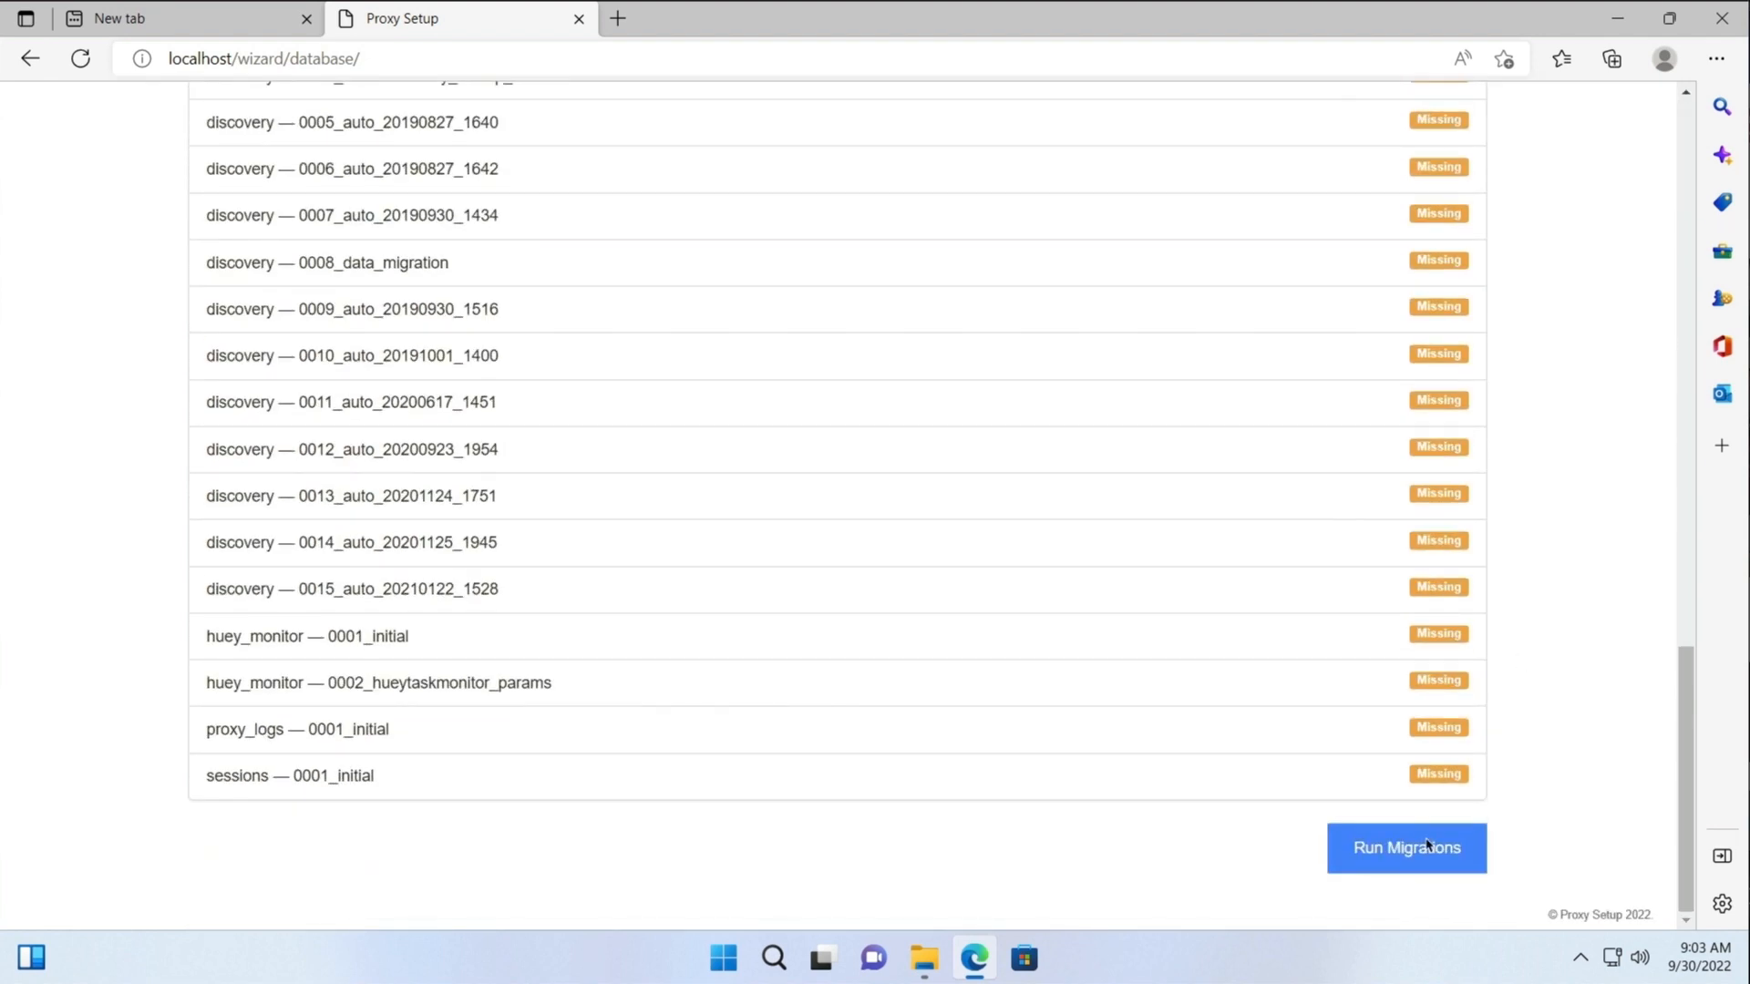
{"action": "left_click", "coordinate": [1406, 847]}
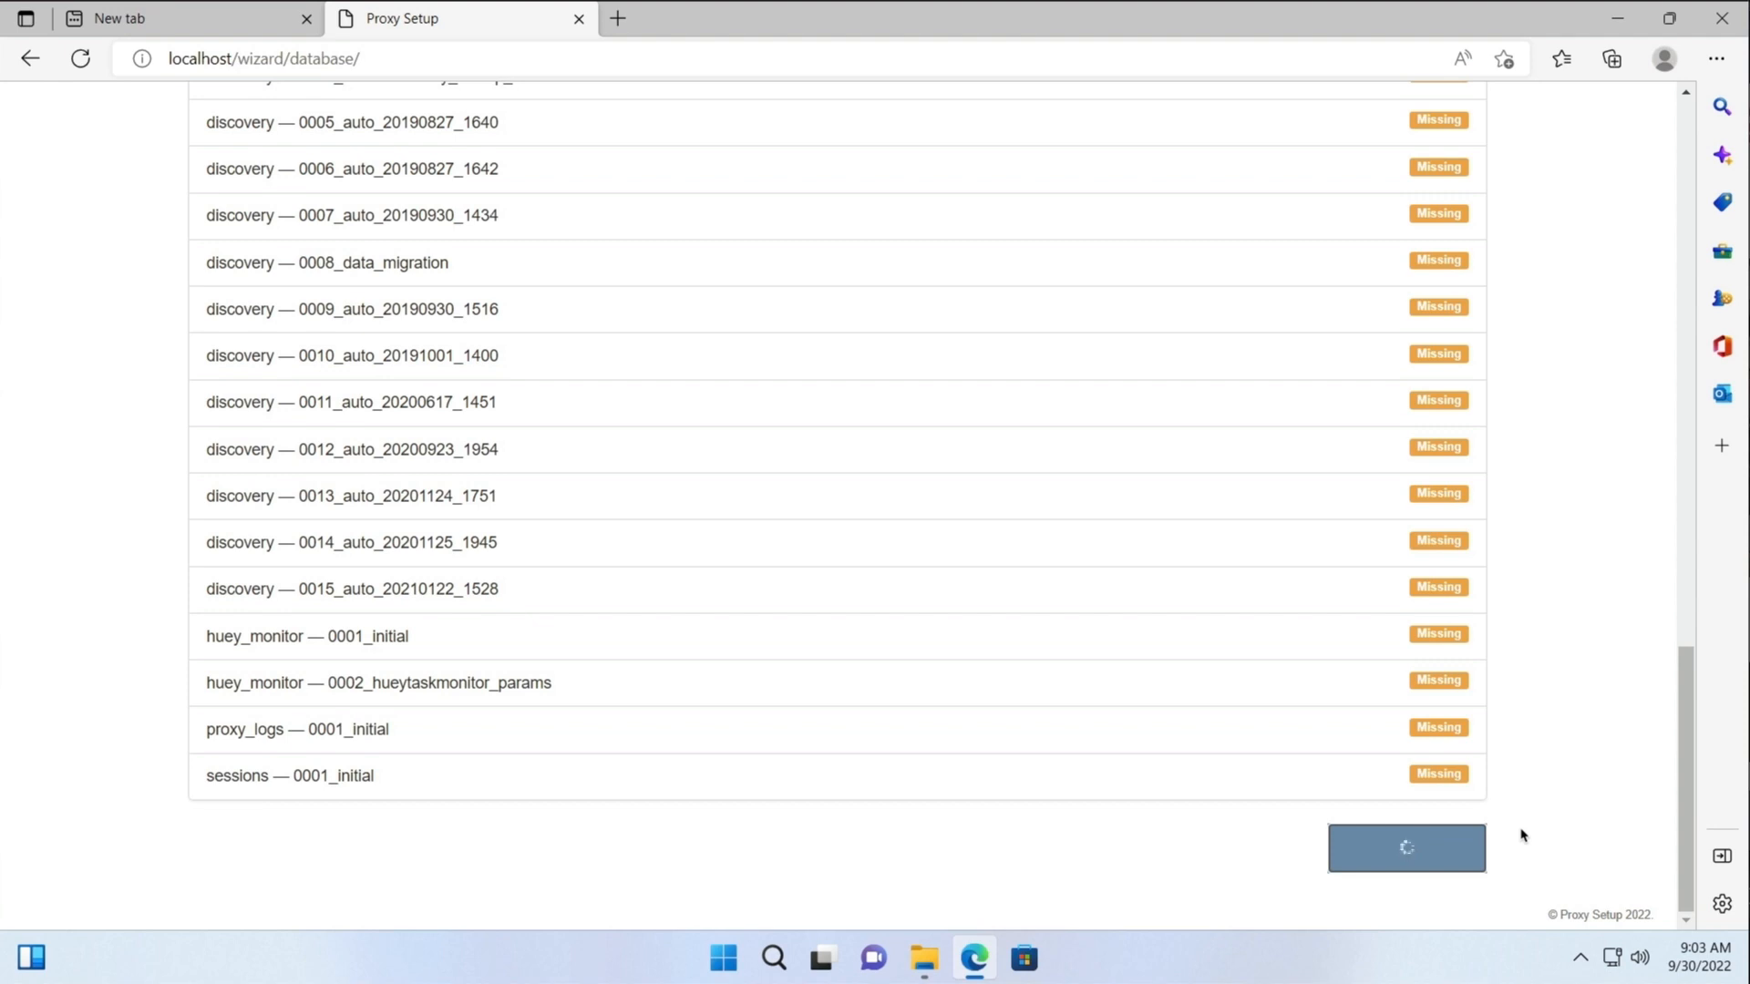
{"action": "left_click", "coordinate": [1406, 846]}
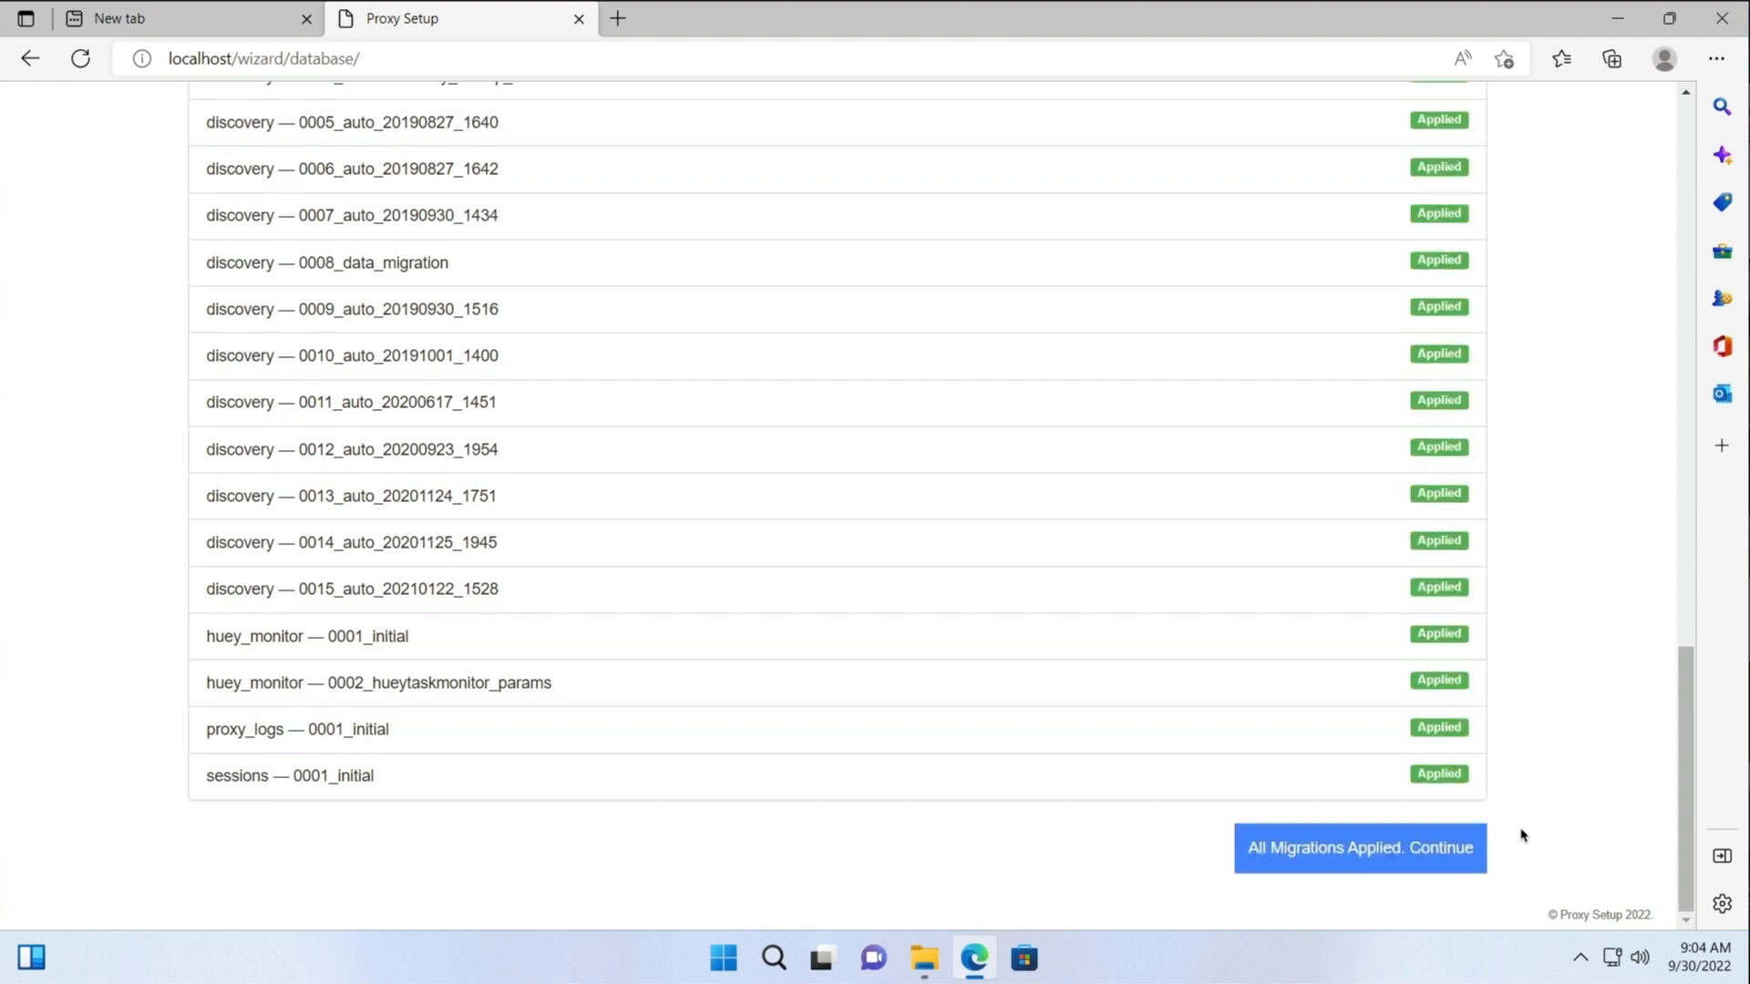
{"action": "left_click", "coordinate": [1359, 846]}
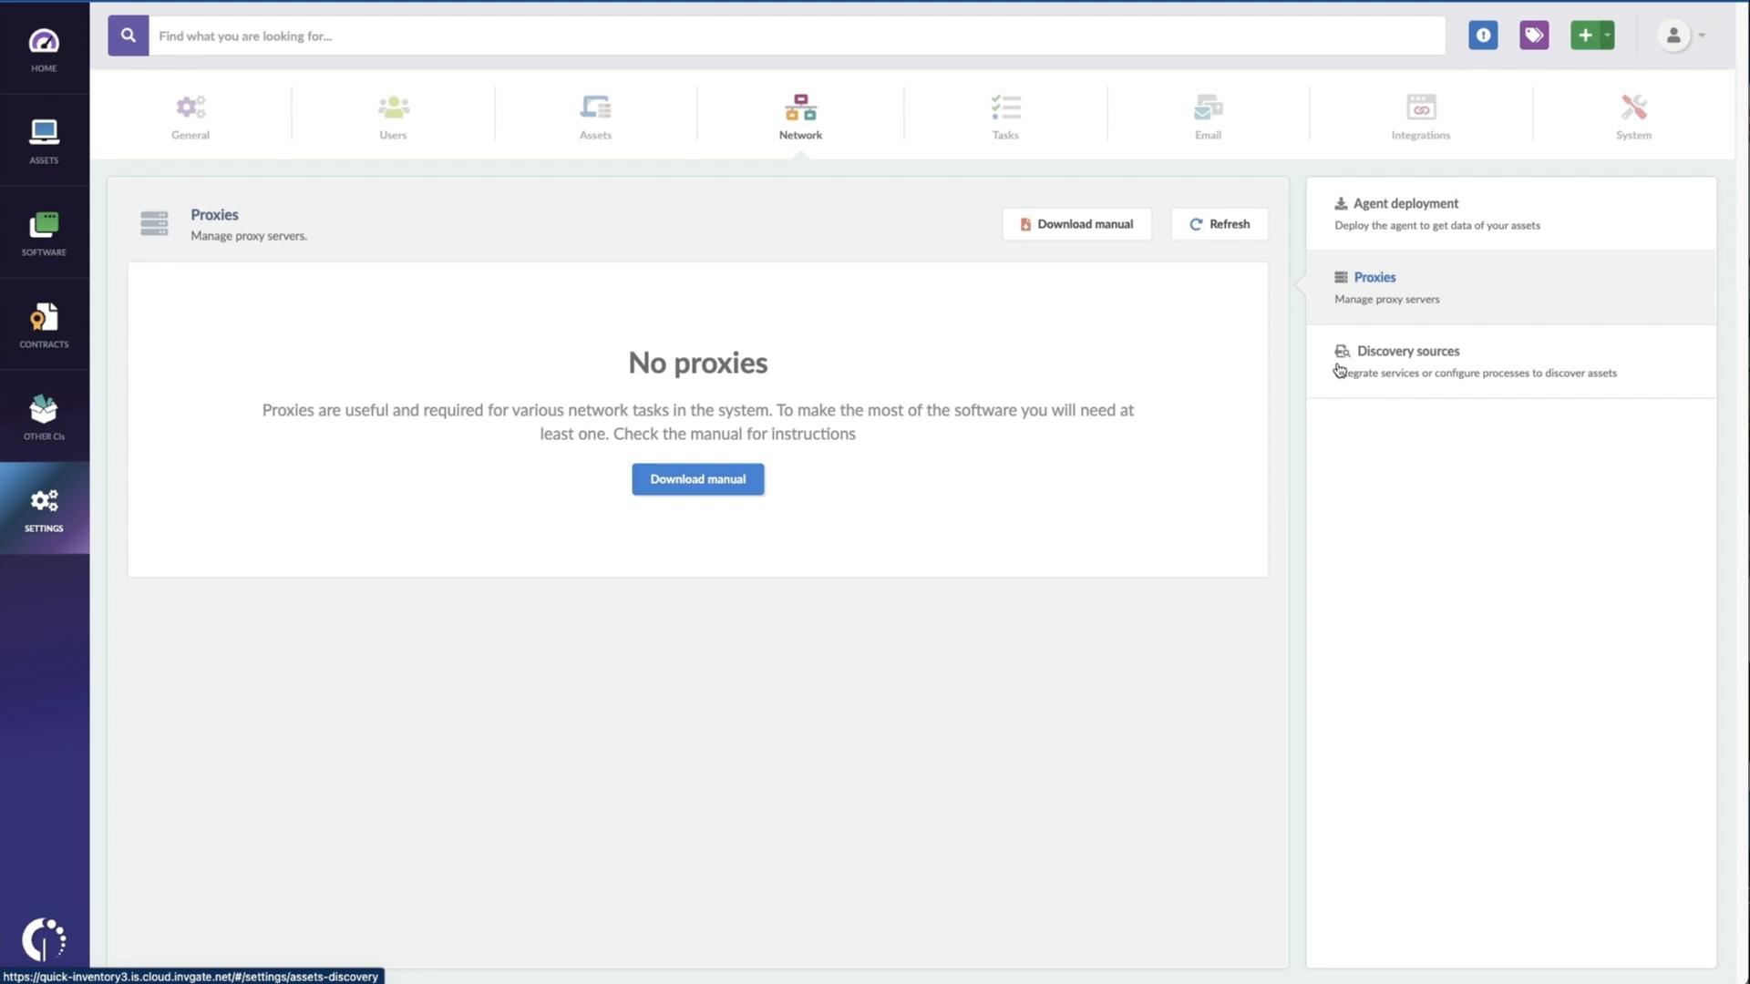
Step: Refresh the Proxies list so Matt Proxy appears, then go to Discovery sources
{"action": "left_click", "coordinate": [1219, 223]}
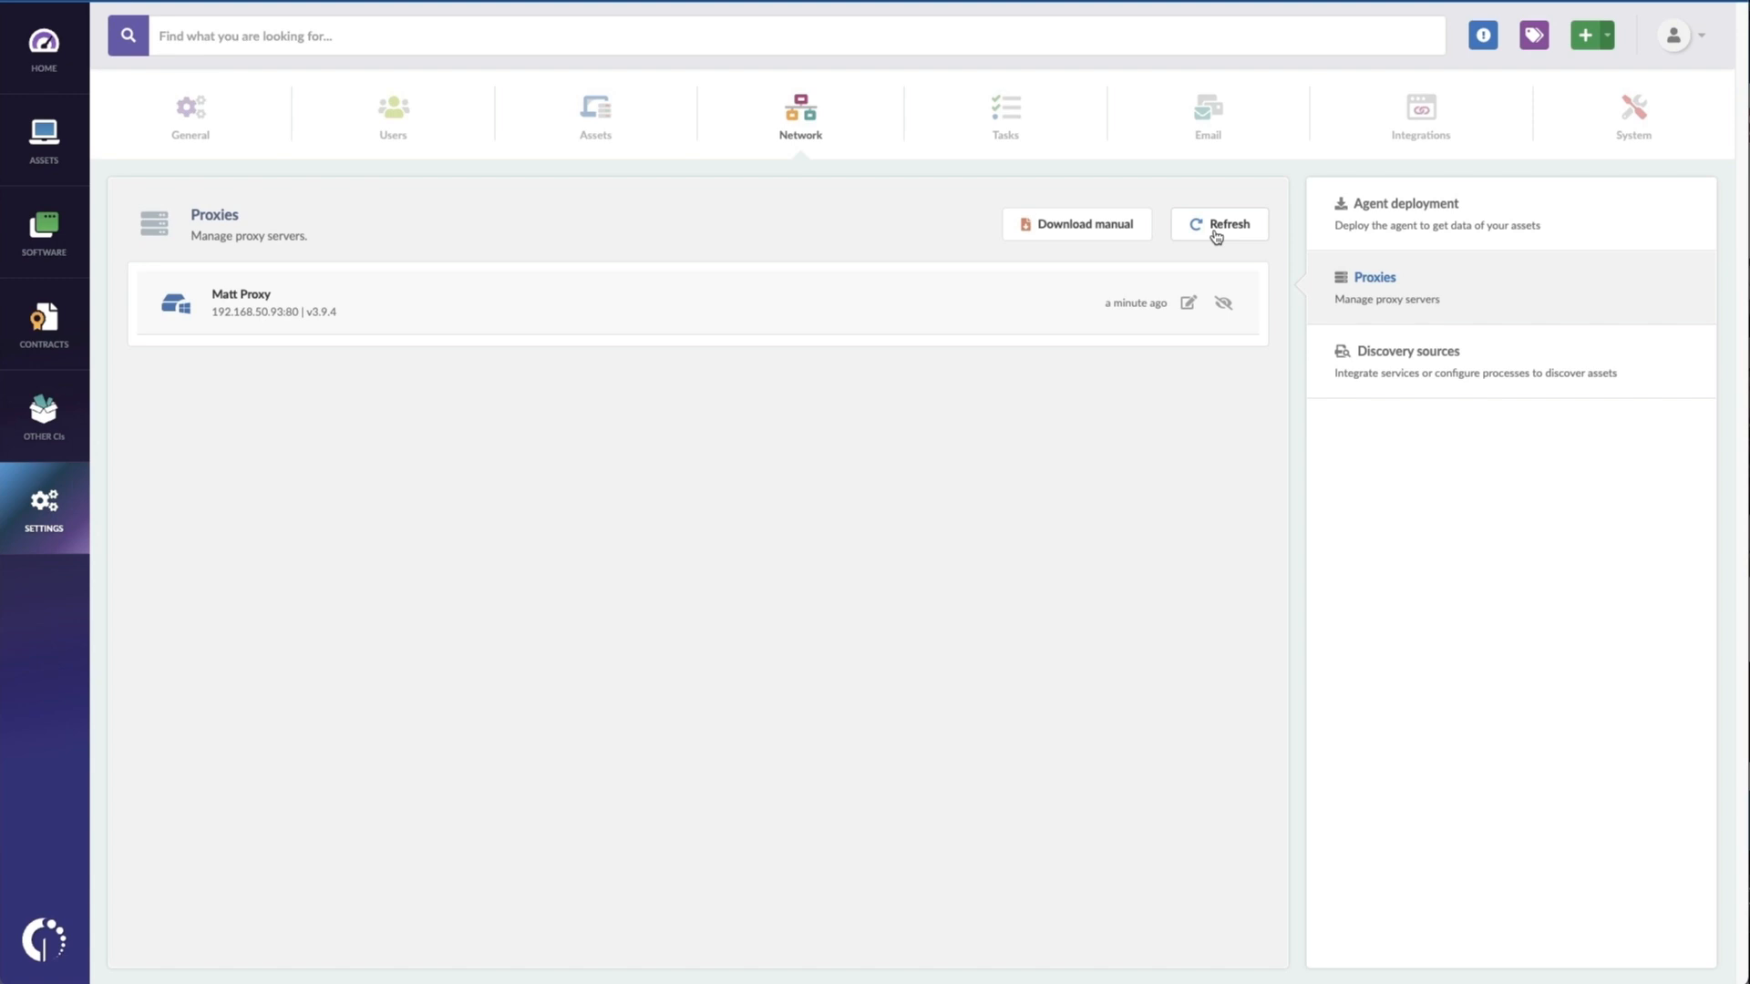
{"action": "mouse_move", "coordinate": [1502, 388]}
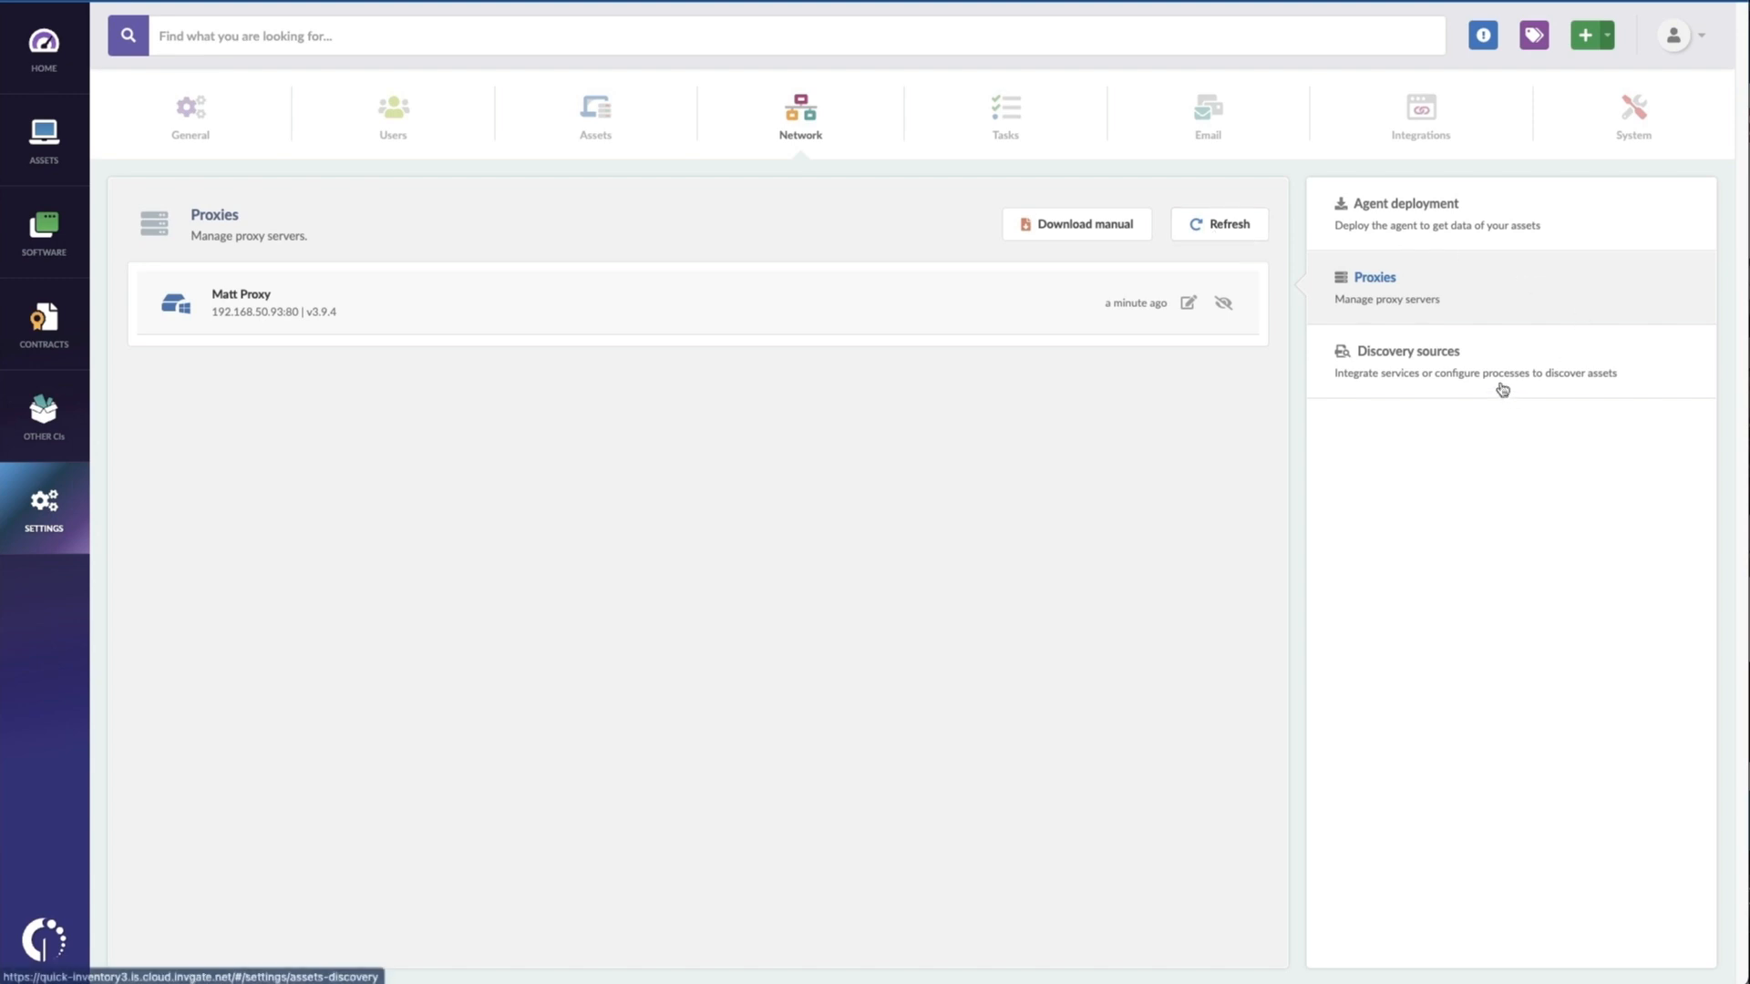
{"action": "left_click", "coordinate": [1408, 350]}
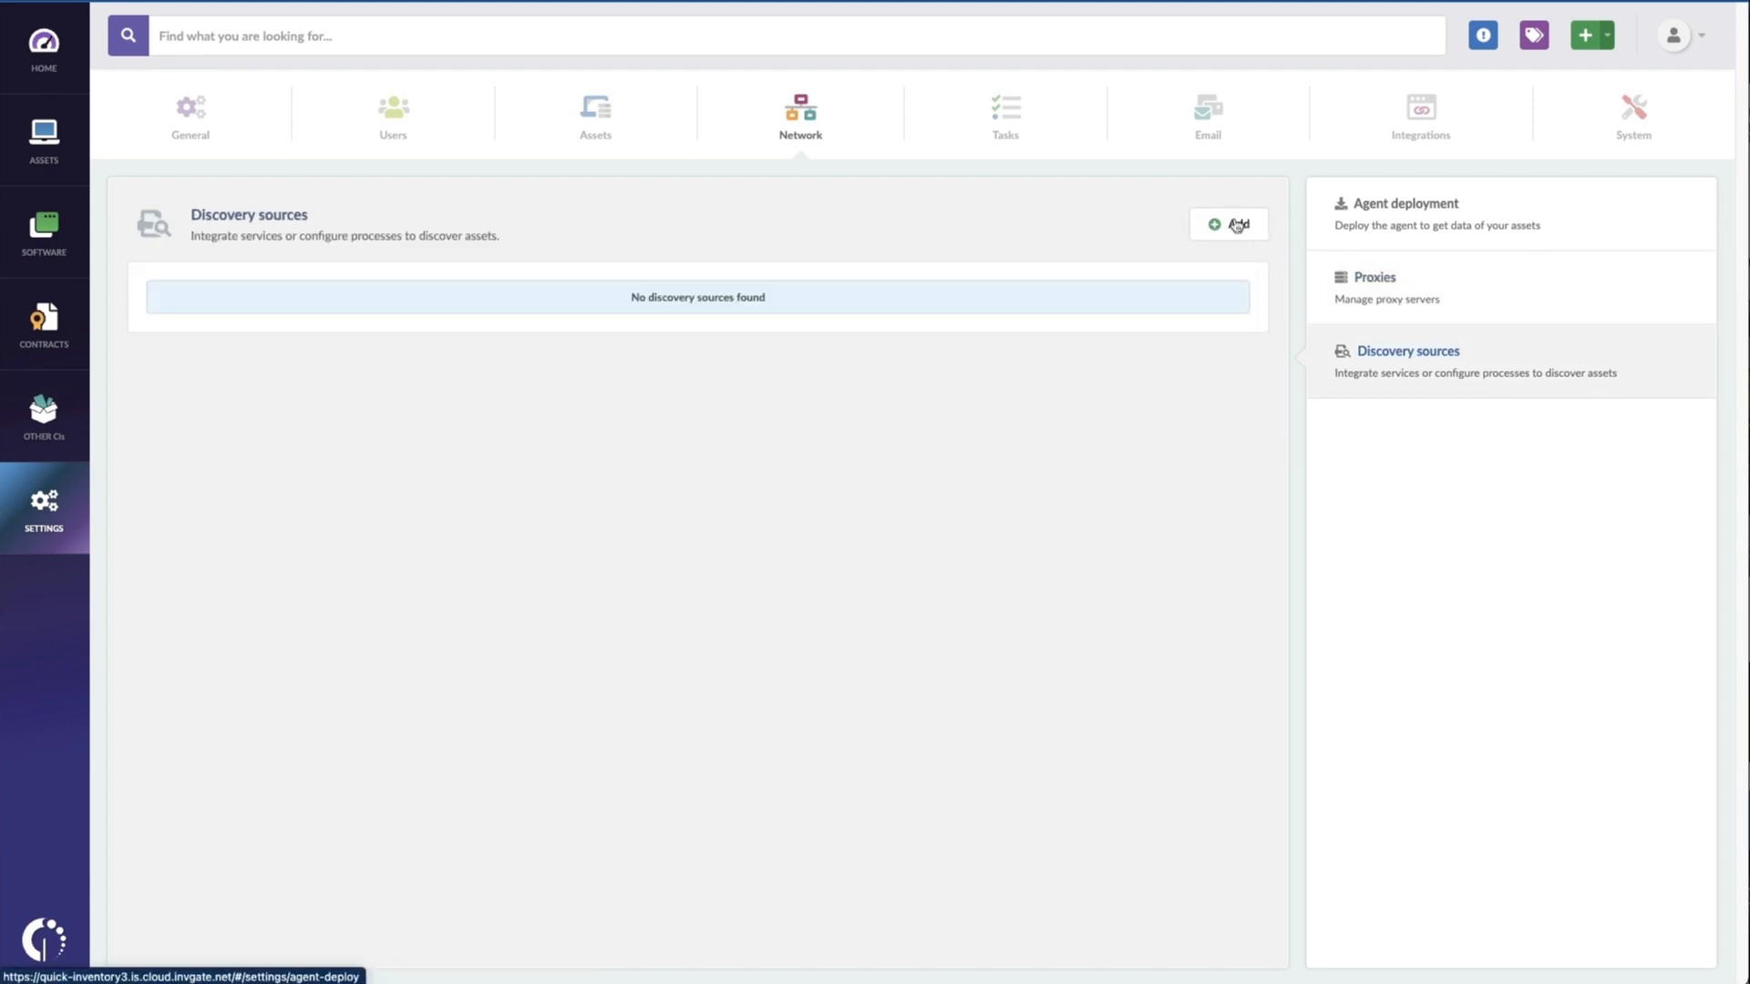
Step: Add Daily Discovery: InvGate Discovery via Matt Proxy, range 192.168.50.0-192.168.50.255, repeating daily
{"action": "left_click", "coordinate": [1227, 223]}
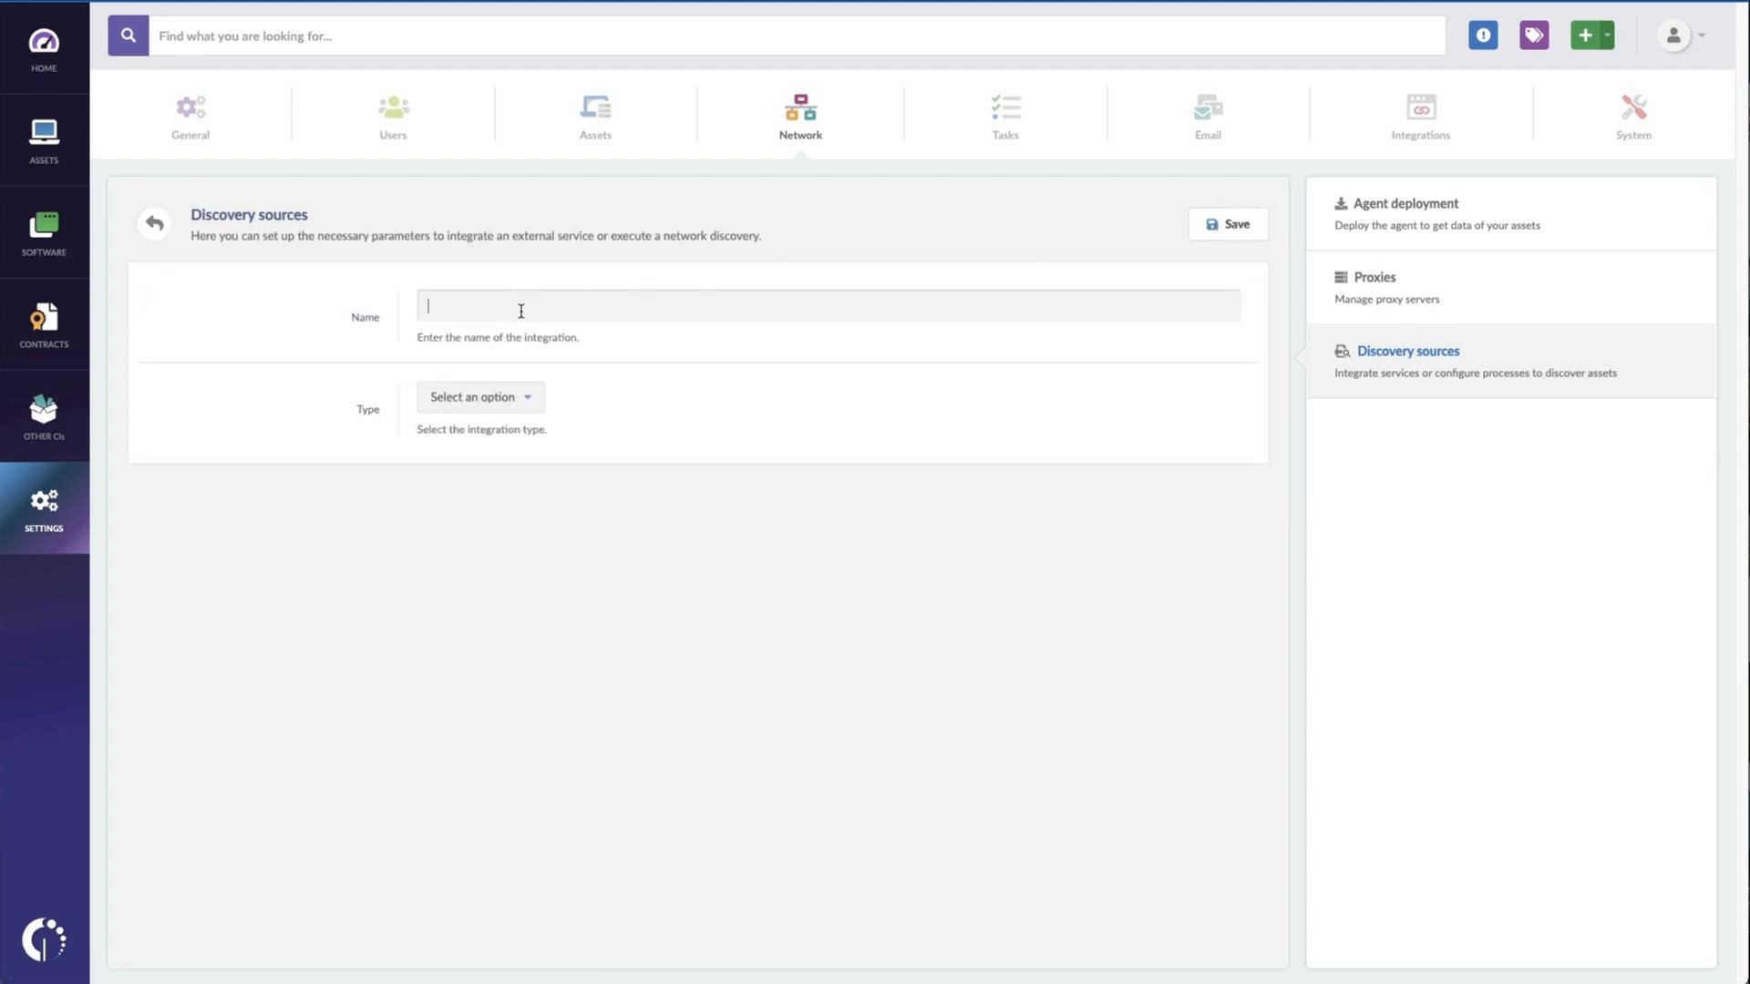
{"action": "type", "text": "Daily Discovery"}
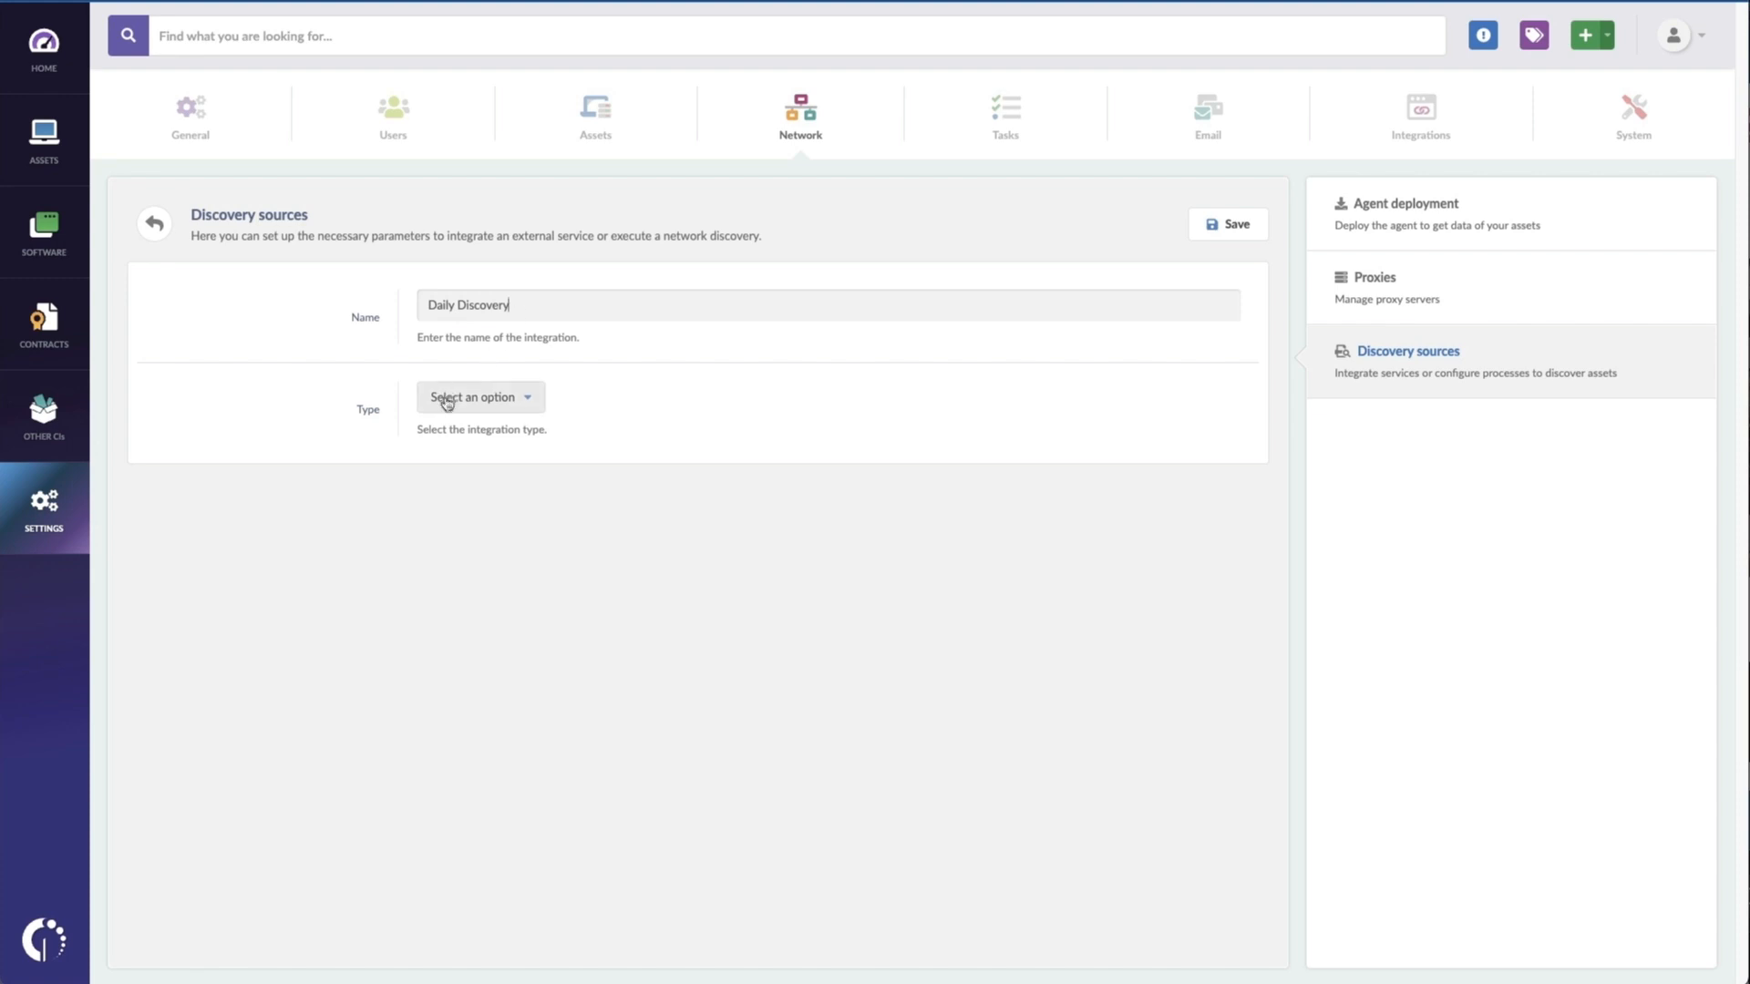
{"action": "left_click", "coordinate": [479, 398]}
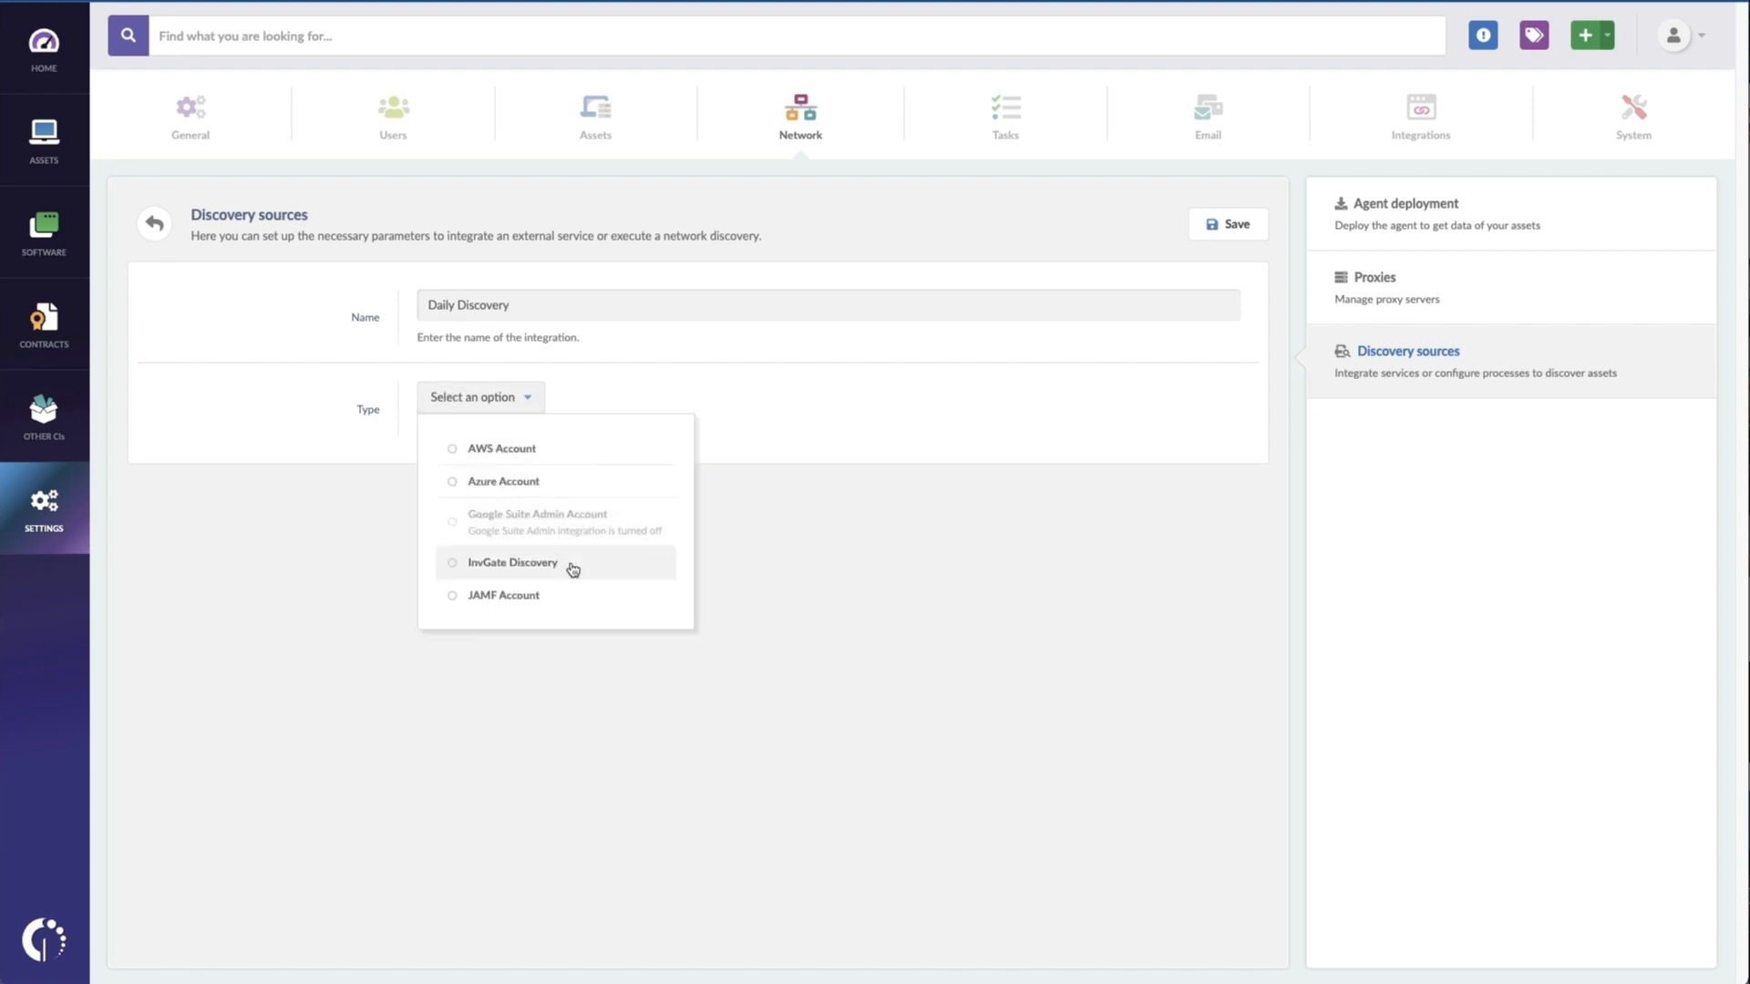
{"action": "left_click", "coordinate": [513, 563]}
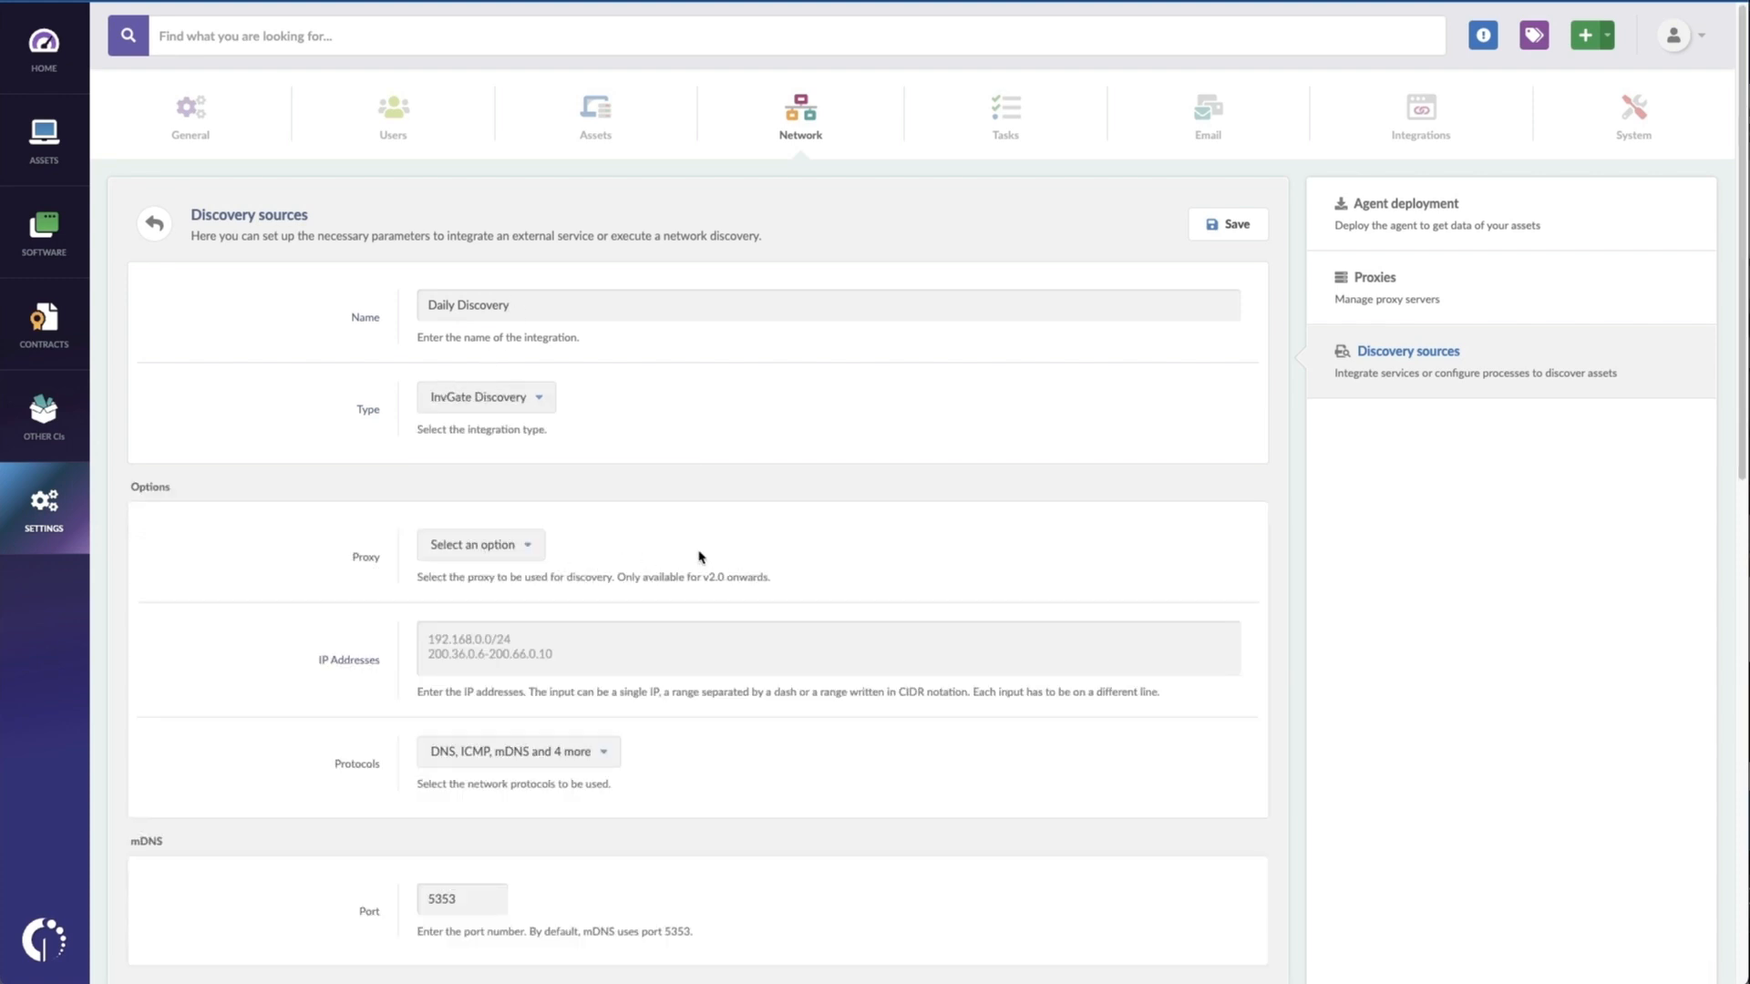
{"action": "left_click", "coordinate": [479, 545]}
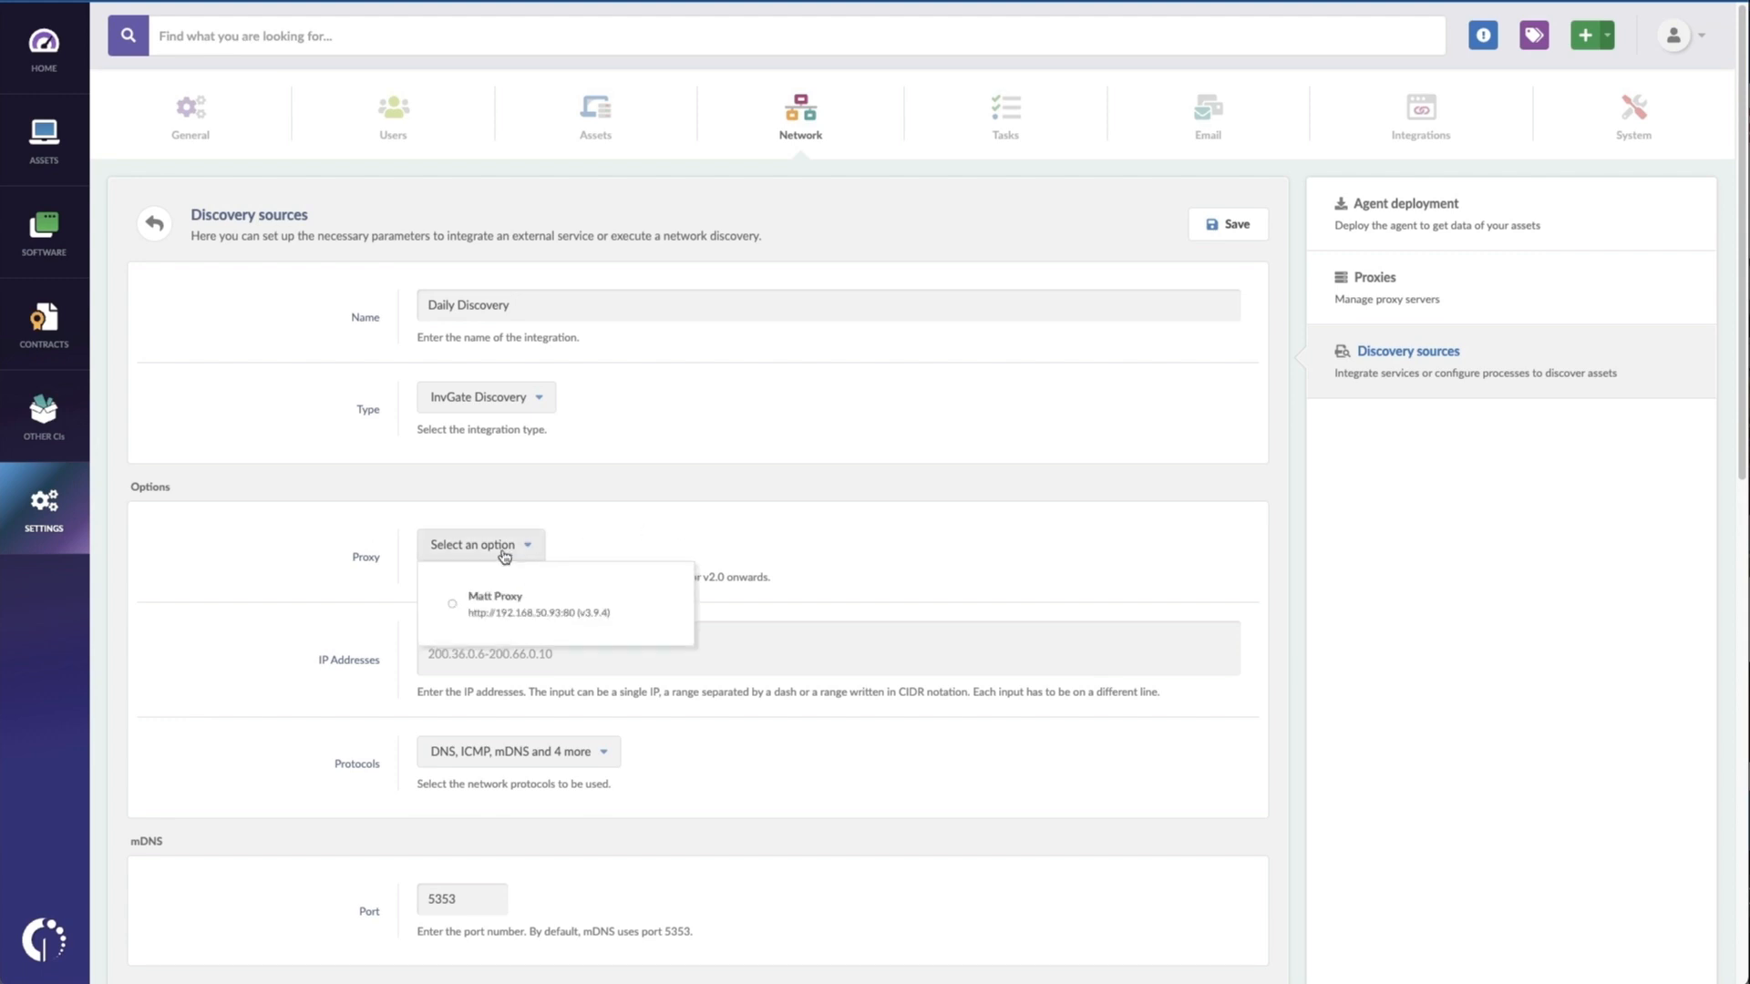
{"action": "left_click", "coordinate": [494, 602]}
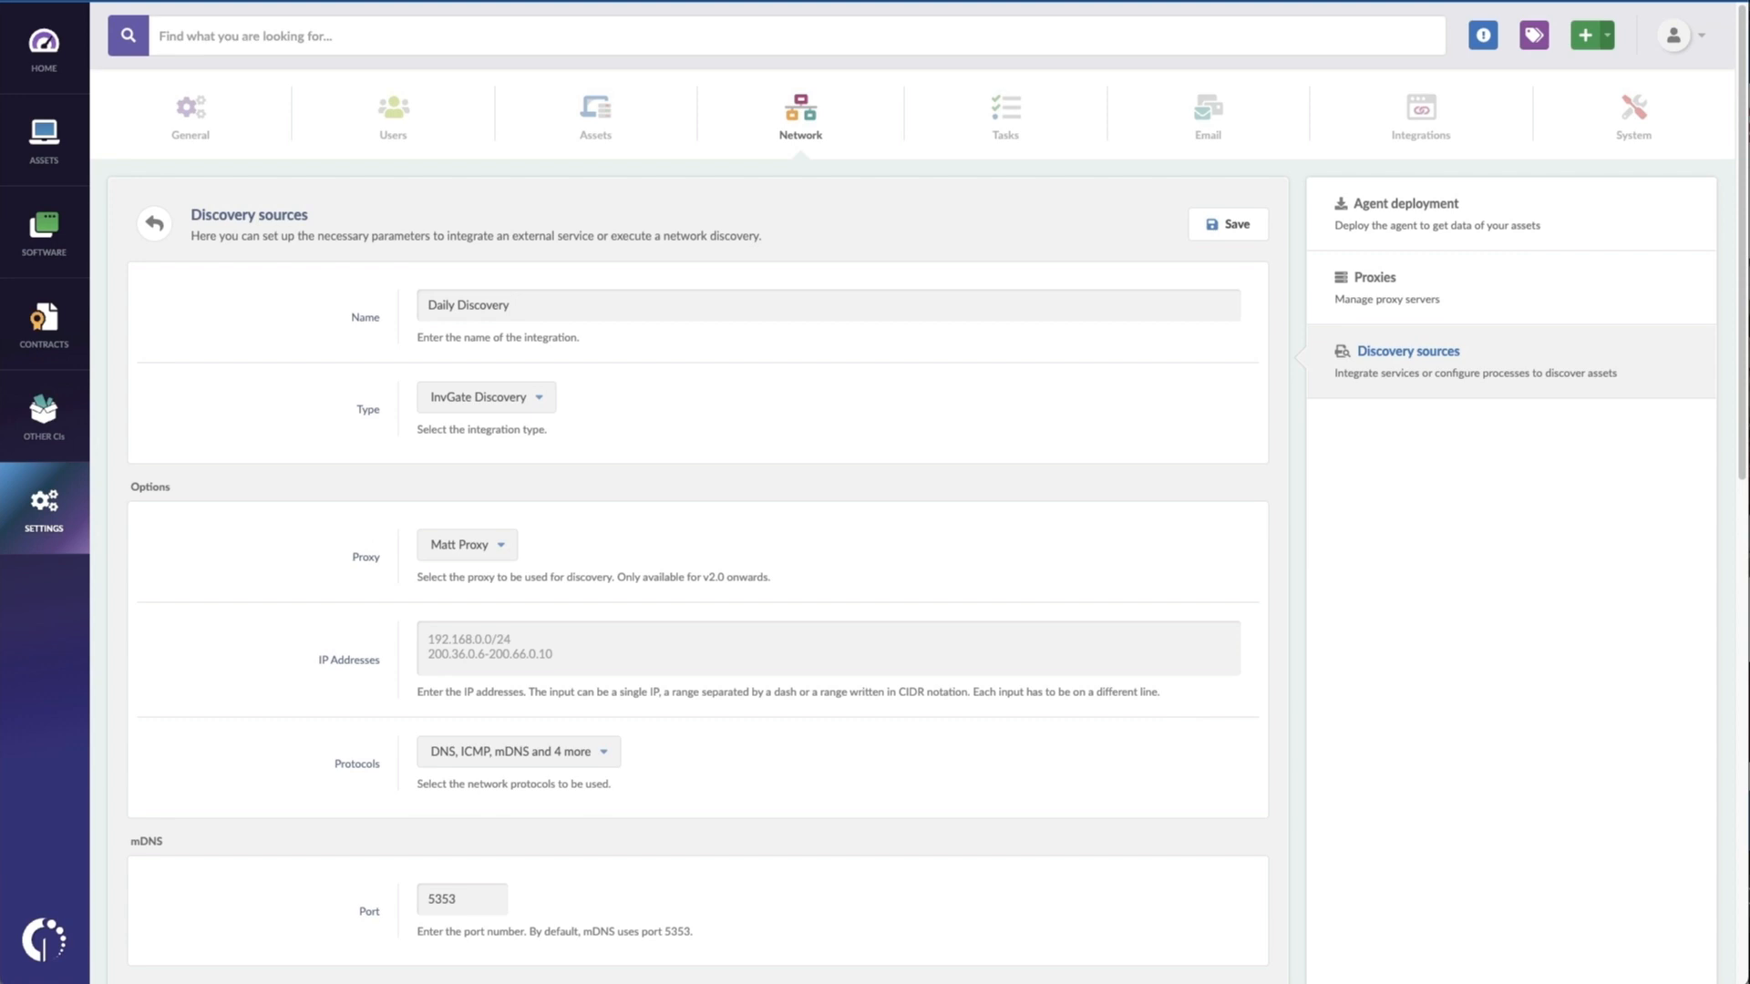
{"action": "type", "text": "192.168.50.0-192.168.50.255"}
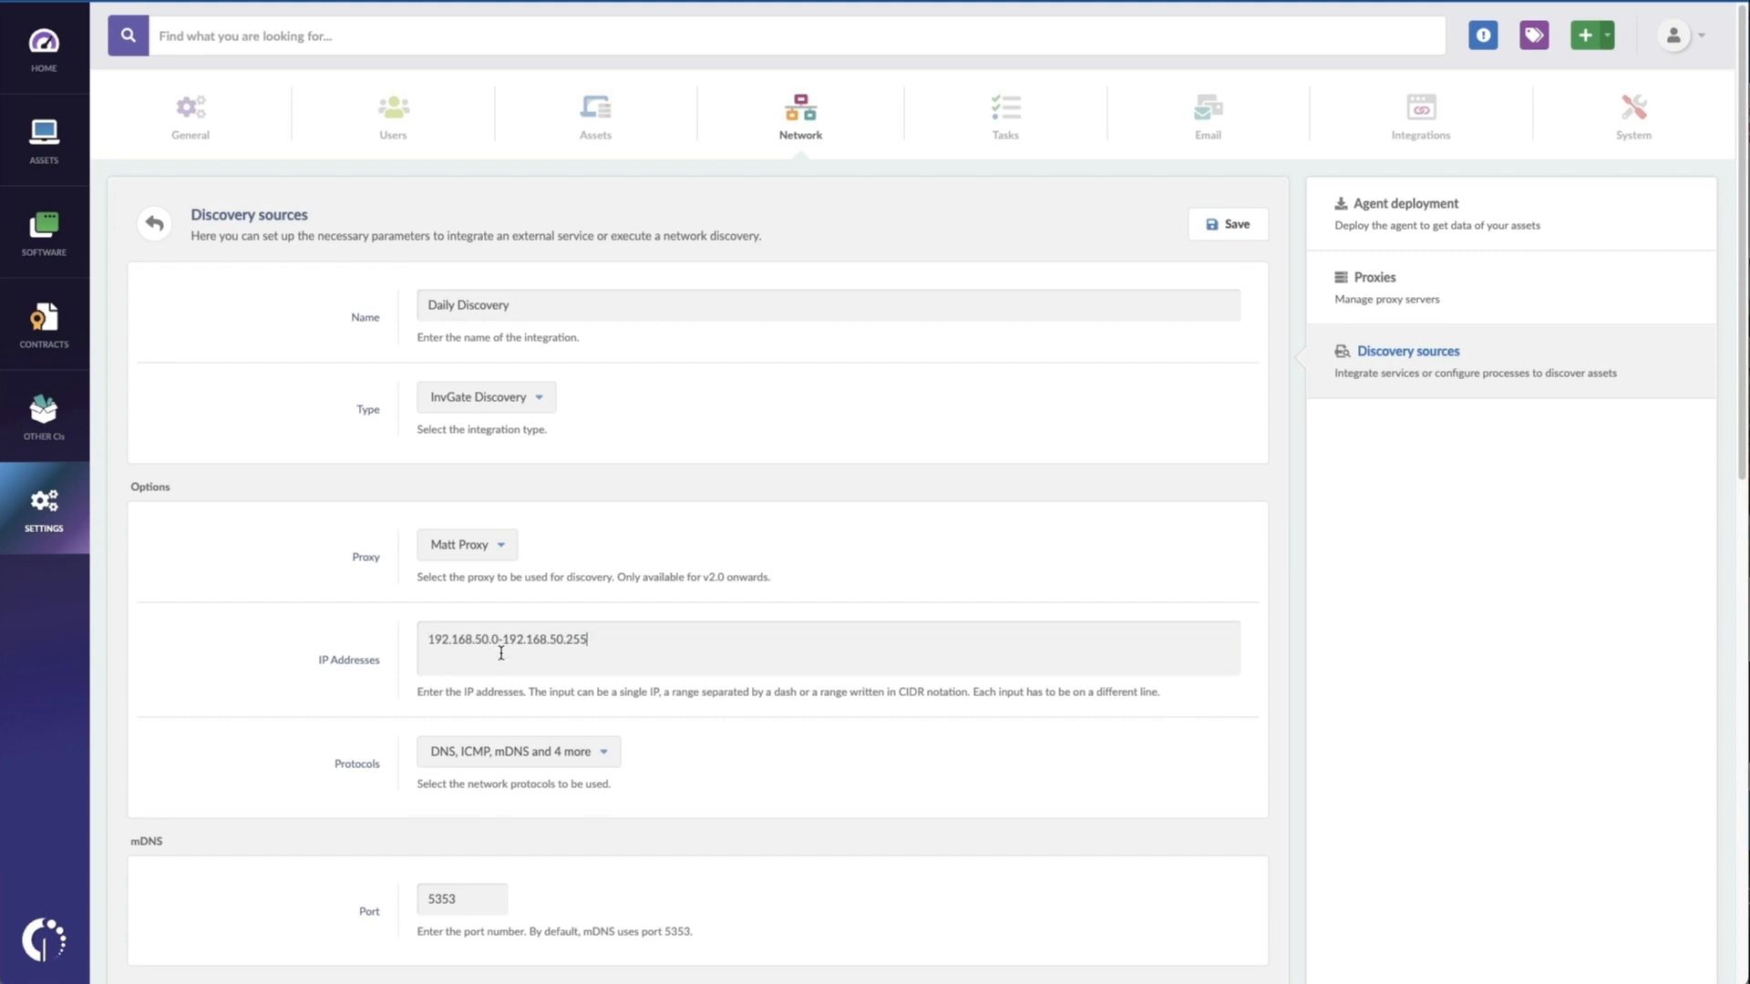
{"action": "scroll", "scroll_direction": "down", "scroll_amount": 3}
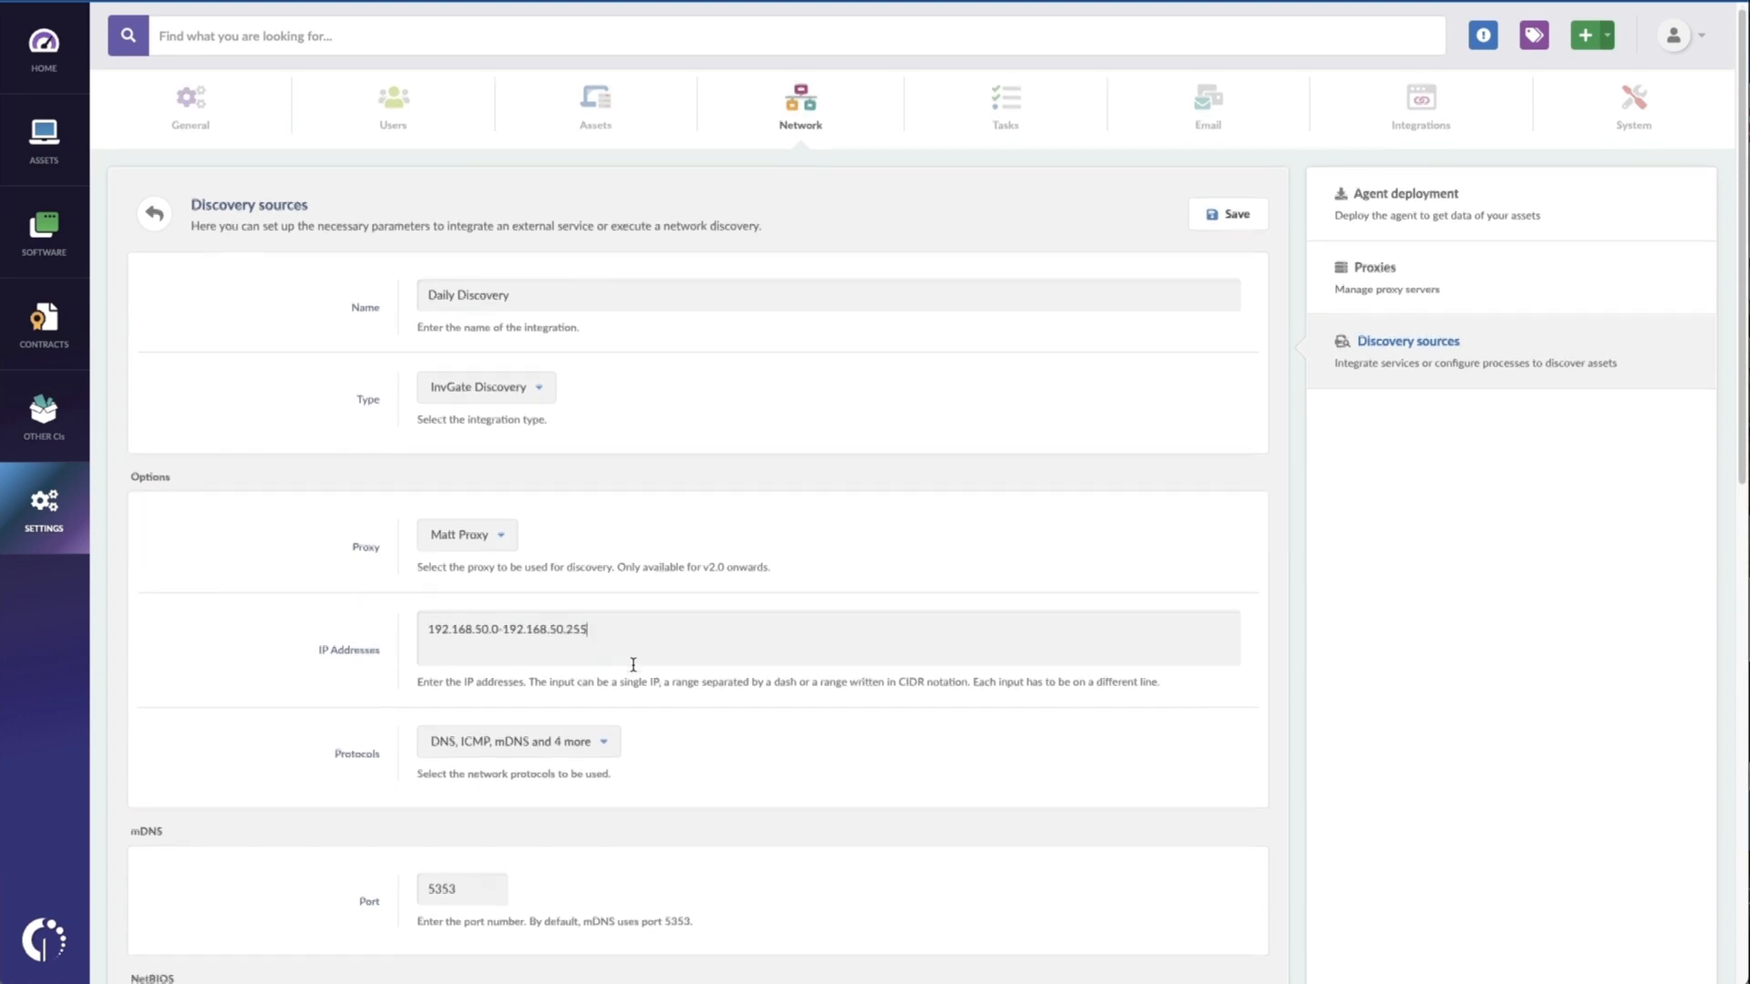
{"action": "scroll", "scroll_direction": "down", "scroll_amount": 3}
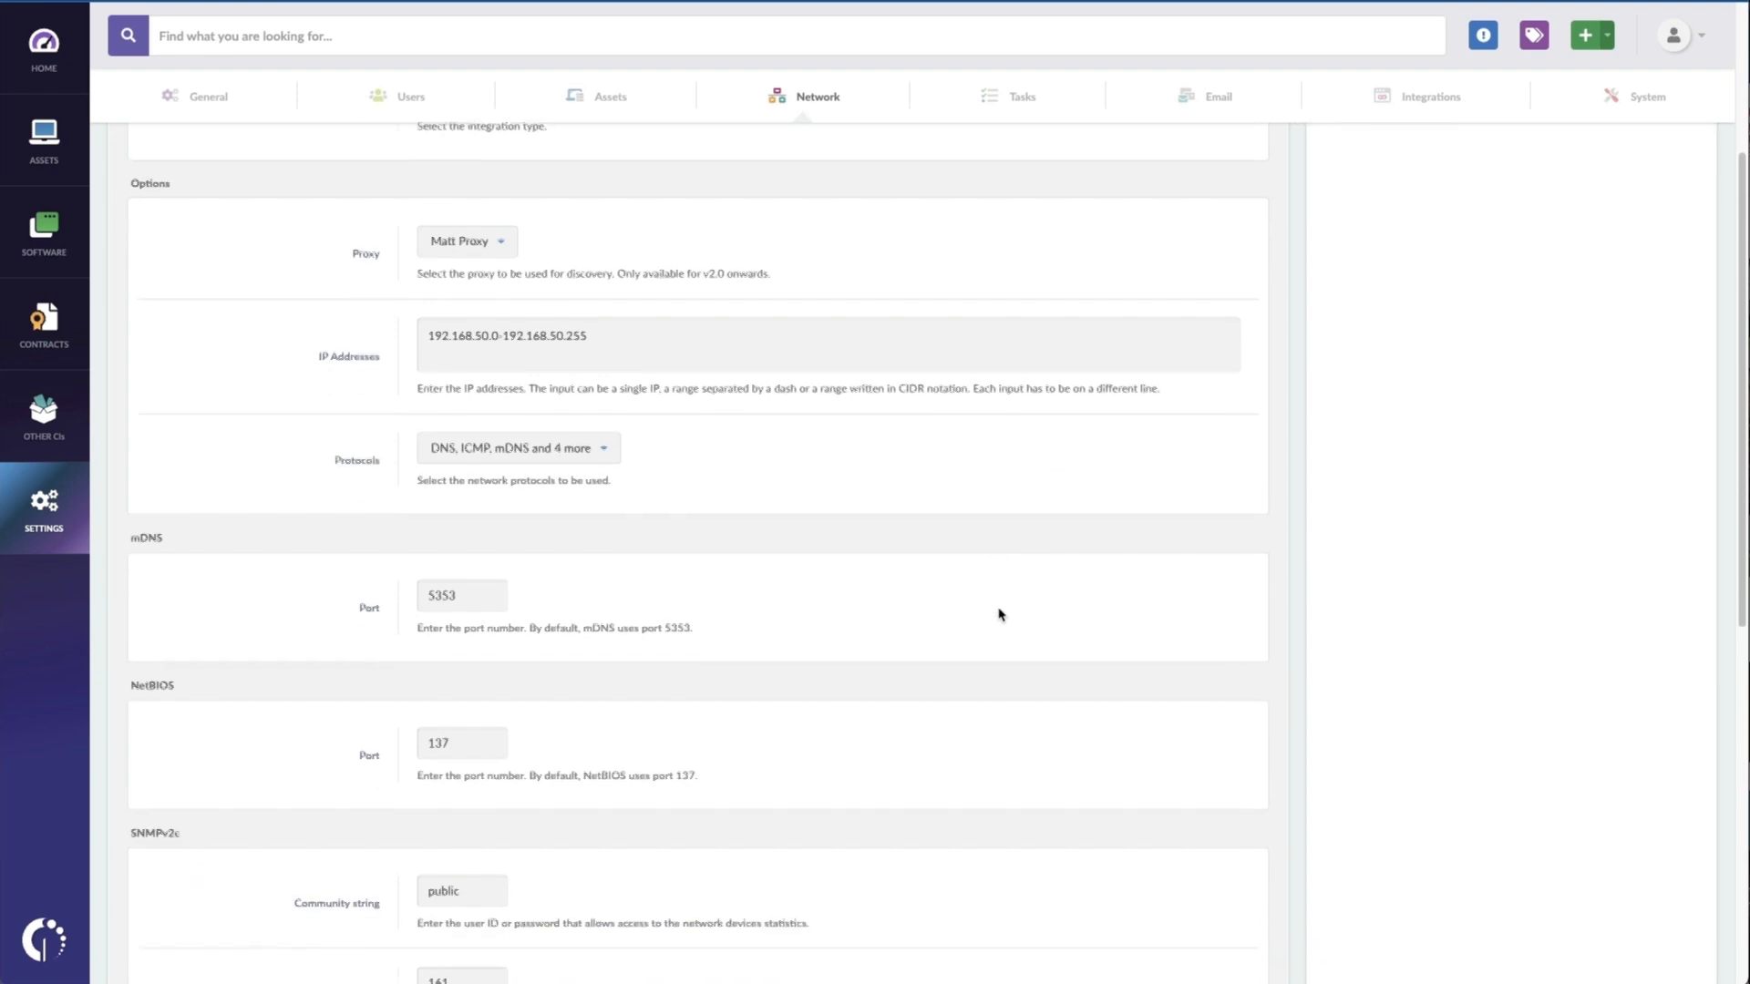
{"action": "scroll", "scroll_direction": "down", "scroll_amount": 3}
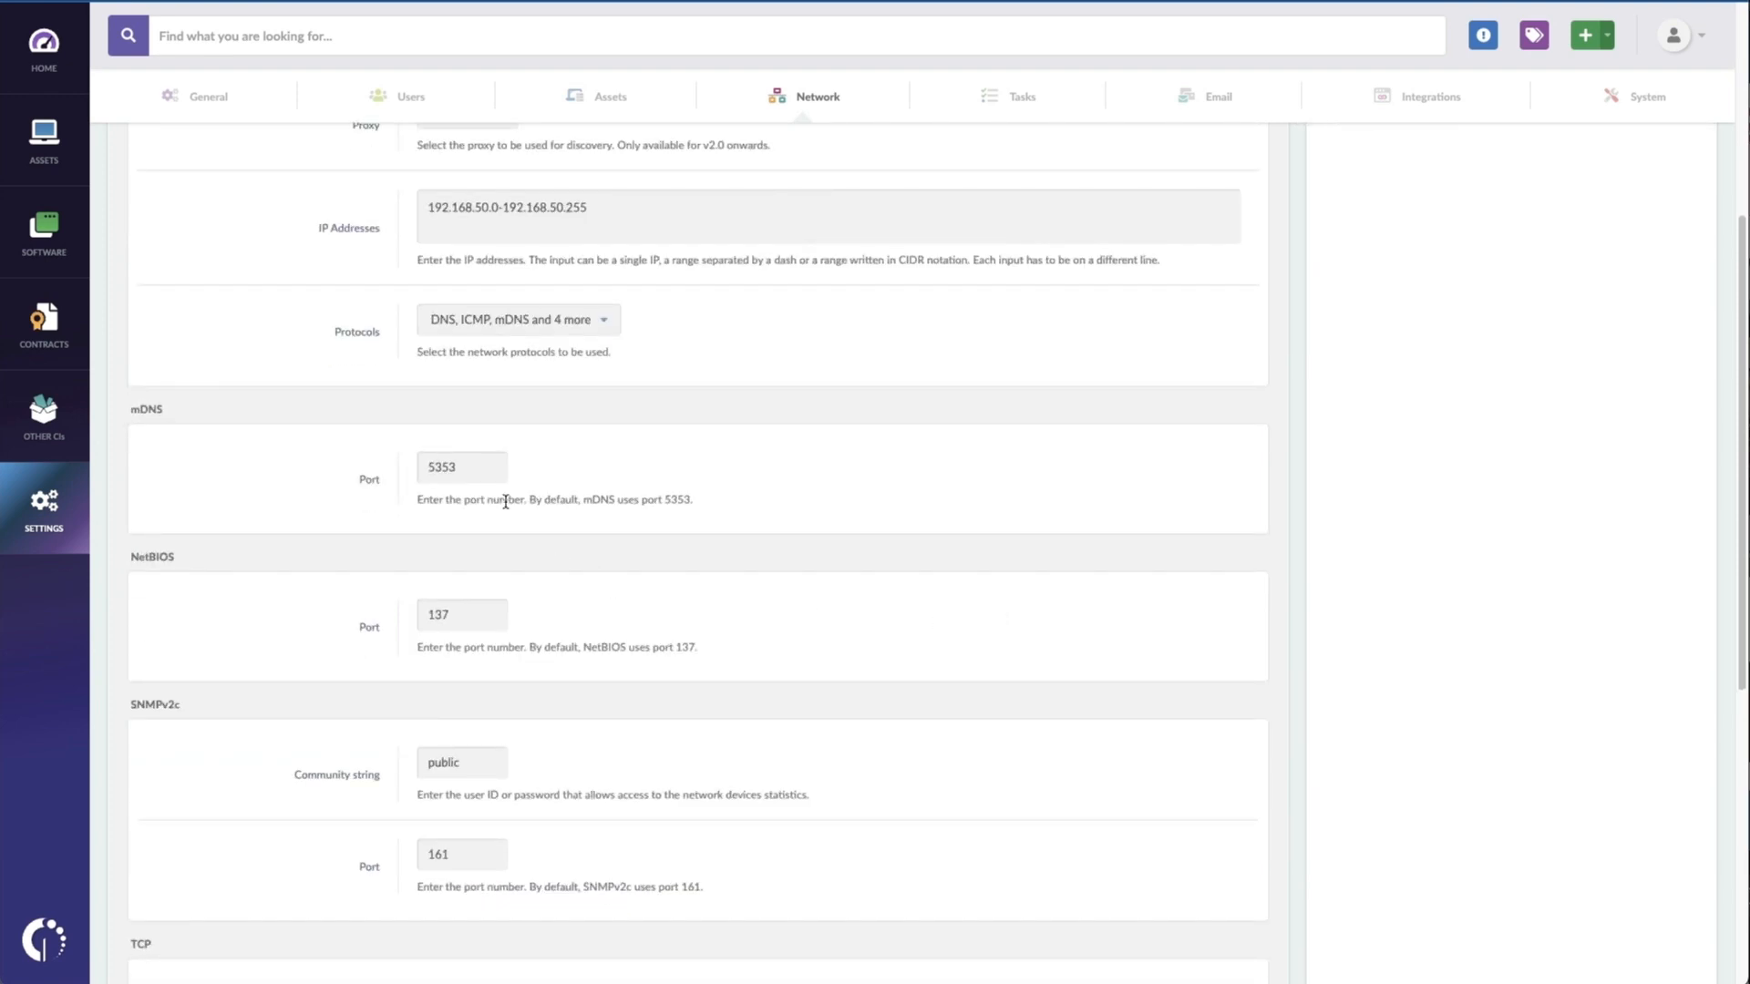
{"action": "scroll", "scroll_direction": "down", "scroll_amount": 3}
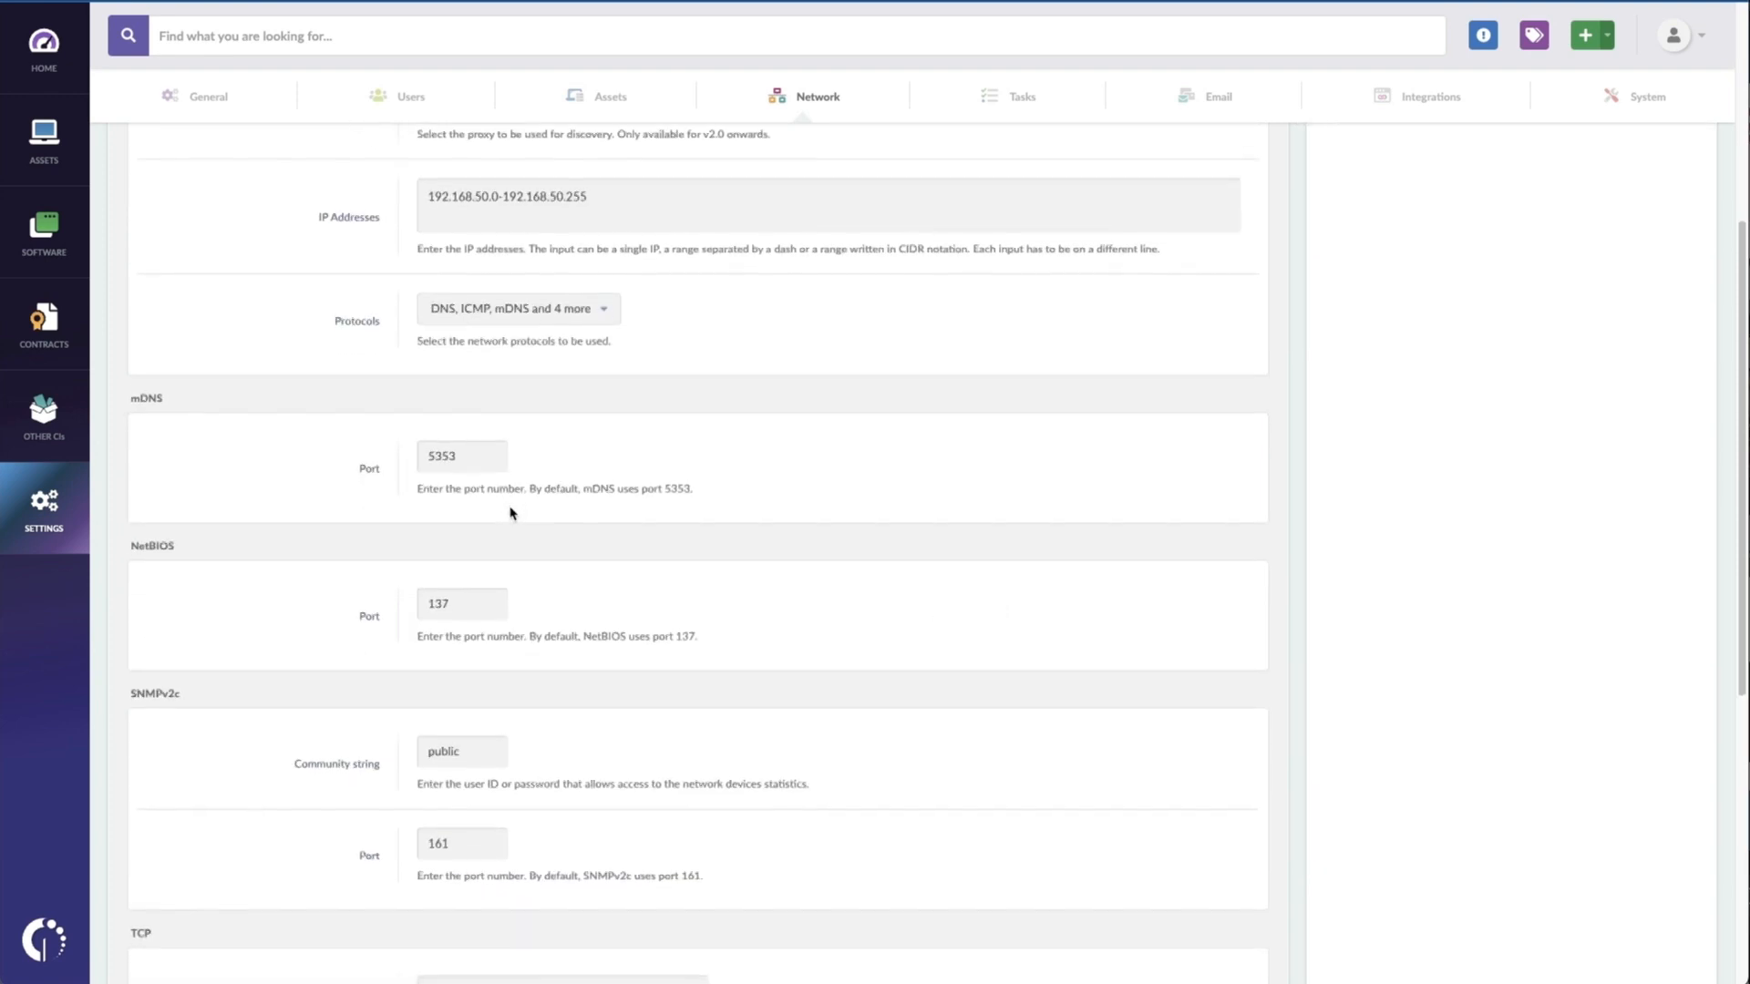
{"action": "scroll", "scroll_direction": "down", "scroll_amount": 3}
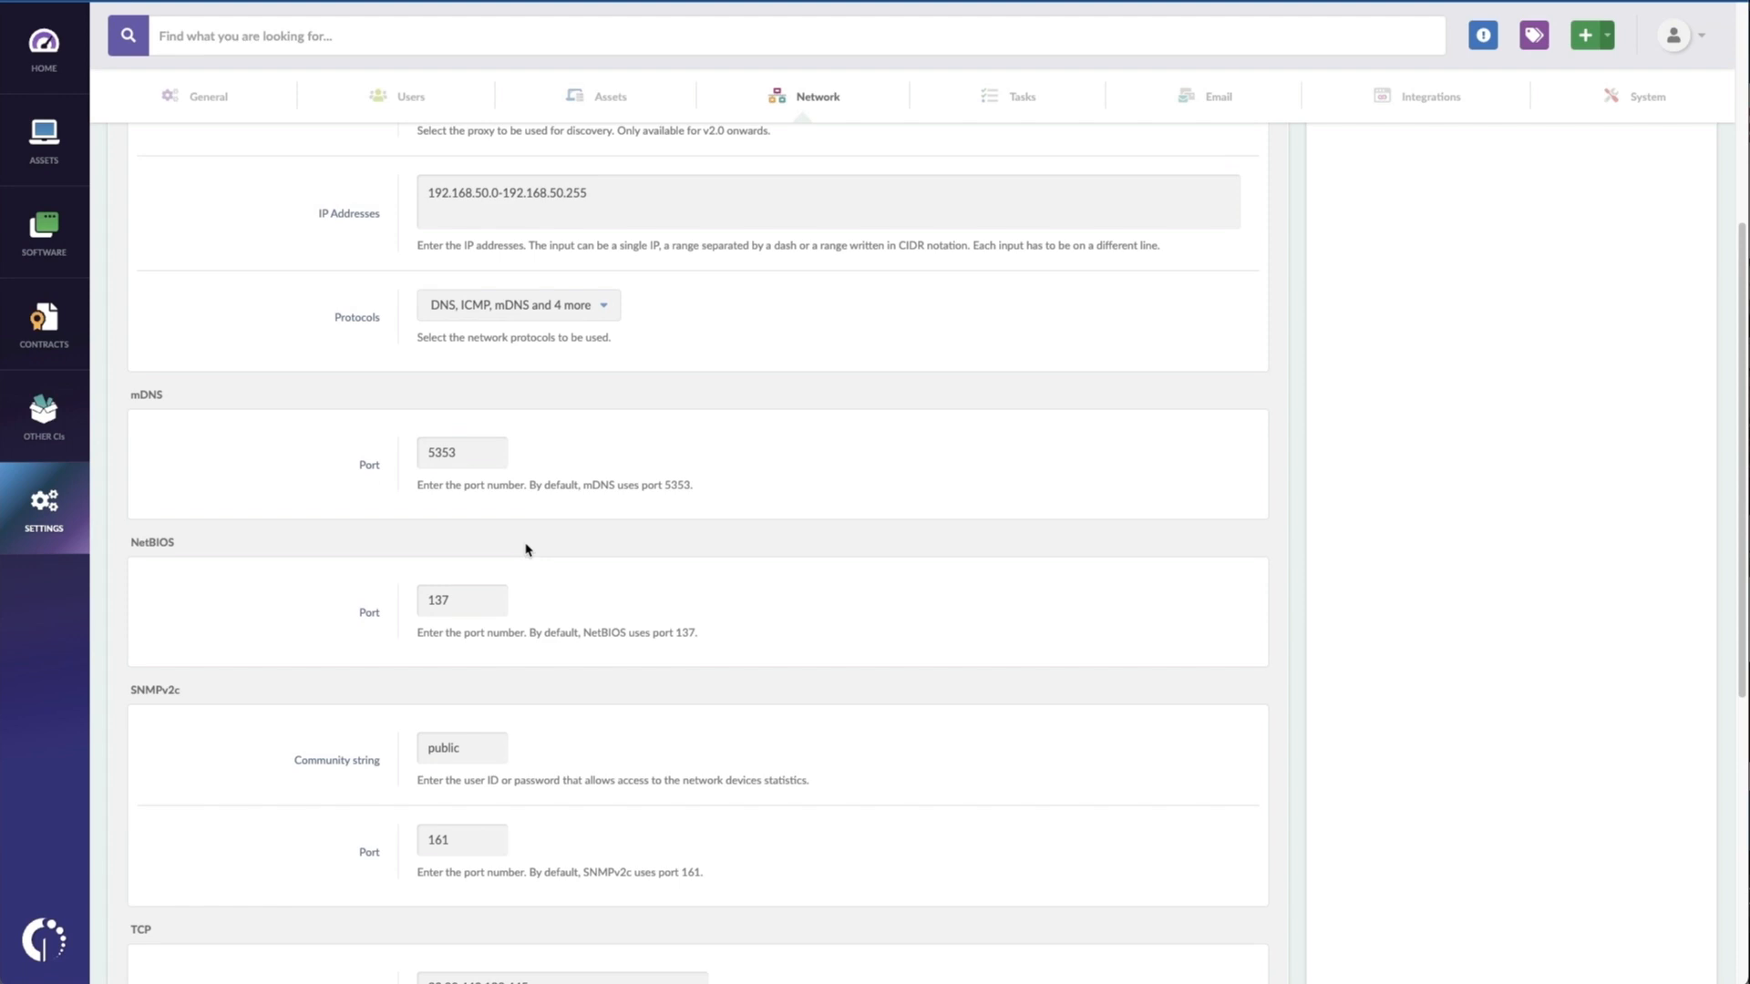
{"action": "scroll", "scroll_direction": "down", "scroll_amount": 3}
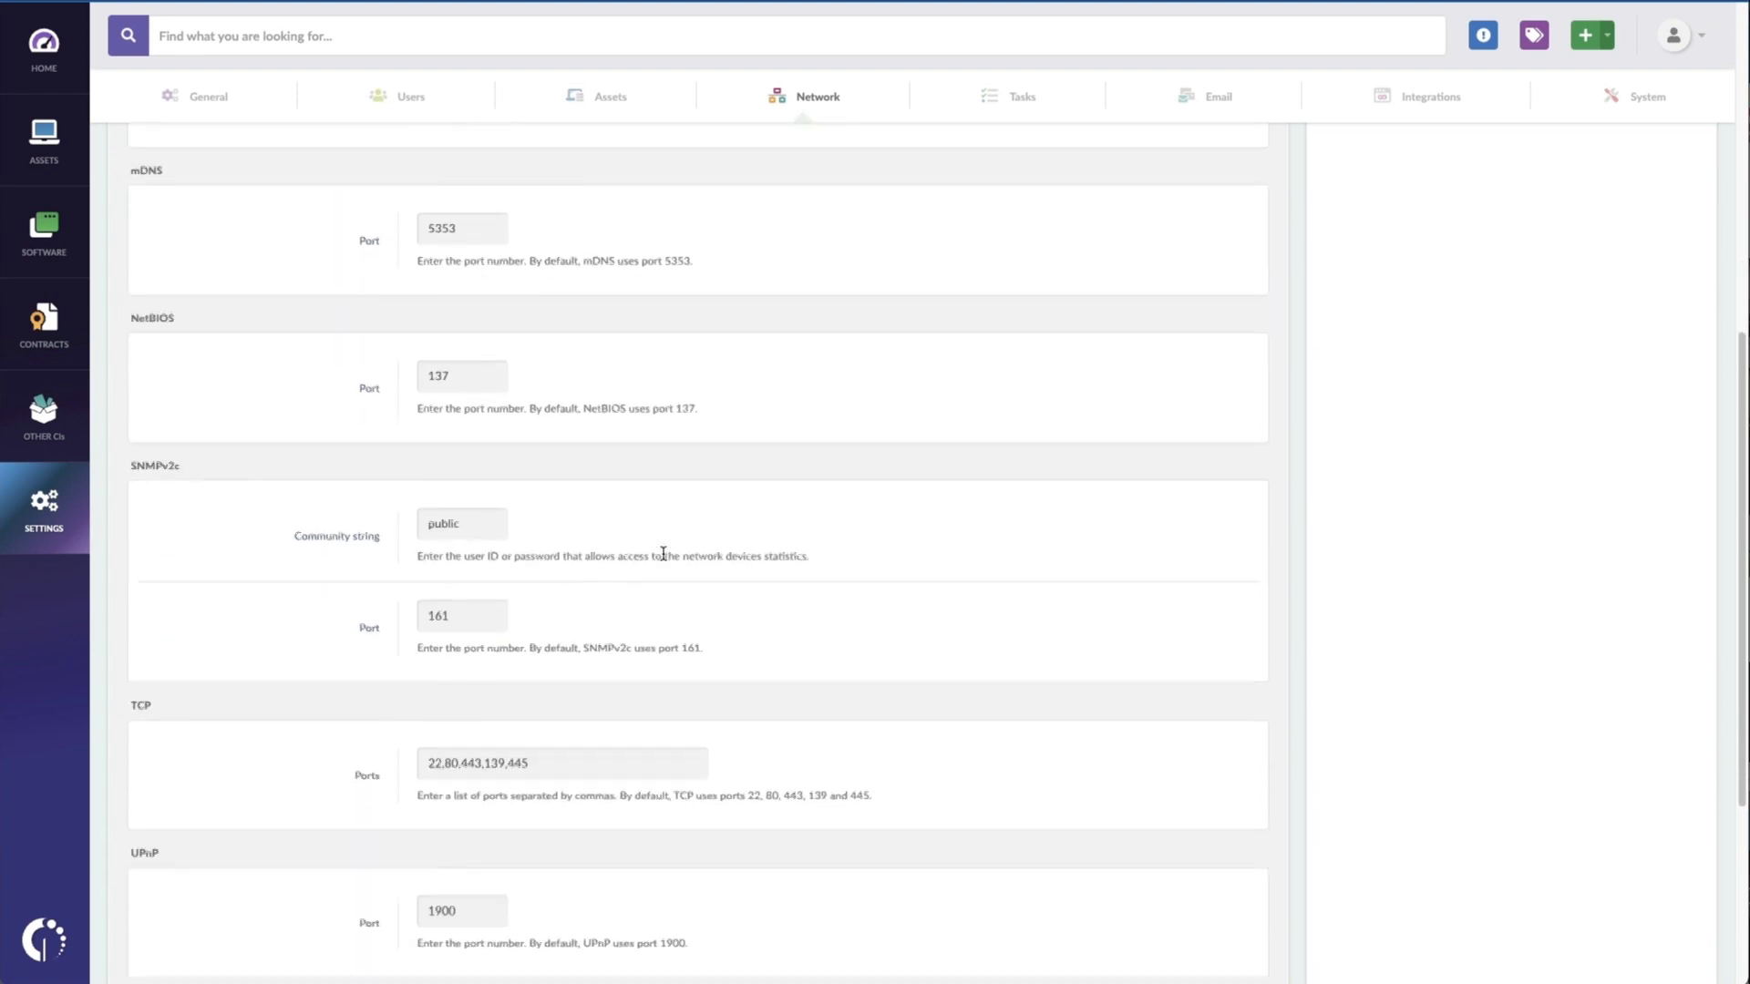
{"action": "scroll", "scroll_direction": "down", "scroll_amount": 3}
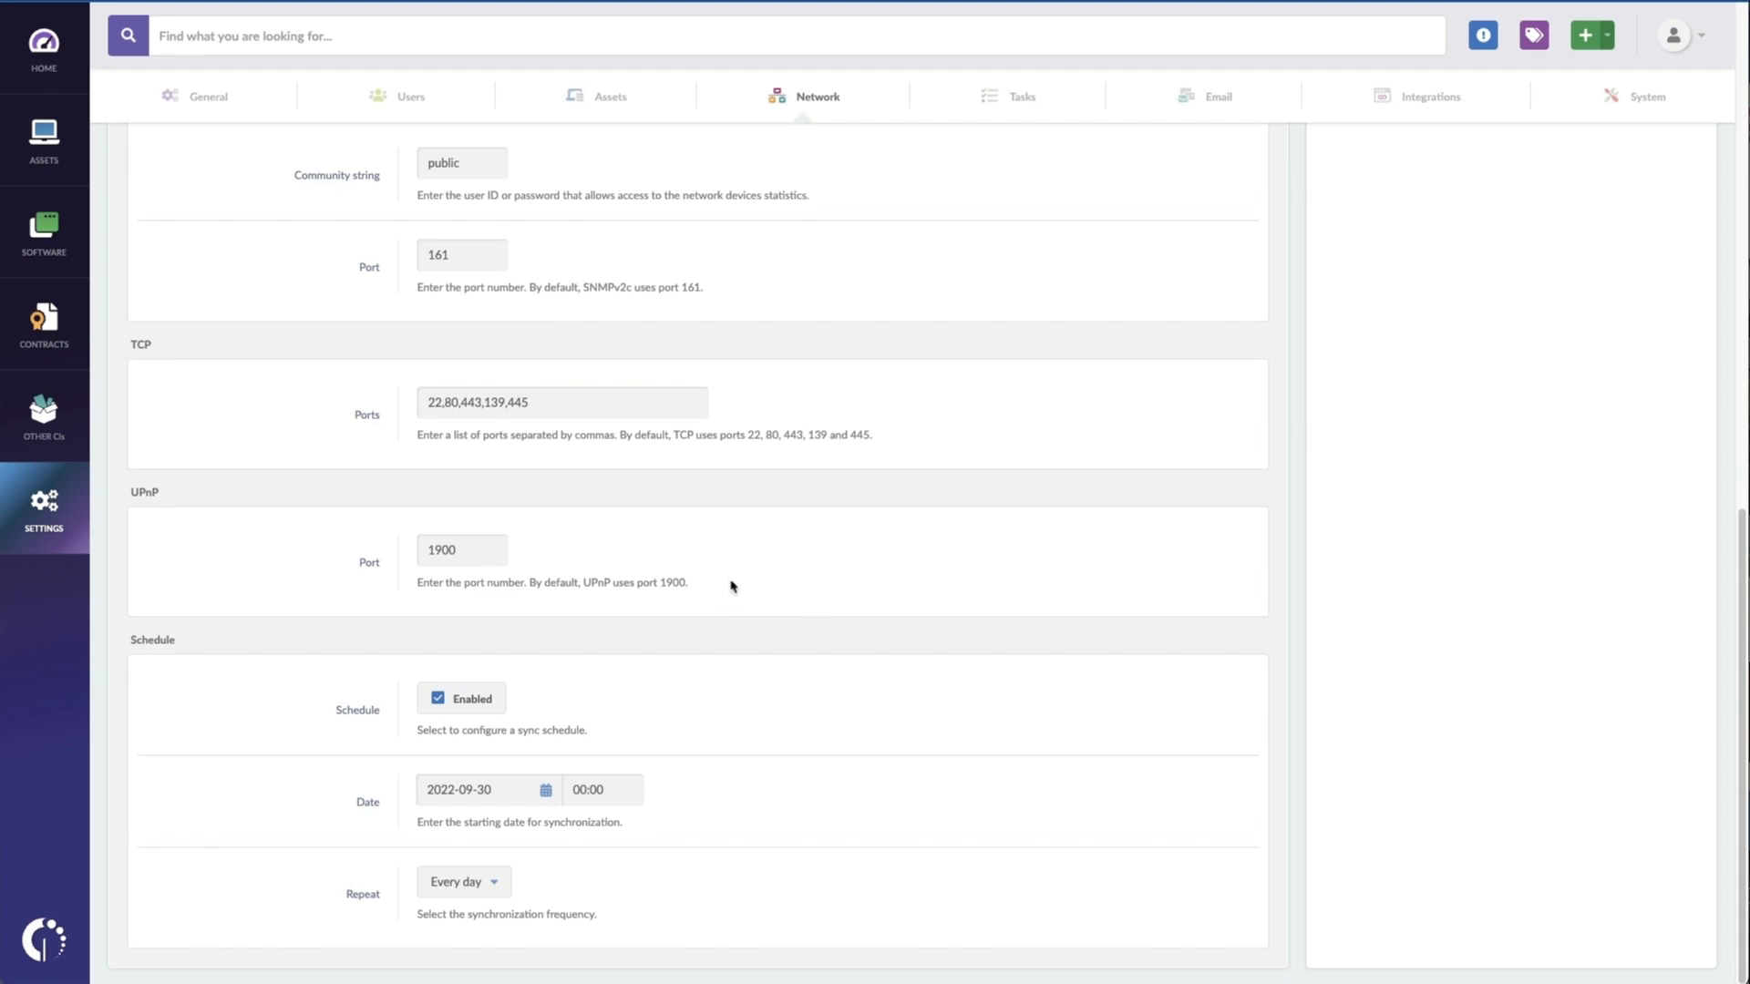
{"action": "mouse_move", "coordinate": [755, 647]}
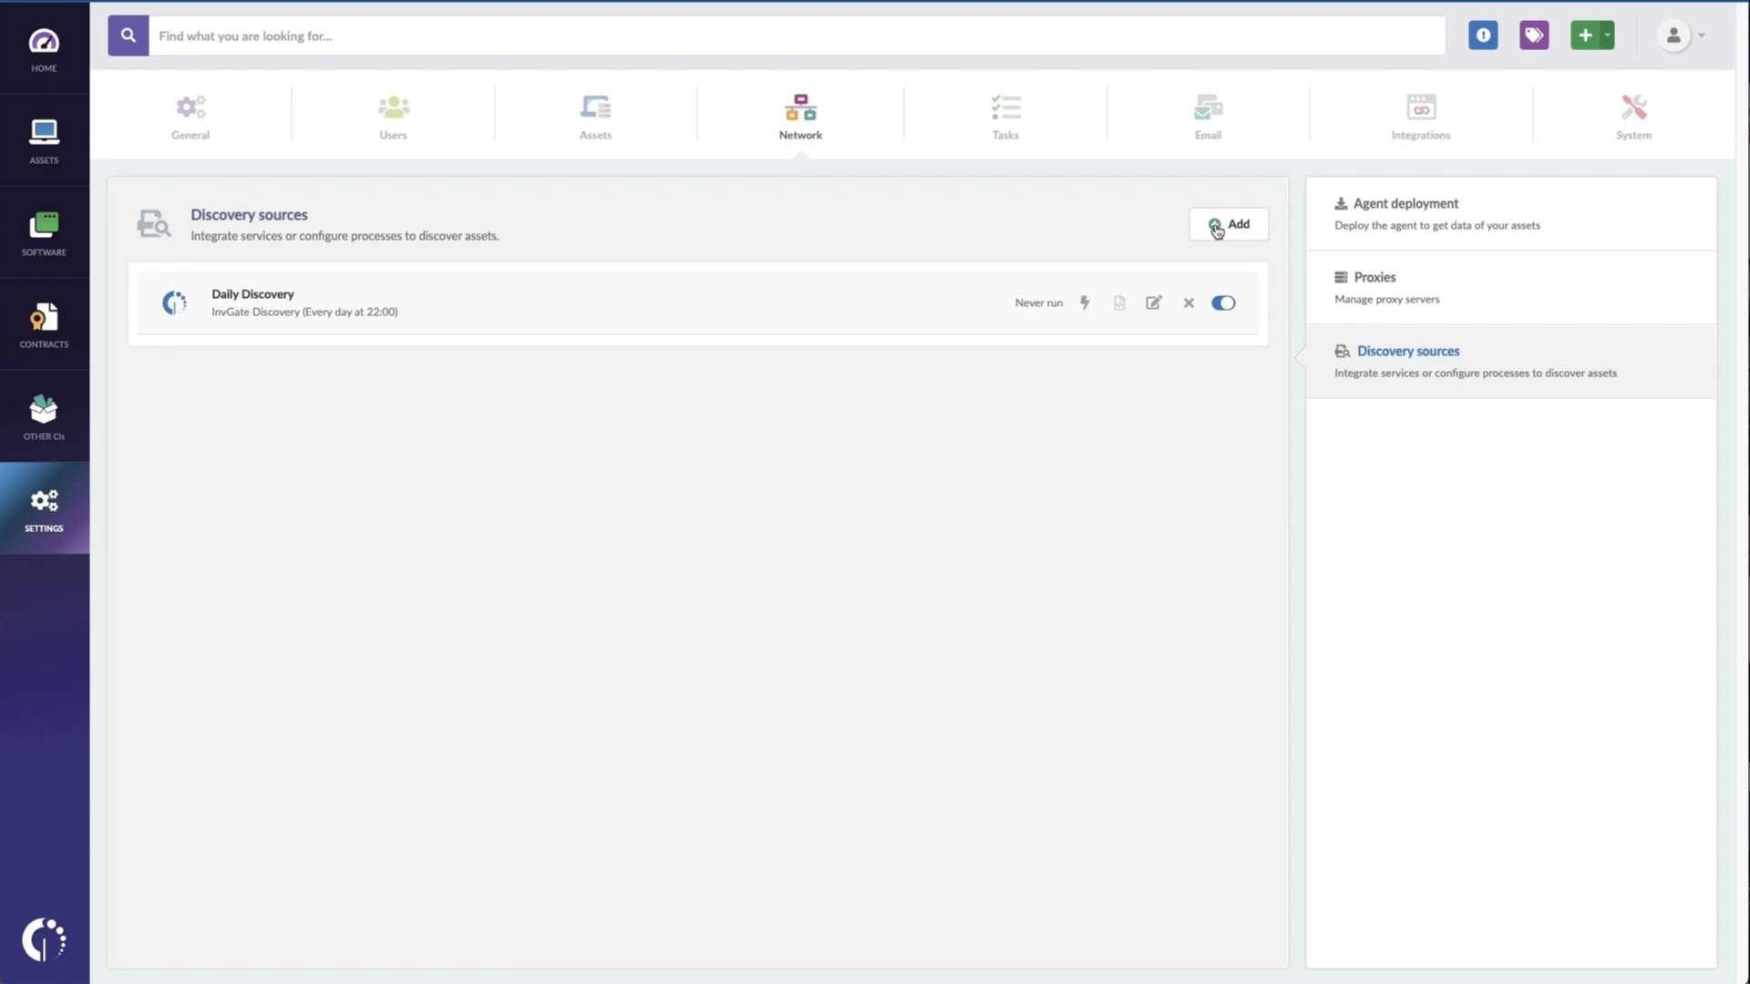
{"action": "mouse_move", "coordinate": [1085, 303]}
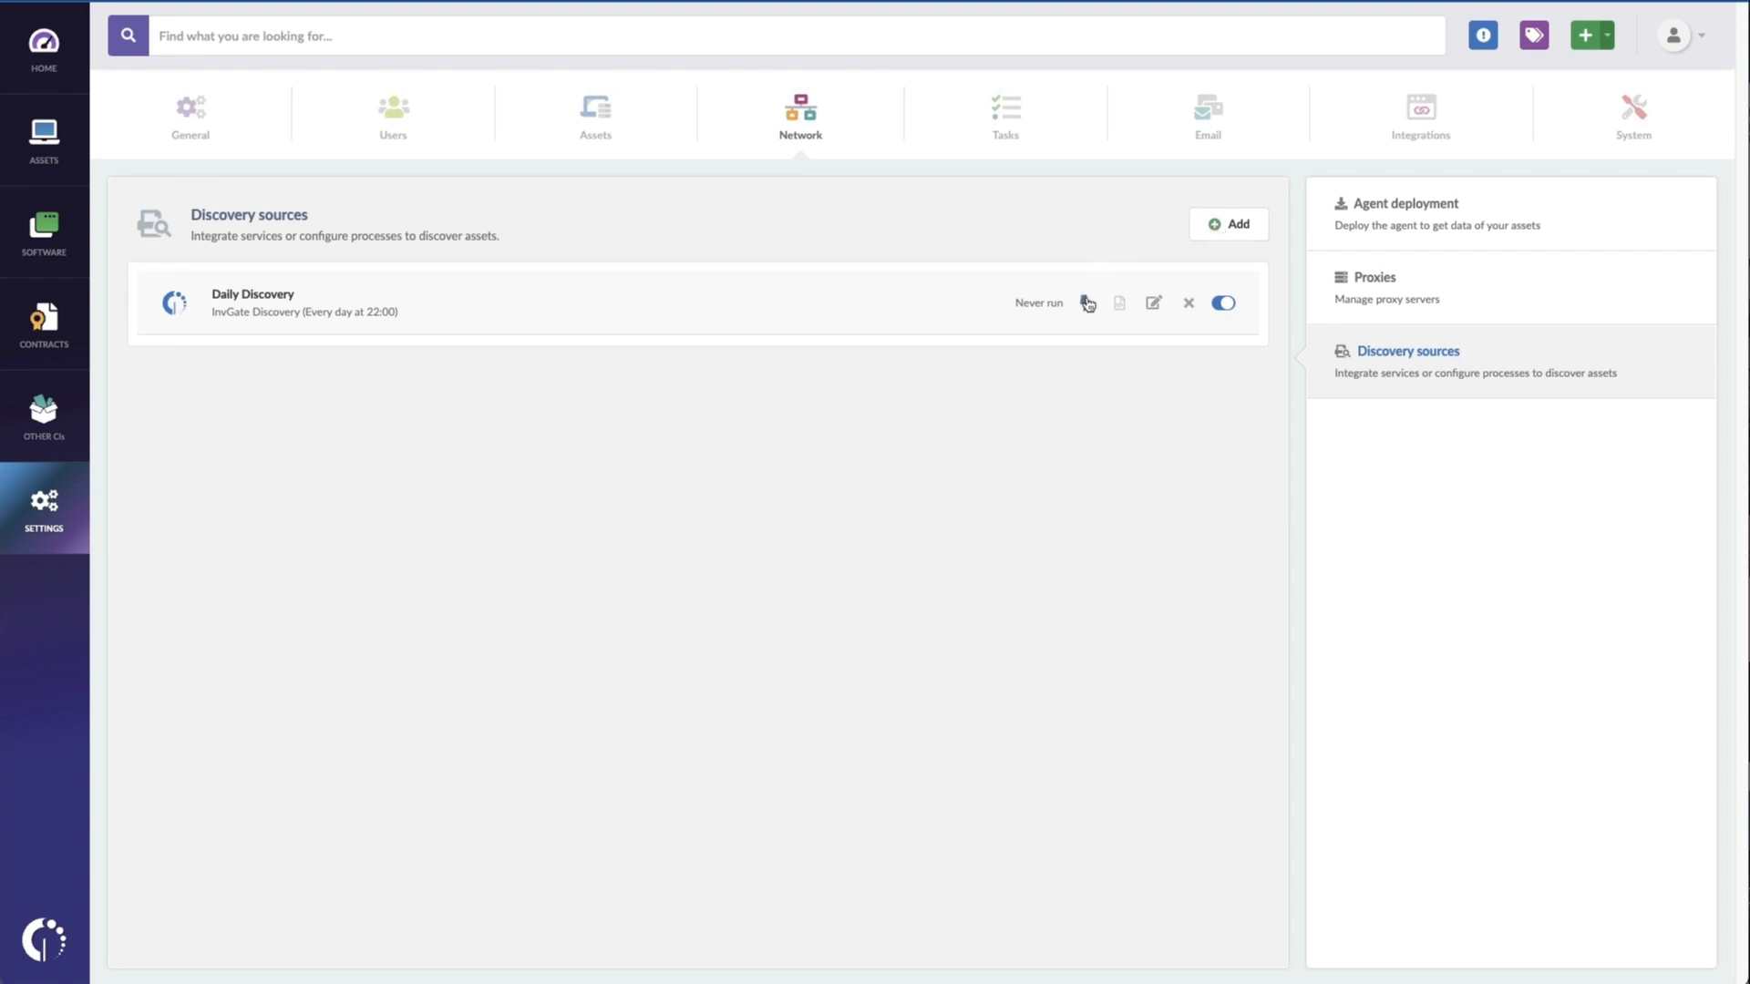
Step: Run the Daily Discovery scan now, then go to Assets to see 34 discovered devices
{"action": "left_click", "coordinate": [1085, 303]}
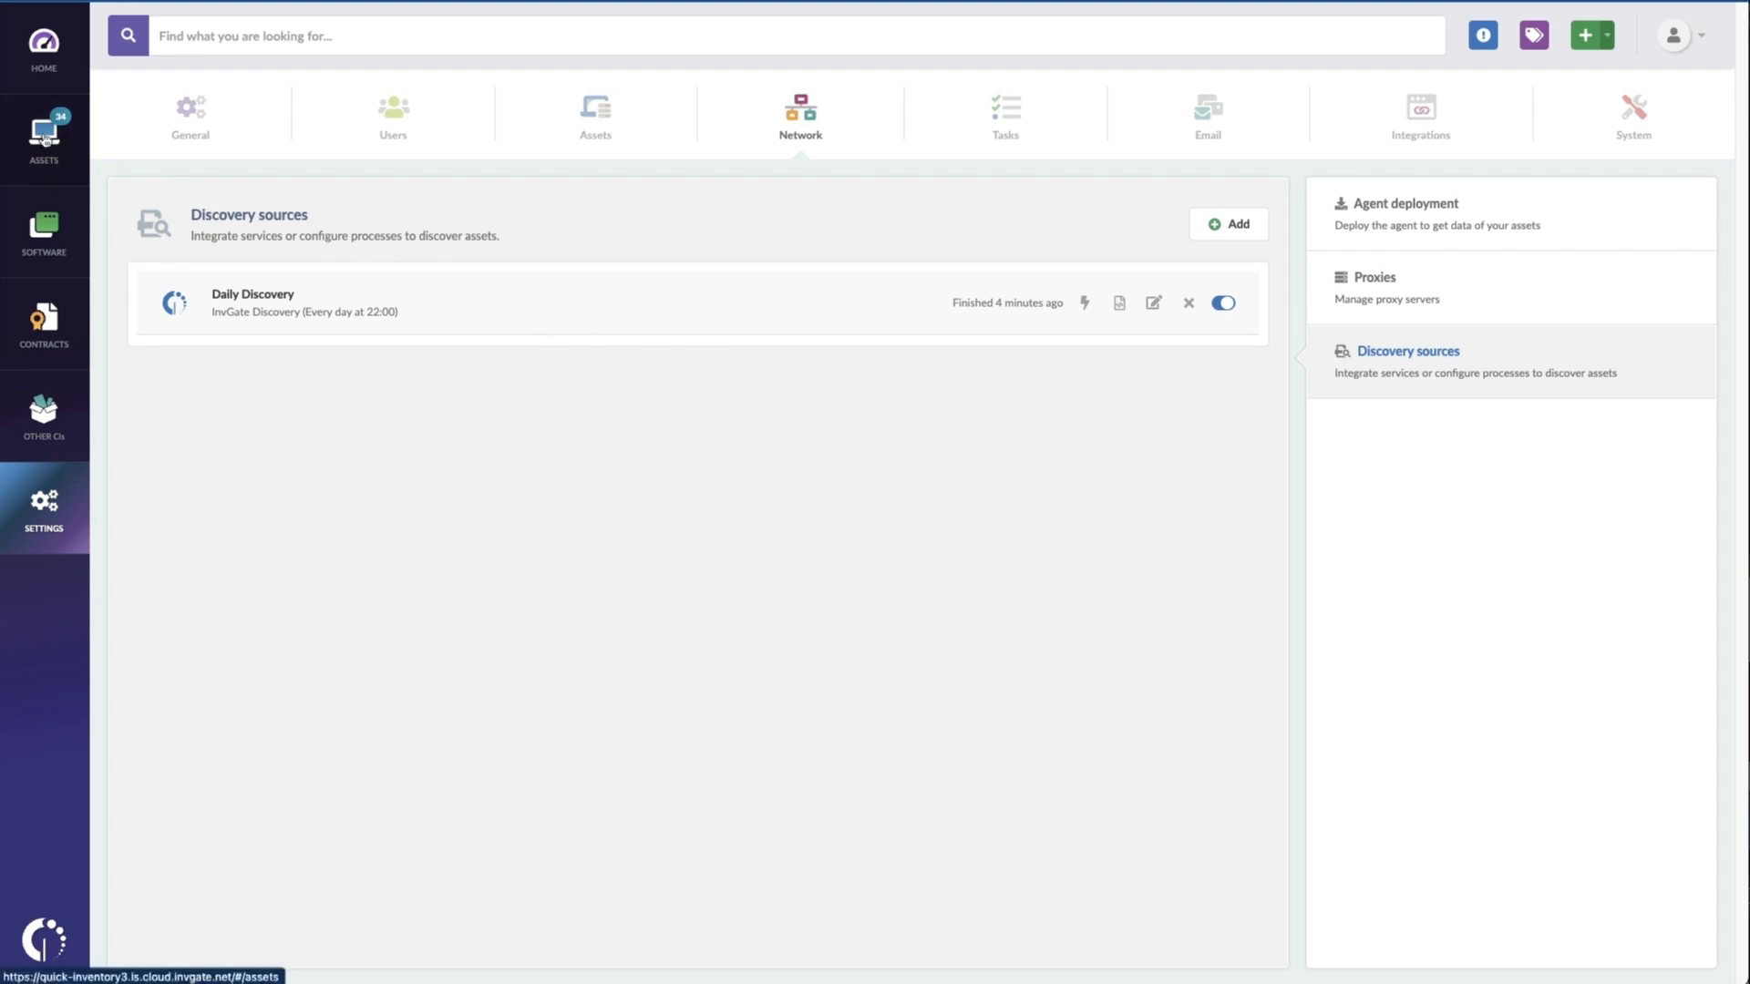
{"action": "left_click", "coordinate": [44, 135]}
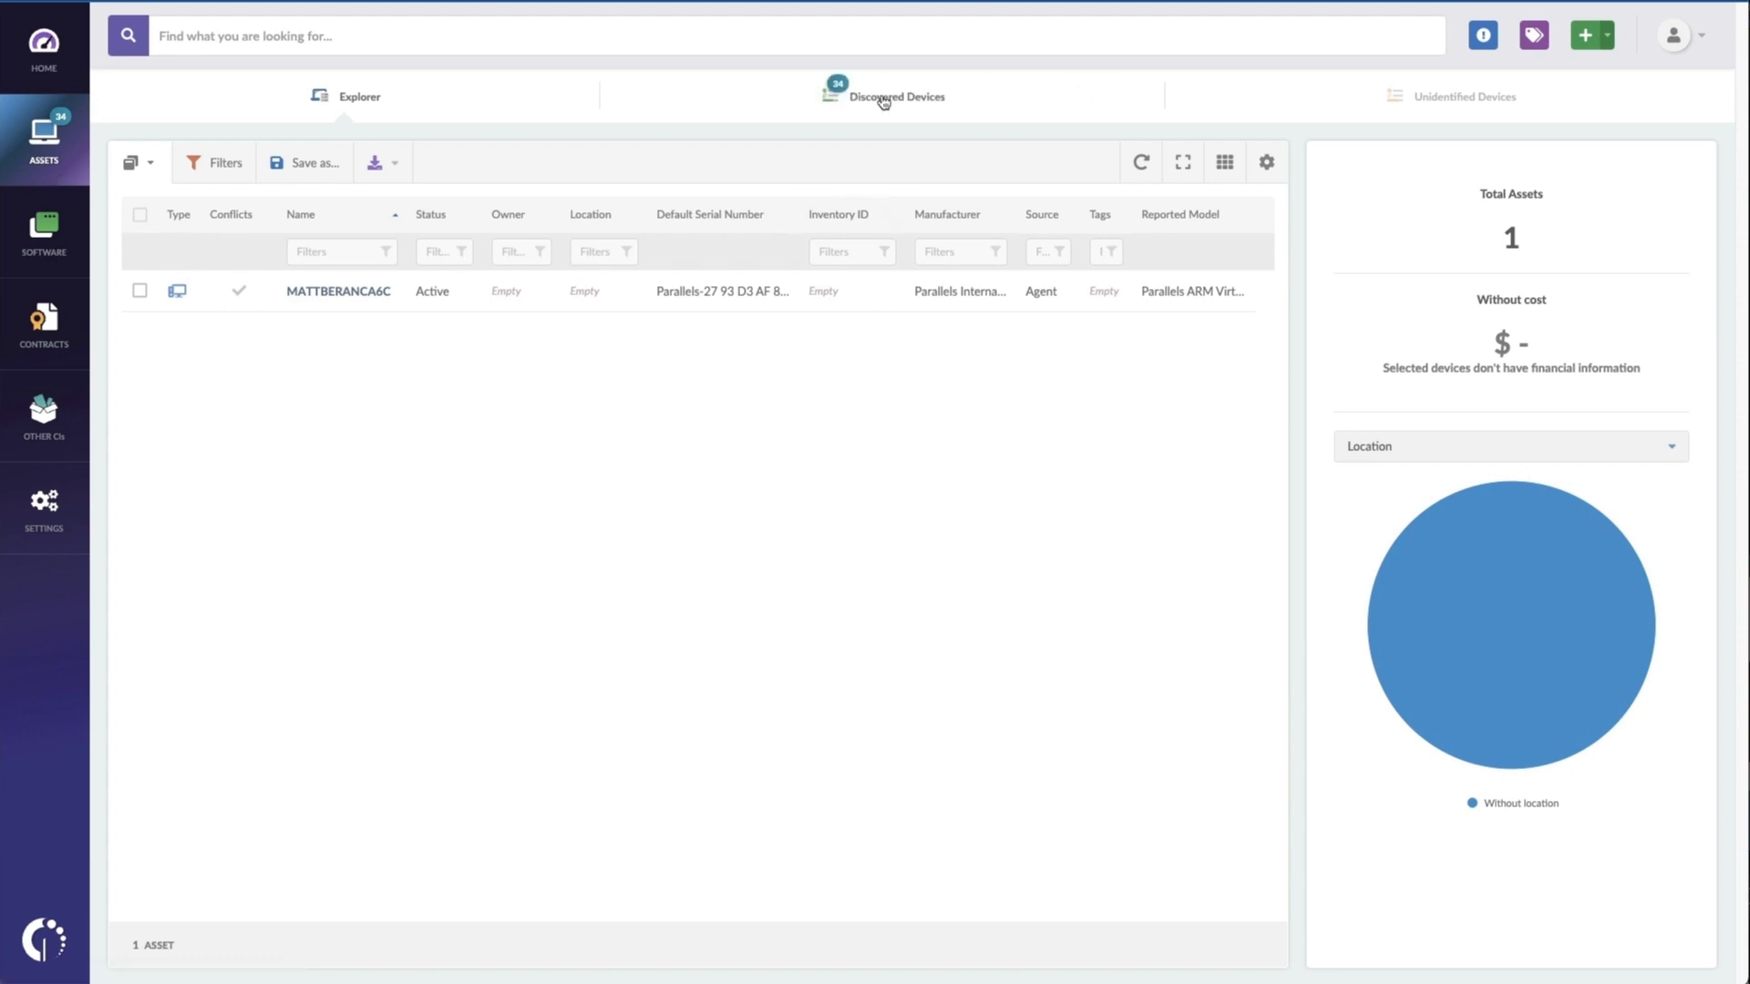
Step: In the Discovered Devices list, select the GT-AX11000-BFE0 router
{"action": "left_click", "coordinate": [891, 96]}
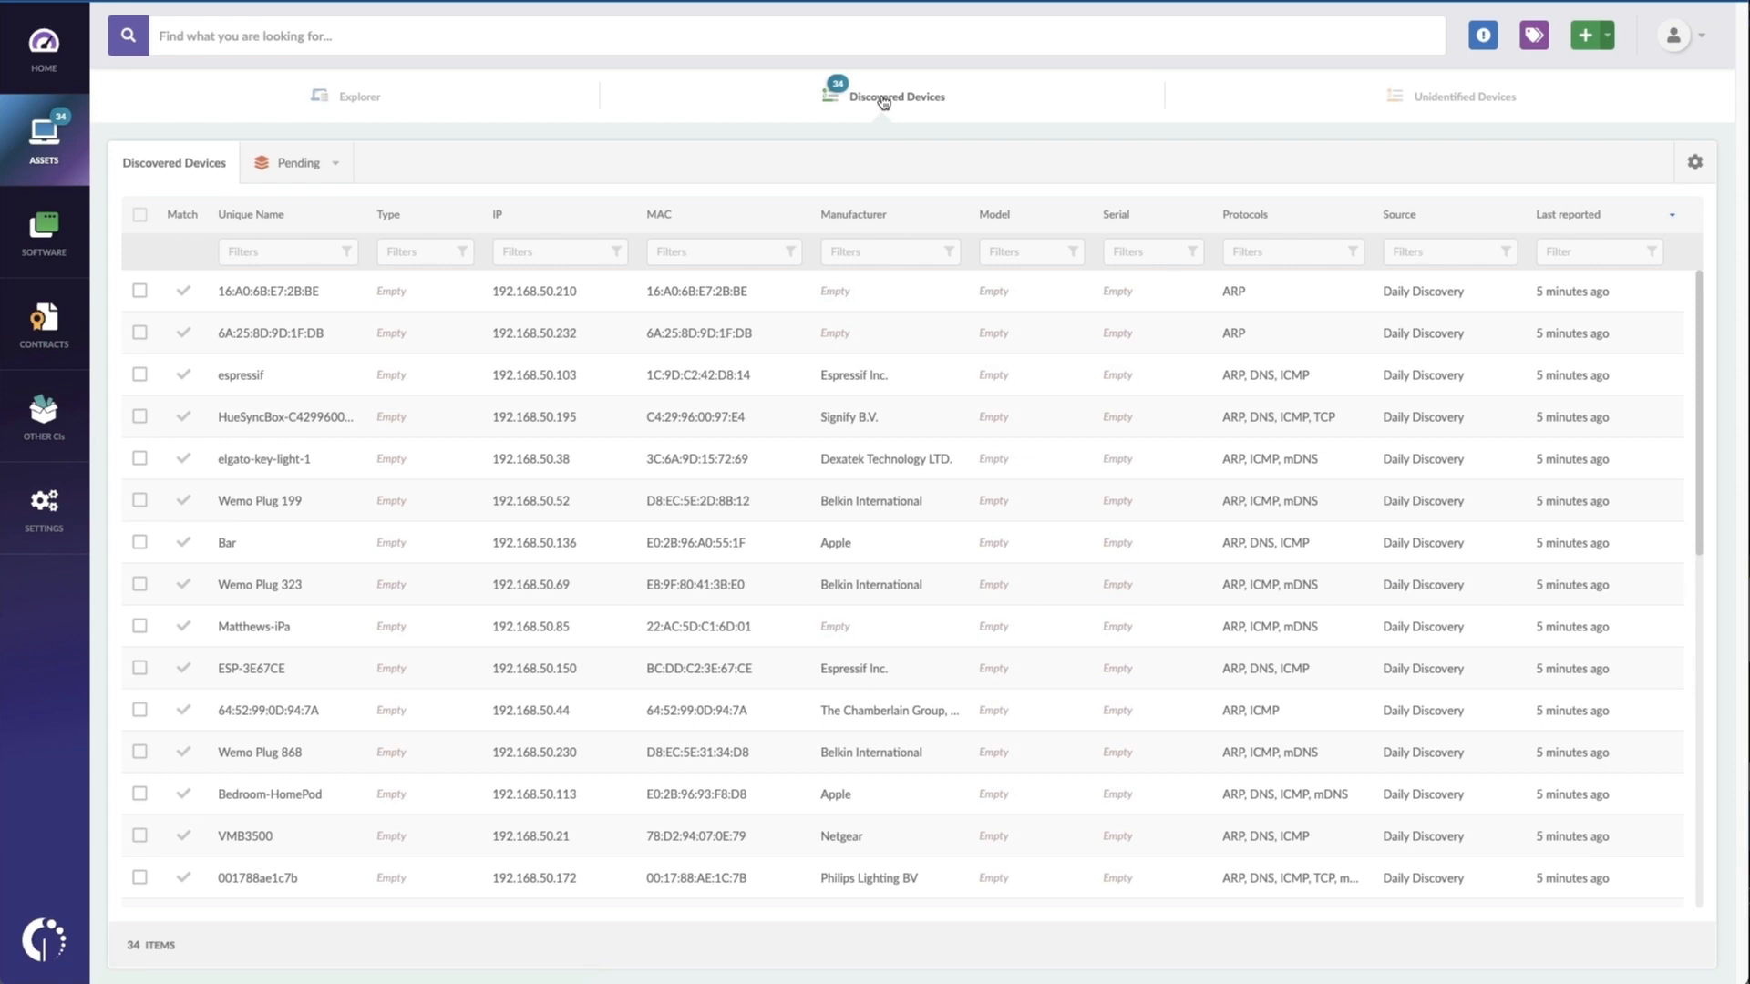
{"action": "scroll", "scroll_direction": "down", "scroll_amount": 3}
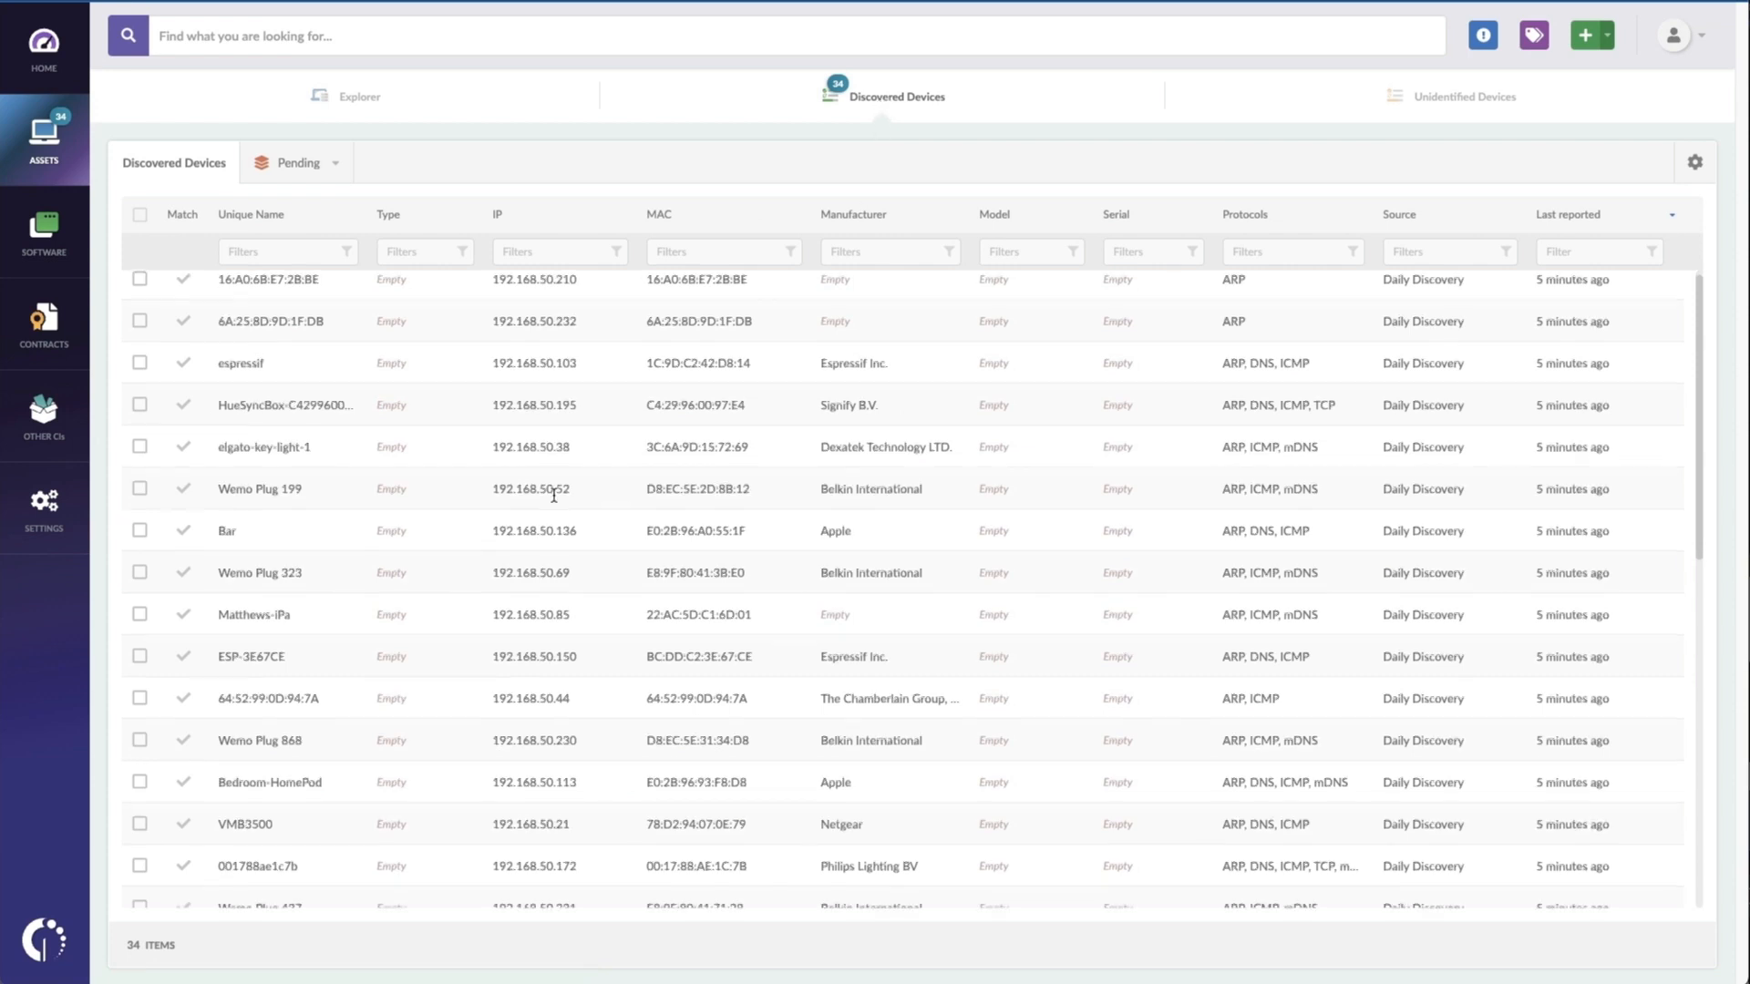
{"action": "scroll", "scroll_direction": "down", "scroll_amount": 3}
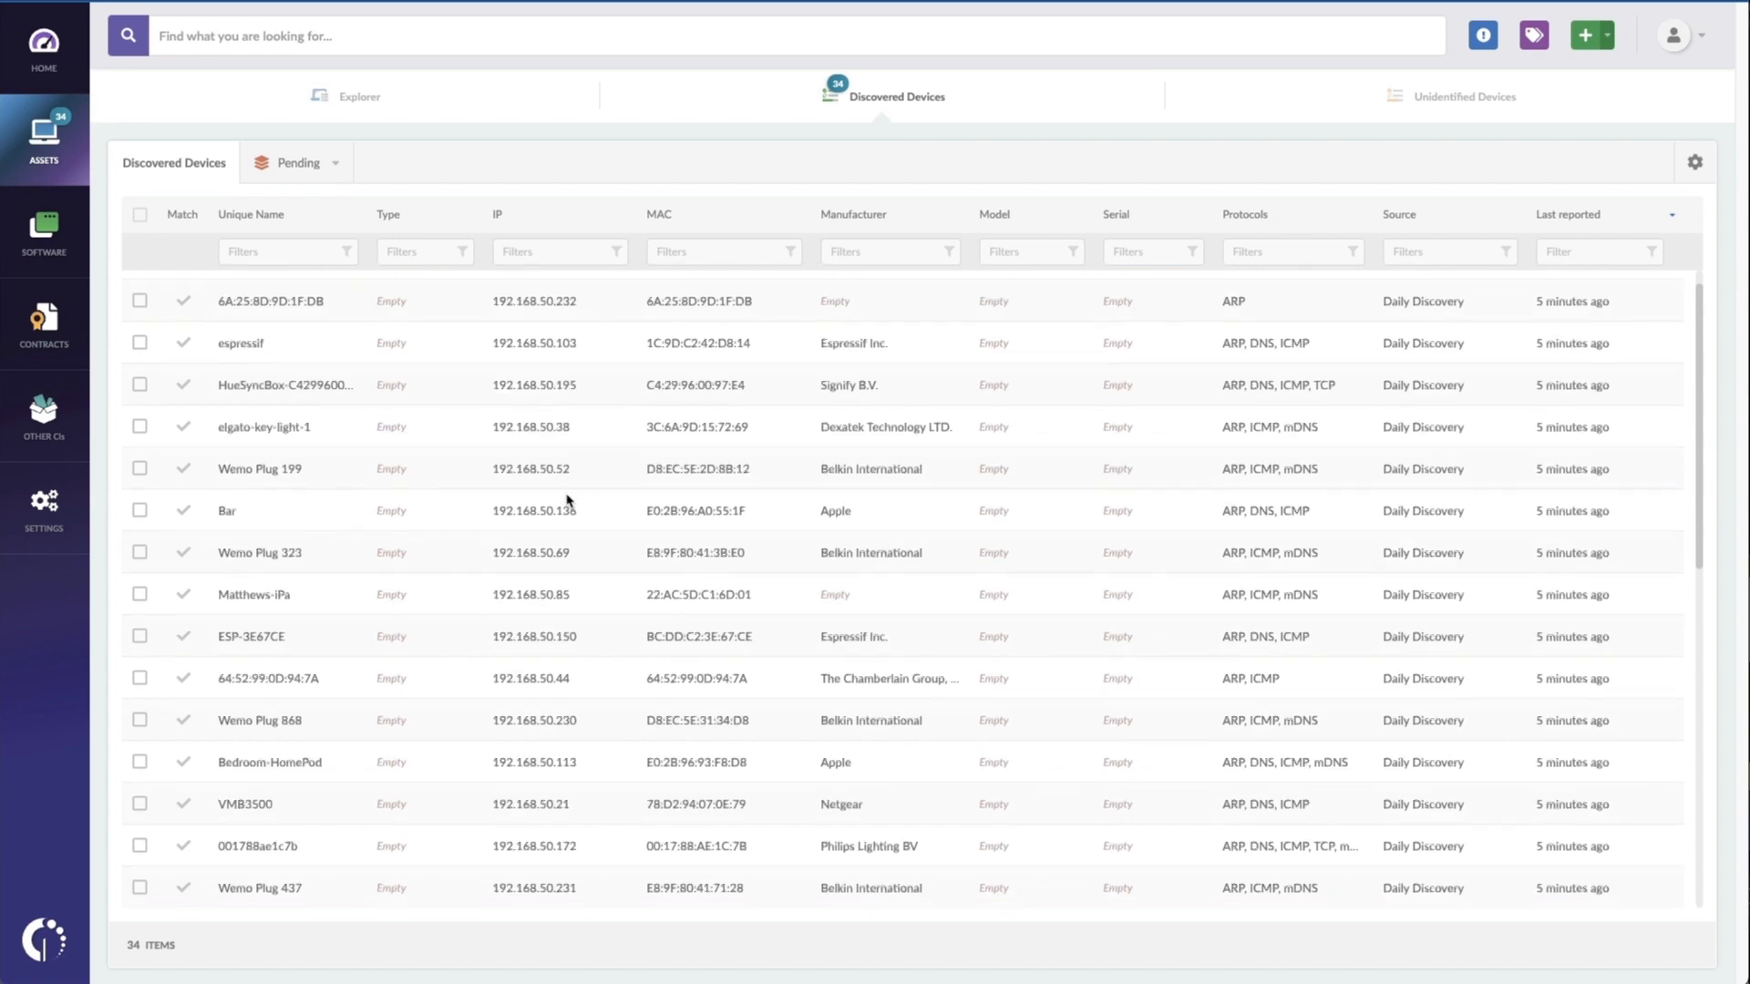
{"action": "scroll", "scroll_direction": "down", "scroll_amount": 3}
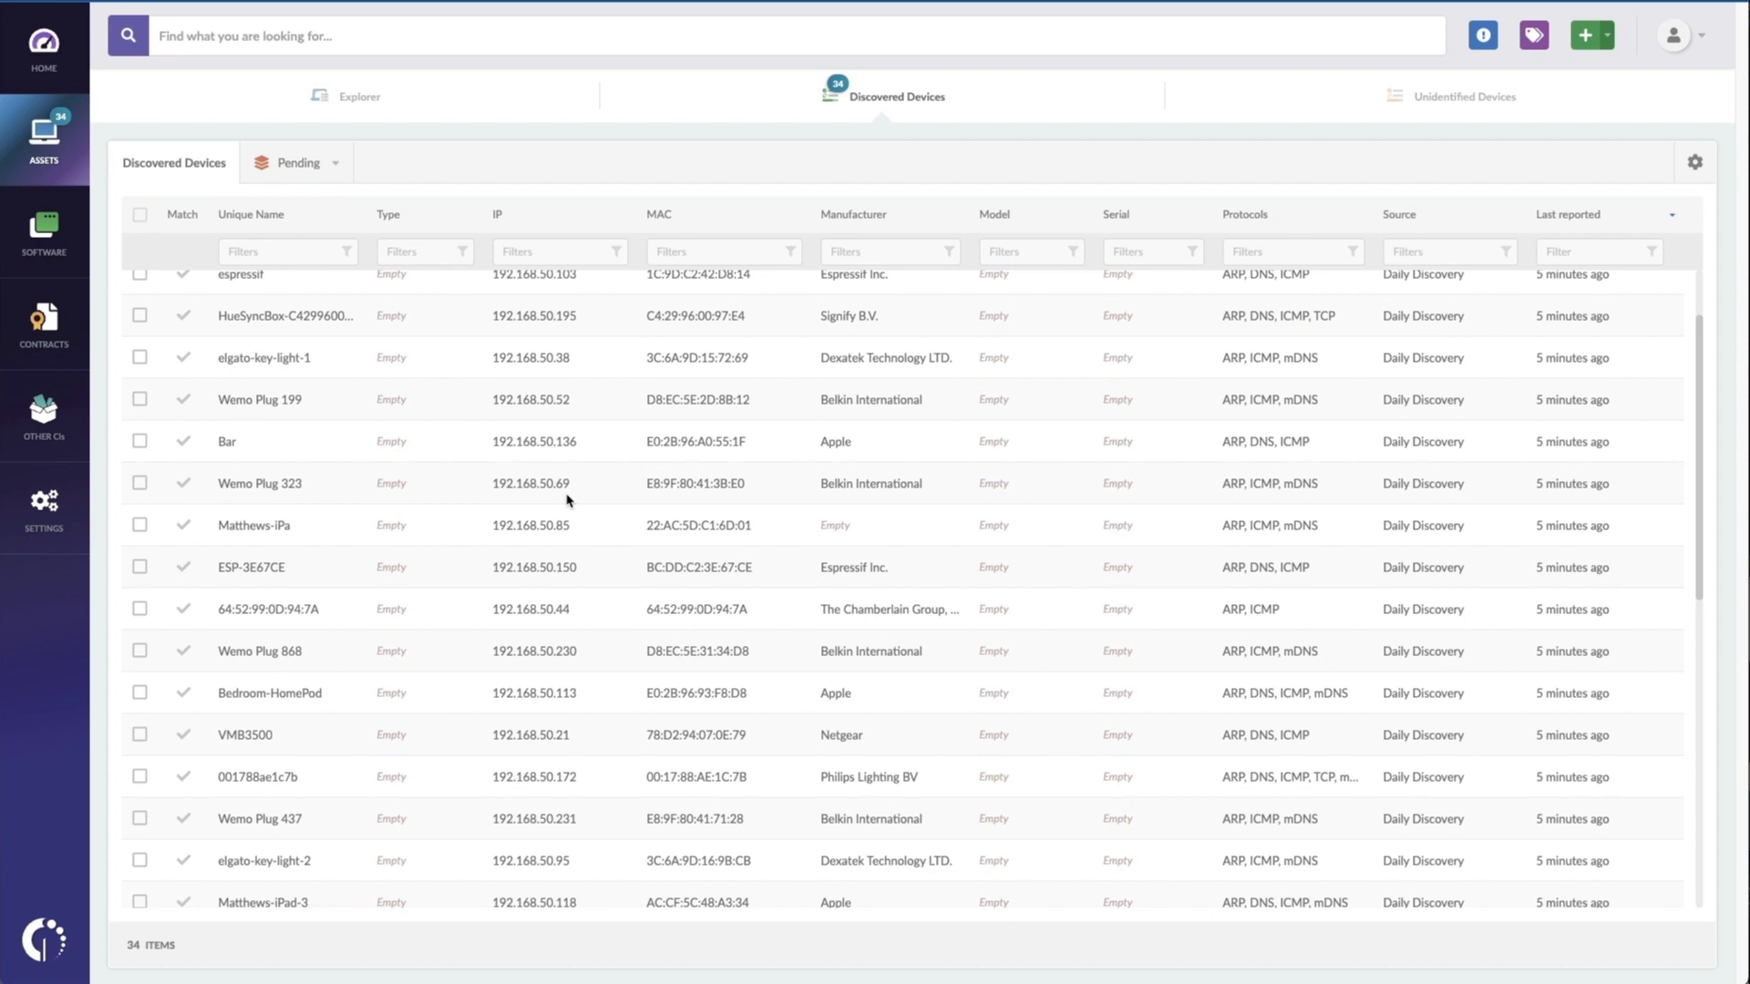
{"action": "scroll", "scroll_direction": "down", "scroll_amount": 3}
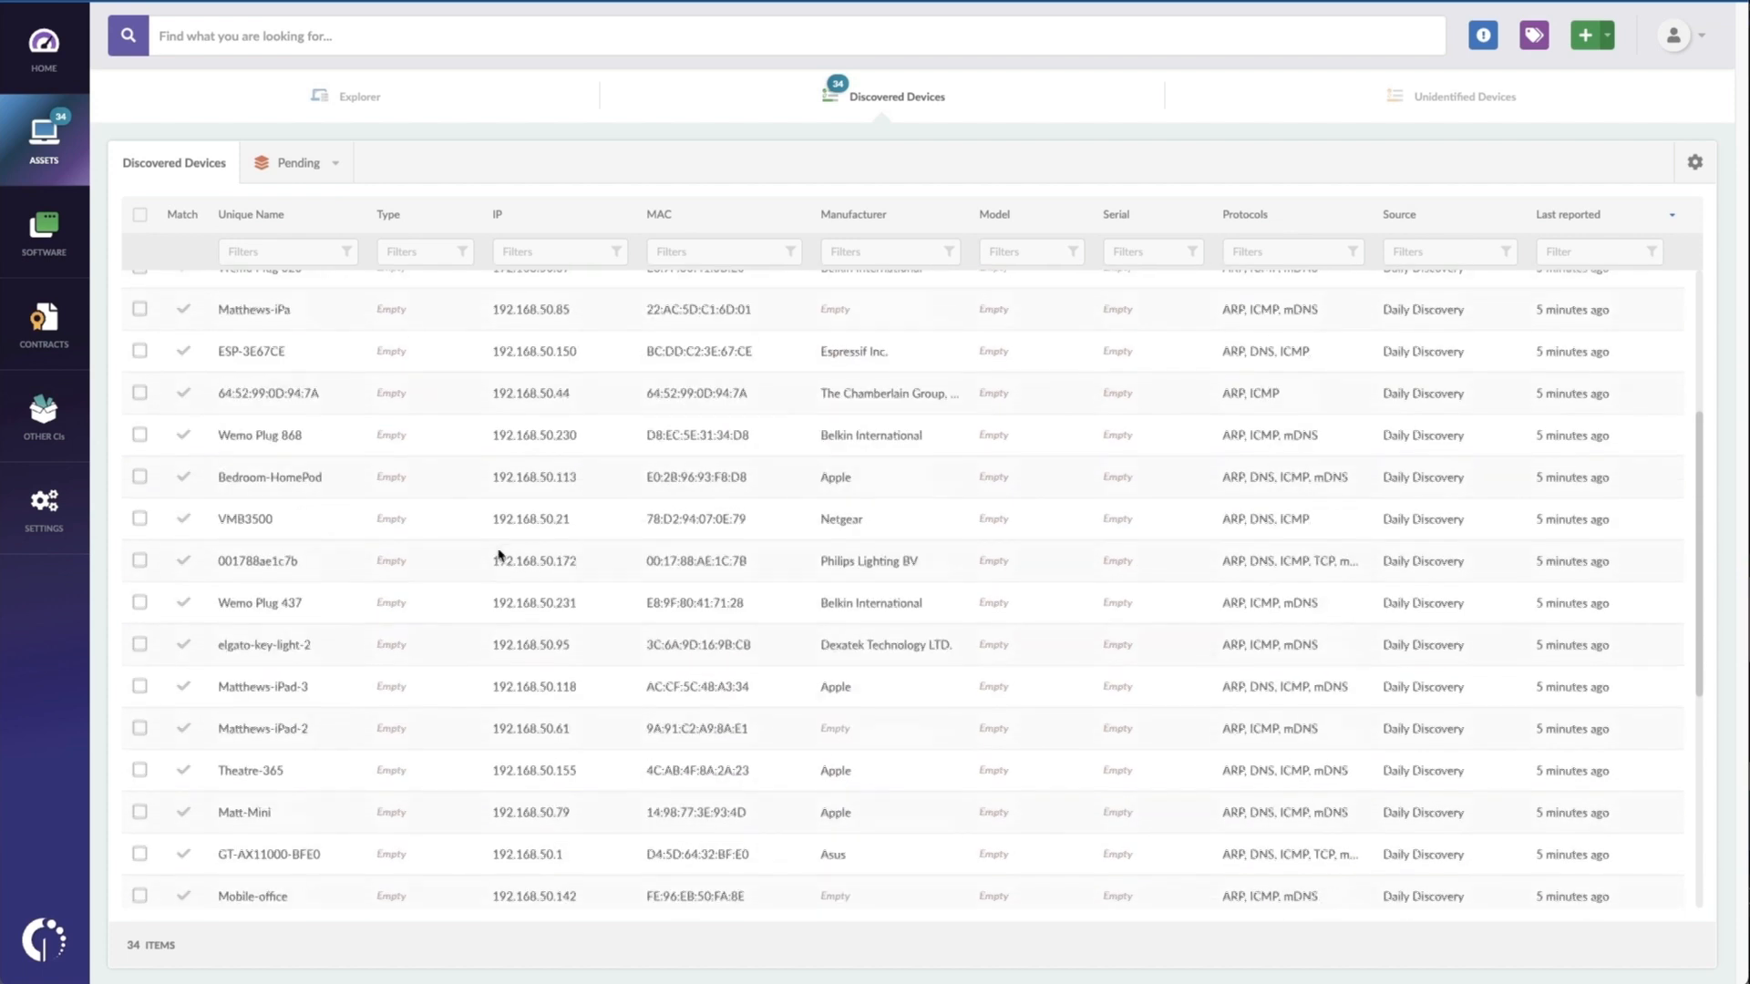
{"action": "scroll", "scroll_direction": "down", "scroll_amount": 3}
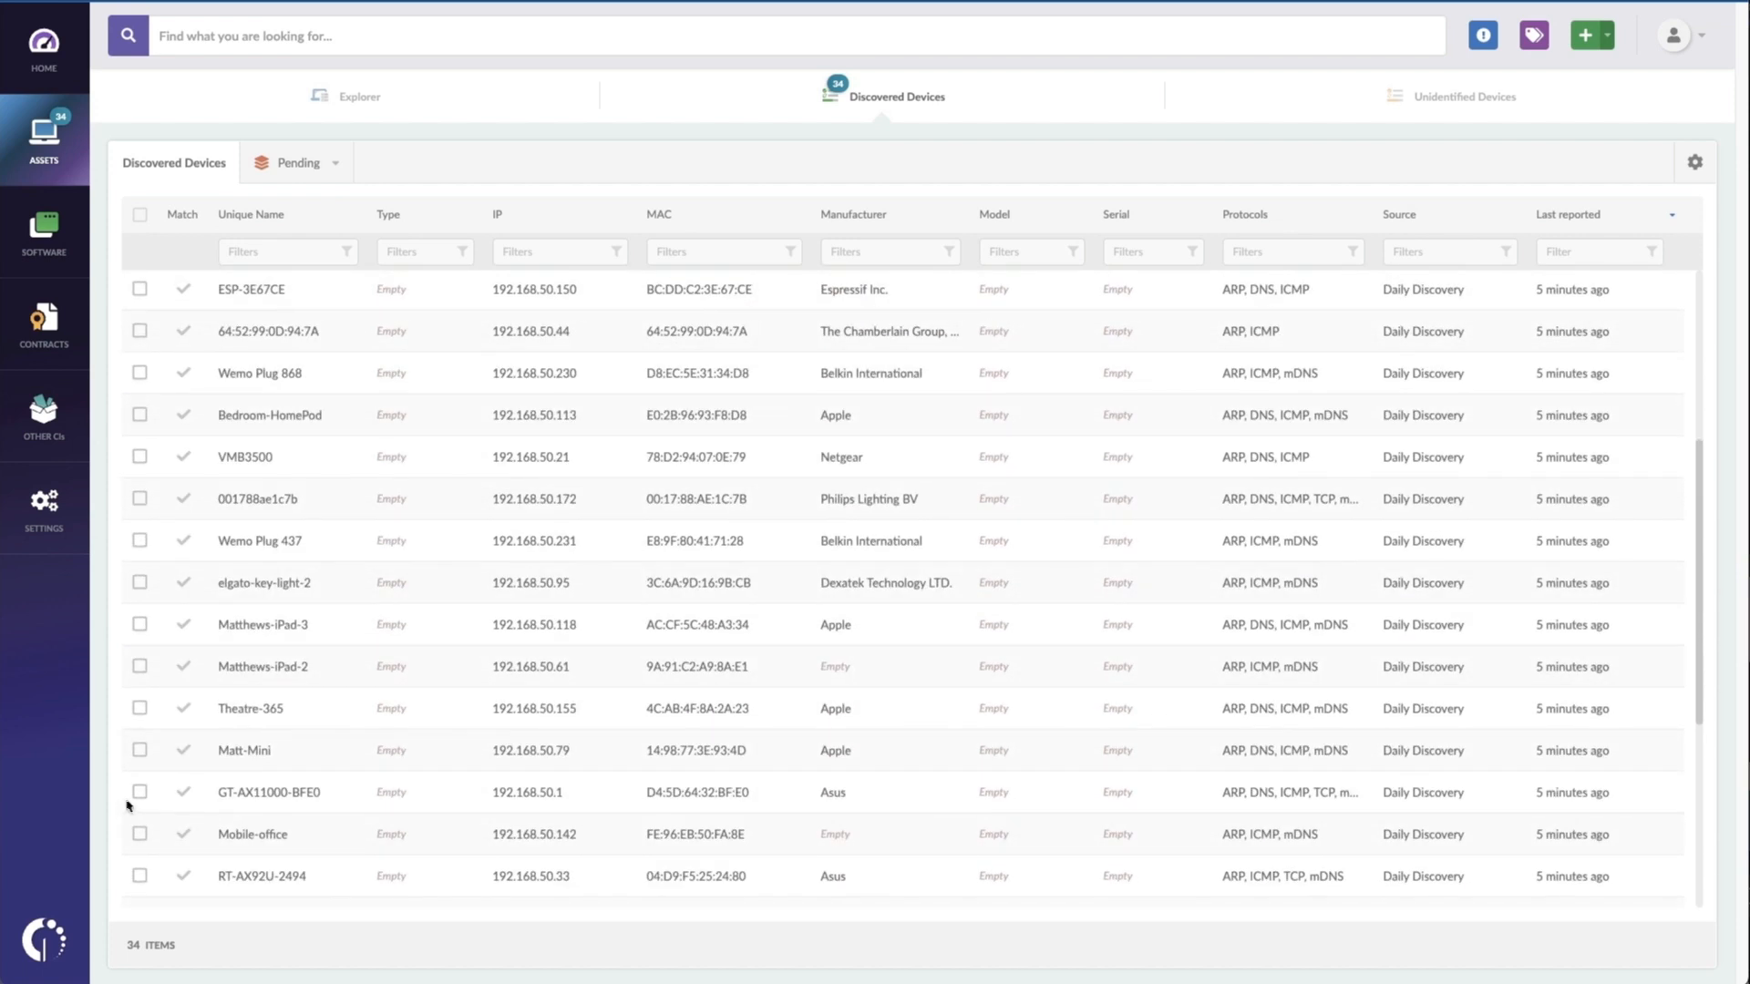
{"action": "left_click", "coordinate": [140, 791]}
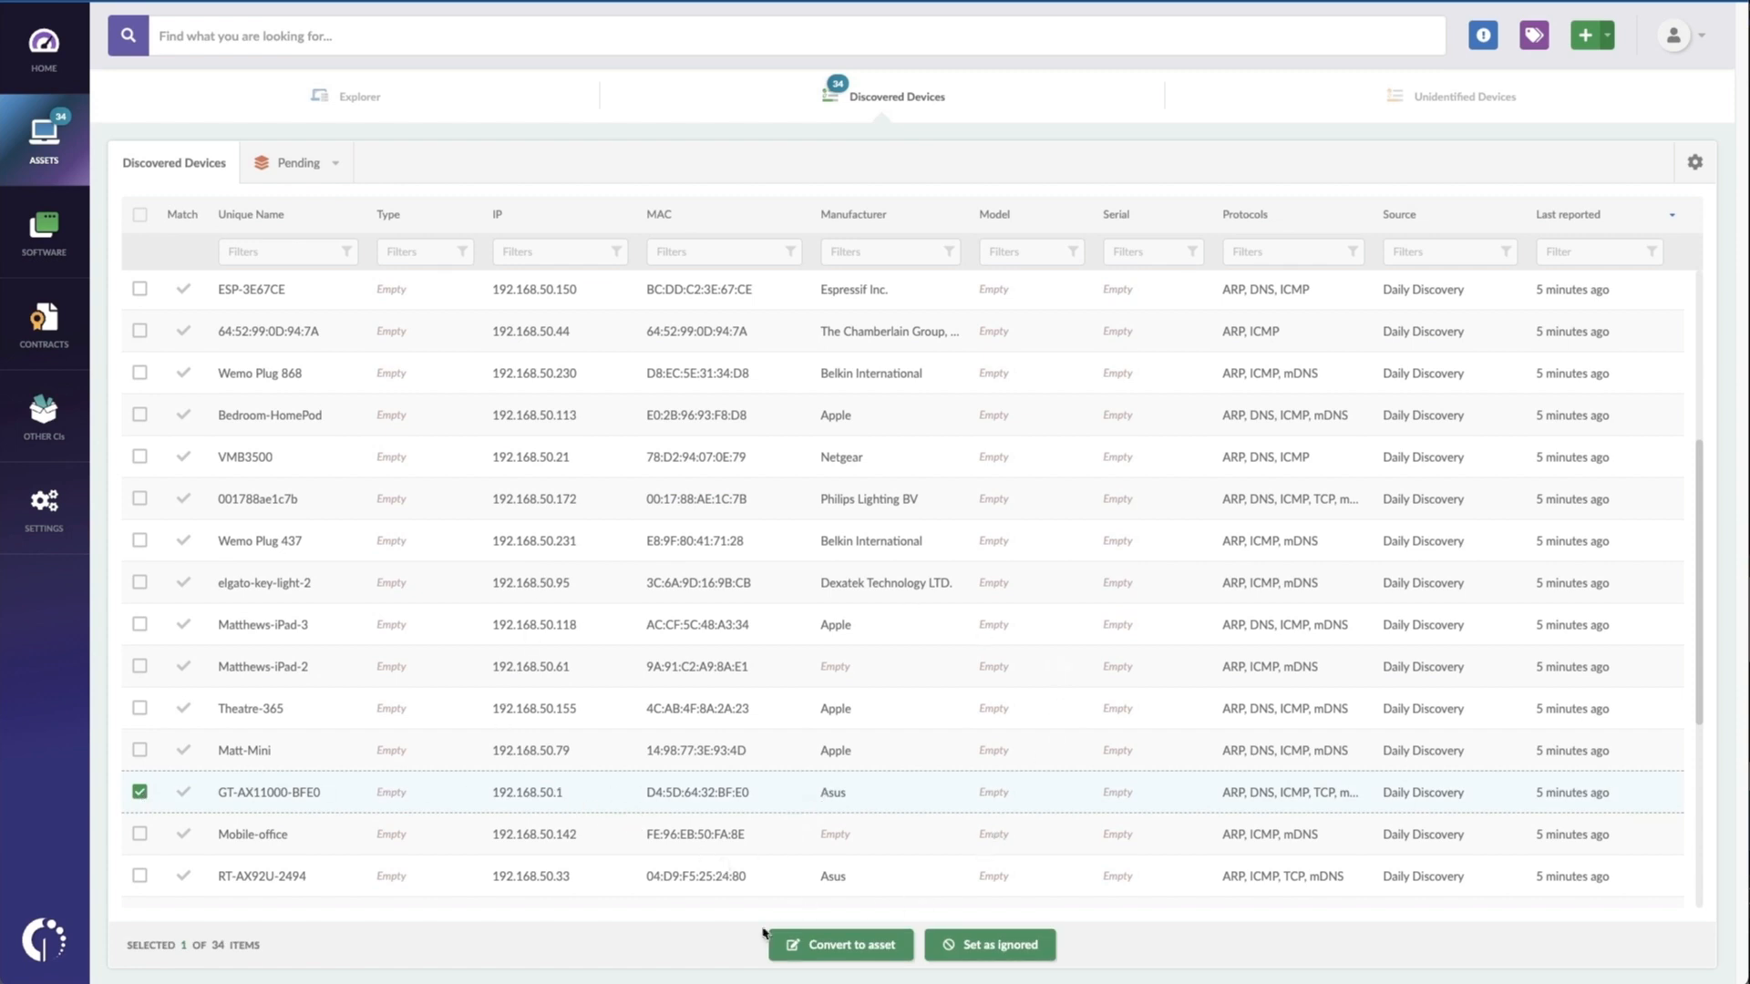
Step: Convert GT-AX11000-BFE0 into a Router asset with model GT-AX11000 and confirm
{"action": "left_click", "coordinate": [840, 944]}
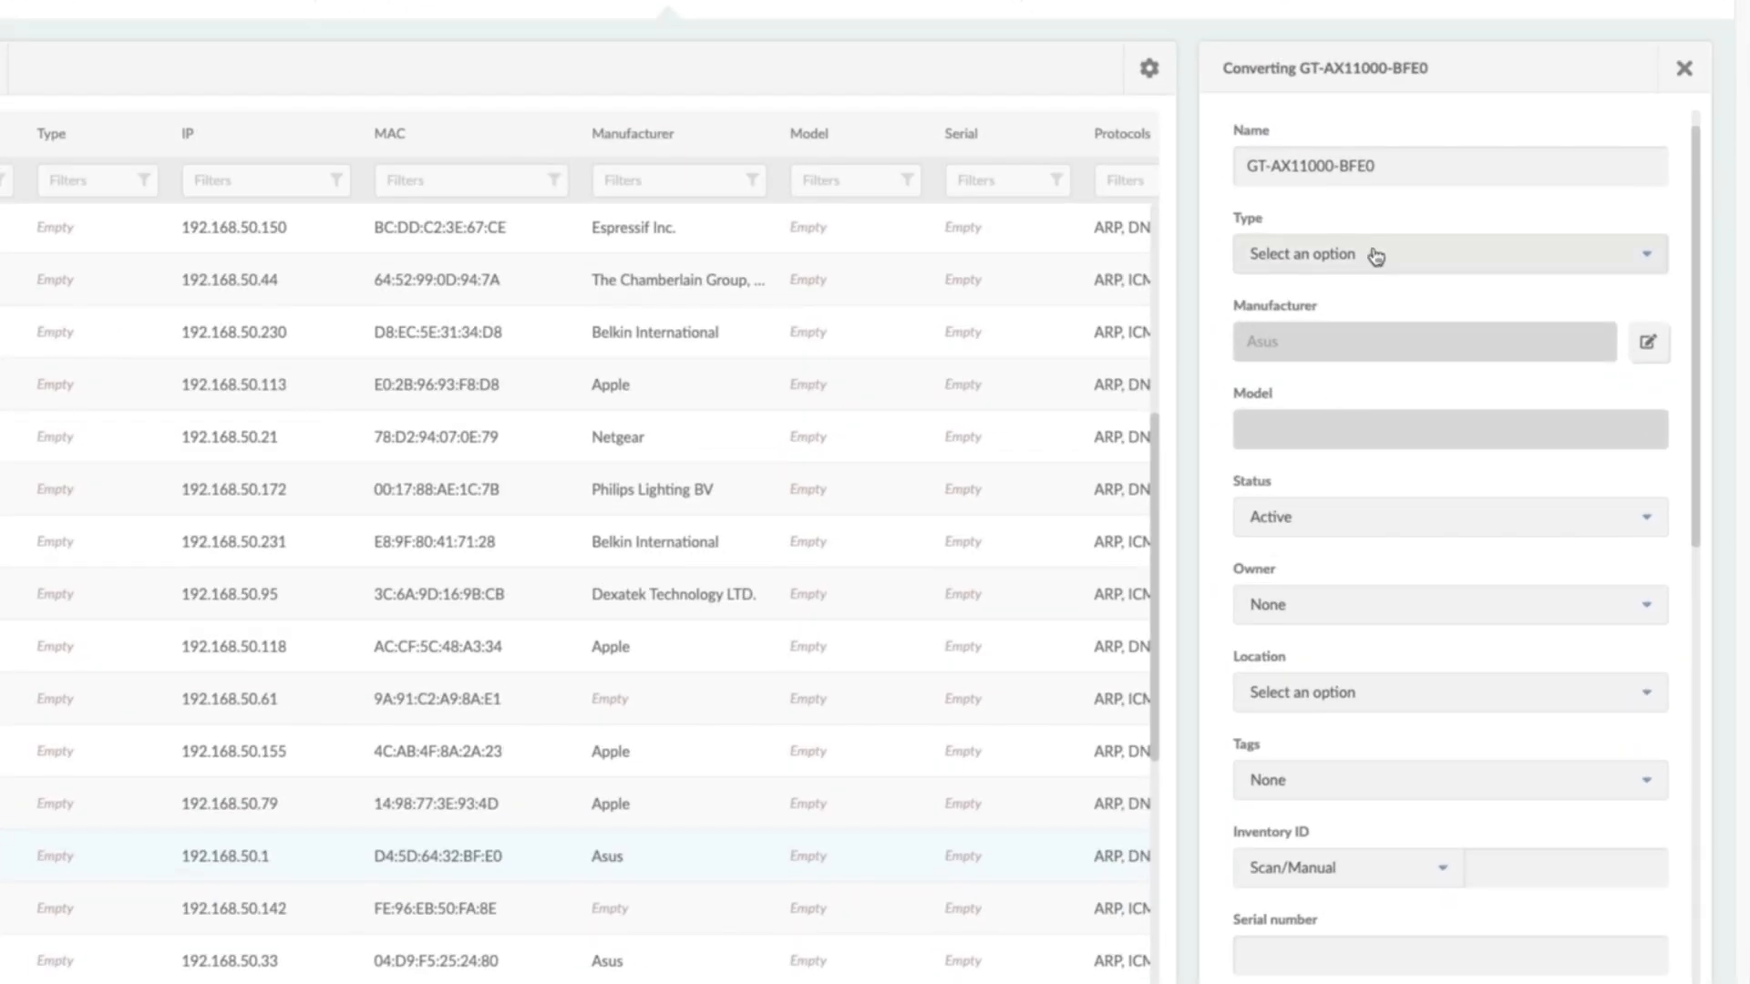
{"action": "left_click", "coordinate": [1446, 254]}
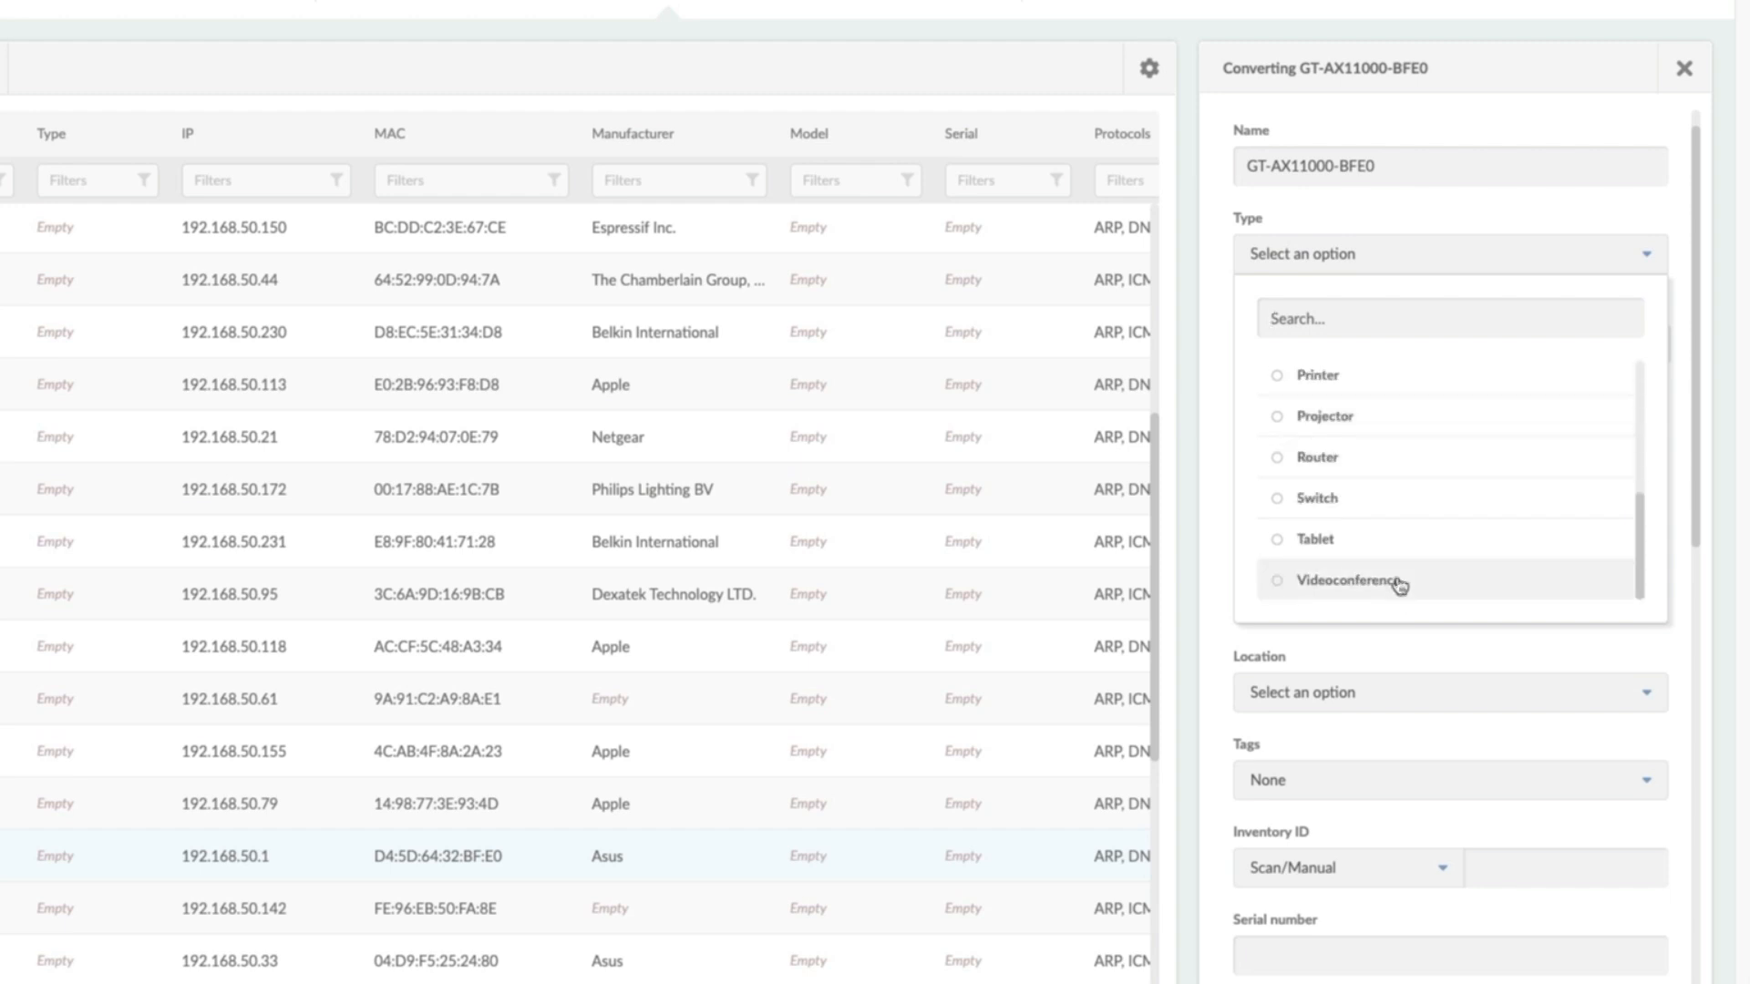
{"action": "left_click", "coordinate": [1317, 457]}
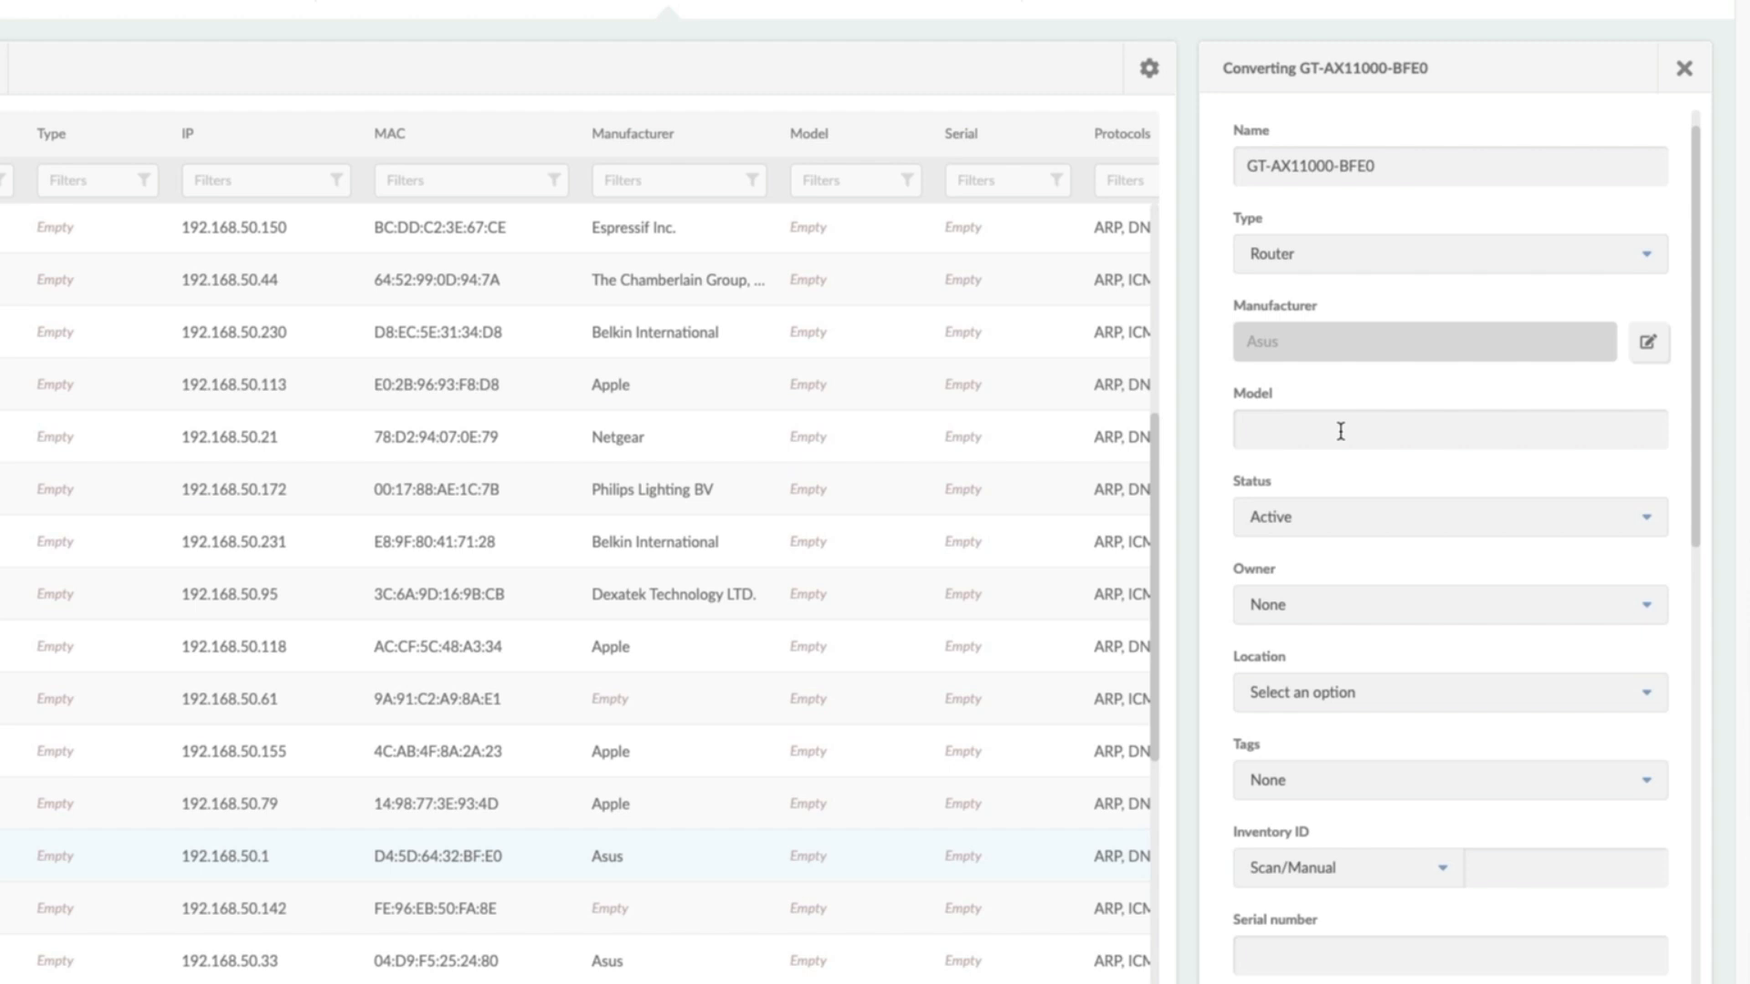
{"action": "type", "text": "GT-AX11000"}
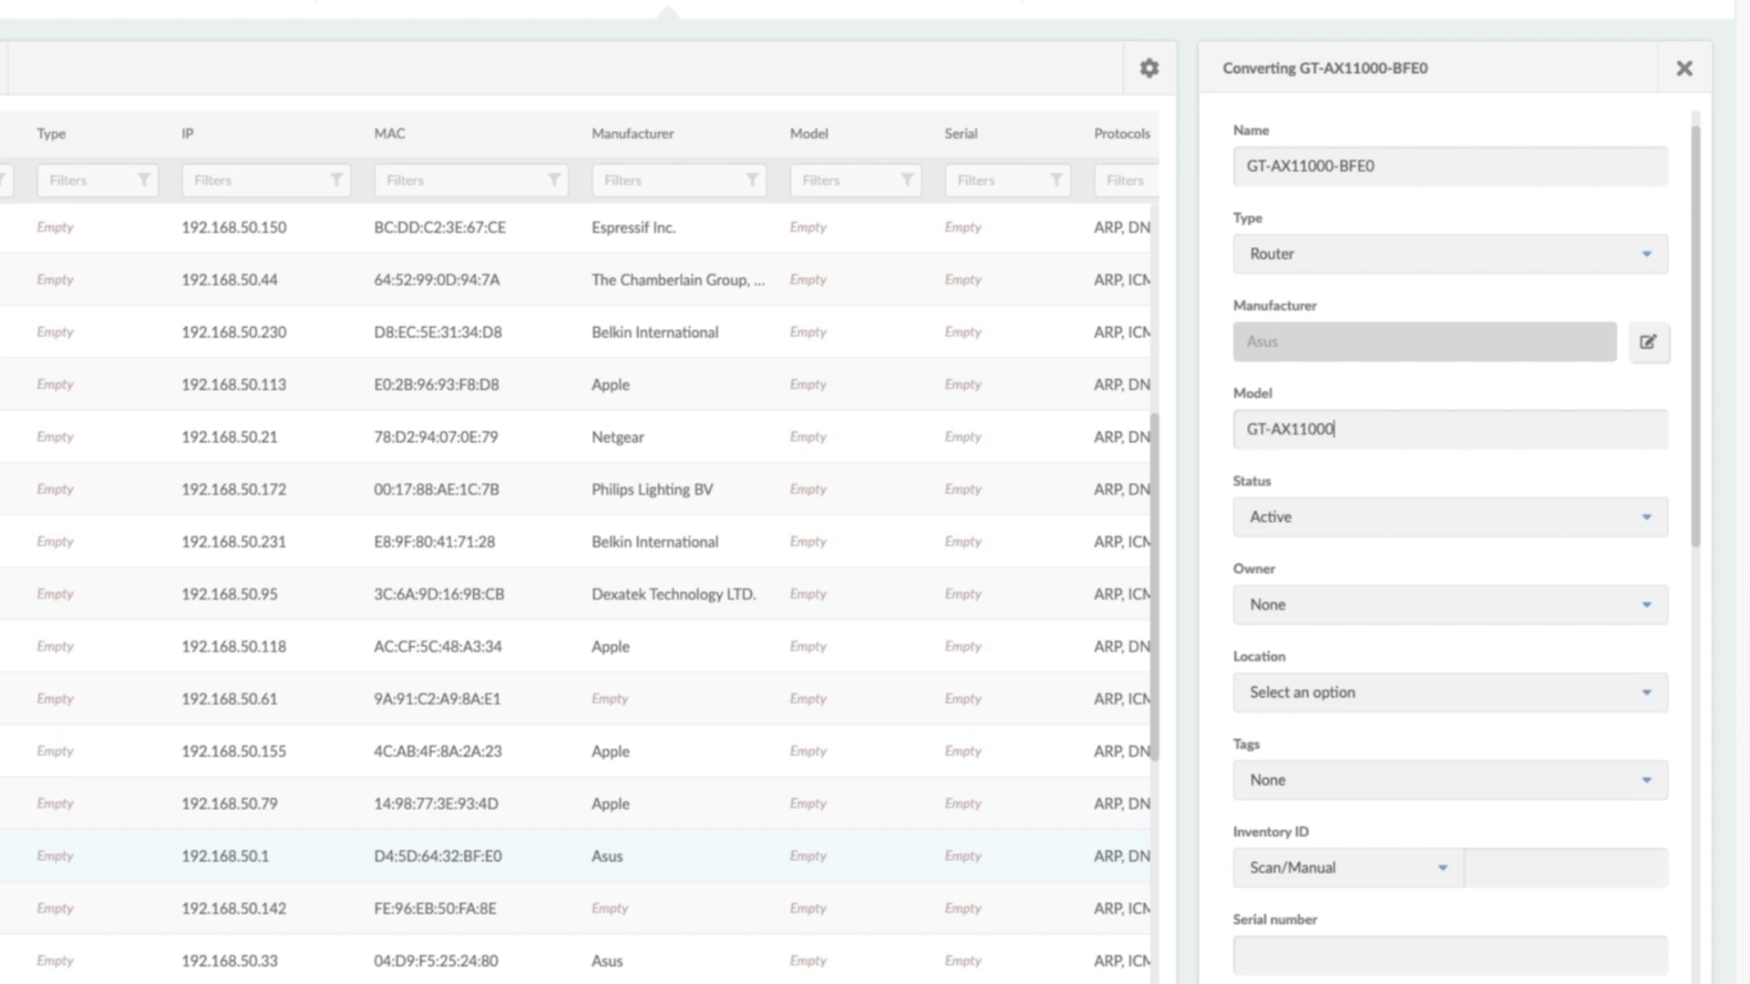
{"action": "scroll", "scroll_direction": "down", "scroll_amount": 3}
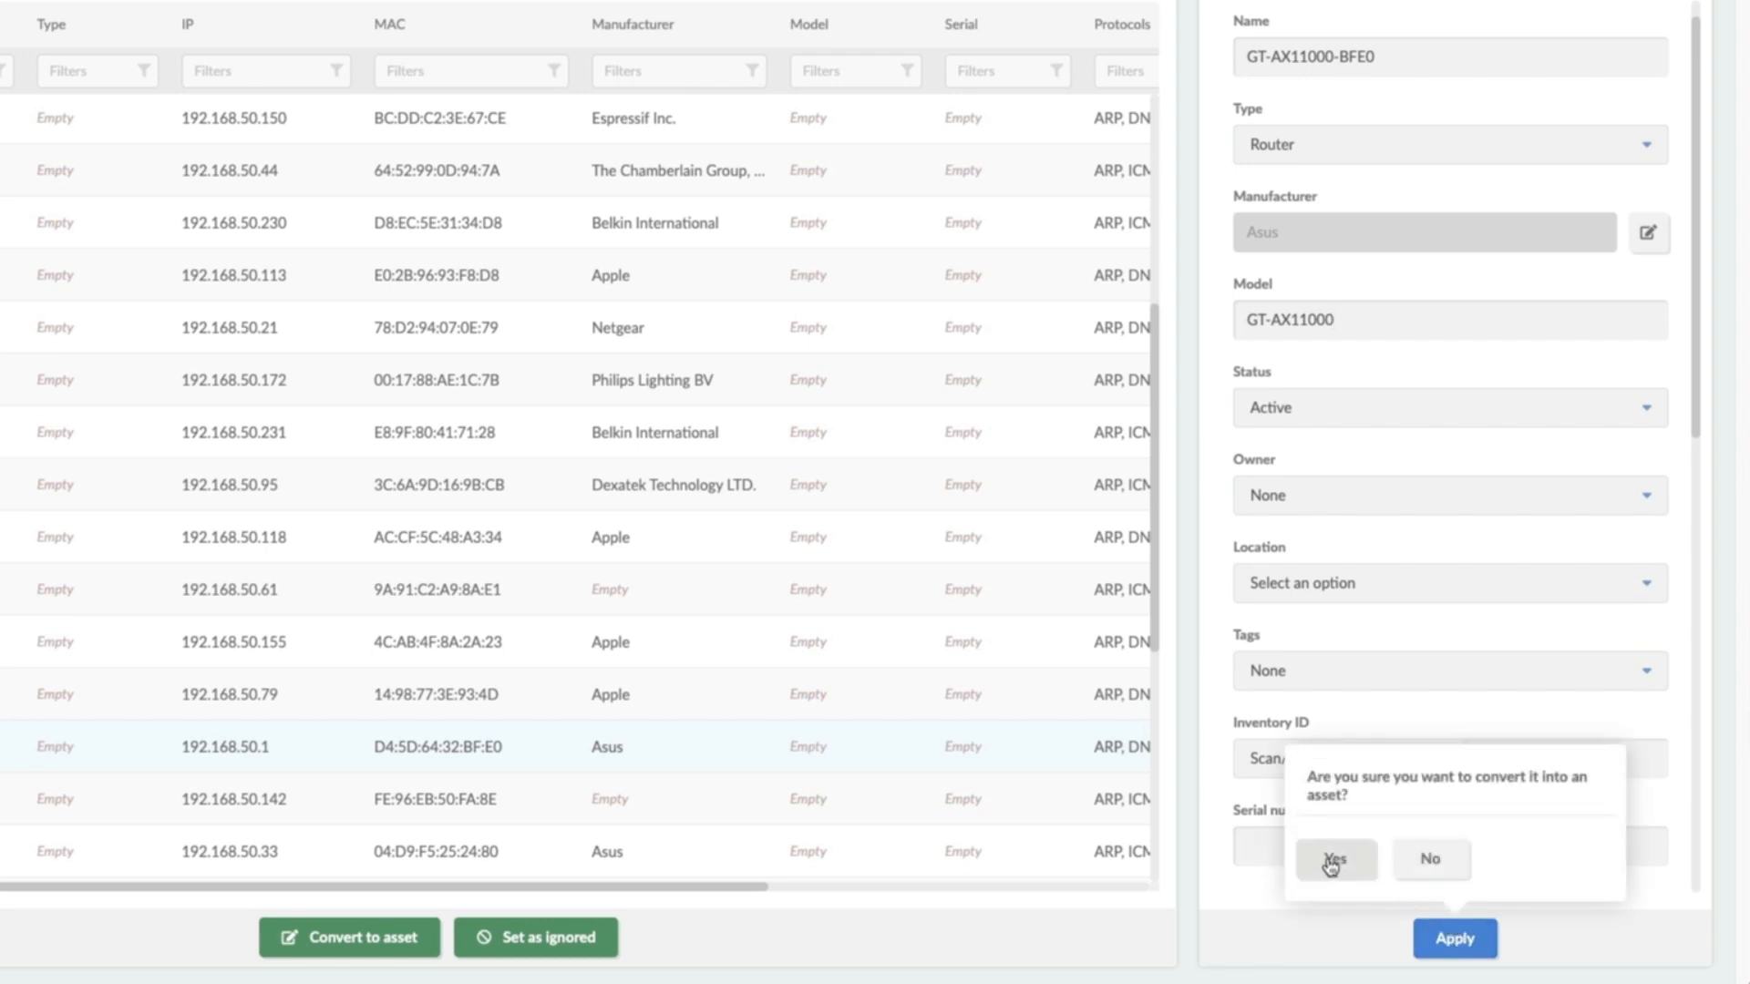
{"action": "left_click", "coordinate": [1334, 860]}
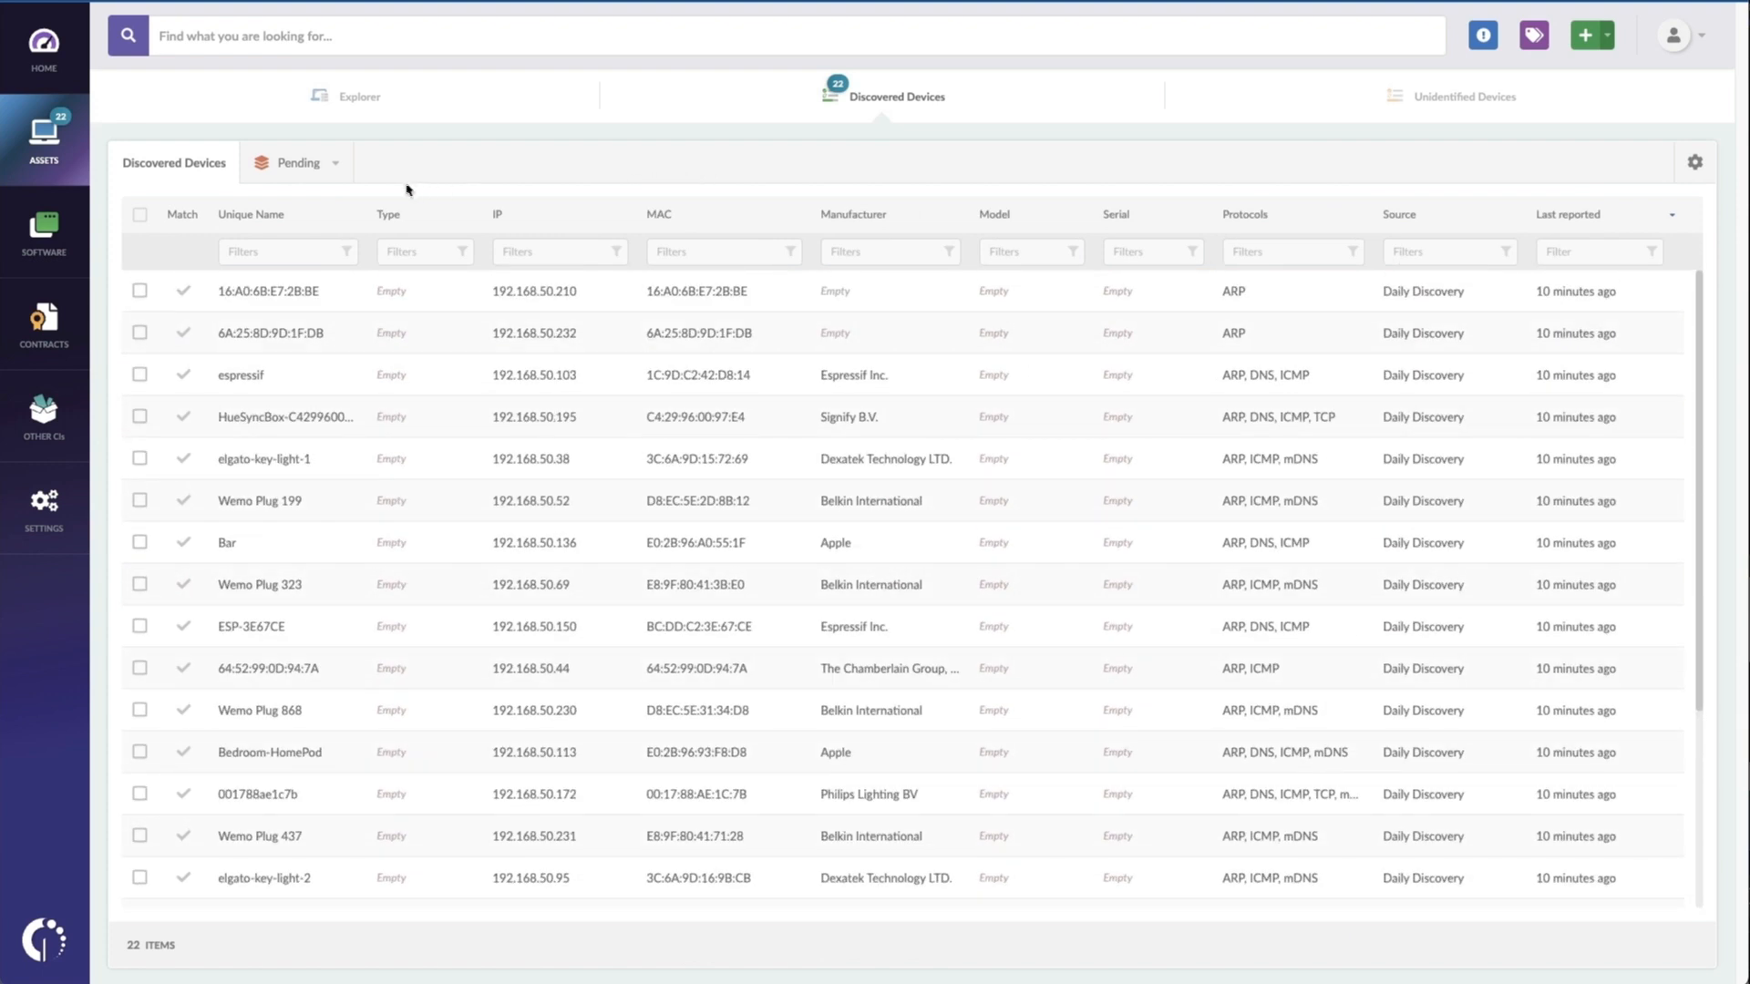
Step: Check the 13 assets in Explorer, then go to Settings > Network > Discovery sources
{"action": "left_click", "coordinate": [360, 96]}
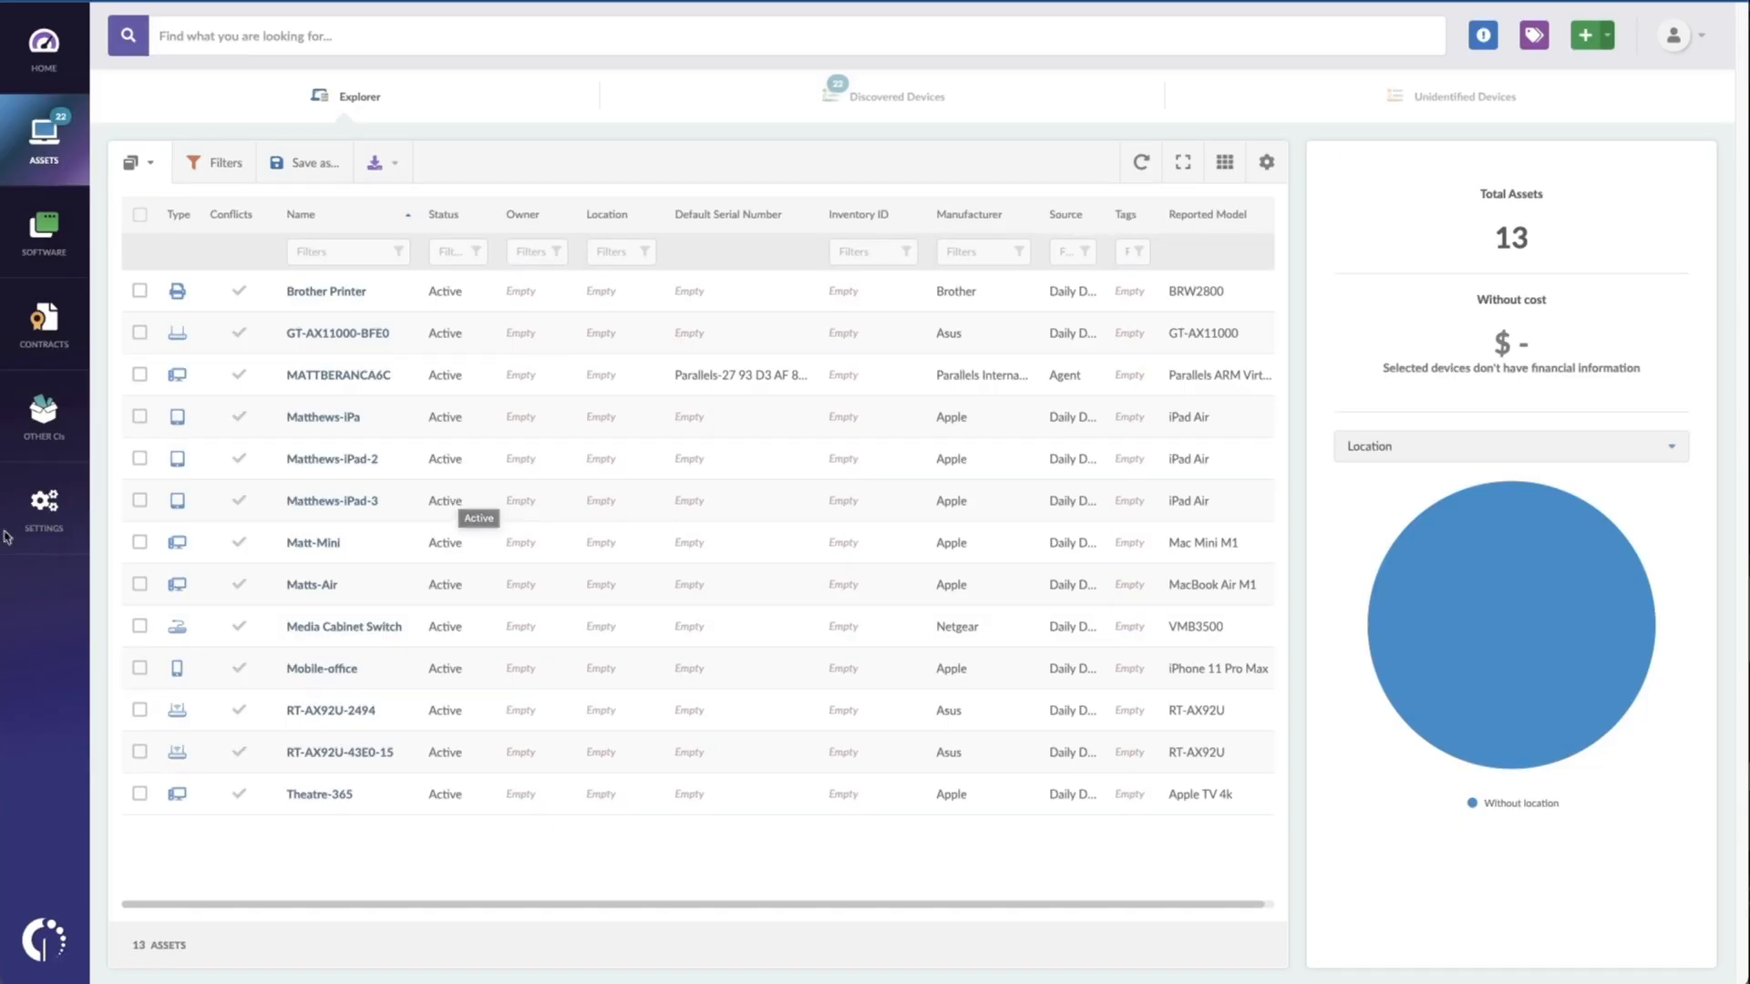
{"action": "left_click", "coordinate": [44, 508]}
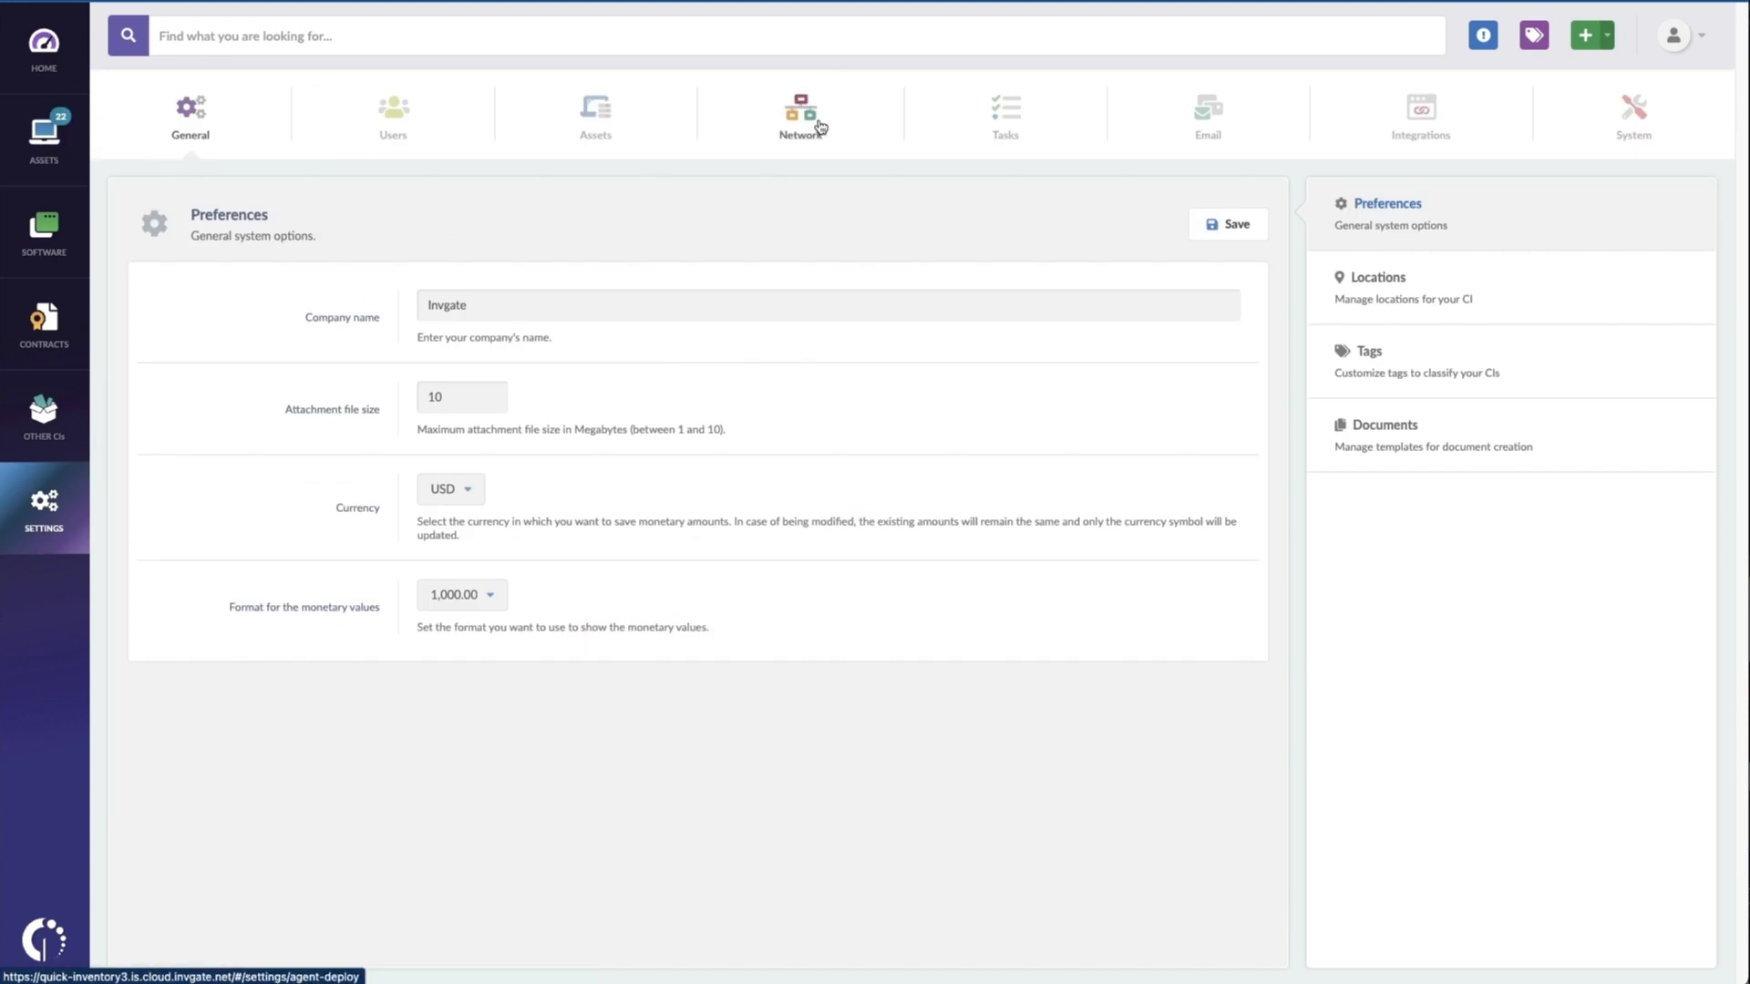
{"action": "left_click", "coordinate": [800, 113]}
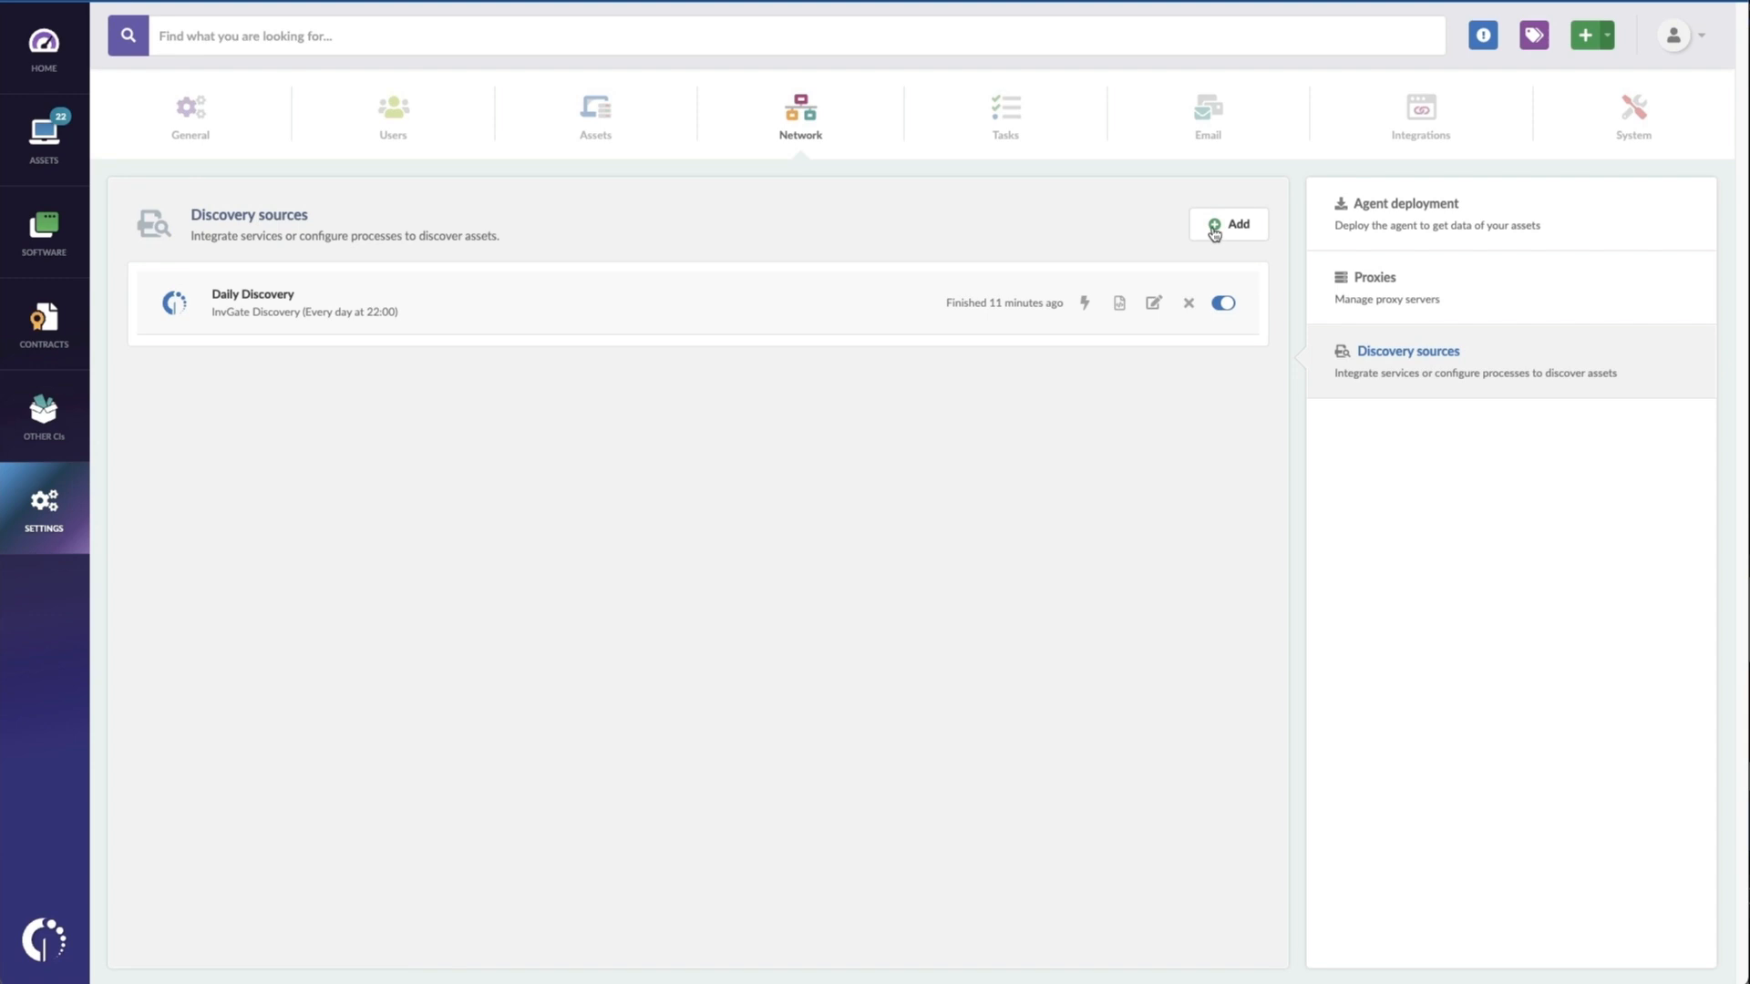
Step: Start a new discovery source named Azure of type Azure Account
{"action": "left_click", "coordinate": [1227, 224]}
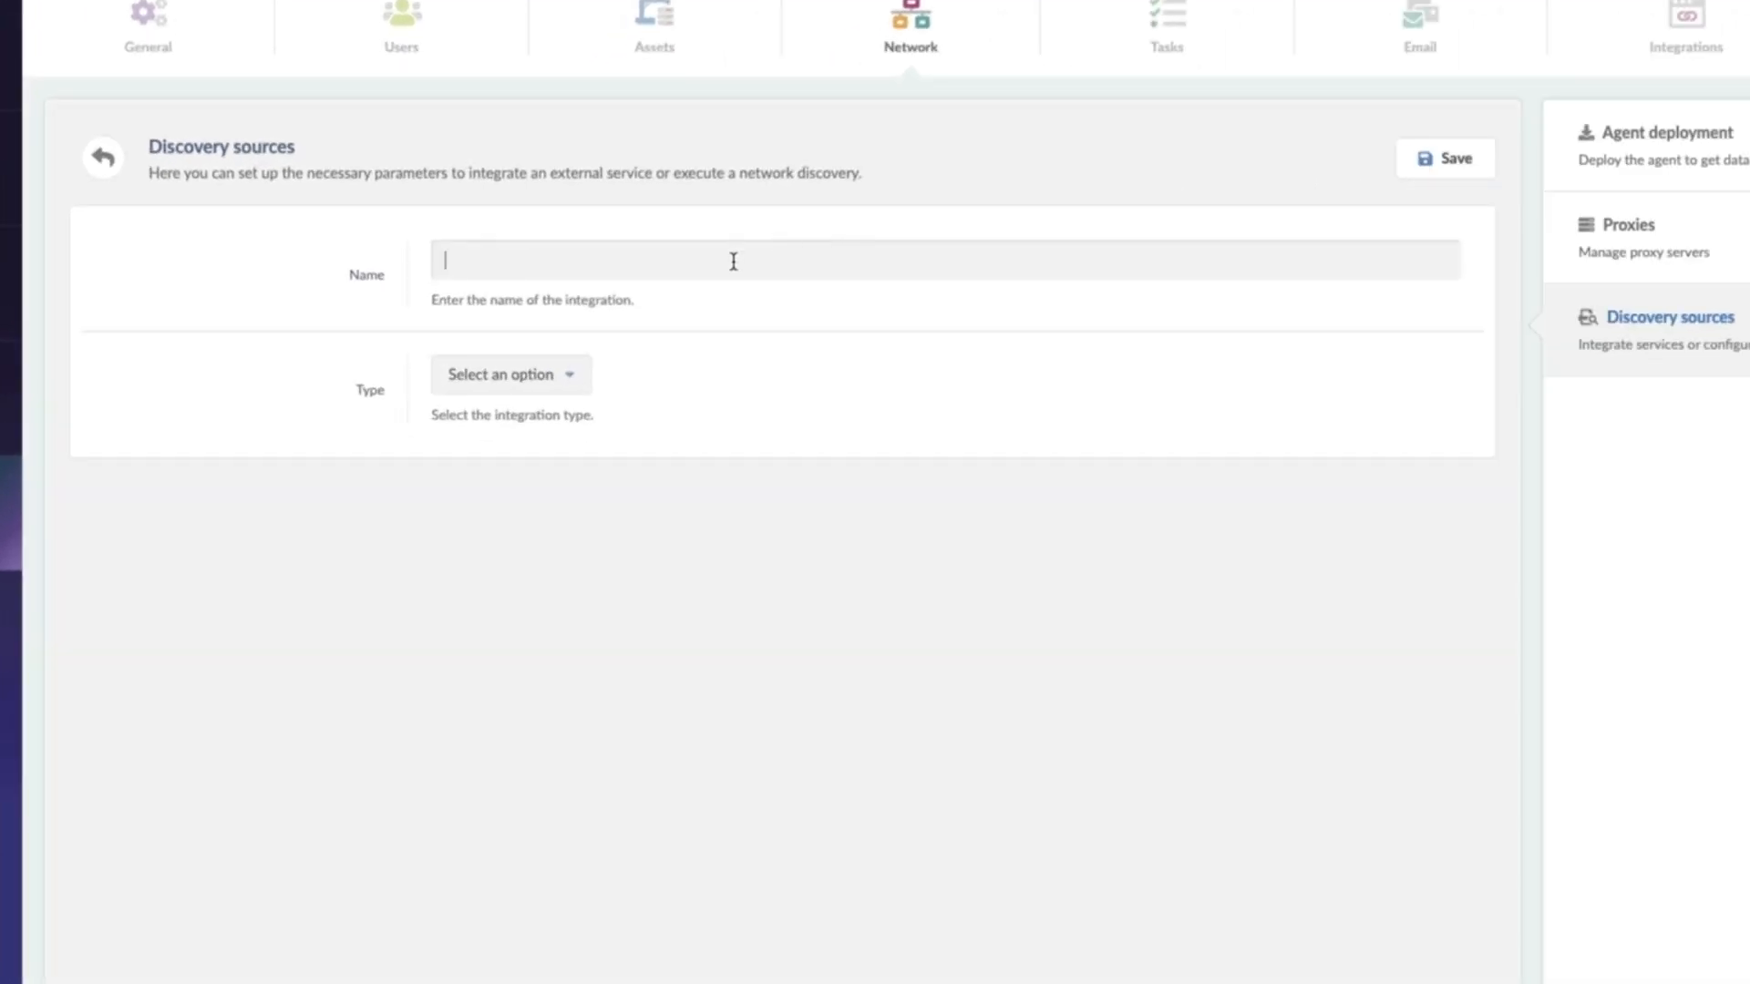
{"action": "type", "text": "Azure"}
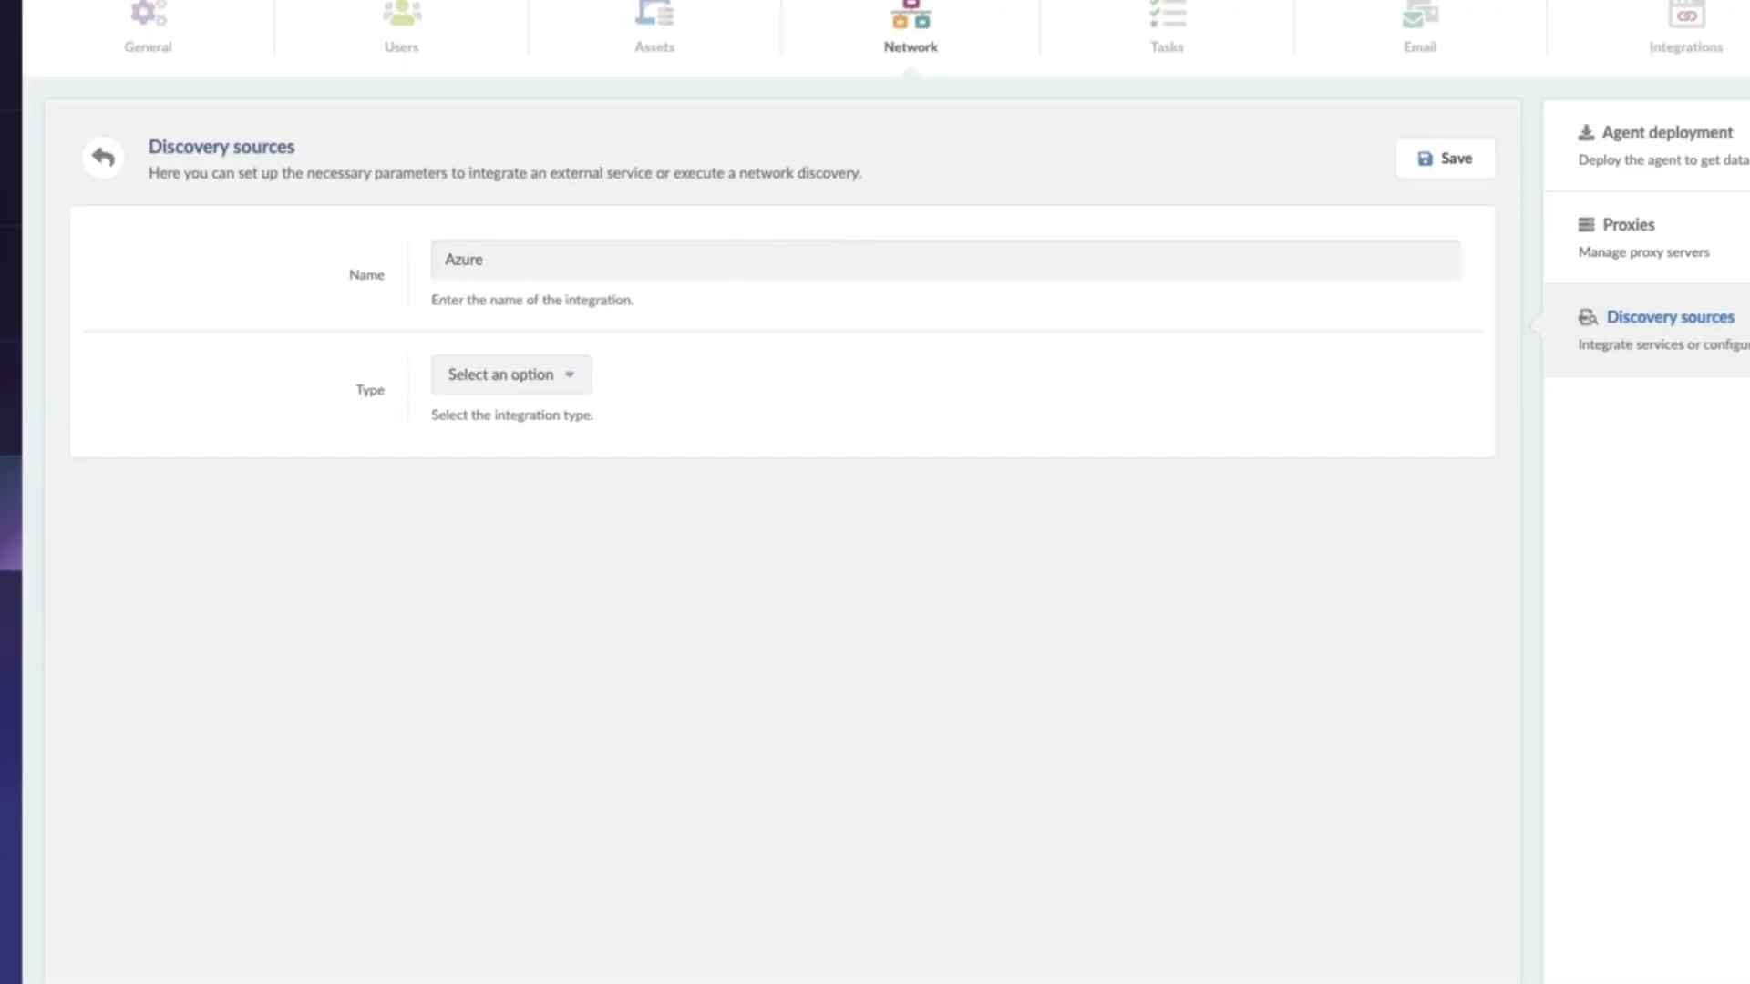
{"action": "left_click", "coordinate": [510, 373]}
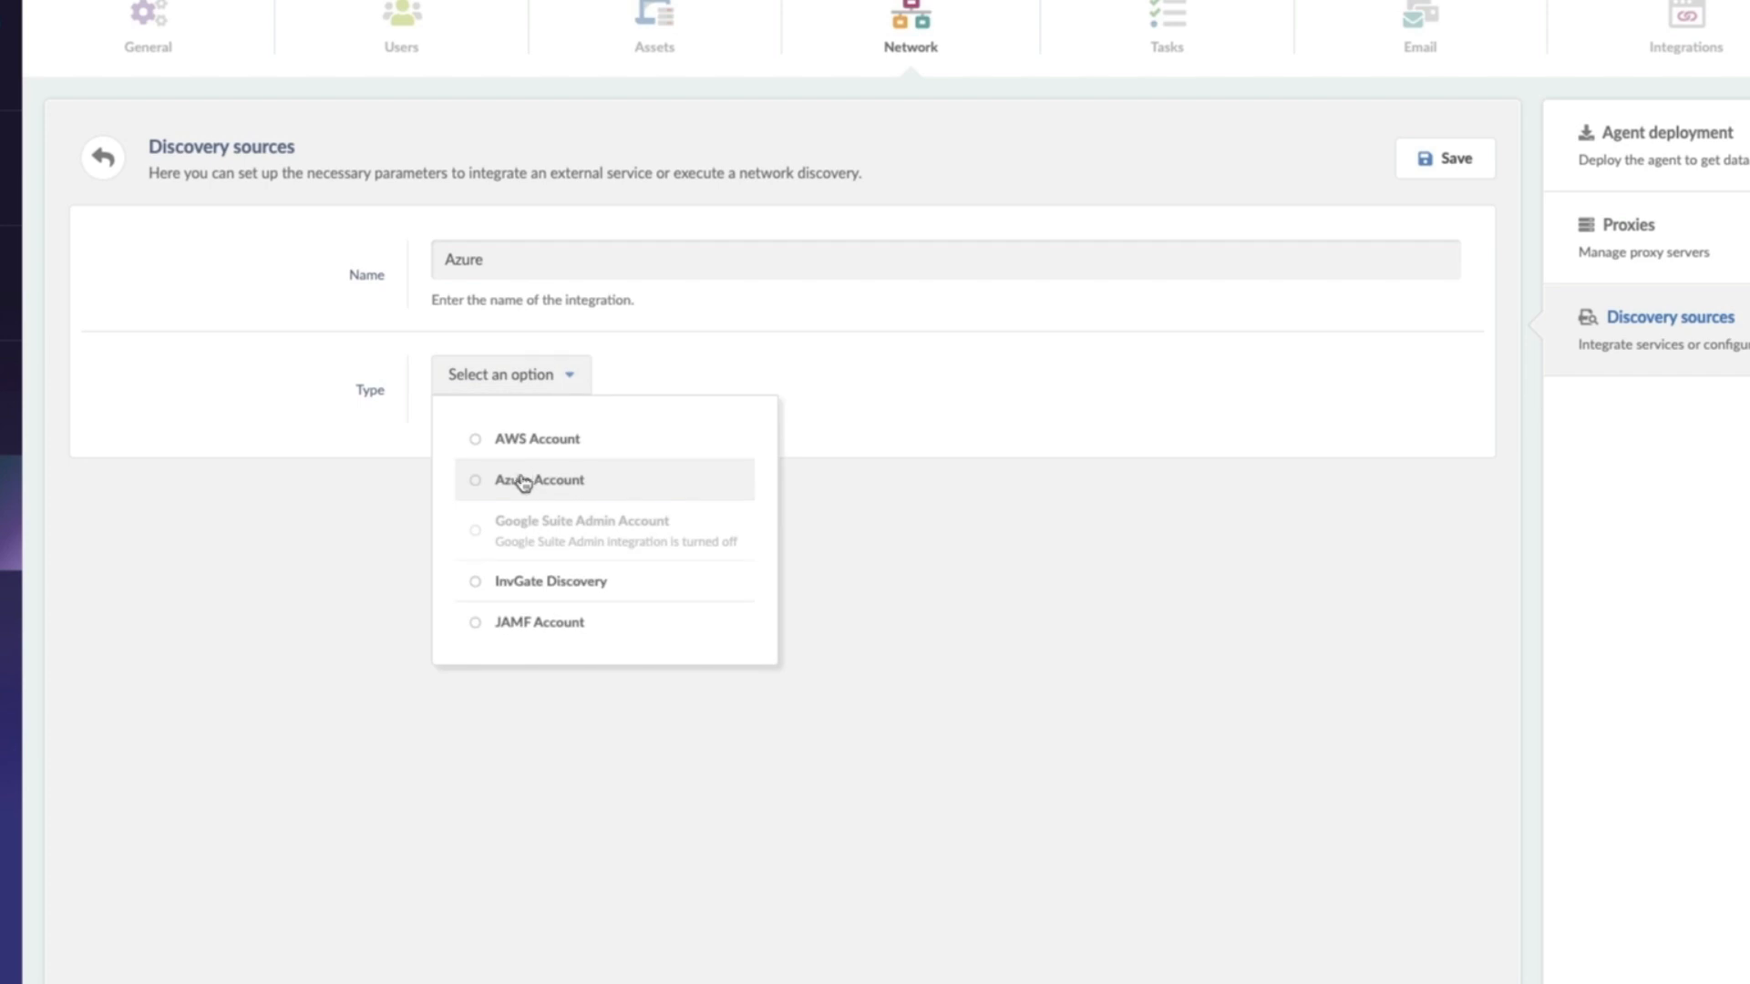
{"action": "left_click", "coordinate": [538, 480]}
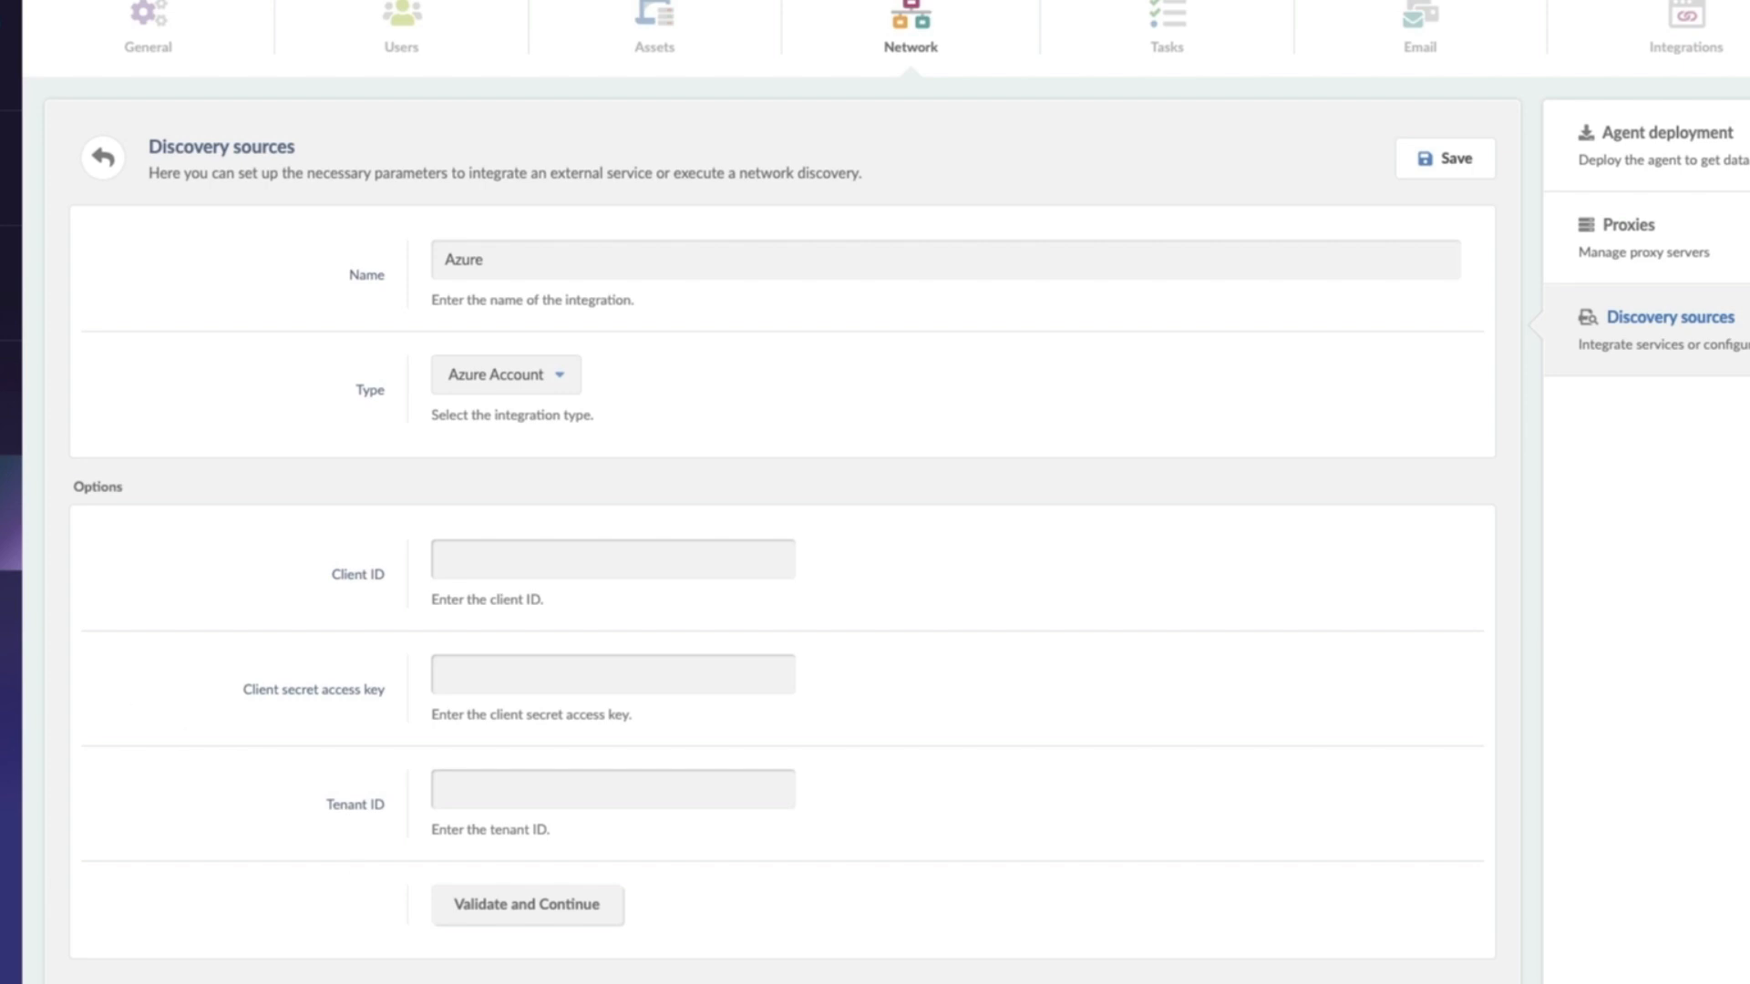
{"action": "mouse_move", "coordinate": [61, 190]}
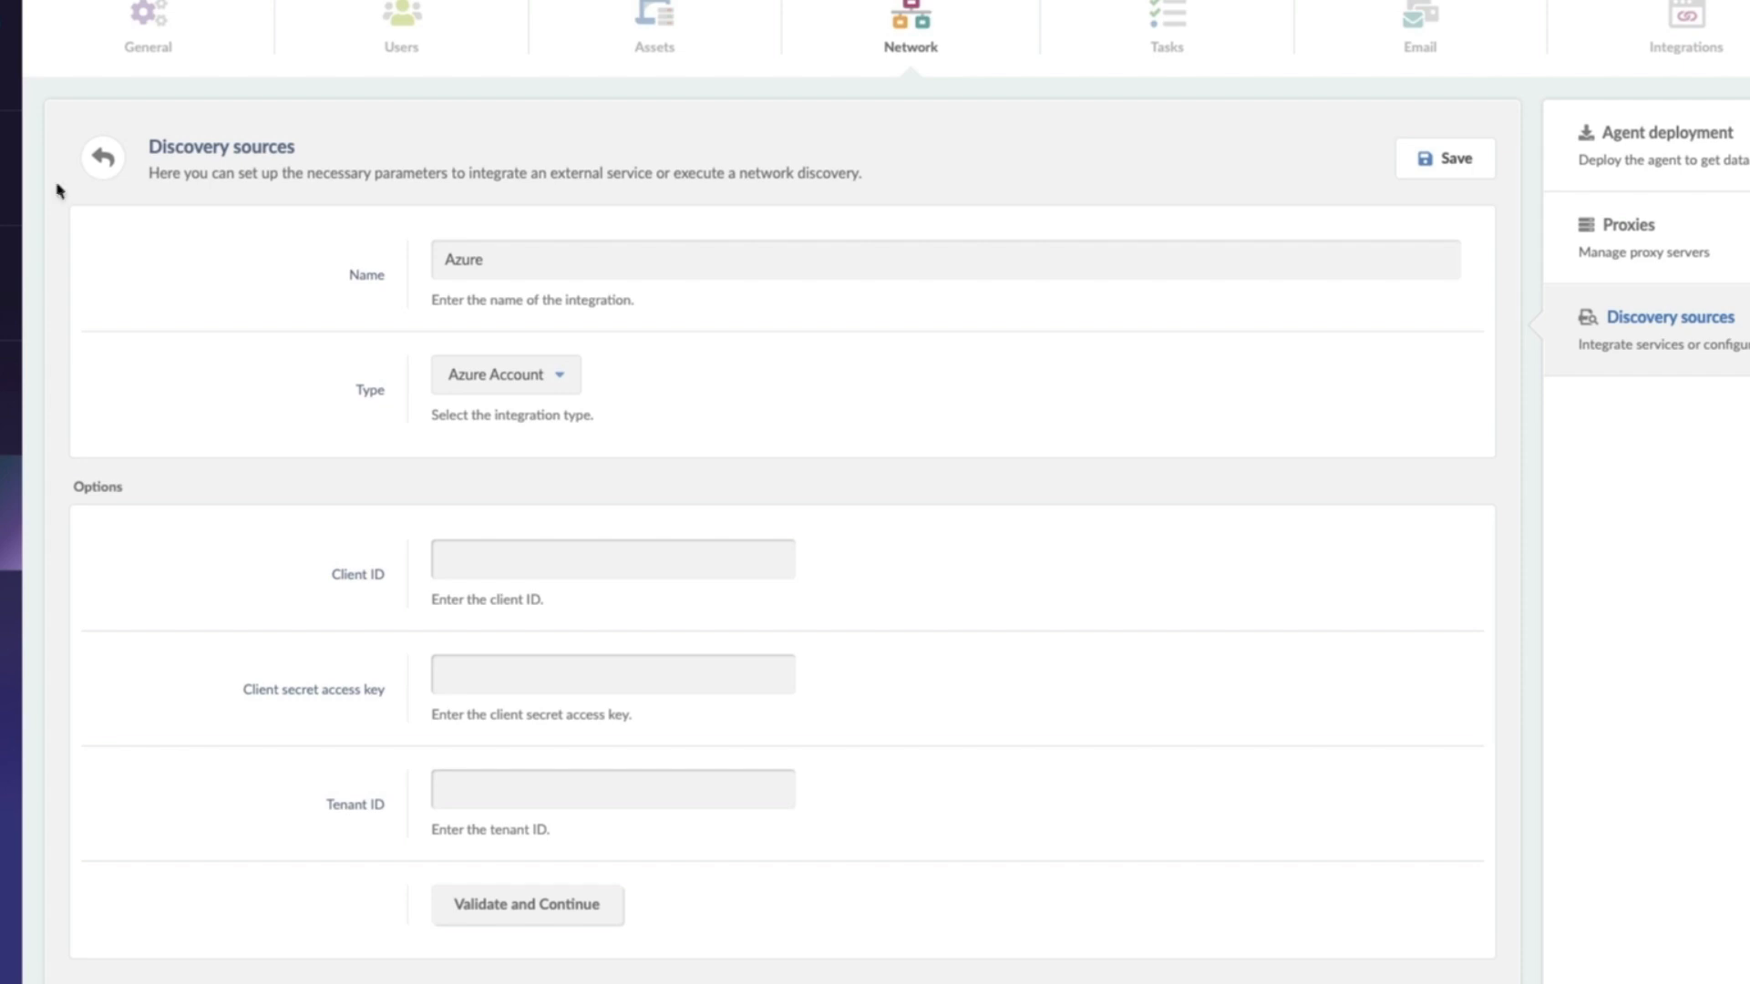
Step: Enter the Azure IDs and secret, validate the credentials, and save the source
{"action": "type", "text": "d74c3dc6-c920-41b1-9fe5-f7d69a9d81f5"}
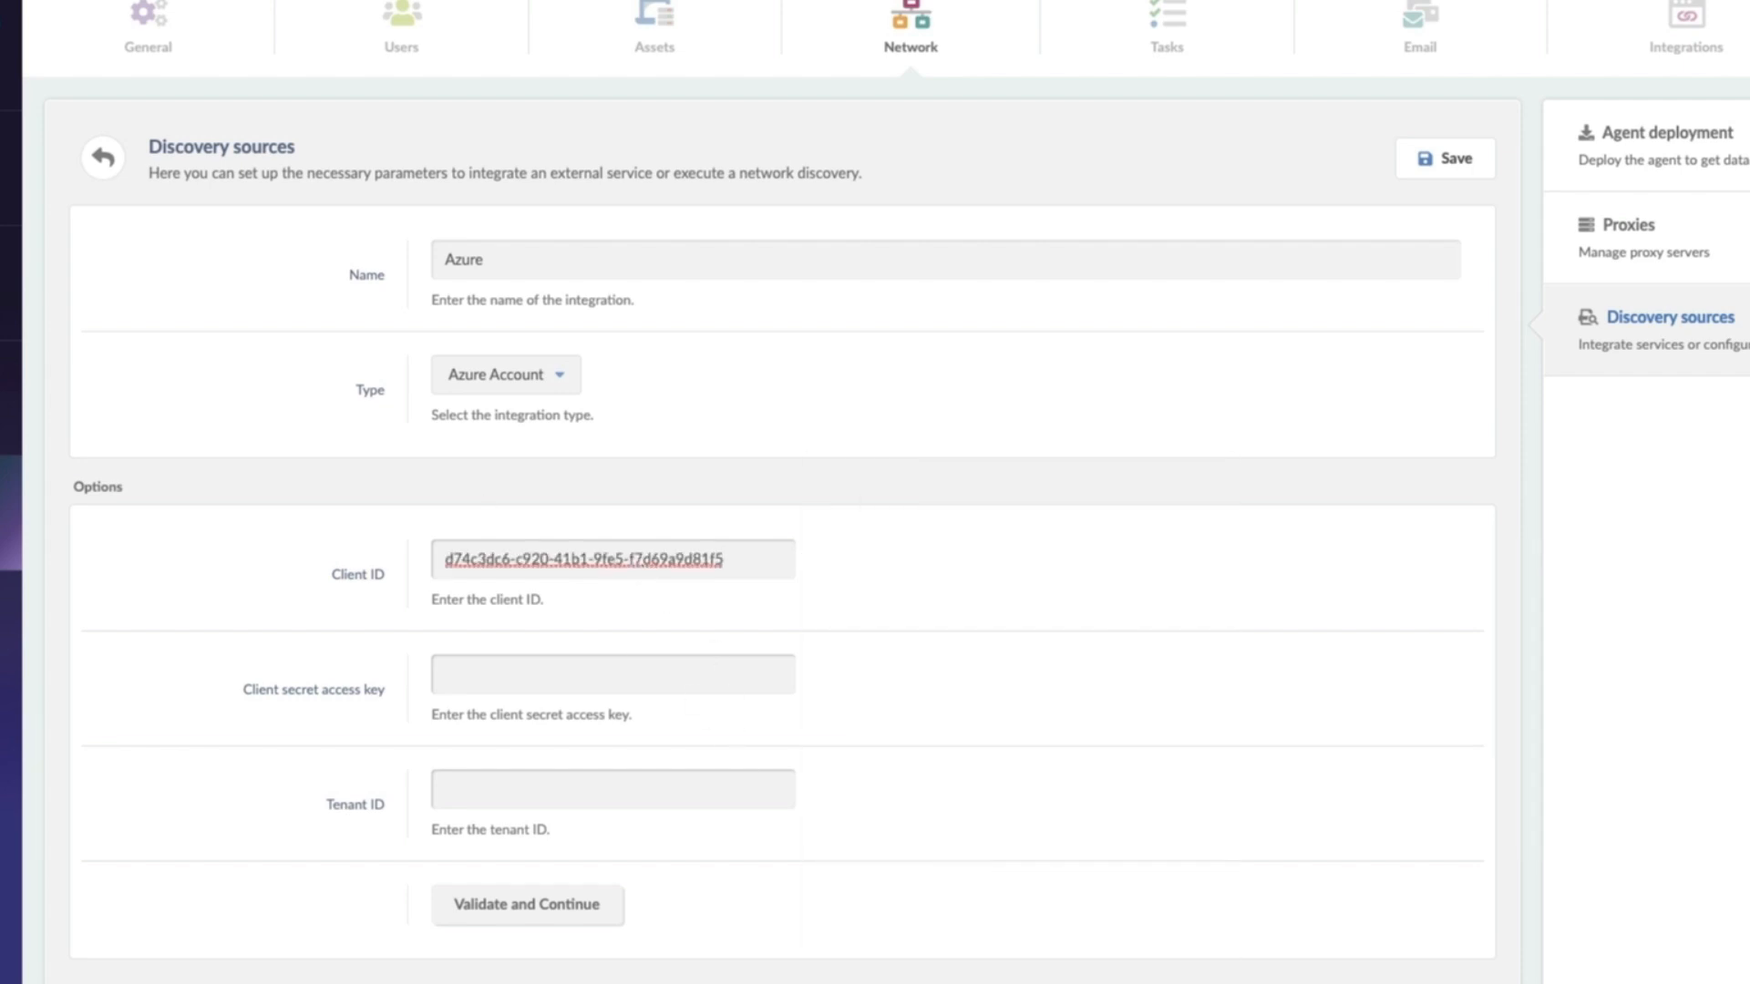
{"action": "left_click", "coordinate": [611, 675]}
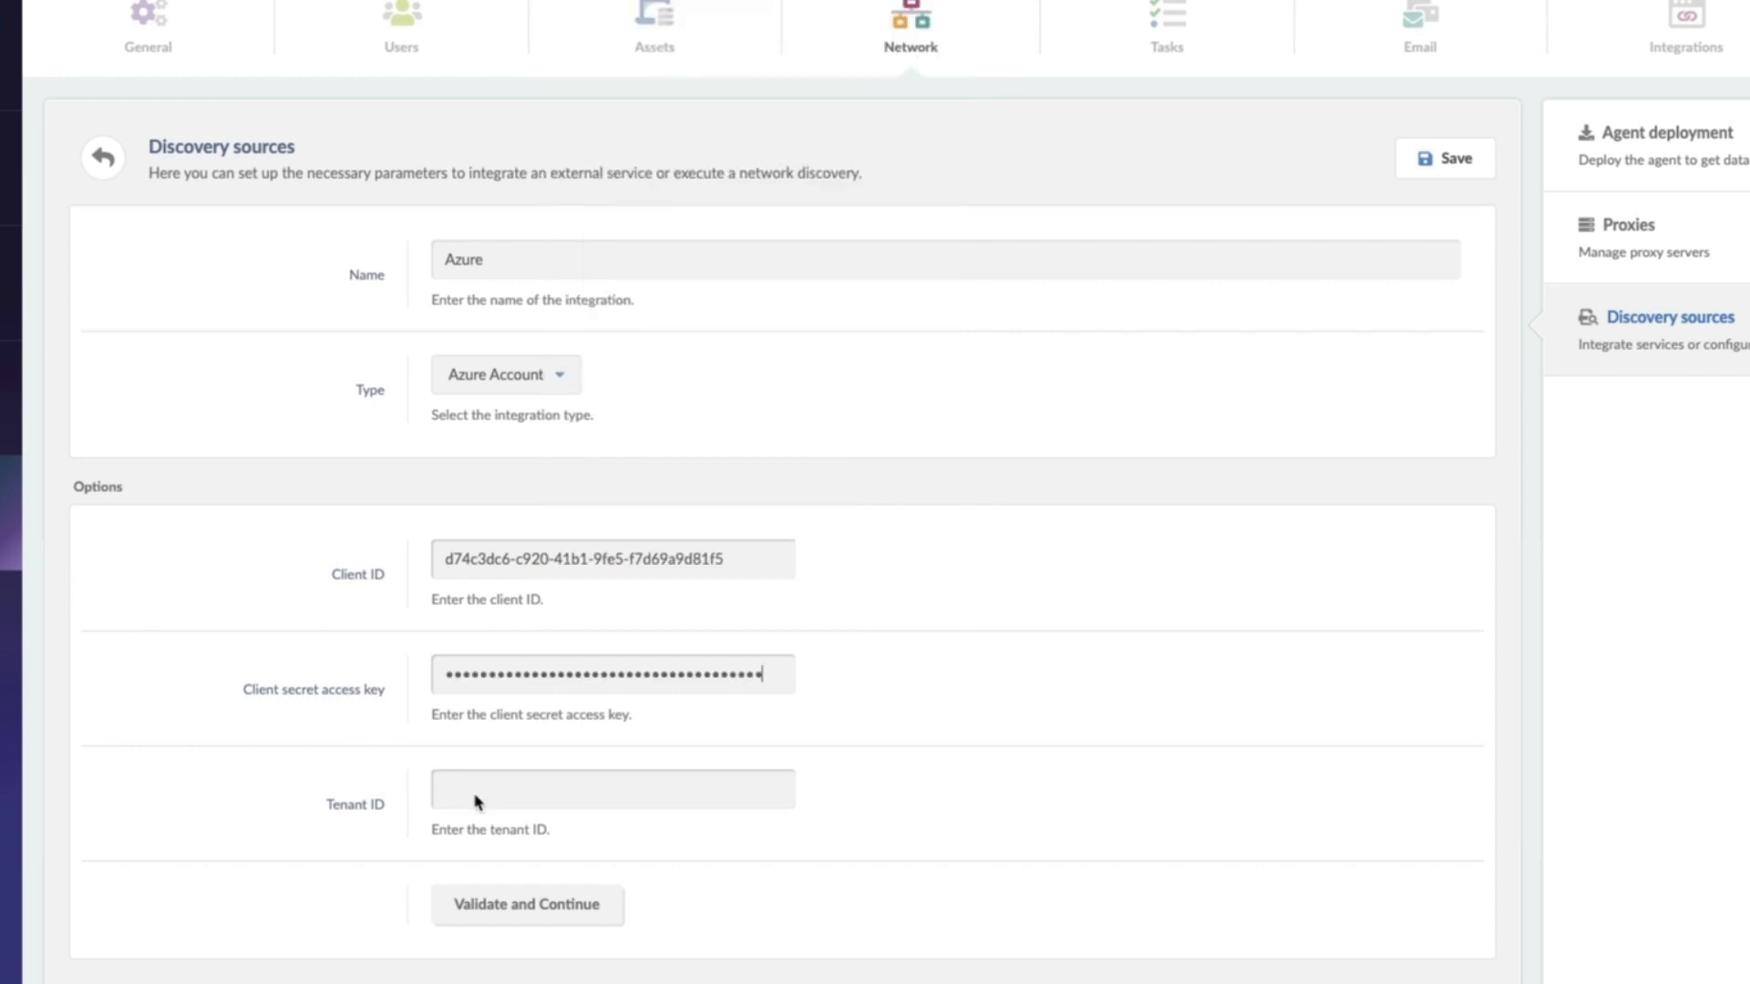
{"action": "type", "text": "28807a8b-6031-47f3-89ae-dab53e9b30df"}
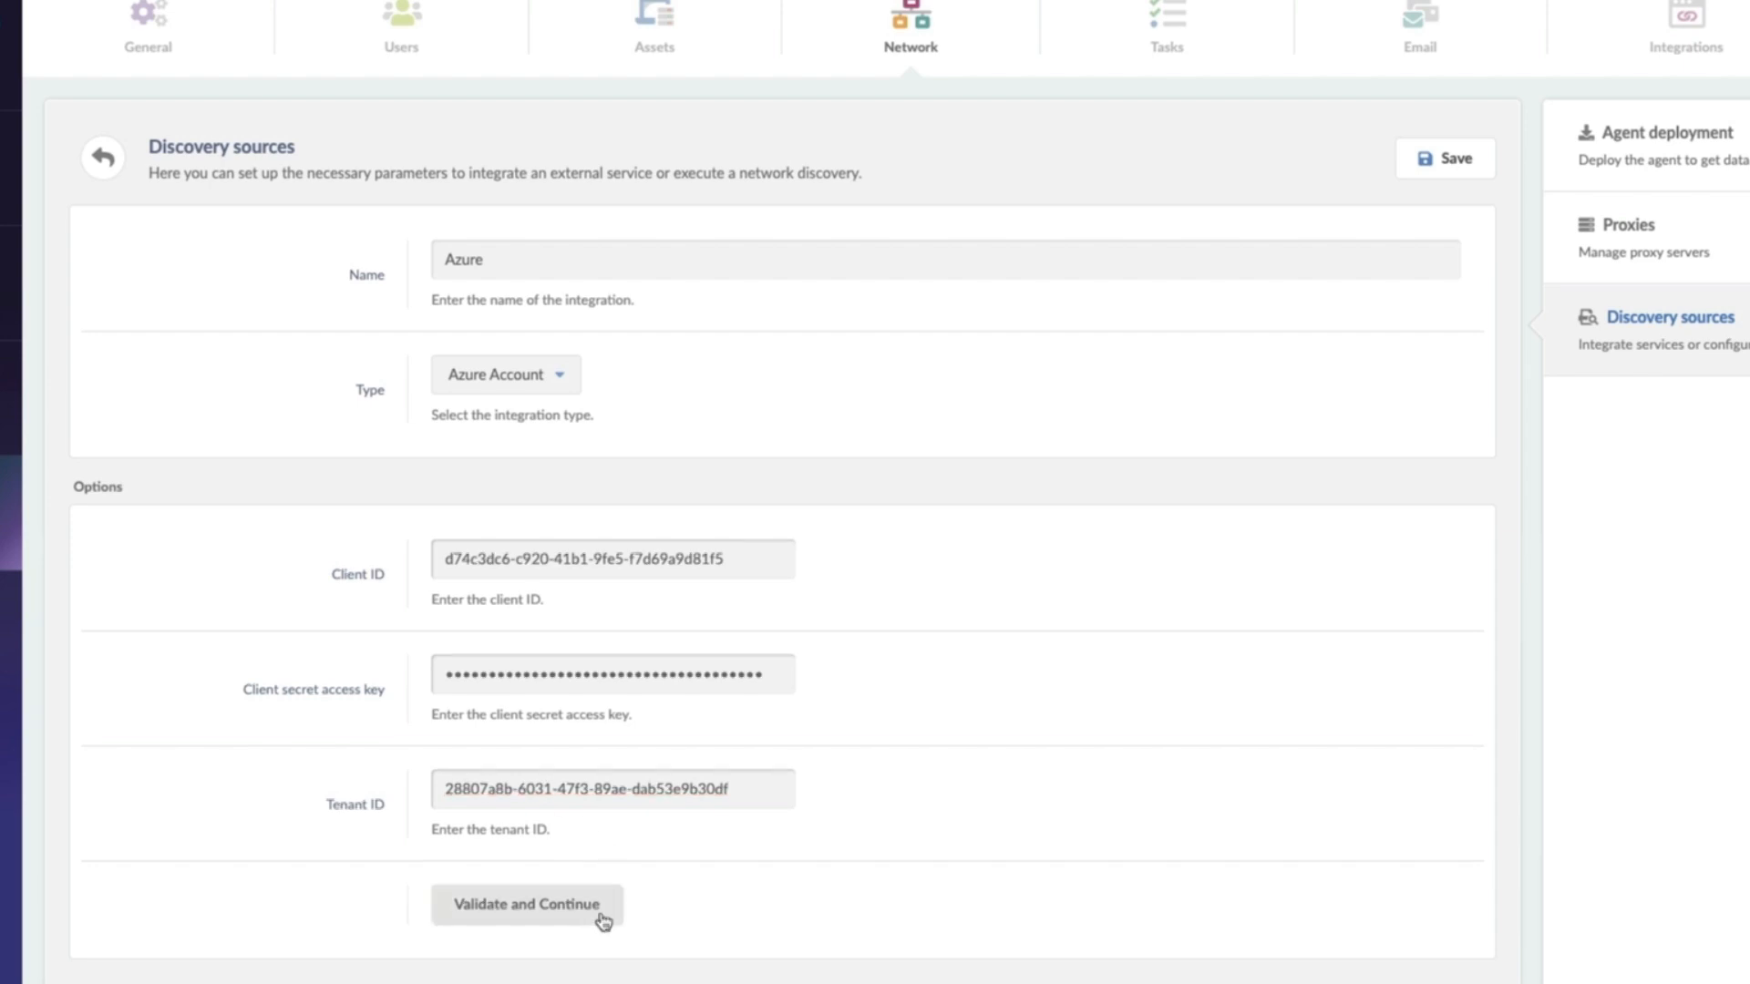
{"action": "left_click", "coordinate": [526, 904]}
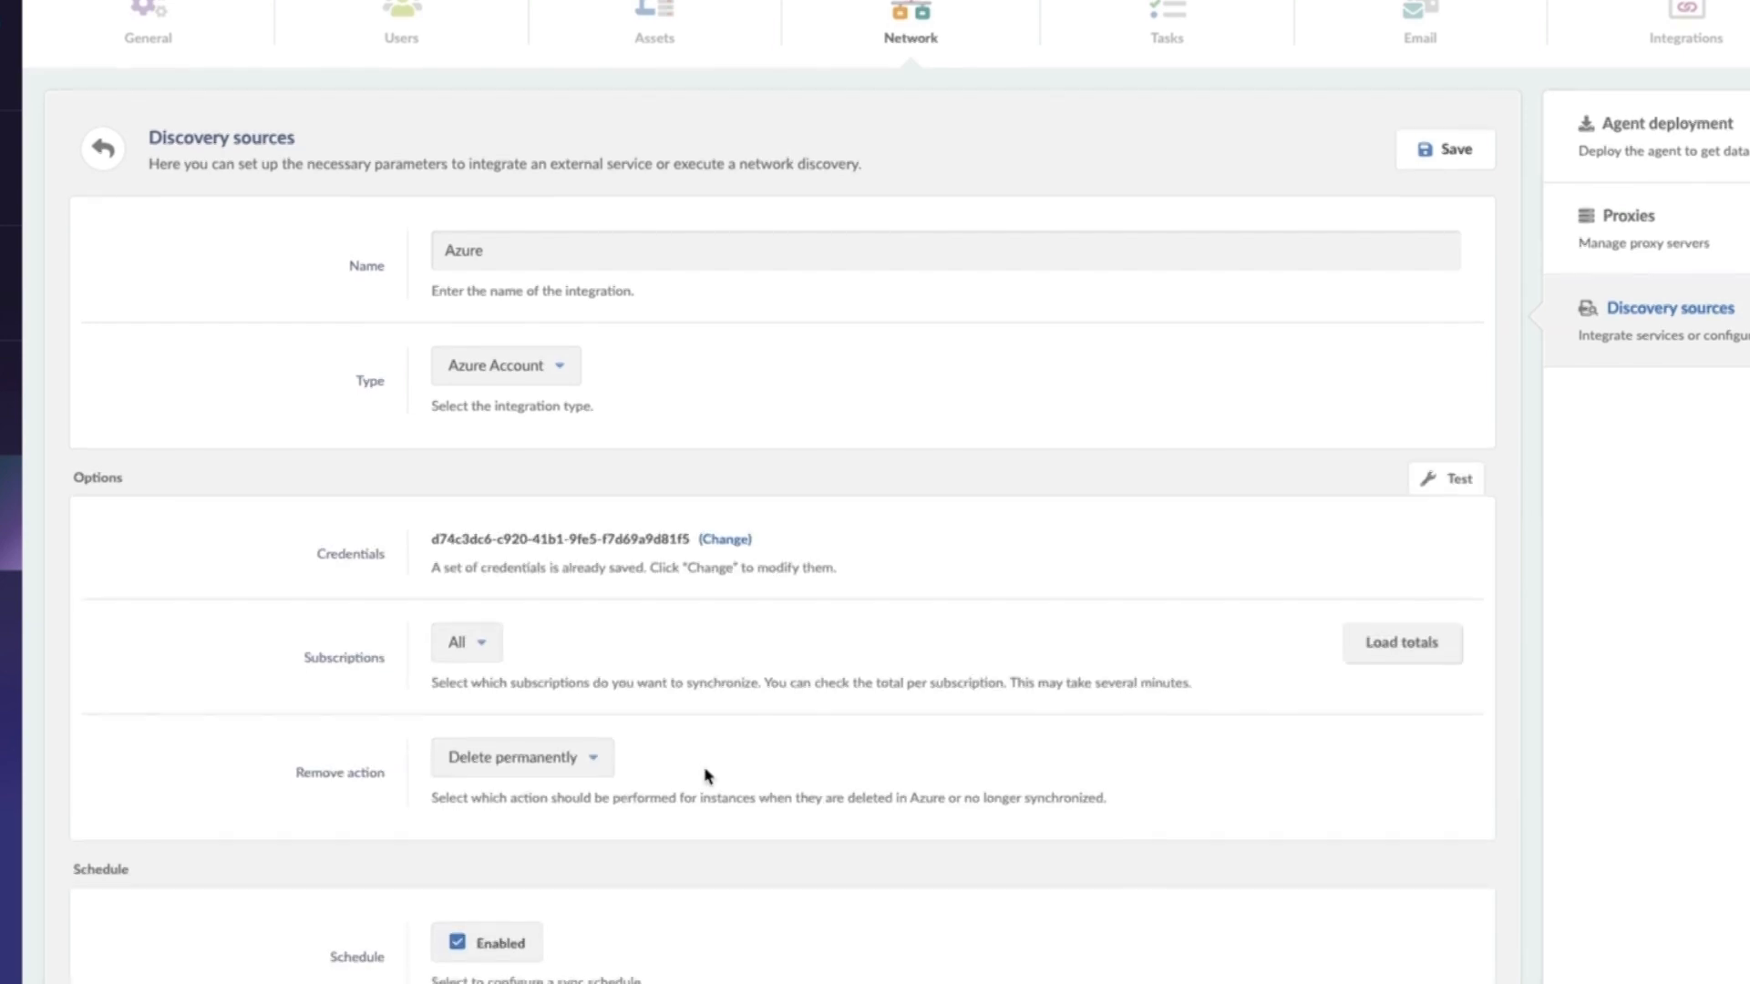
{"action": "left_click", "coordinate": [458, 641]}
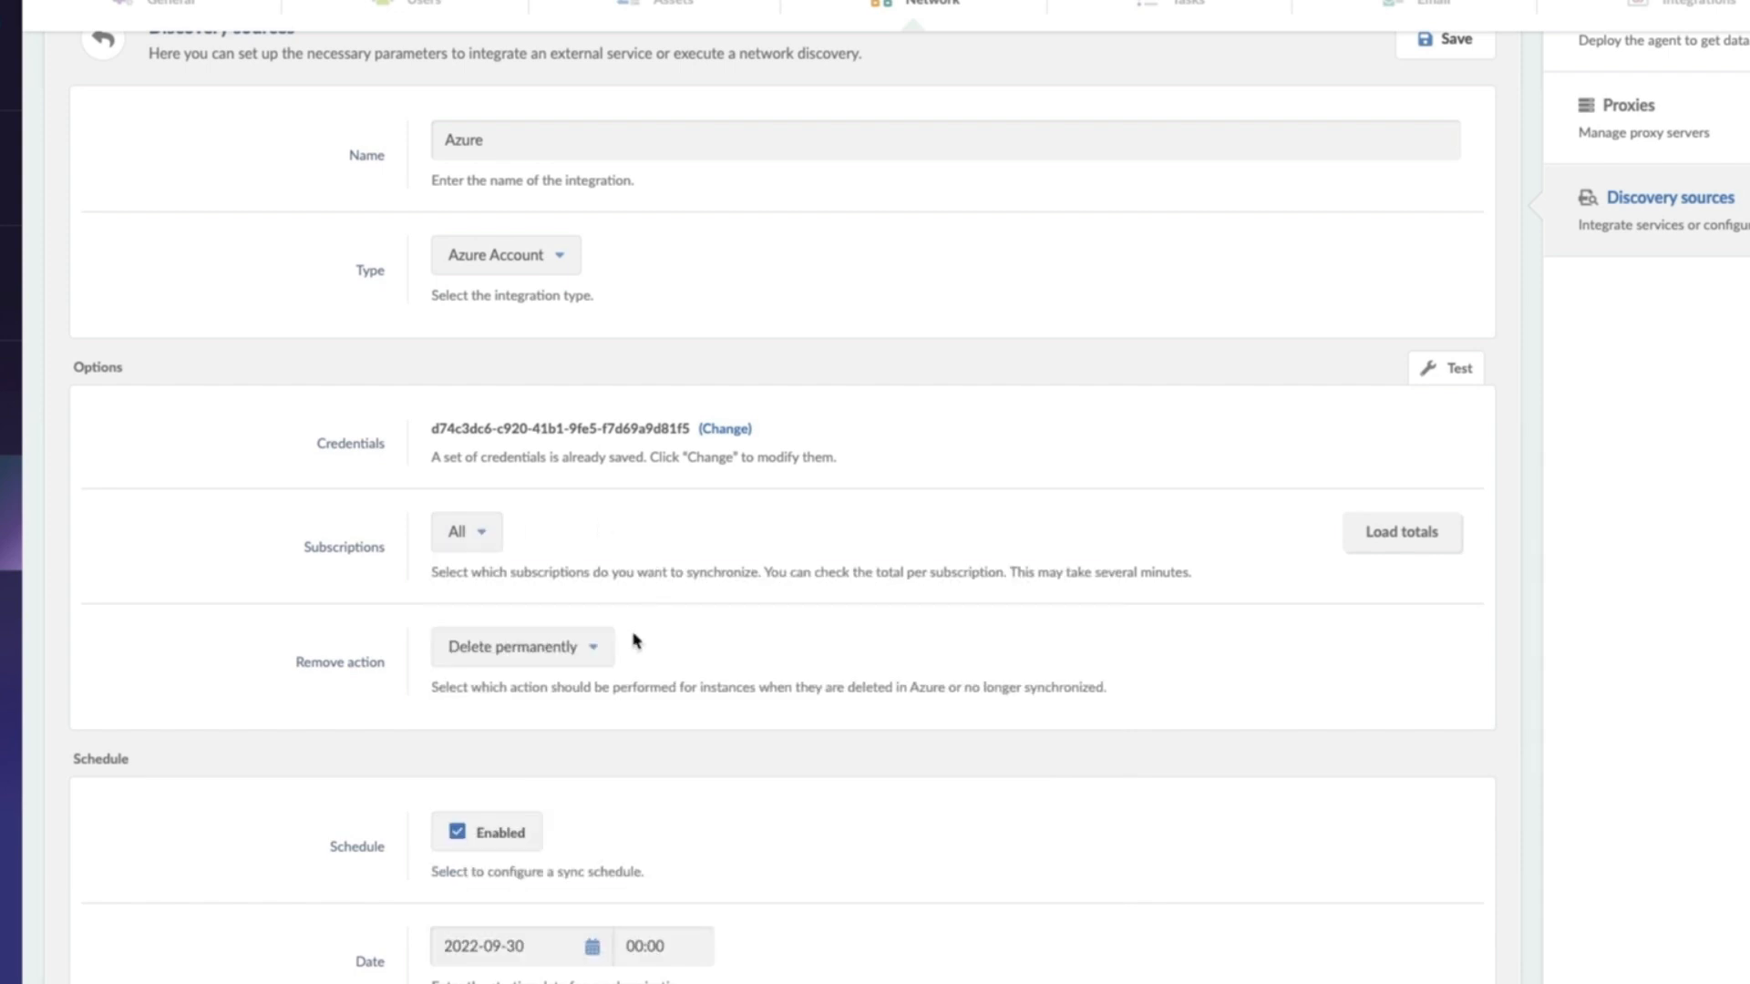
{"action": "mouse_move", "coordinate": [600, 661]}
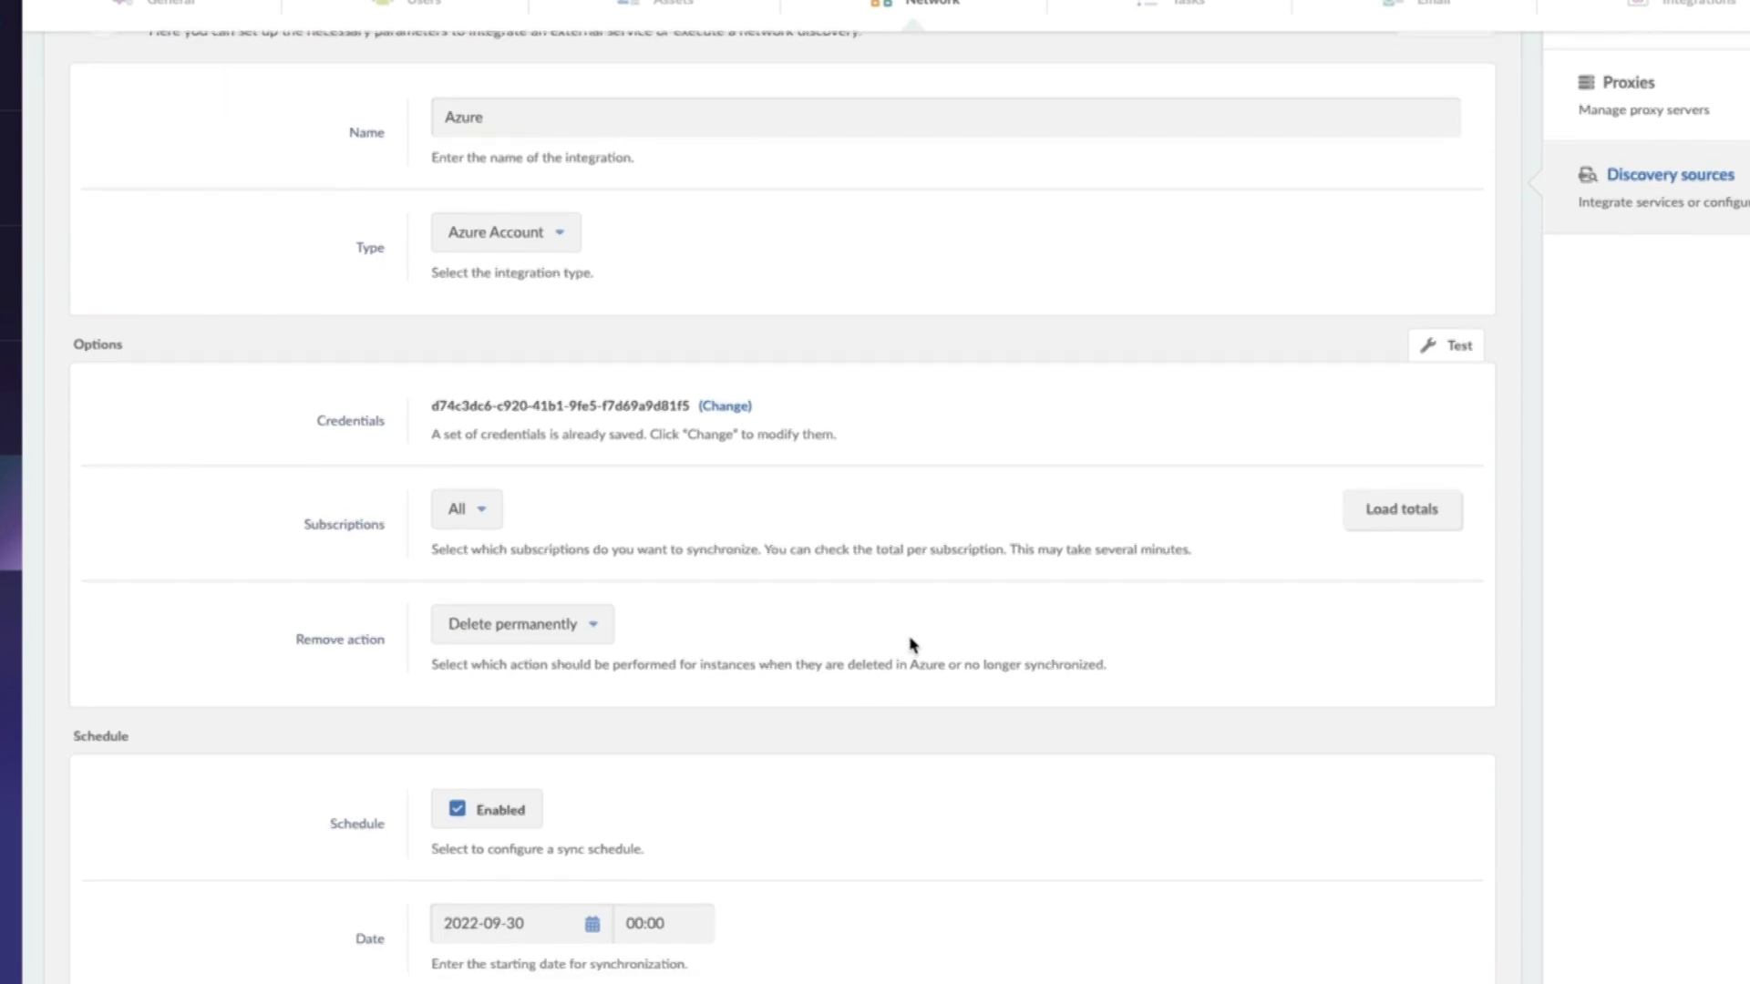
{"action": "scroll", "scroll_direction": "down", "scroll_amount": 3}
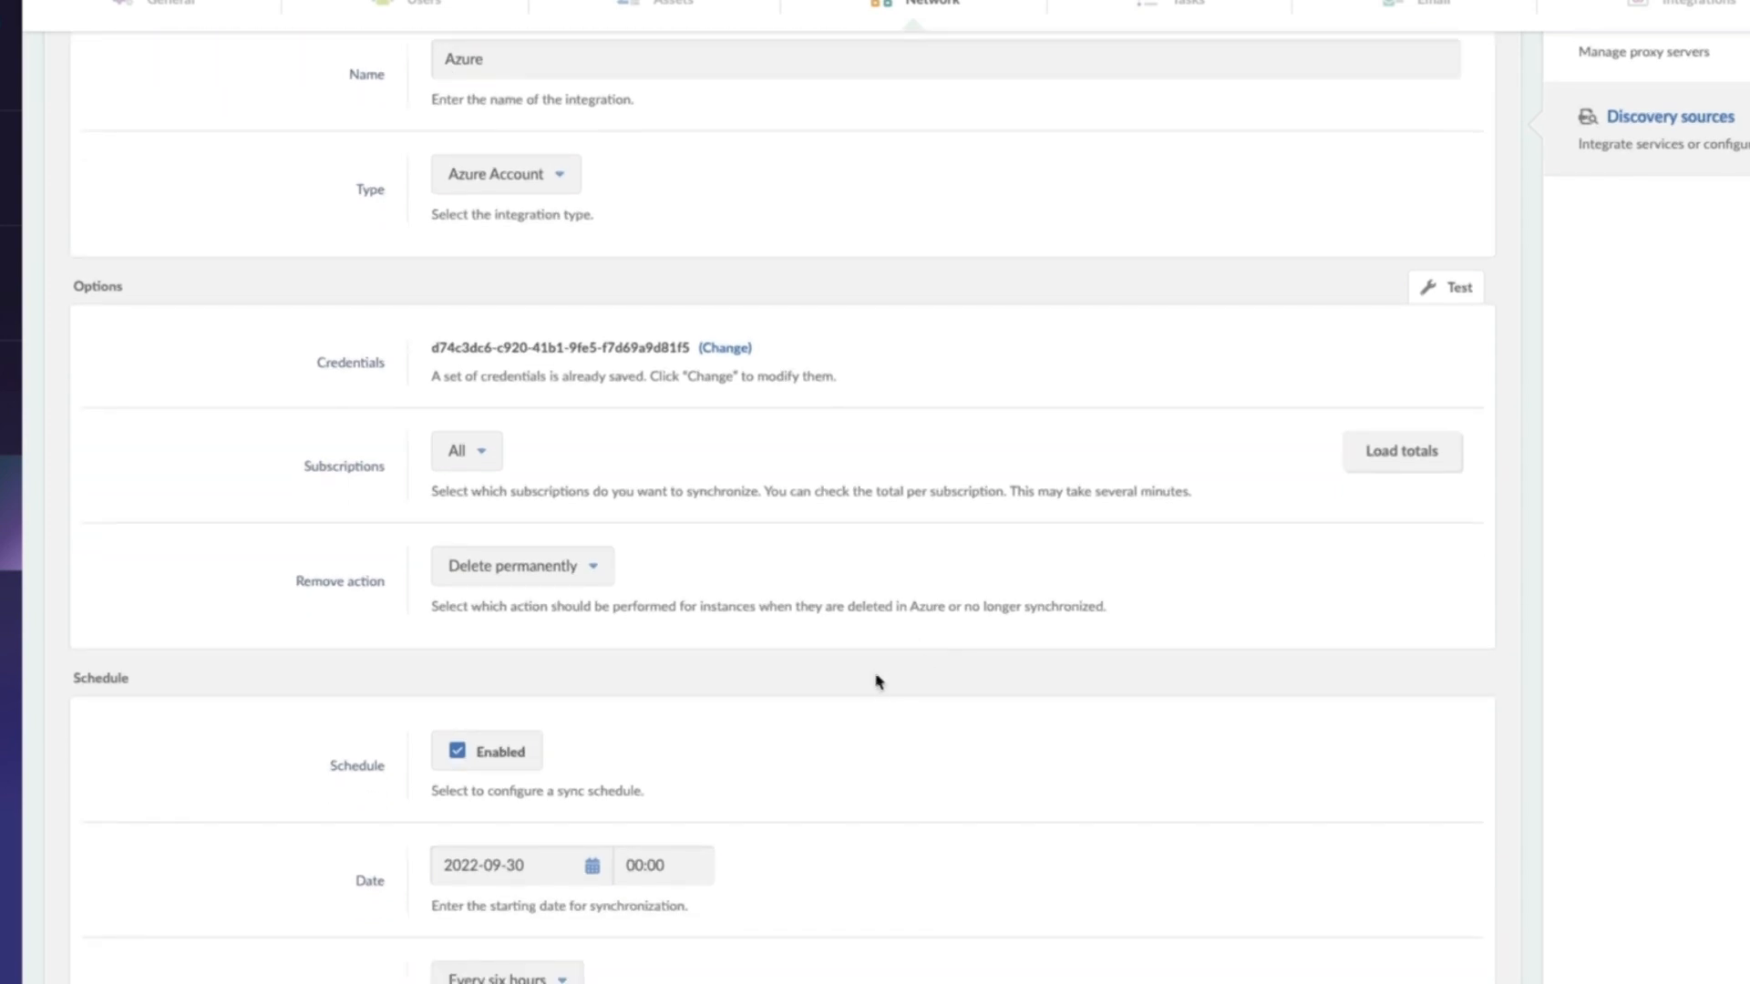
{"action": "mouse_move", "coordinate": [802, 722]}
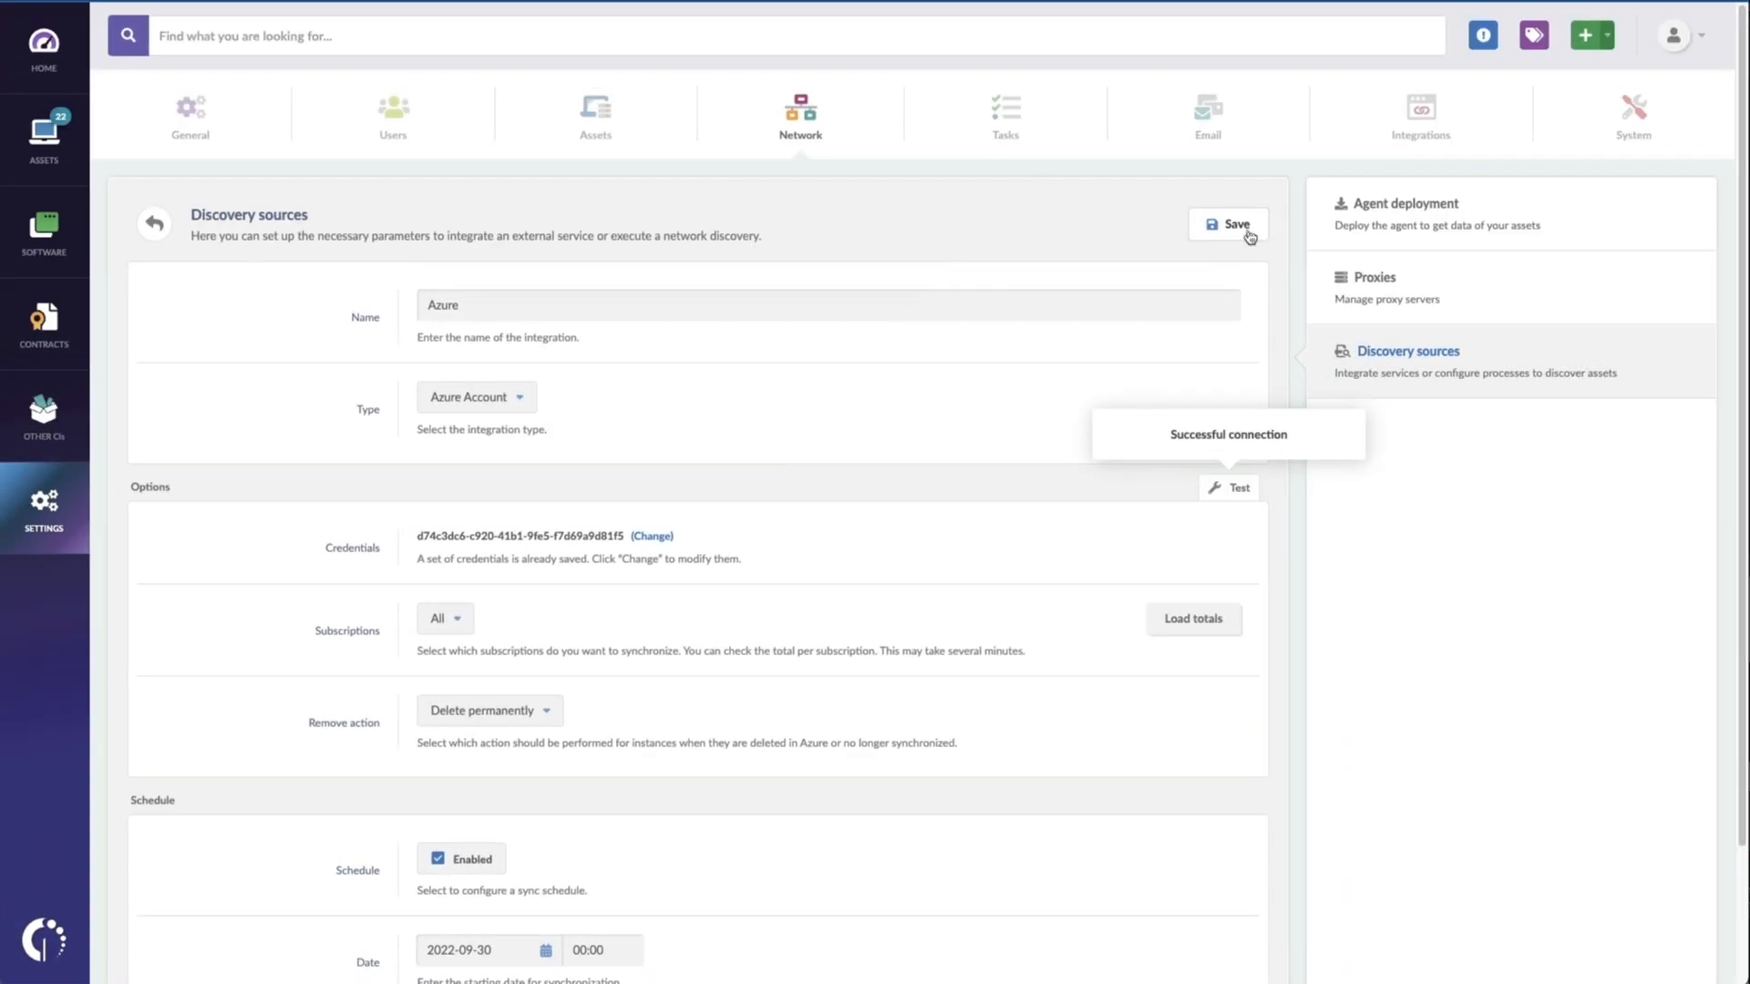
{"action": "left_click", "coordinate": [1227, 223]}
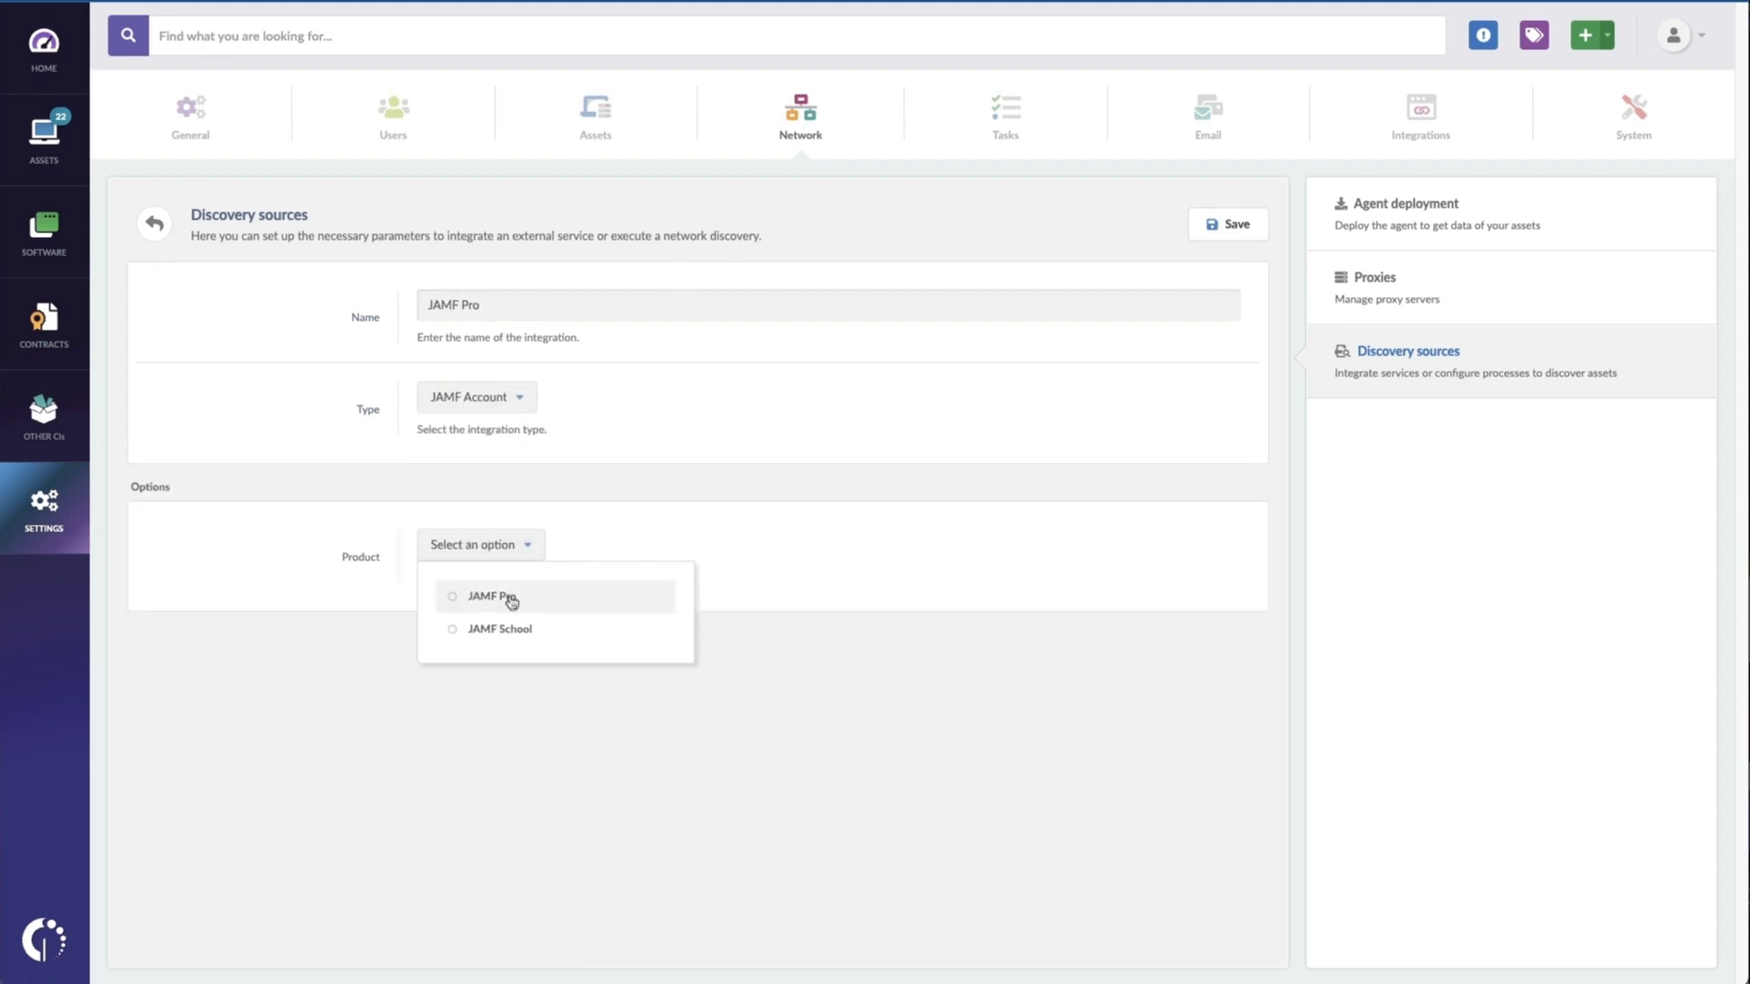
{"action": "left_click", "coordinate": [488, 597]}
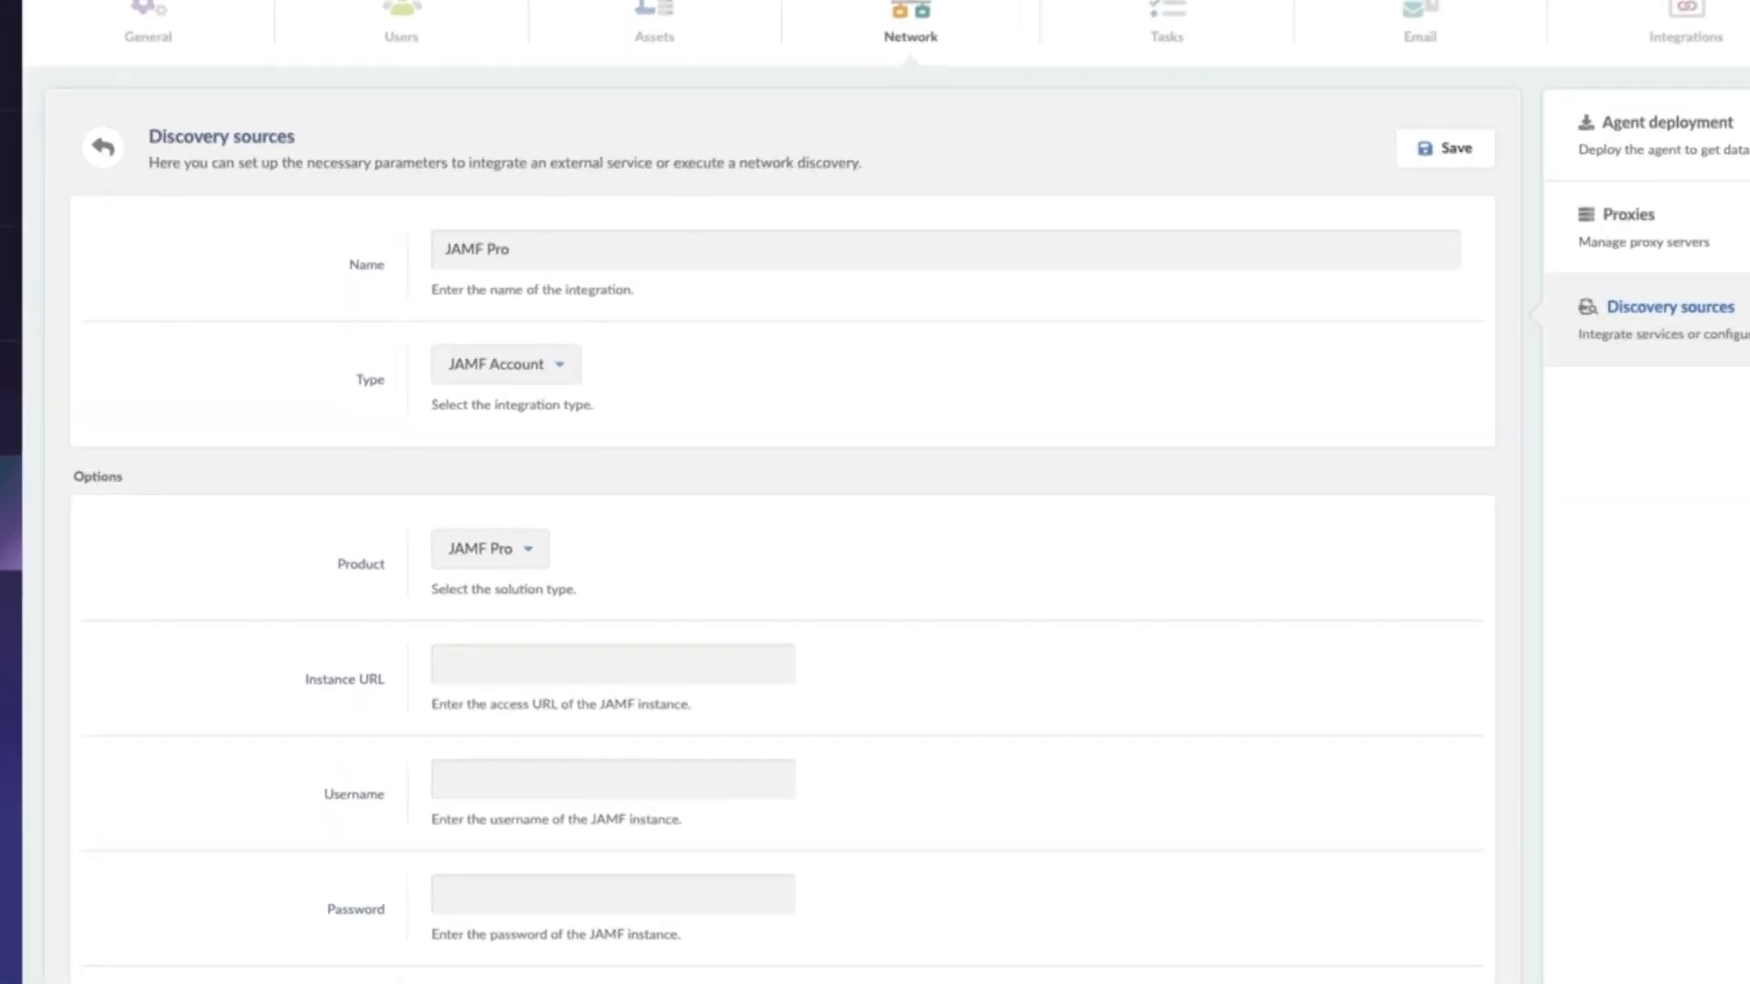
{"action": "type", "text": "https://invgatenfr.jamfcloud.com"}
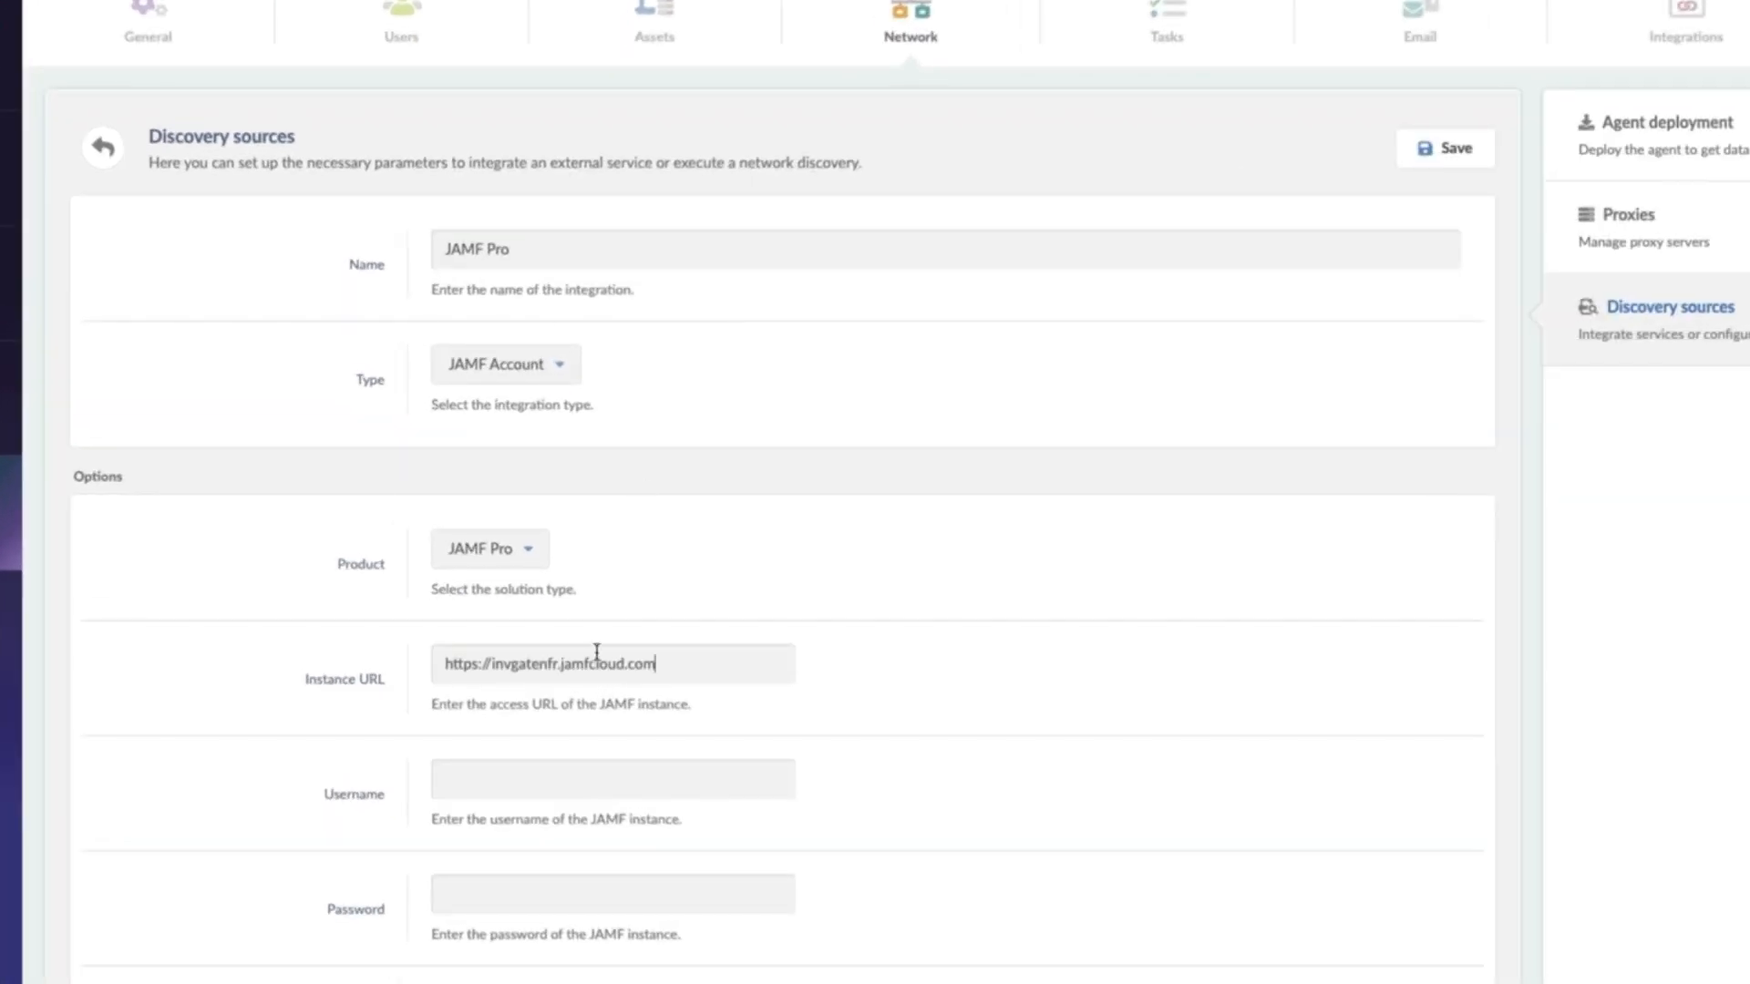
{"action": "left_click", "coordinate": [612, 893]}
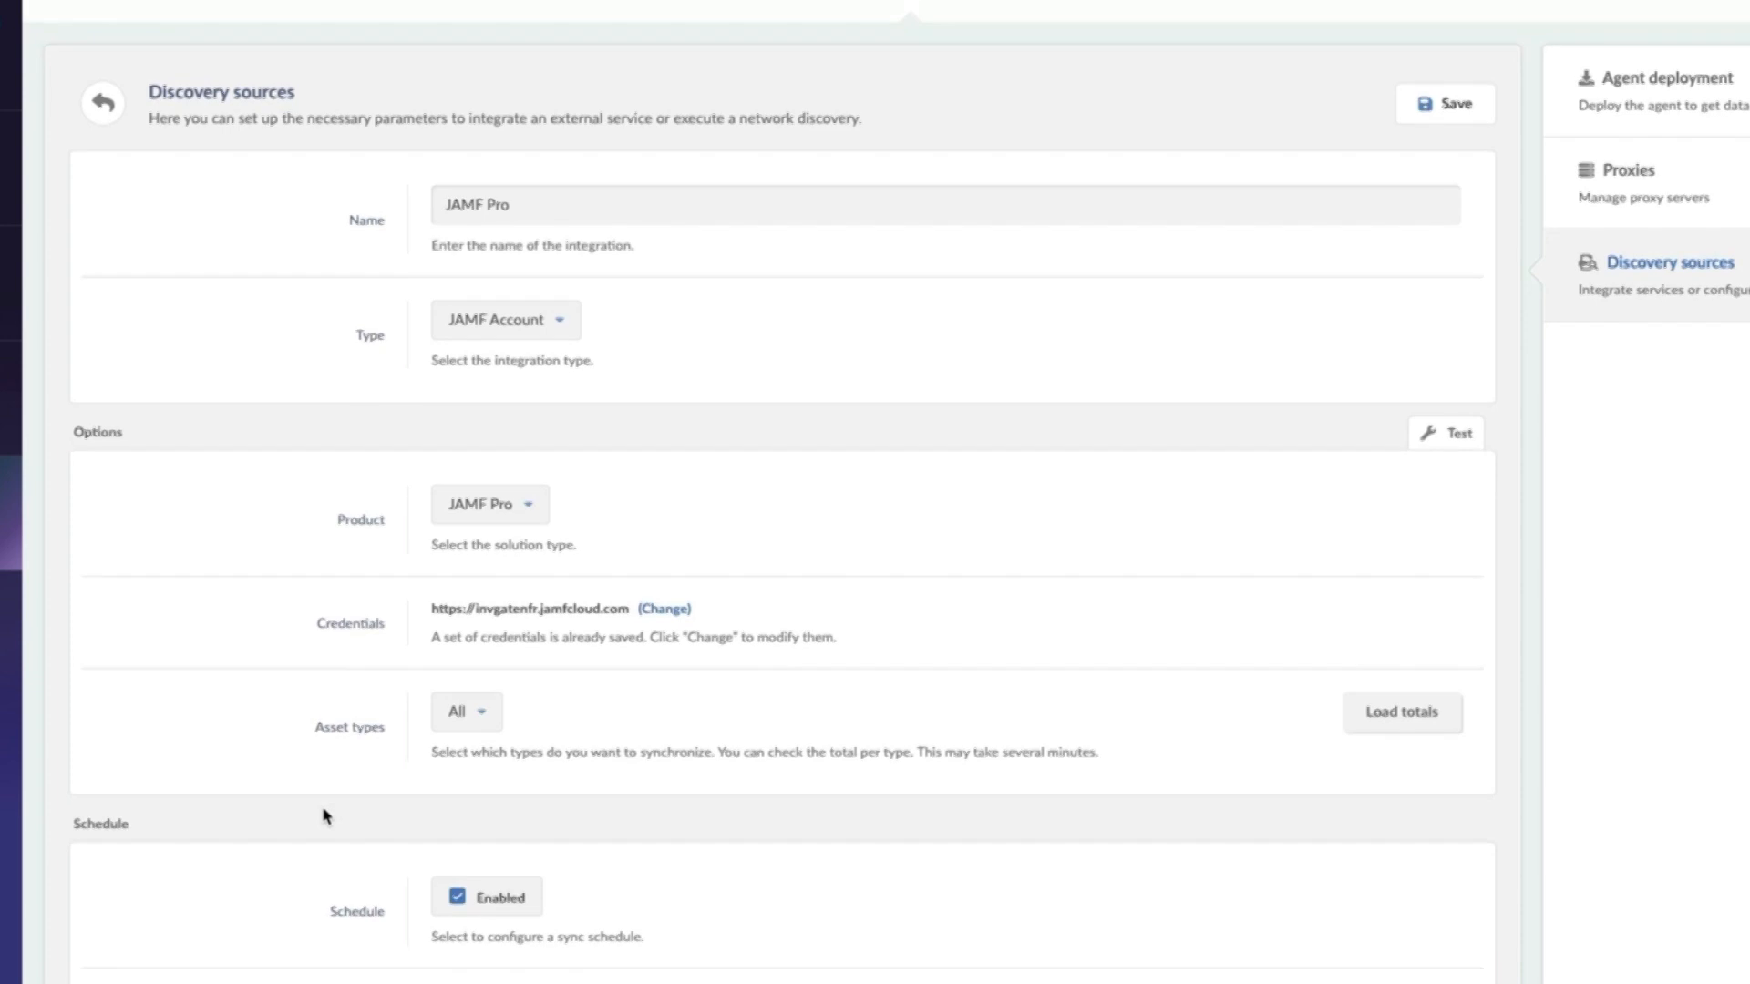
{"action": "left_click", "coordinate": [466, 711]}
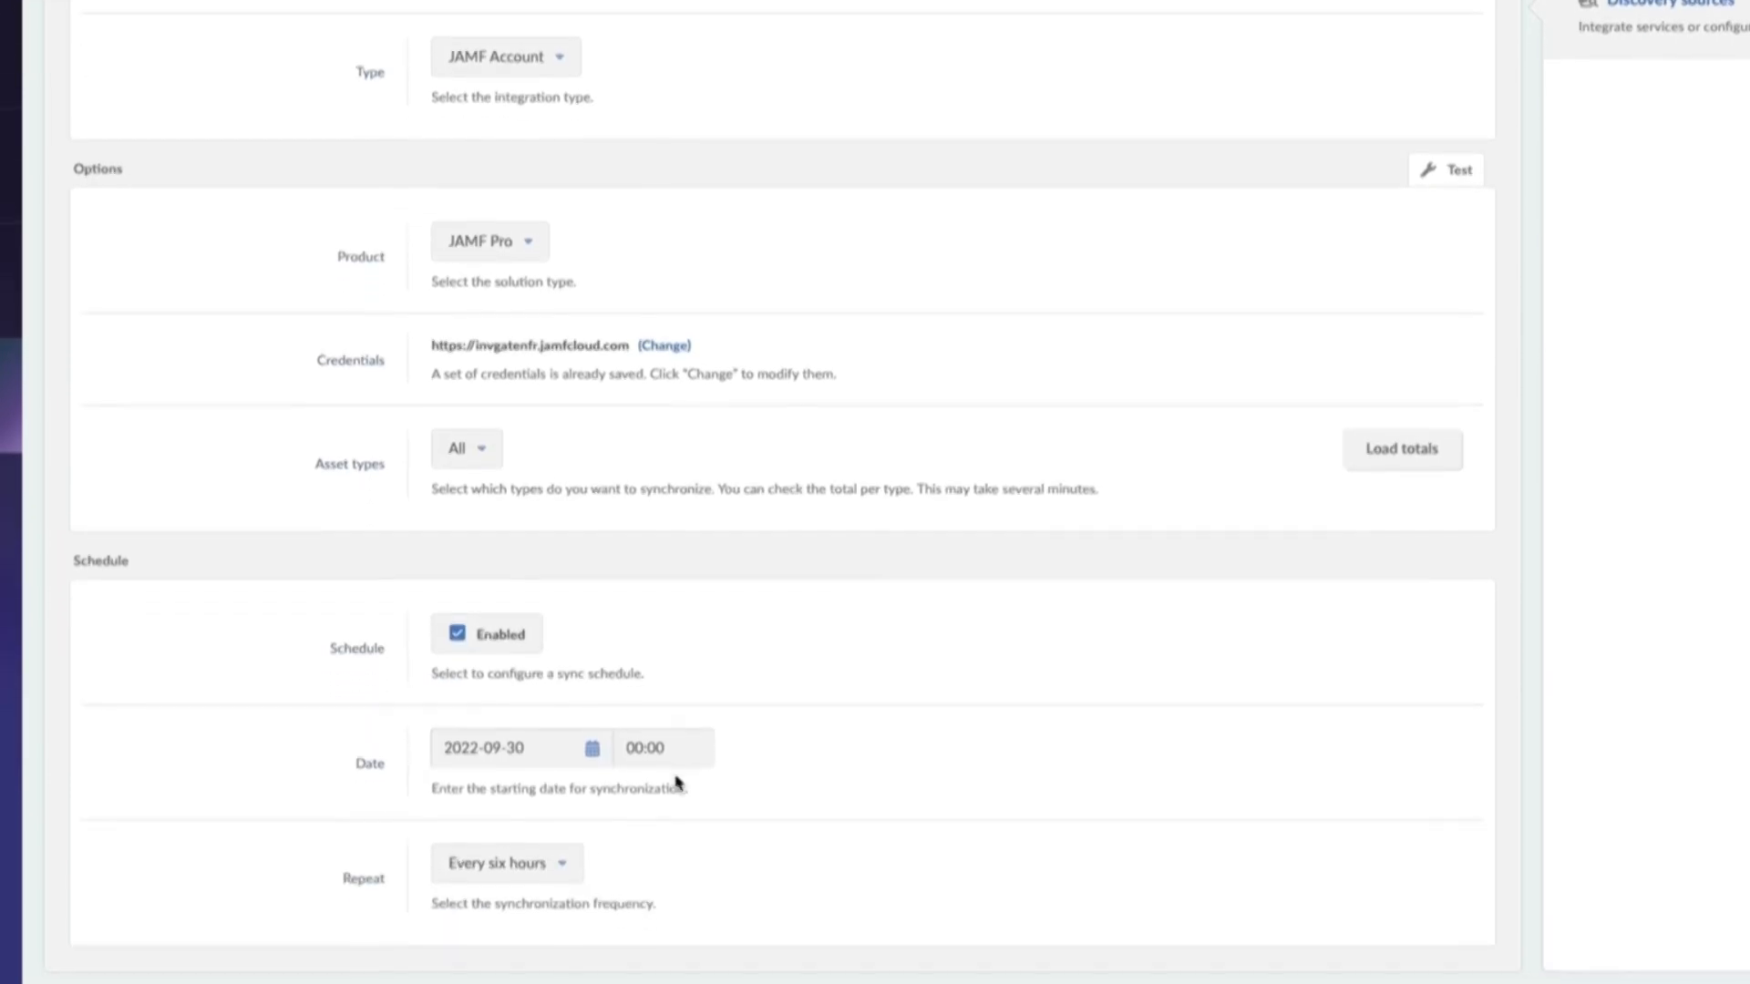
{"action": "left_click", "coordinate": [506, 864]}
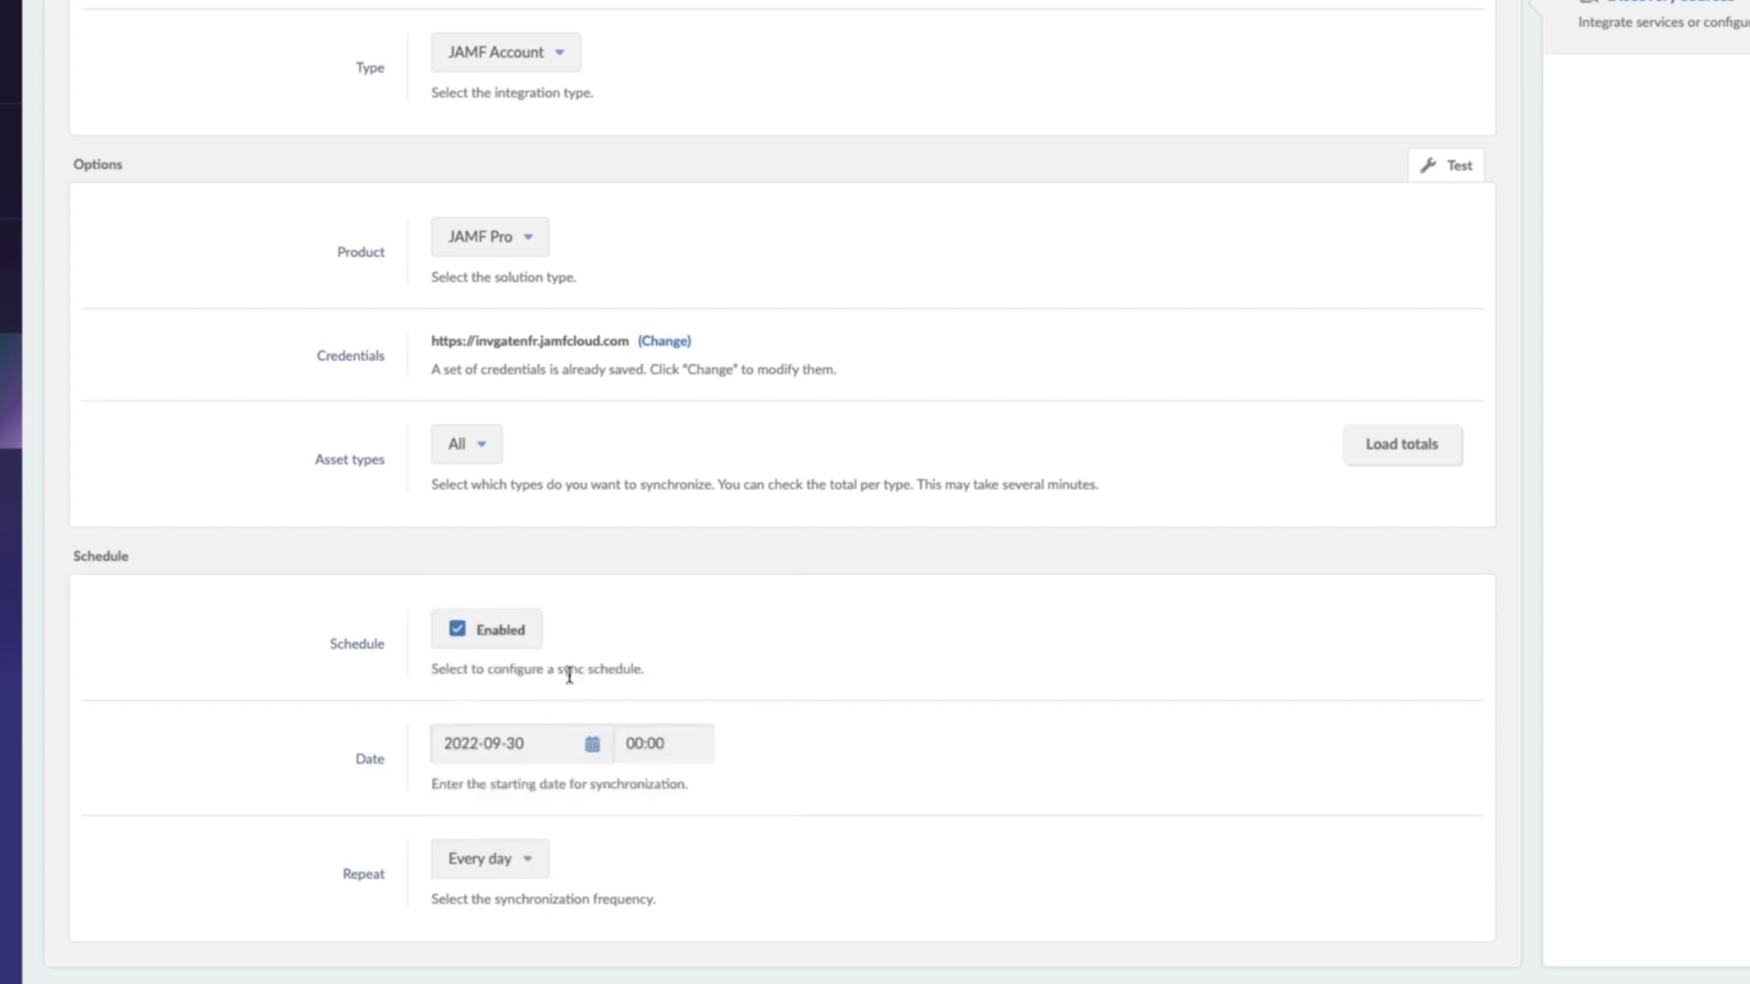
{"action": "scroll", "scroll_direction": "up", "scroll_amount": 3}
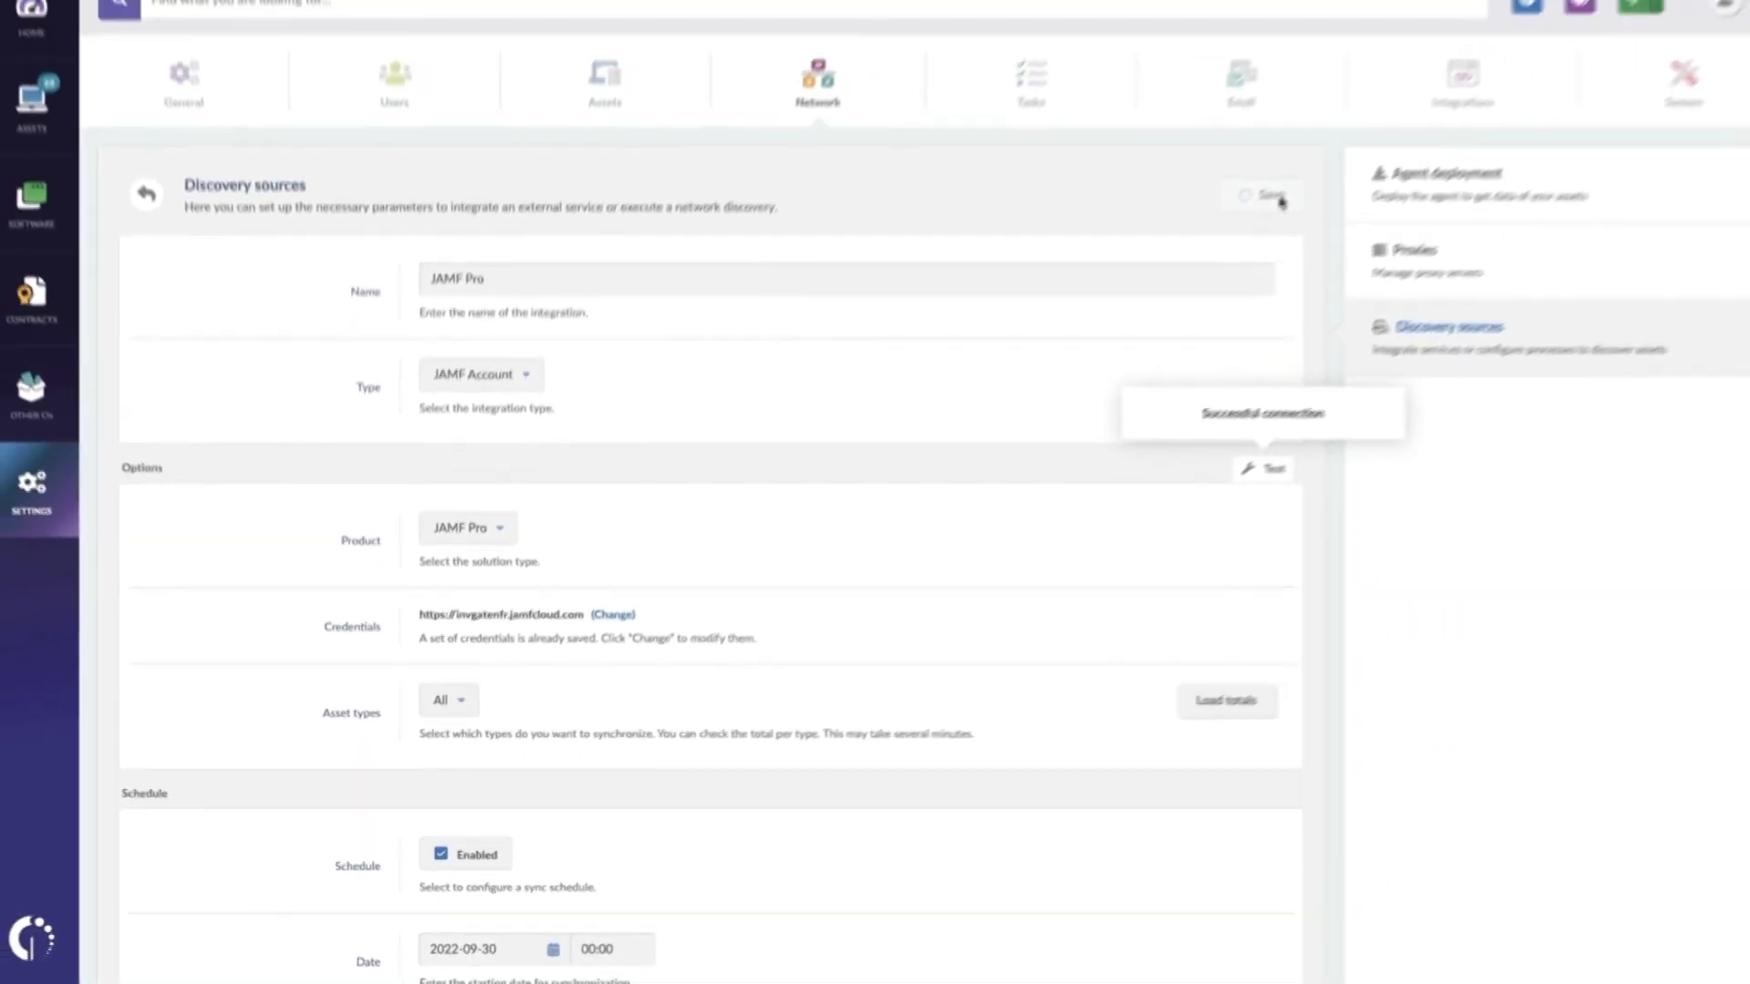
{"action": "left_click", "coordinate": [144, 193]}
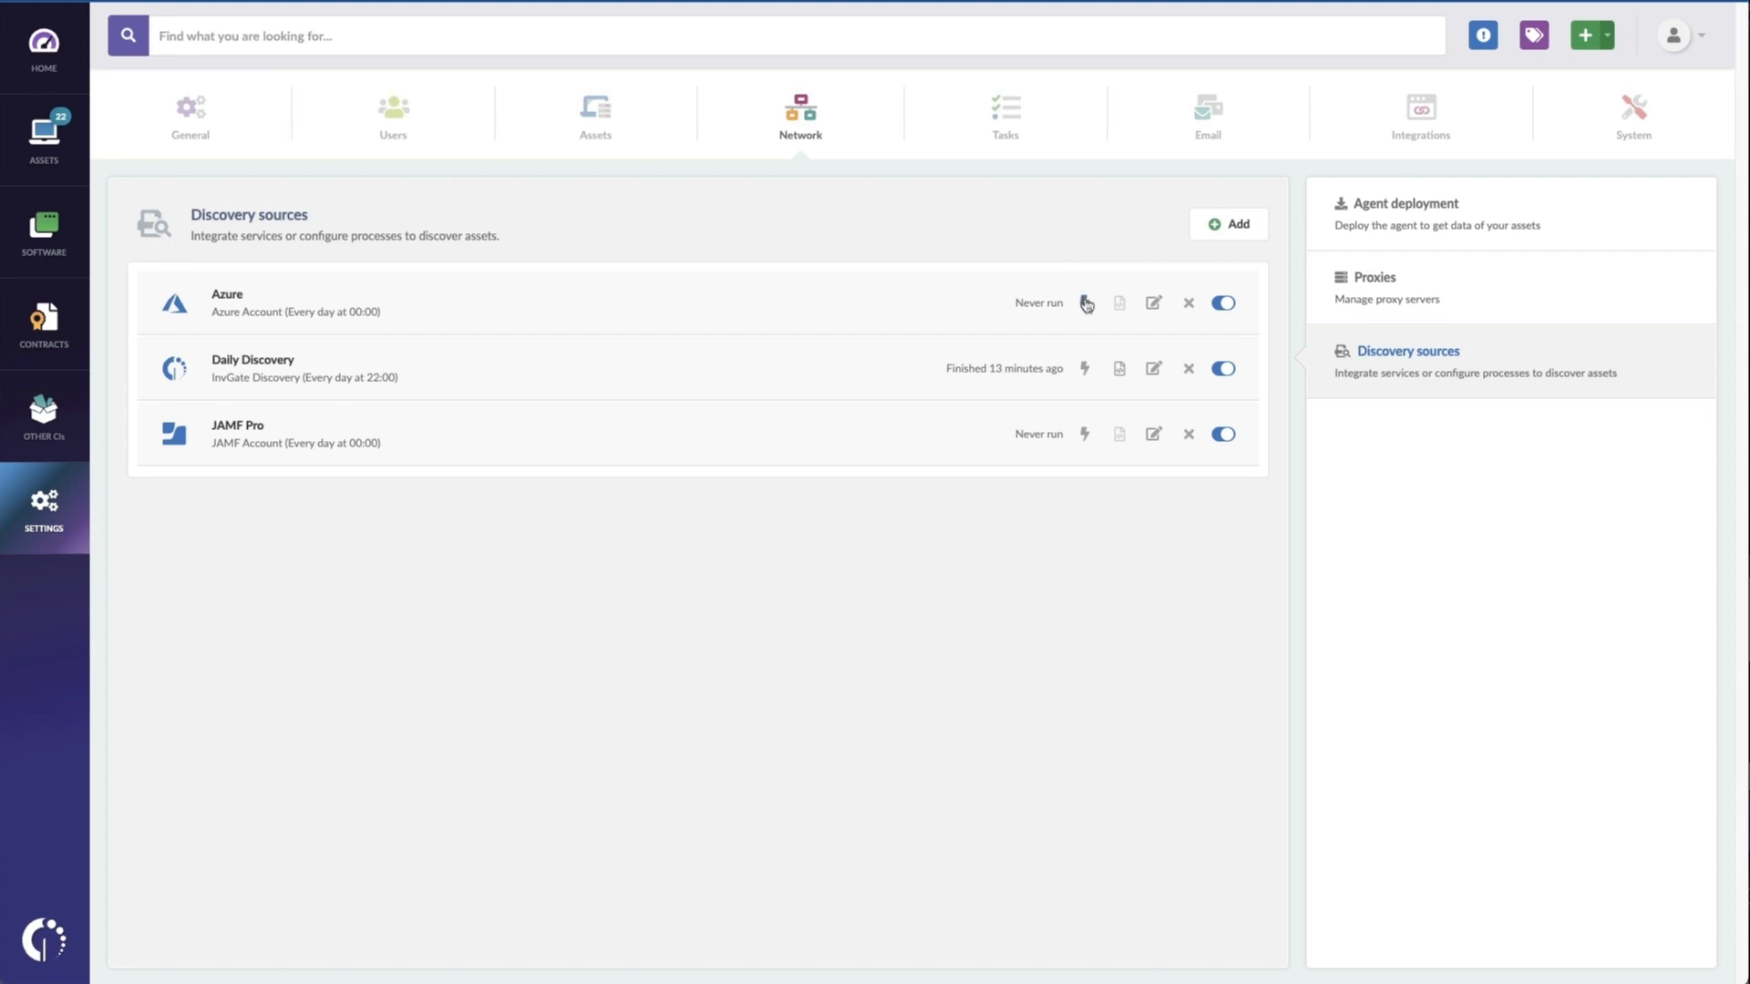
Step: Run immediate Azure and JAMF Pro discovery syncs from Discovery sources
{"action": "left_click", "coordinate": [1083, 303]}
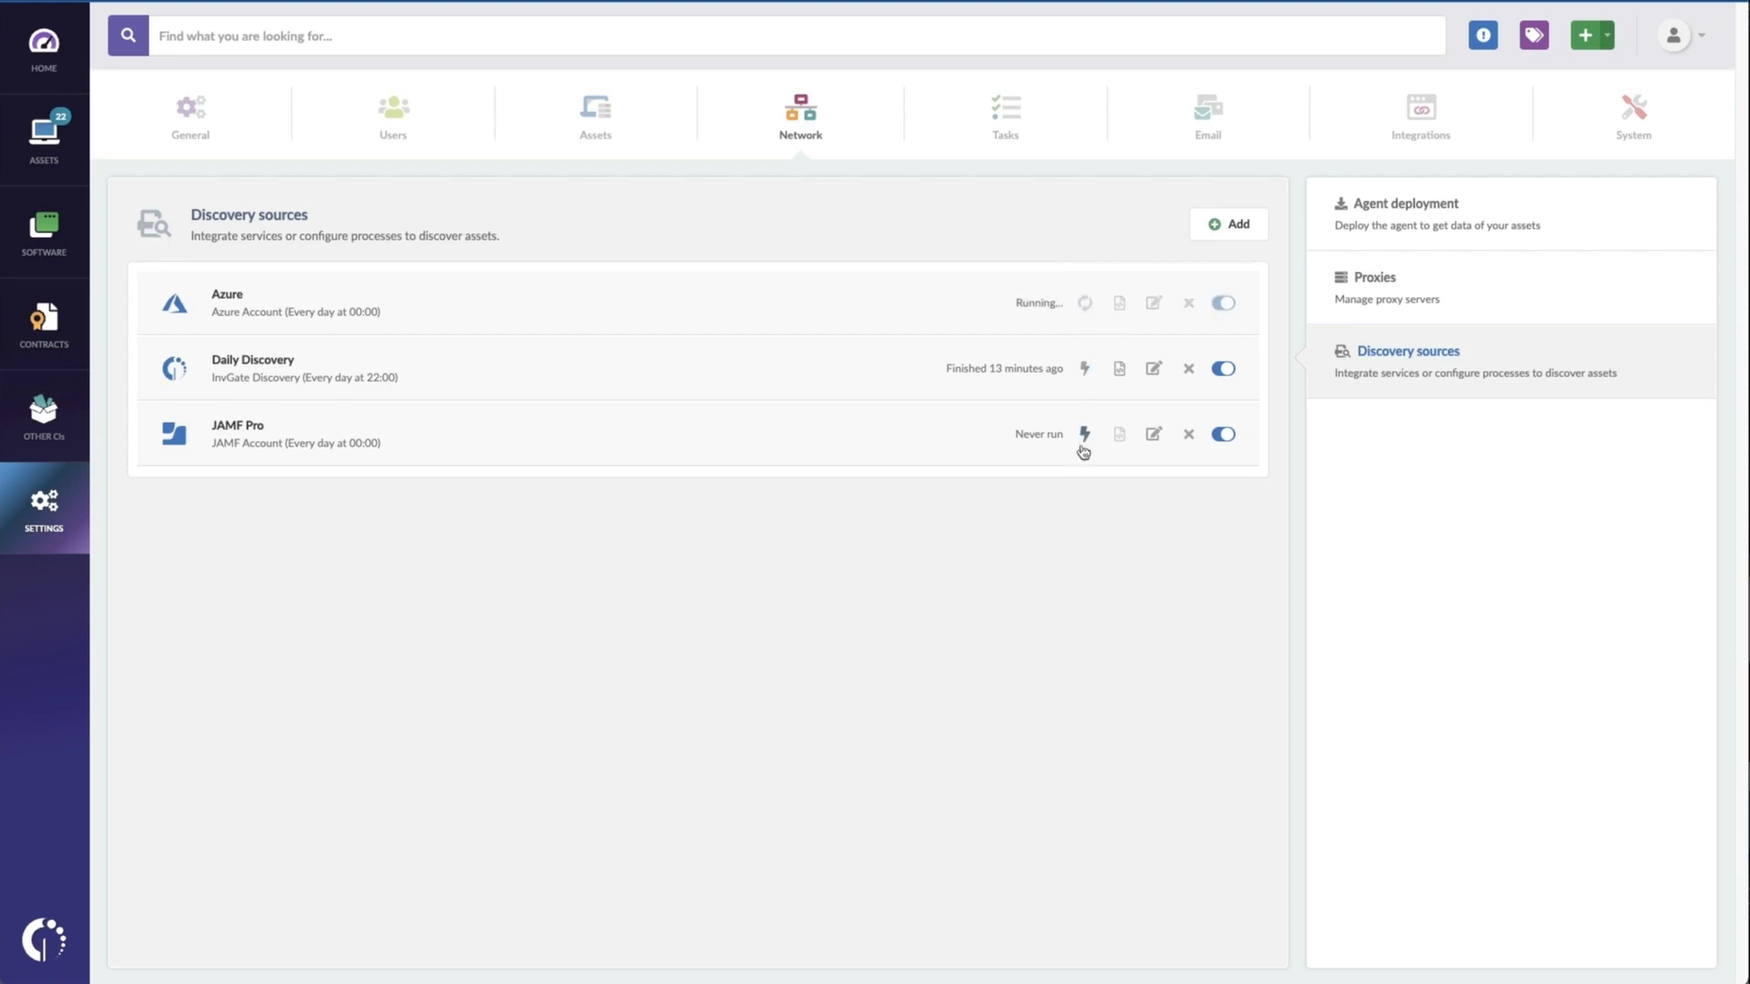
{"action": "left_click", "coordinate": [1083, 434]}
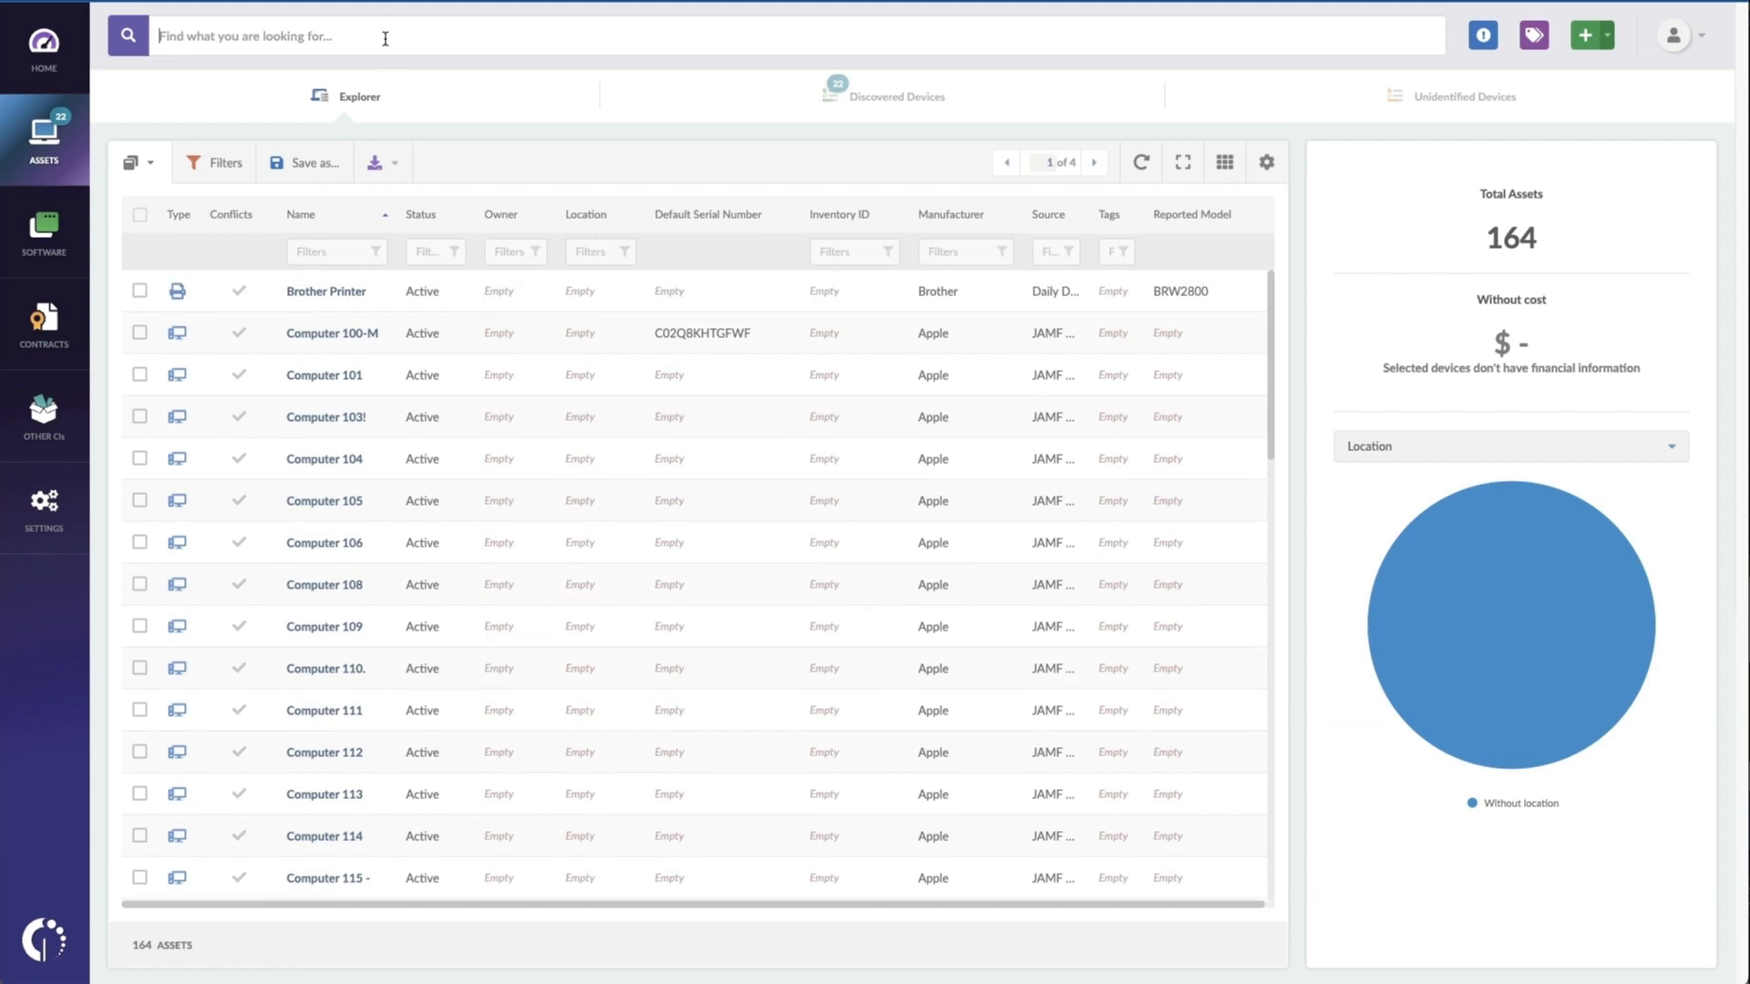
Step: Filter assets by Tablet type (48 iOS devices), then switch to Computer type (43 computers)
{"action": "type", "text": "tablet"}
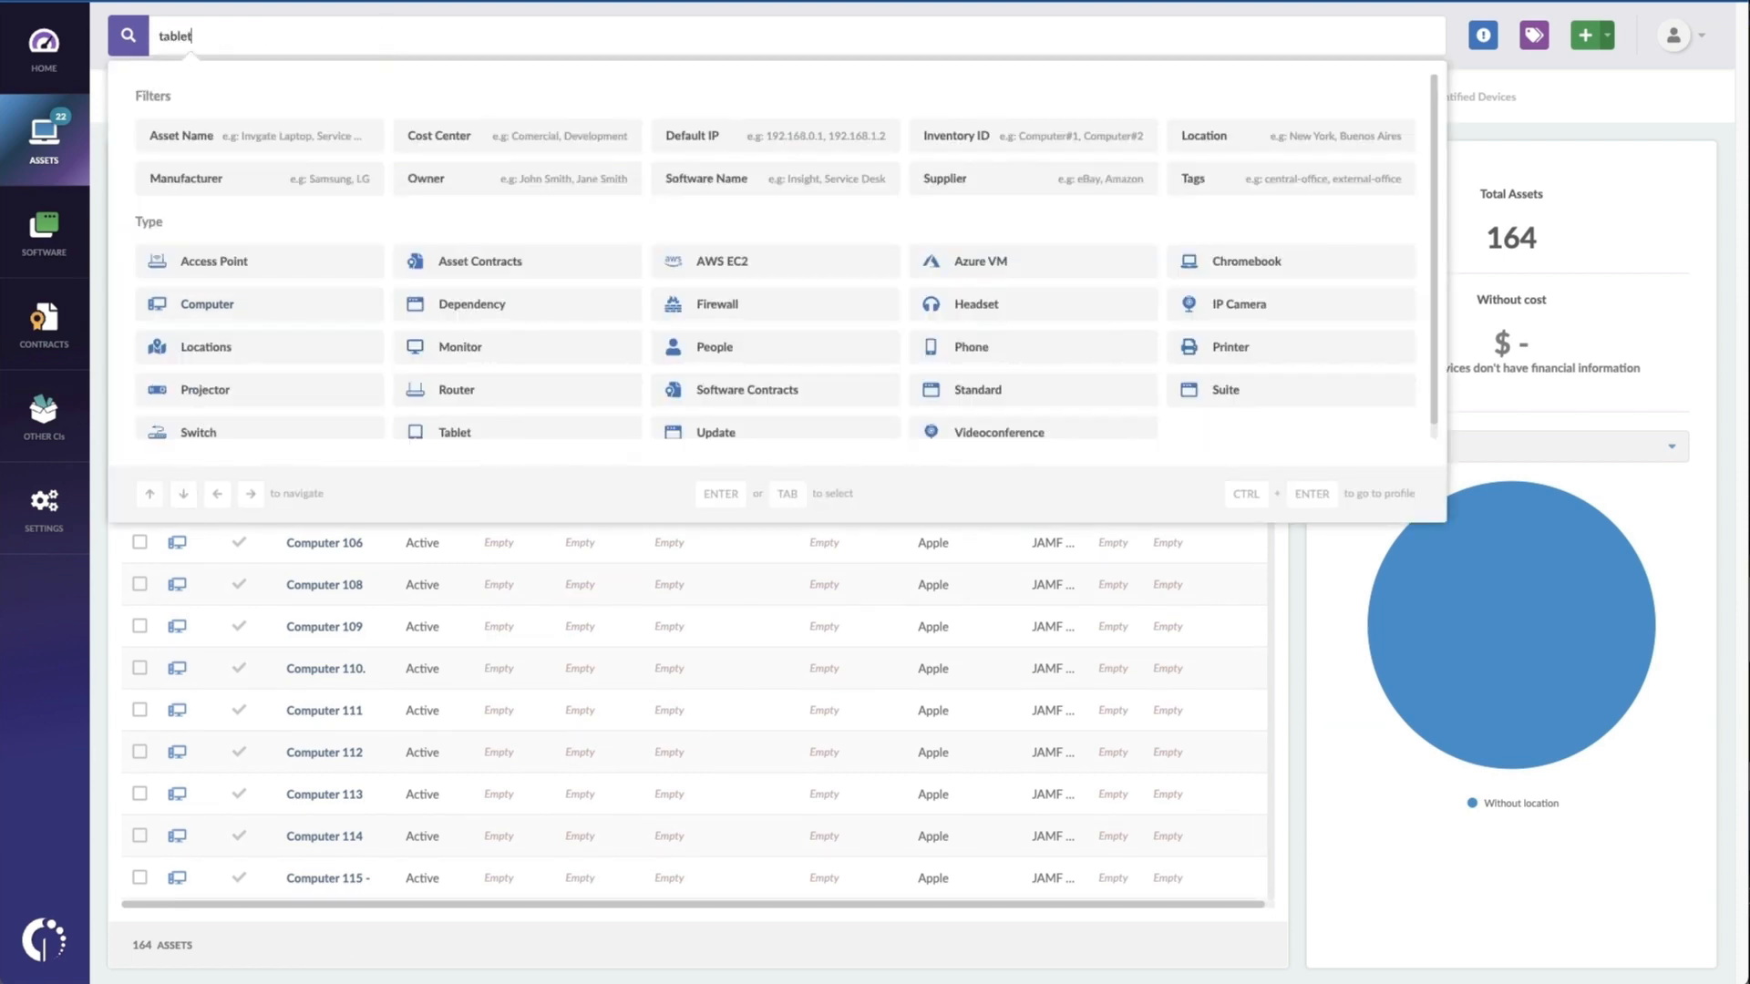
{"action": "left_click", "coordinate": [453, 434]}
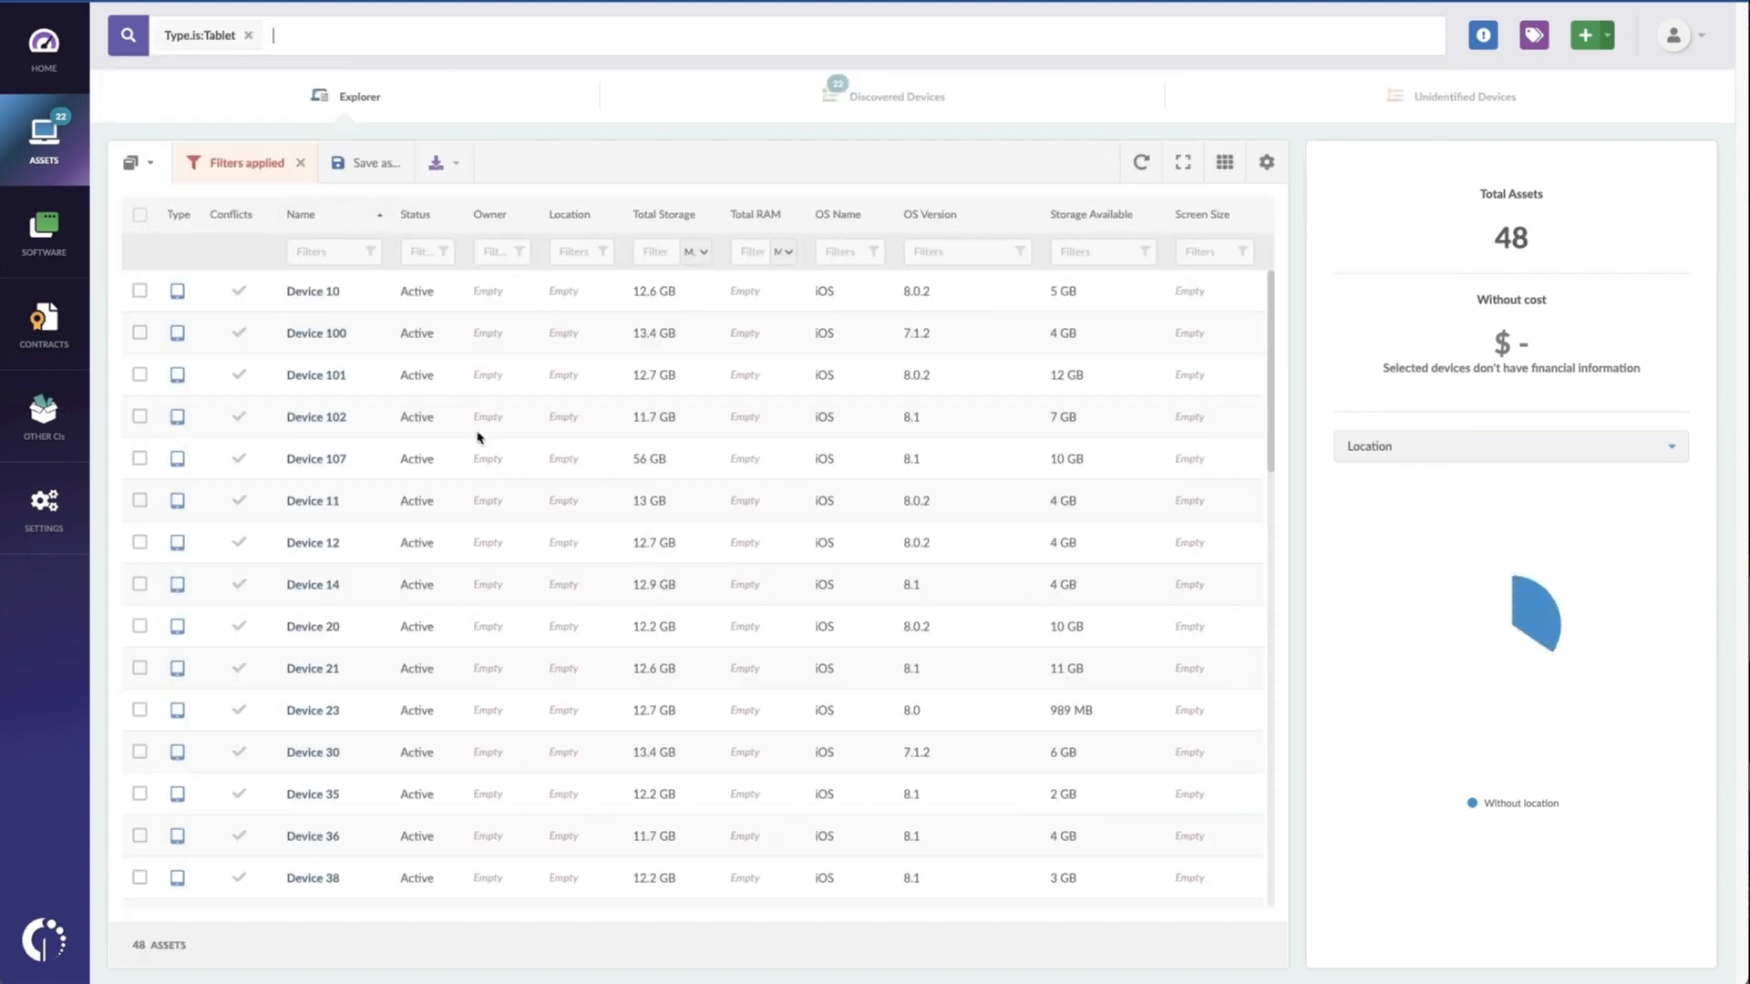
{"action": "scroll", "scroll_direction": "down", "scroll_amount": 3}
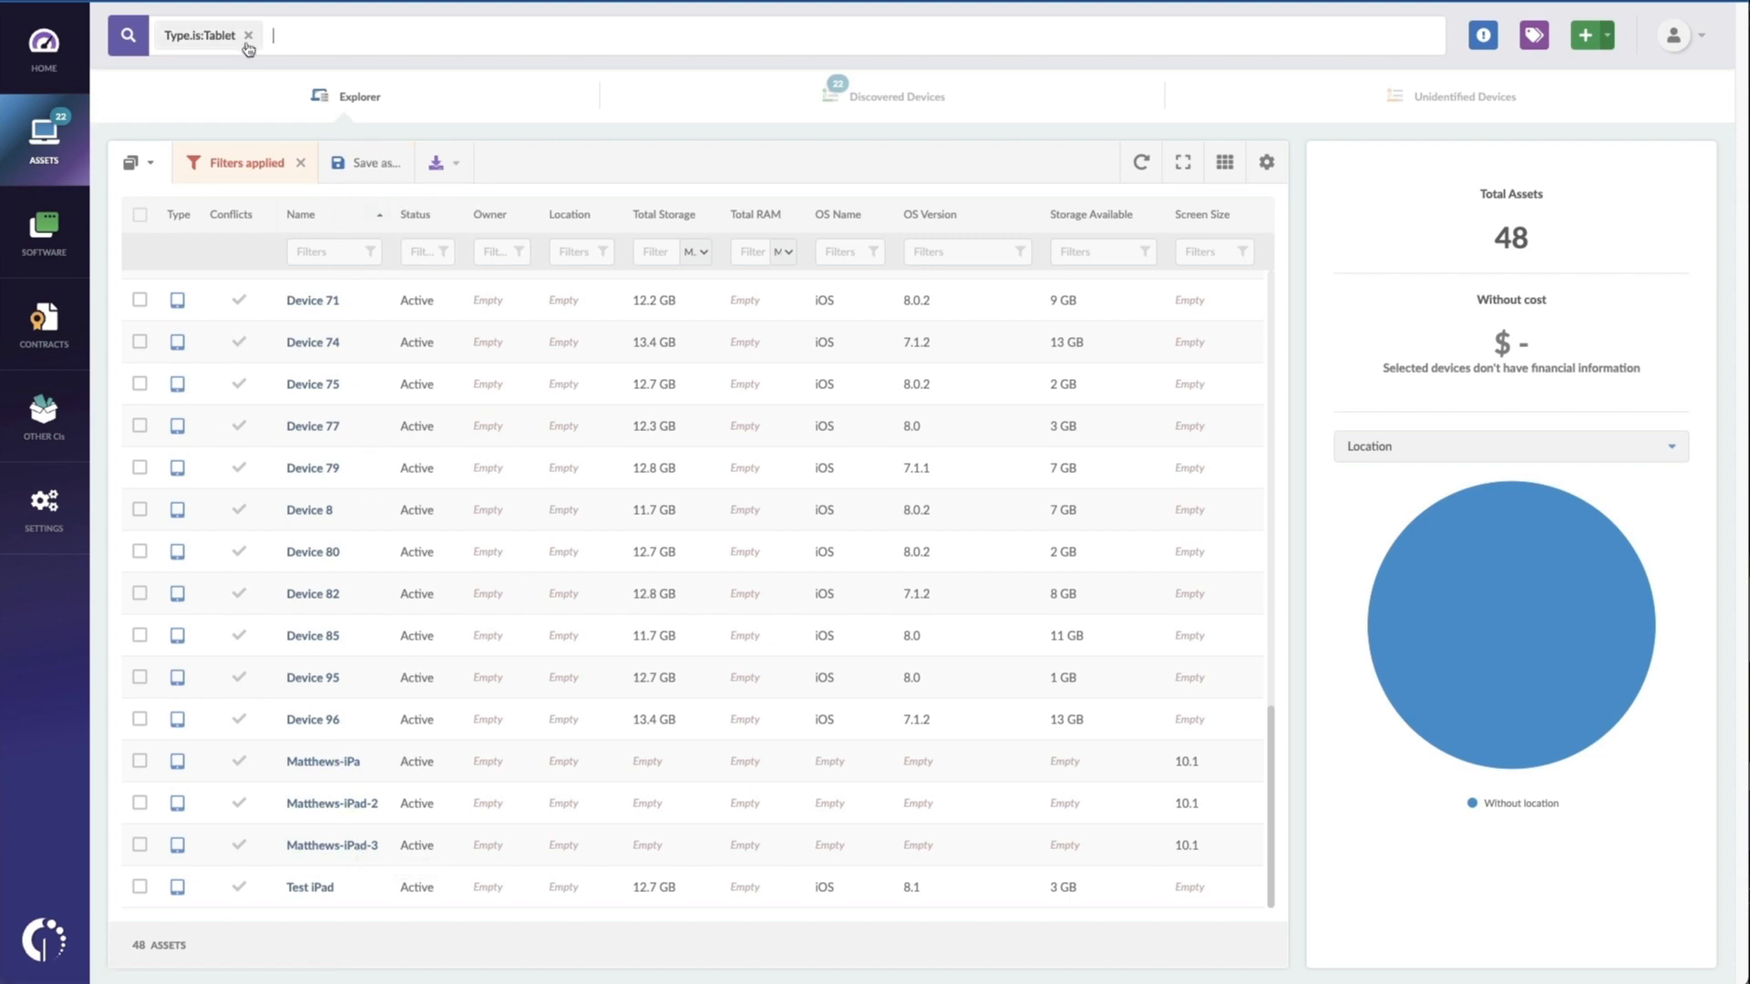
{"action": "type", "text": "copm"}
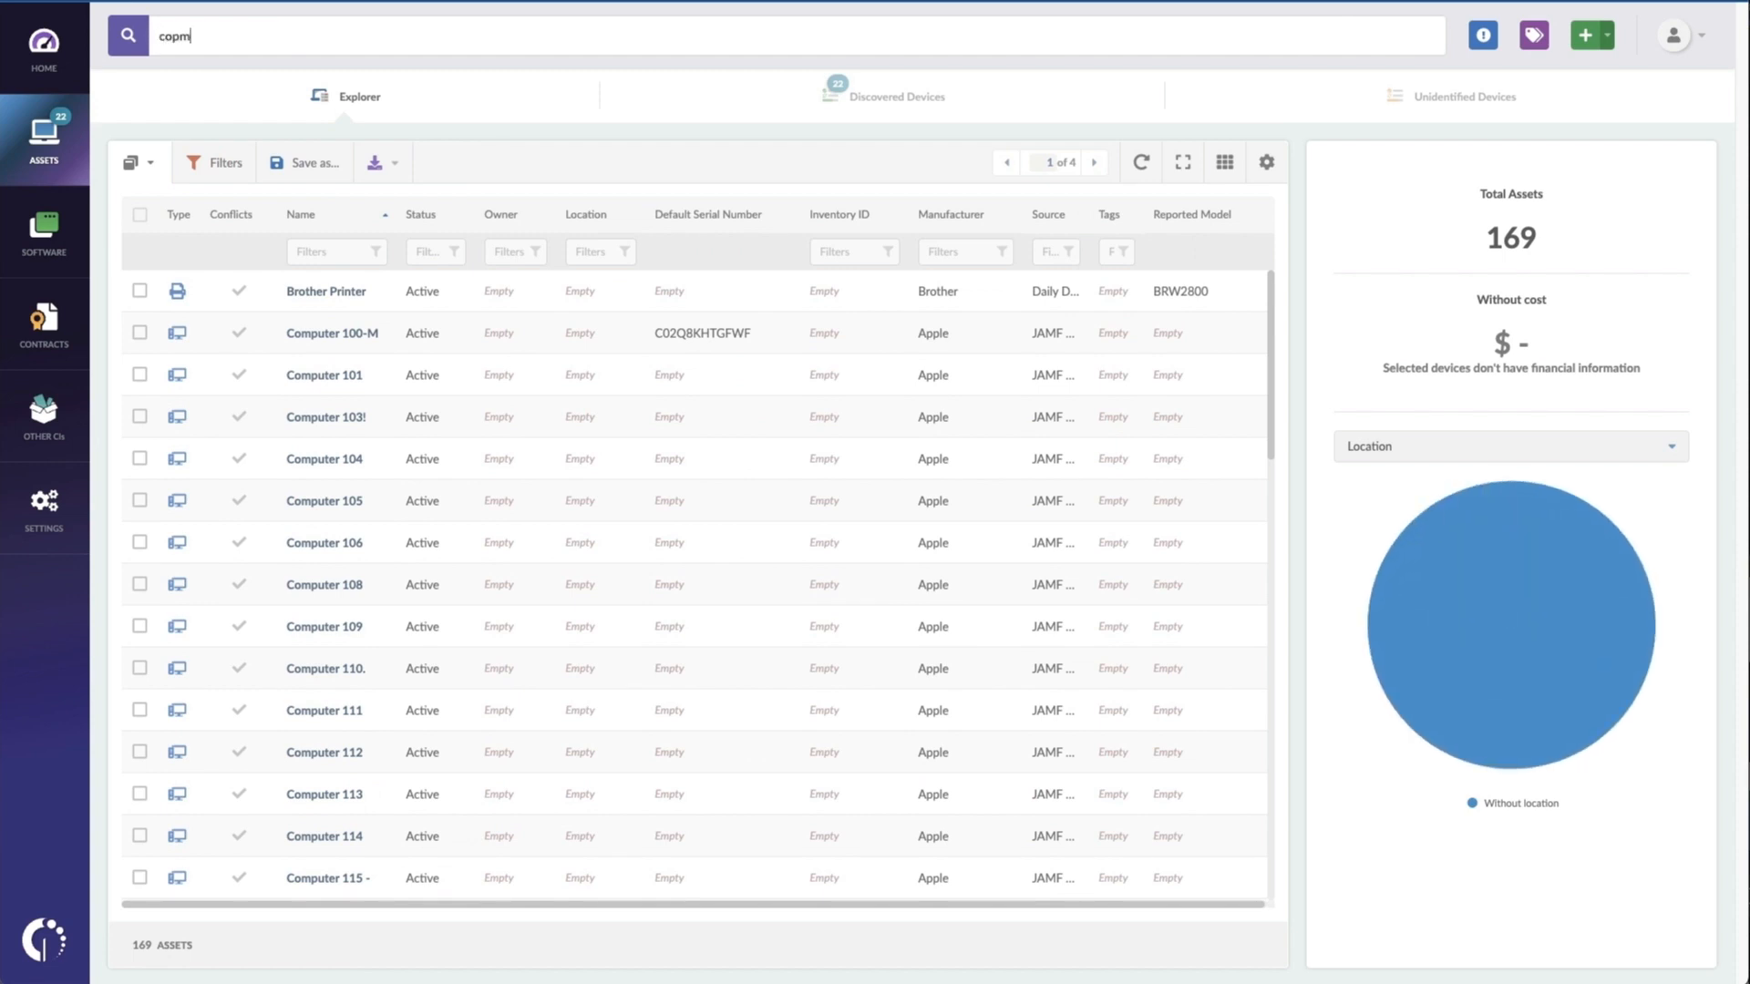
{"action": "type", "text": "computer"}
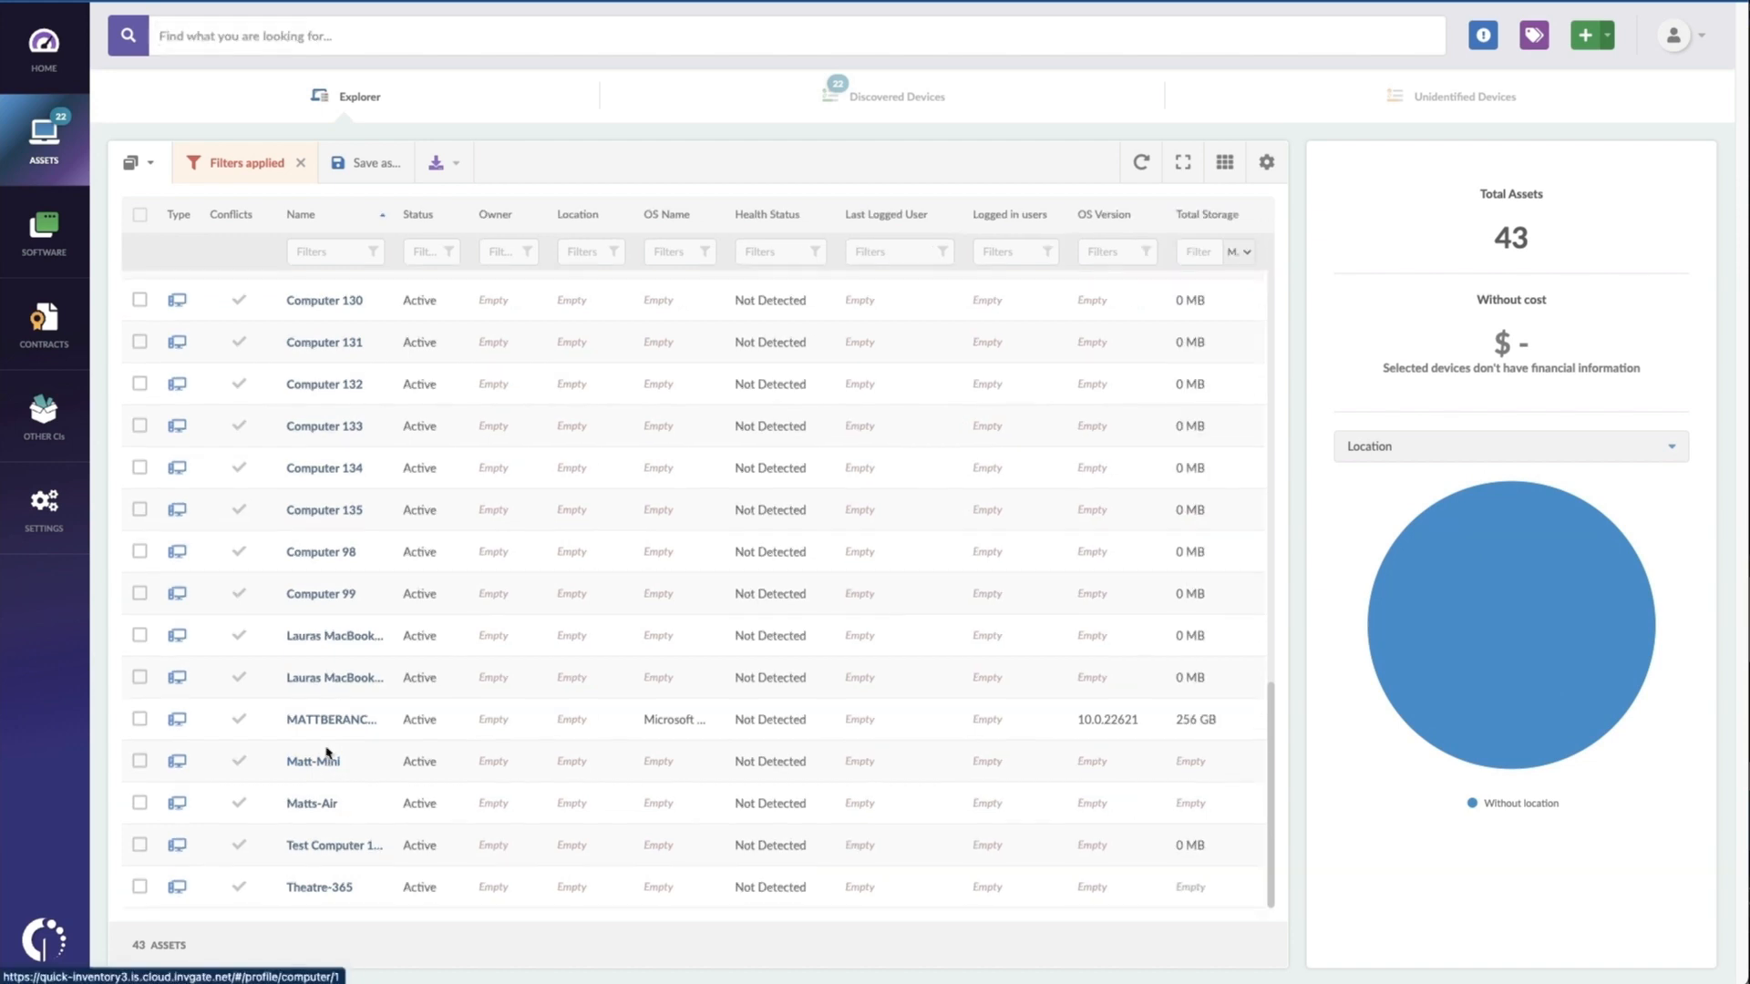
Step: Open the MATTBERANCA6C desktop and review its Hardware, Software, Financials and Activity tabs
{"action": "left_click", "coordinate": [332, 719]}
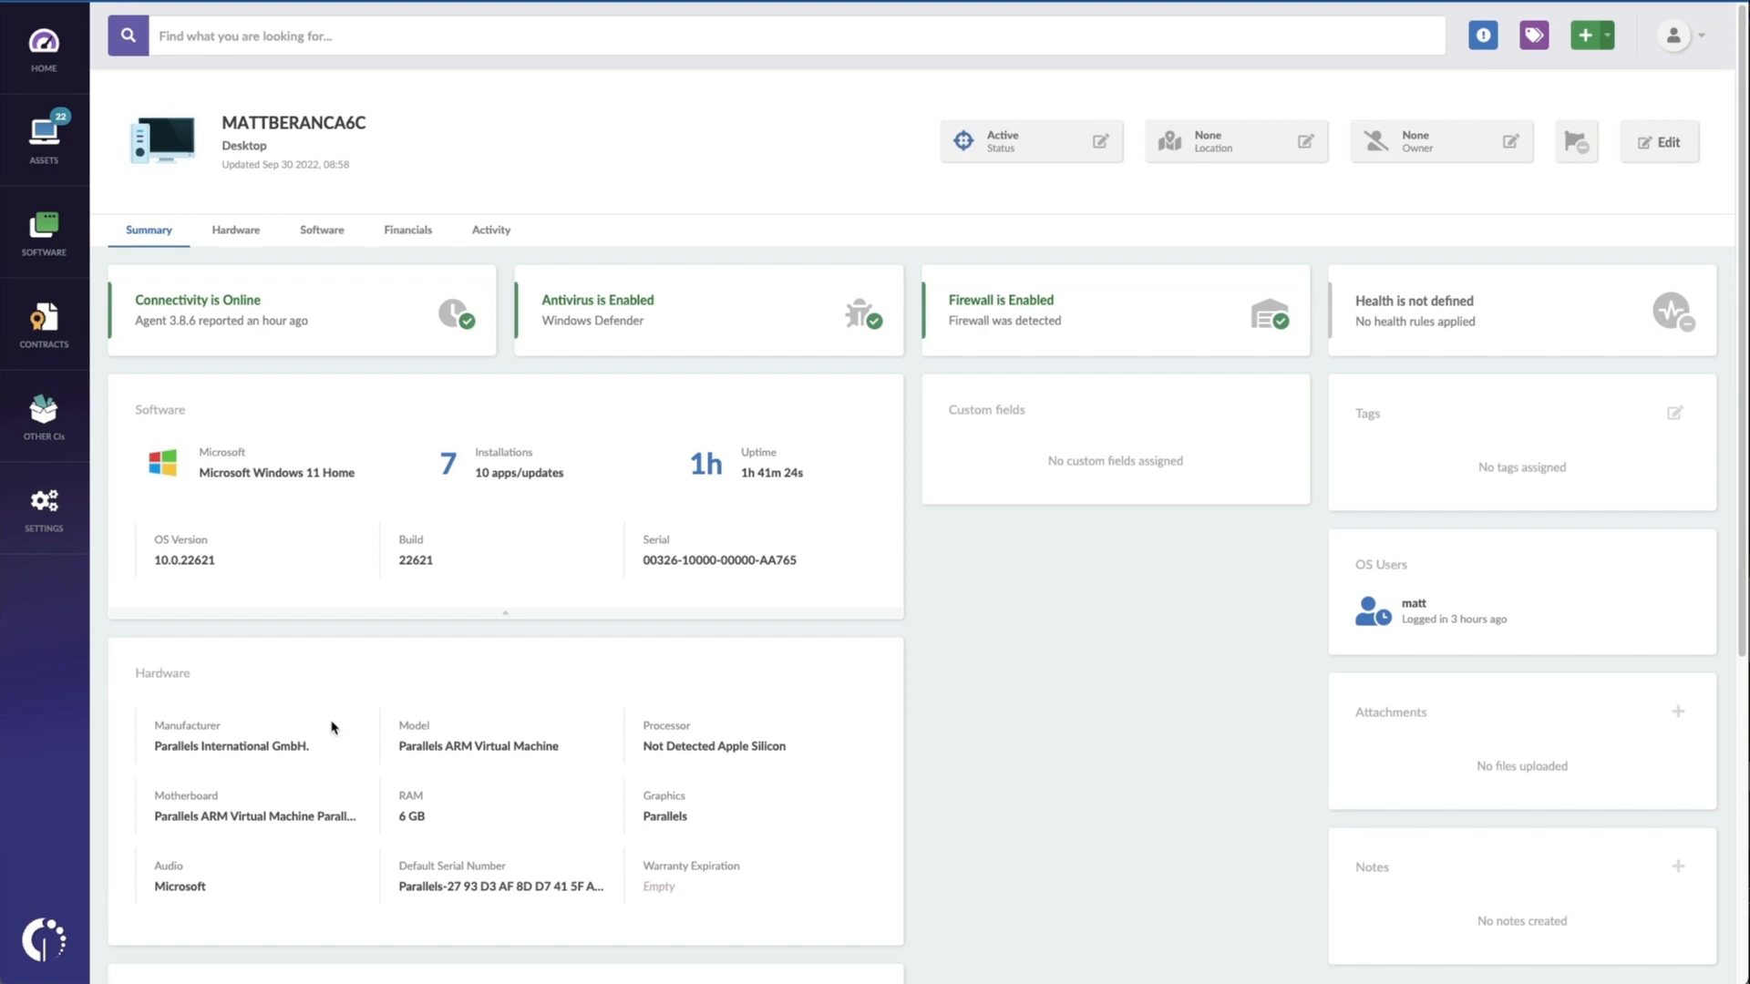
{"action": "mouse_move", "coordinate": [336, 469]}
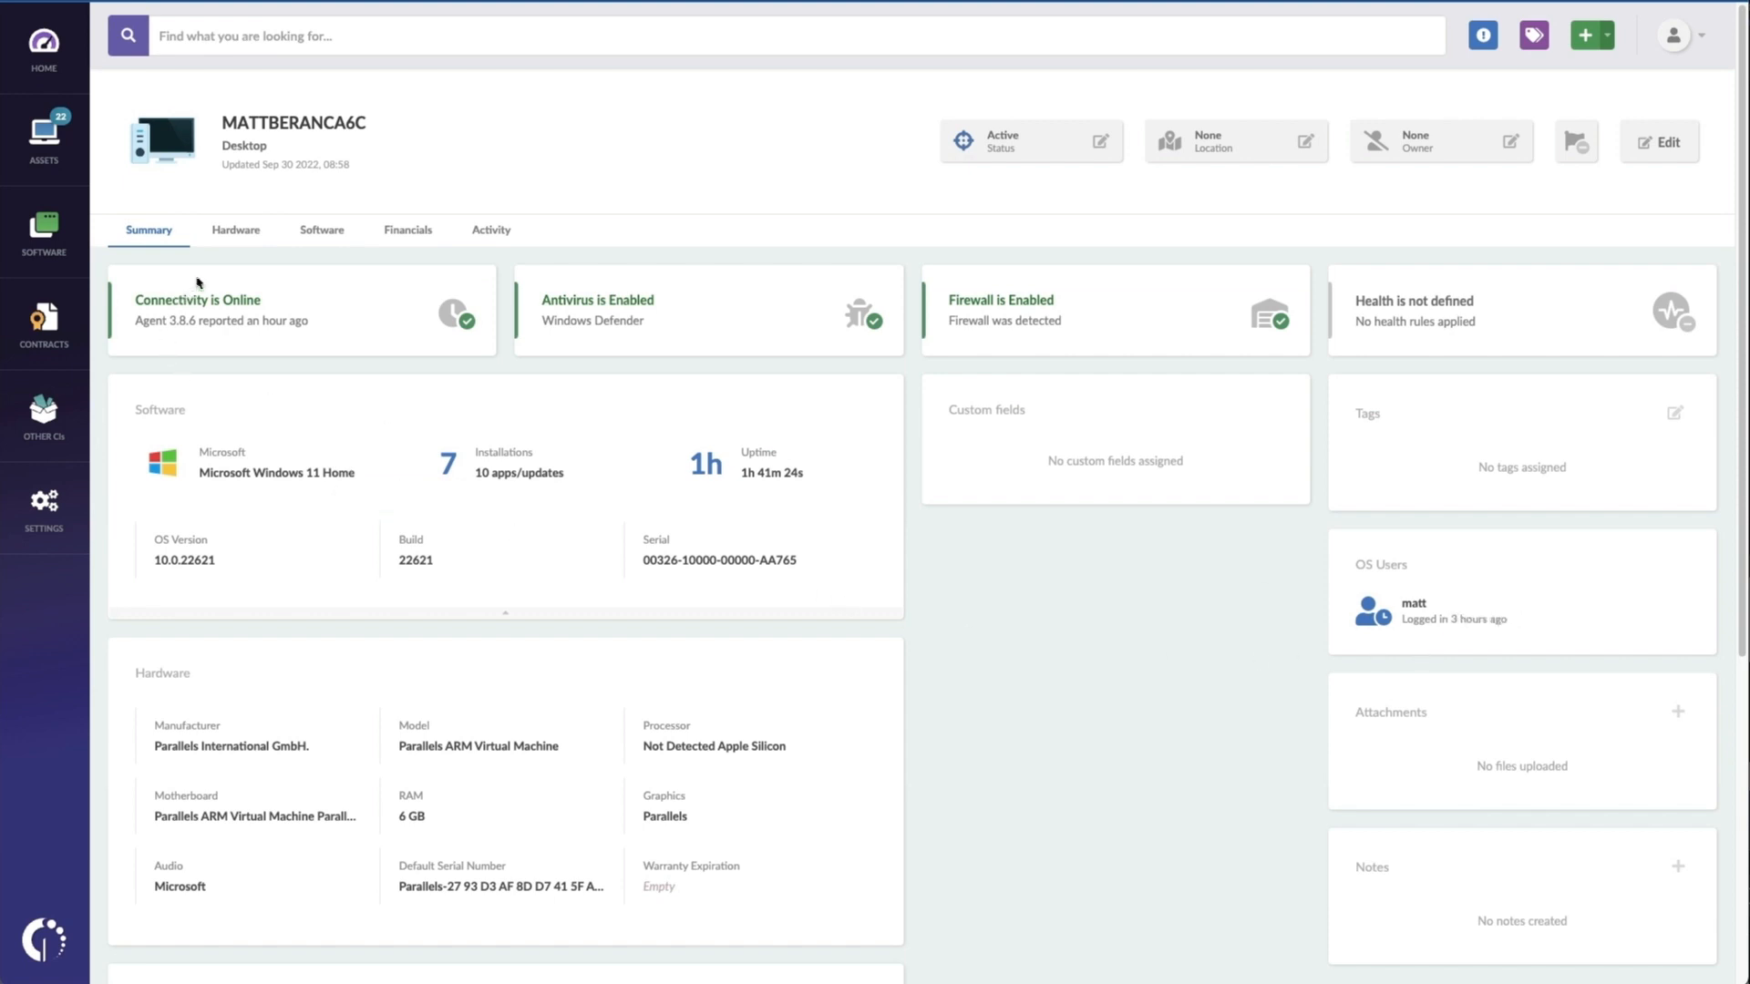
{"action": "left_click", "coordinate": [235, 230]}
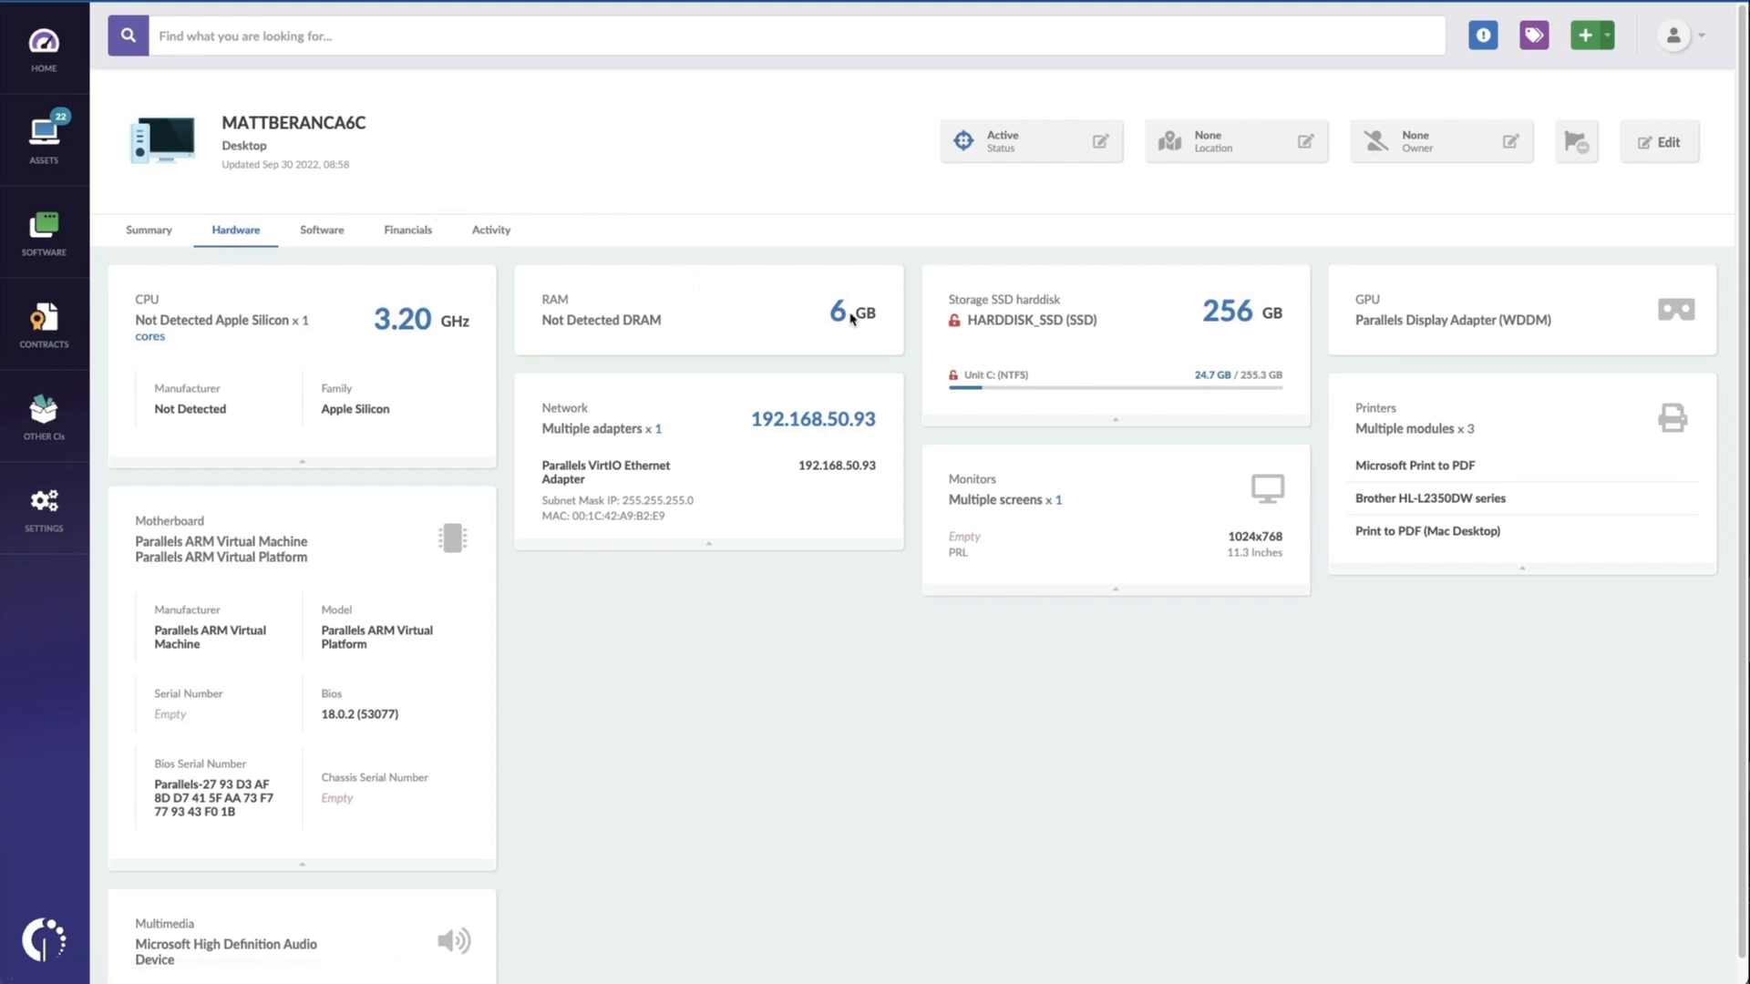
{"action": "mouse_move", "coordinate": [1024, 325]}
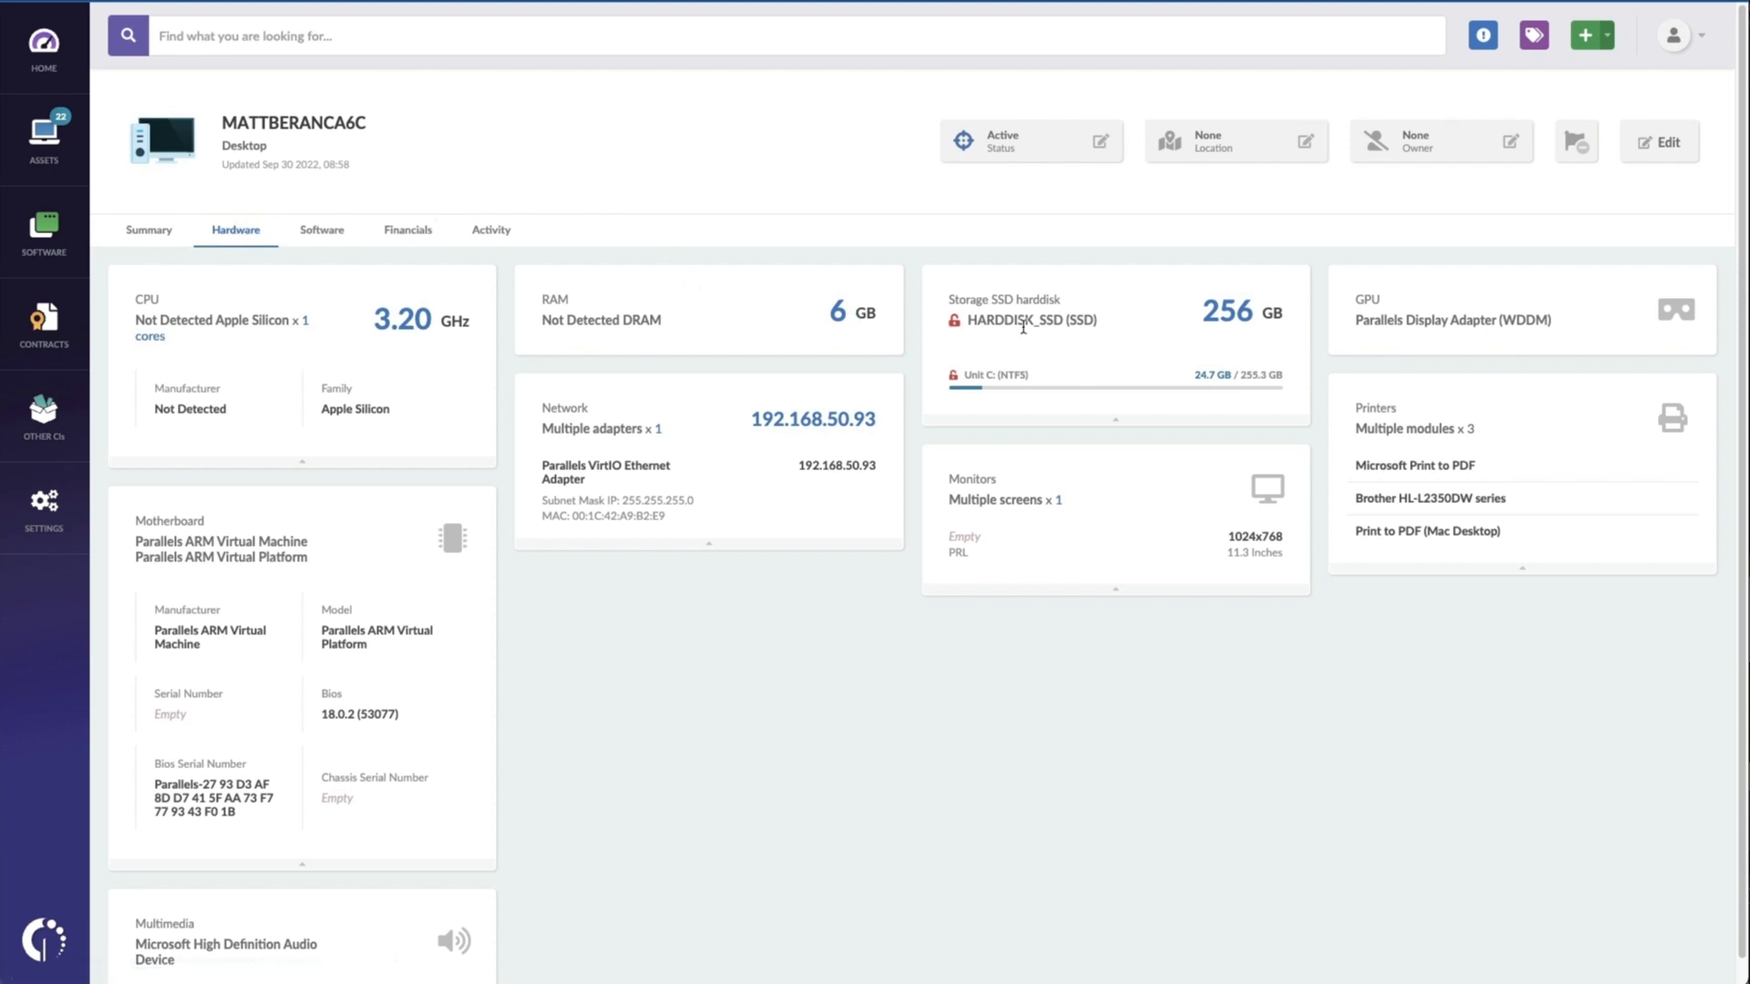
{"action": "mouse_move", "coordinate": [1451, 466]}
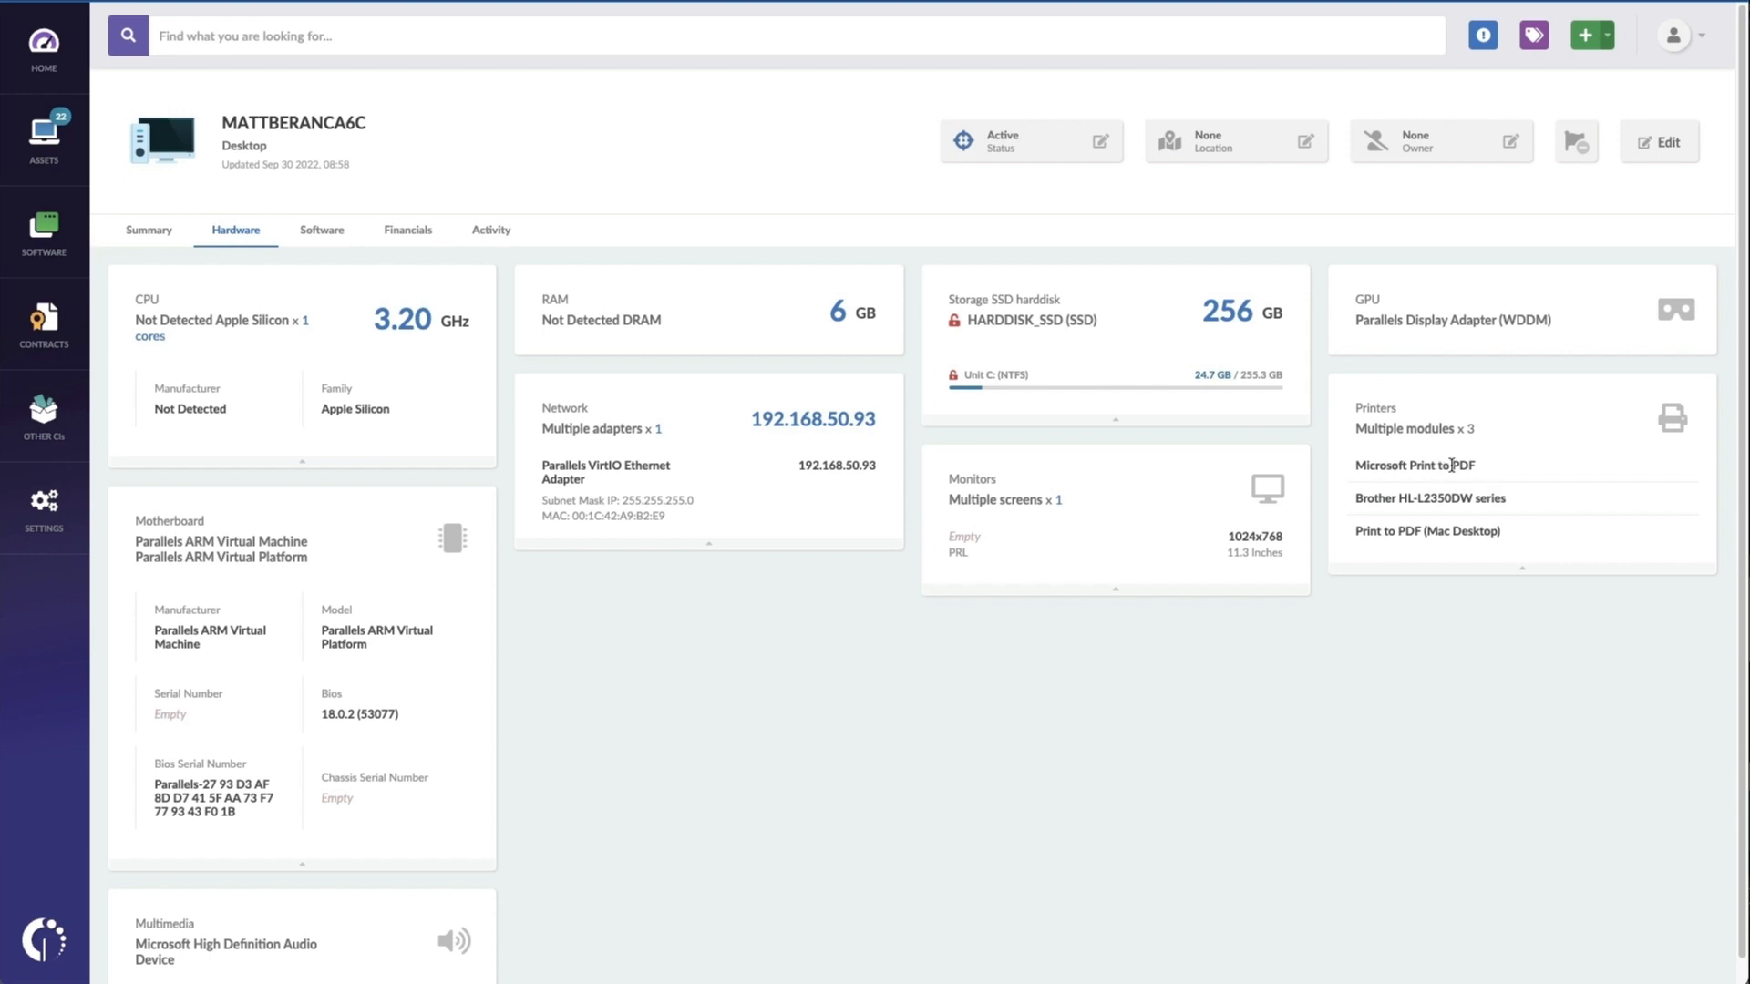
{"action": "left_click", "coordinate": [322, 230]}
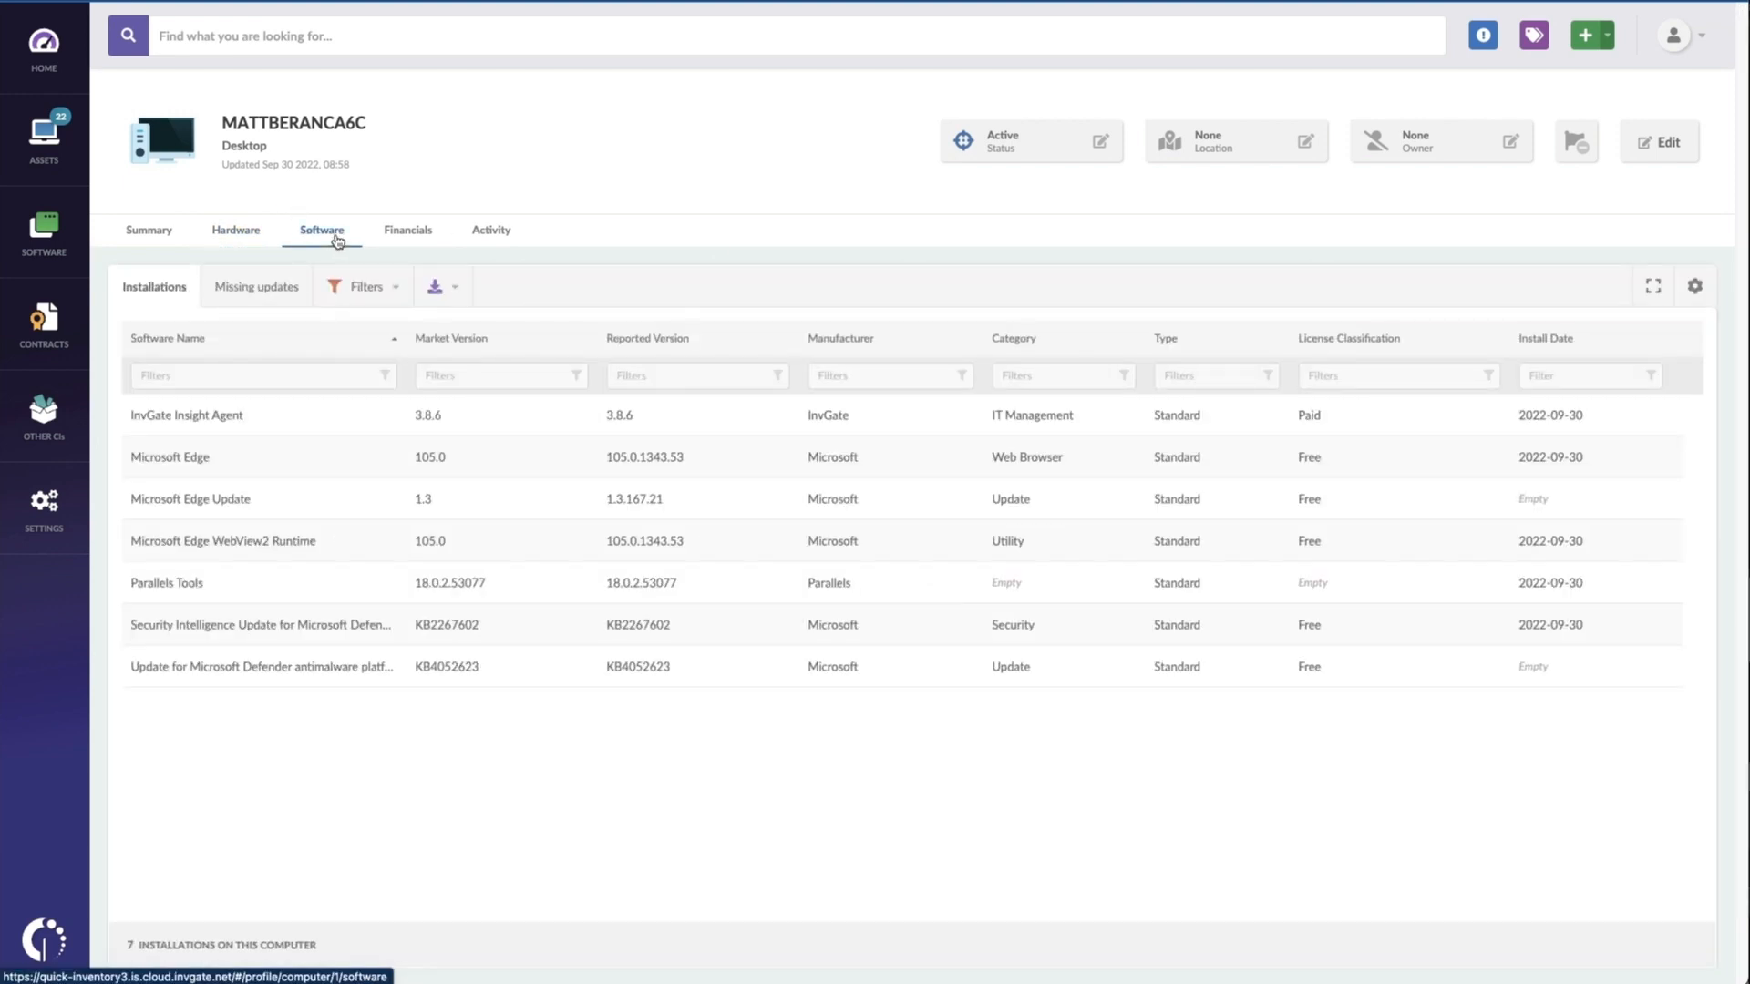
{"action": "mouse_move", "coordinate": [343, 249]}
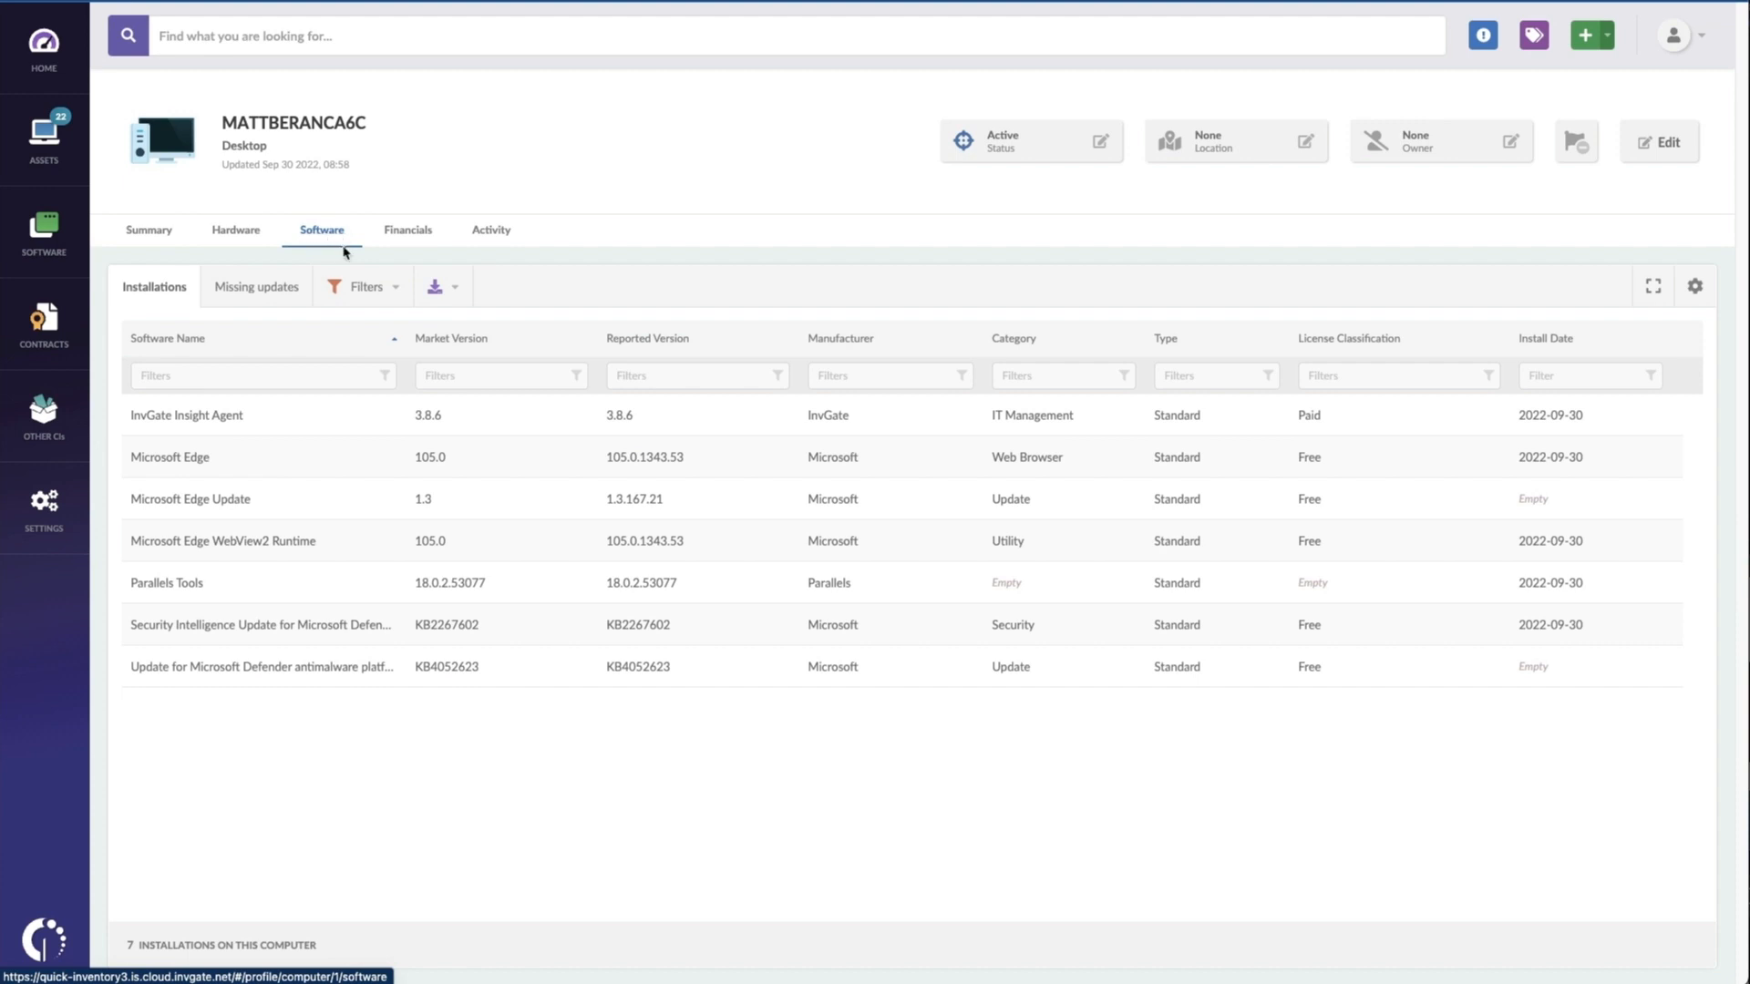
{"action": "left_click", "coordinate": [407, 230]}
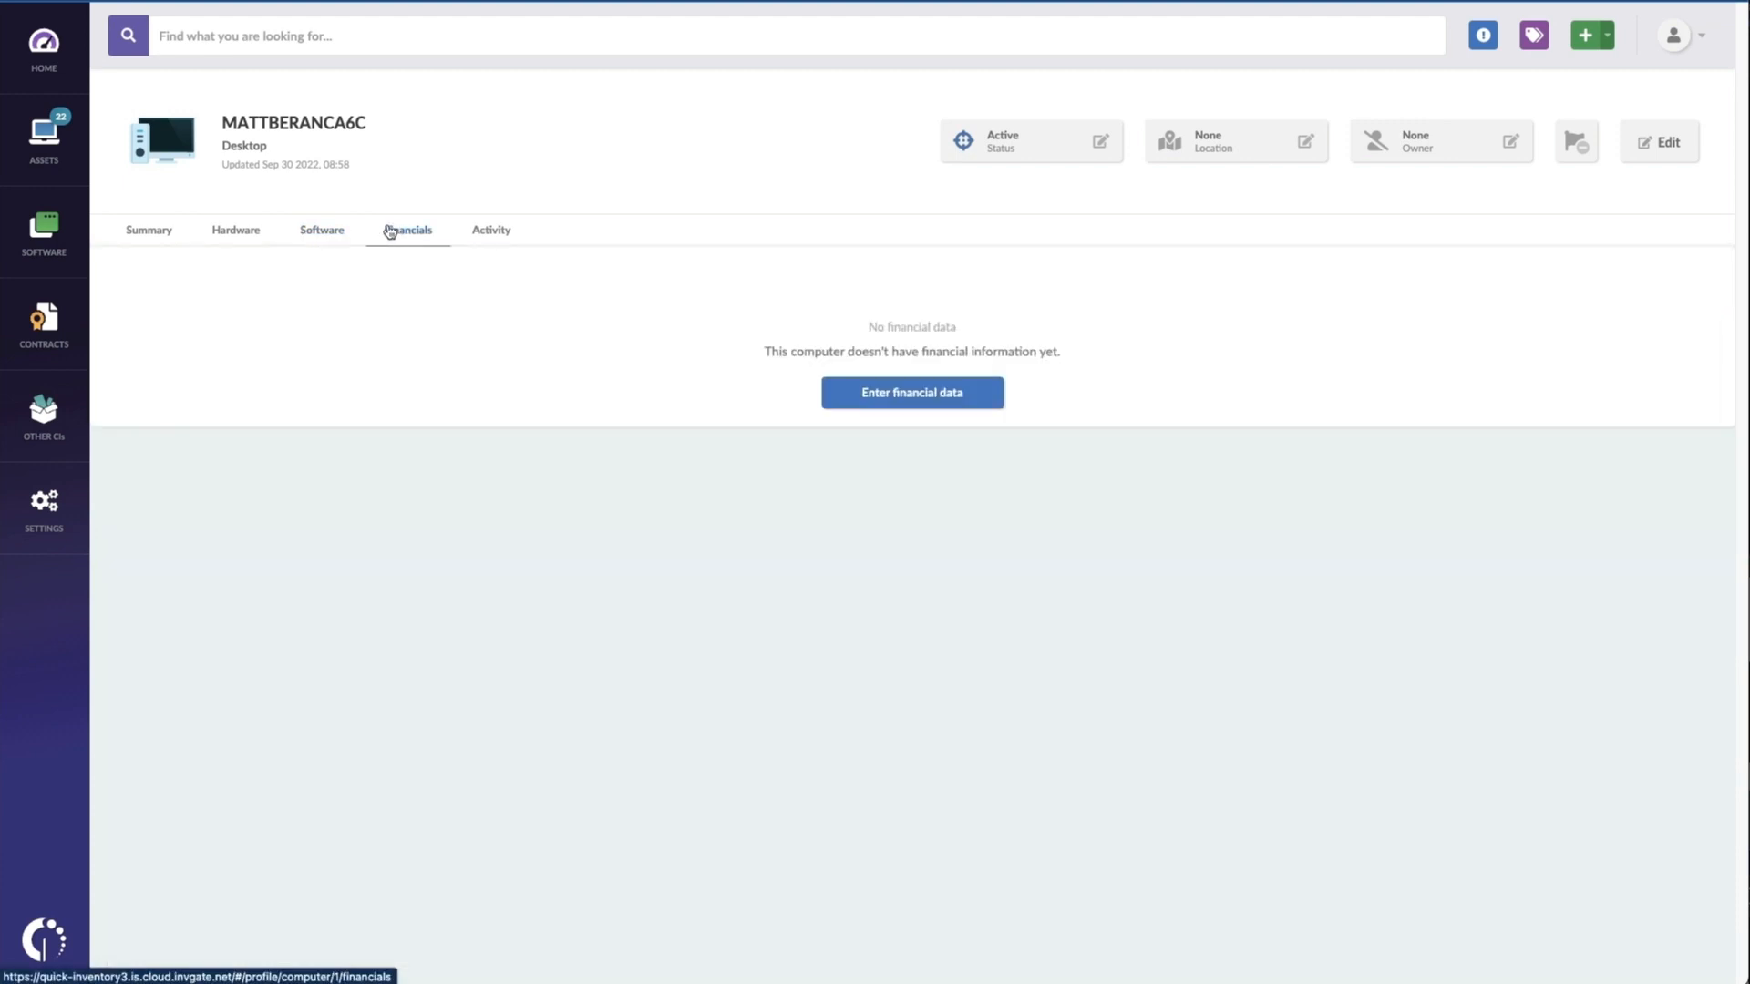
{"action": "left_click", "coordinate": [407, 230]}
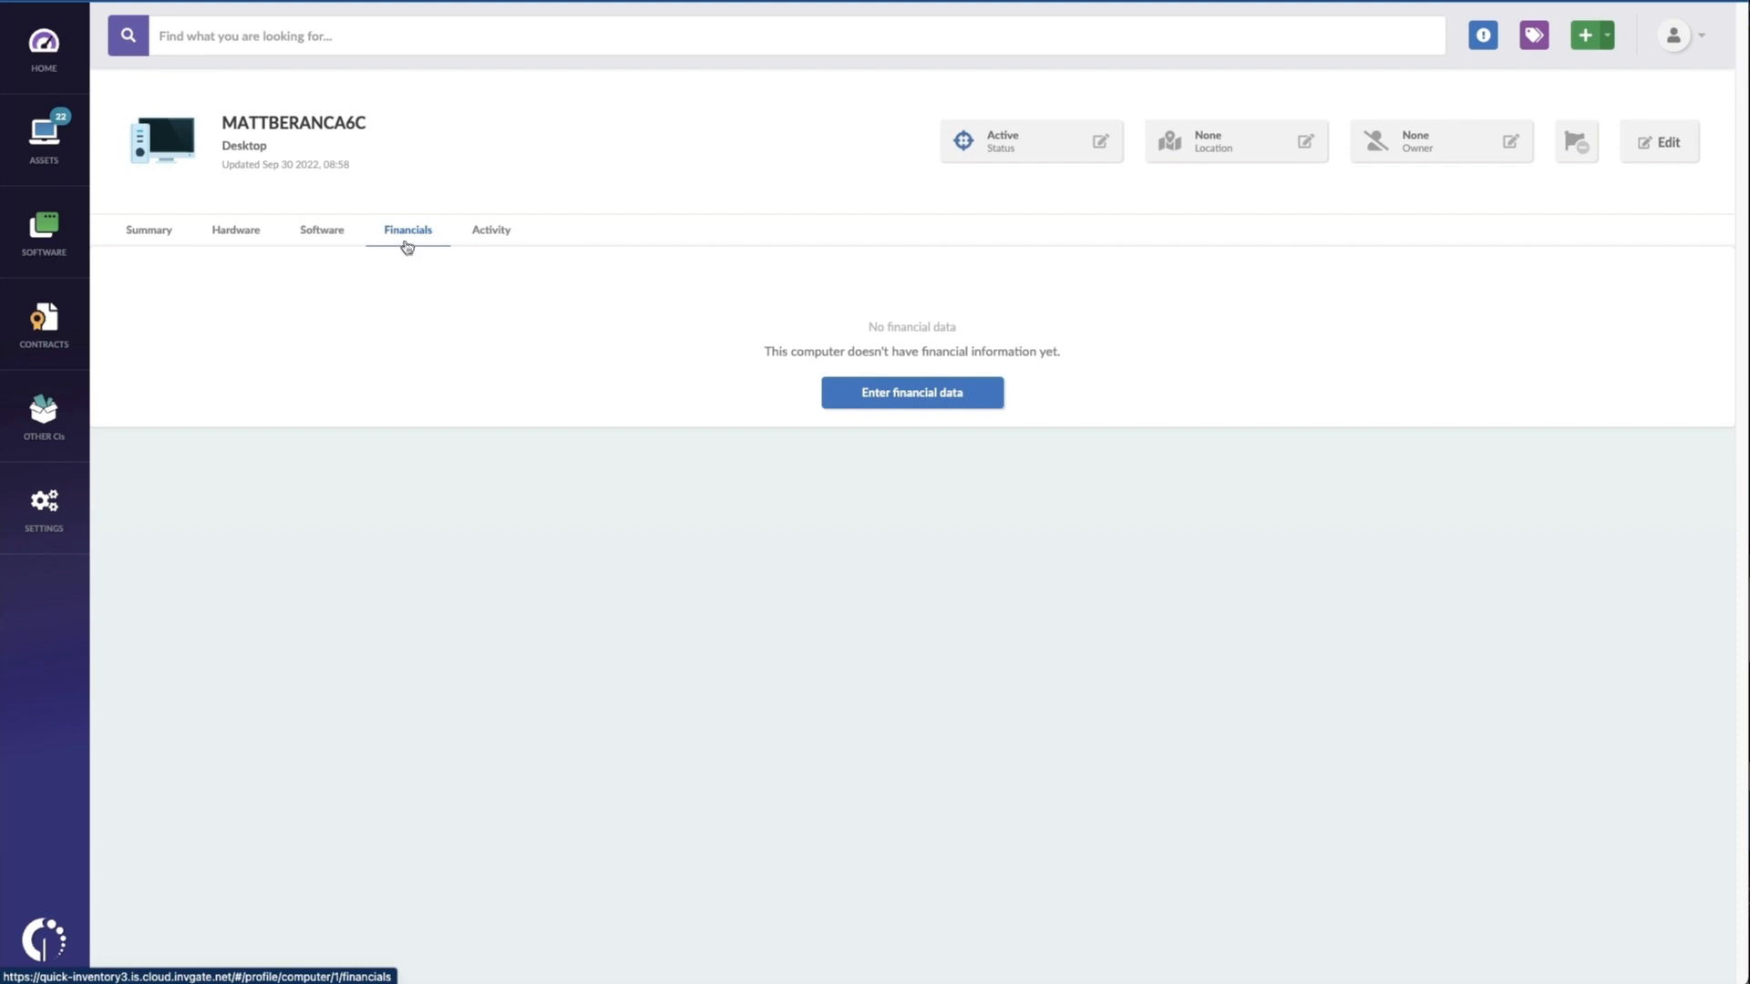
{"action": "mouse_move", "coordinate": [490, 235]}
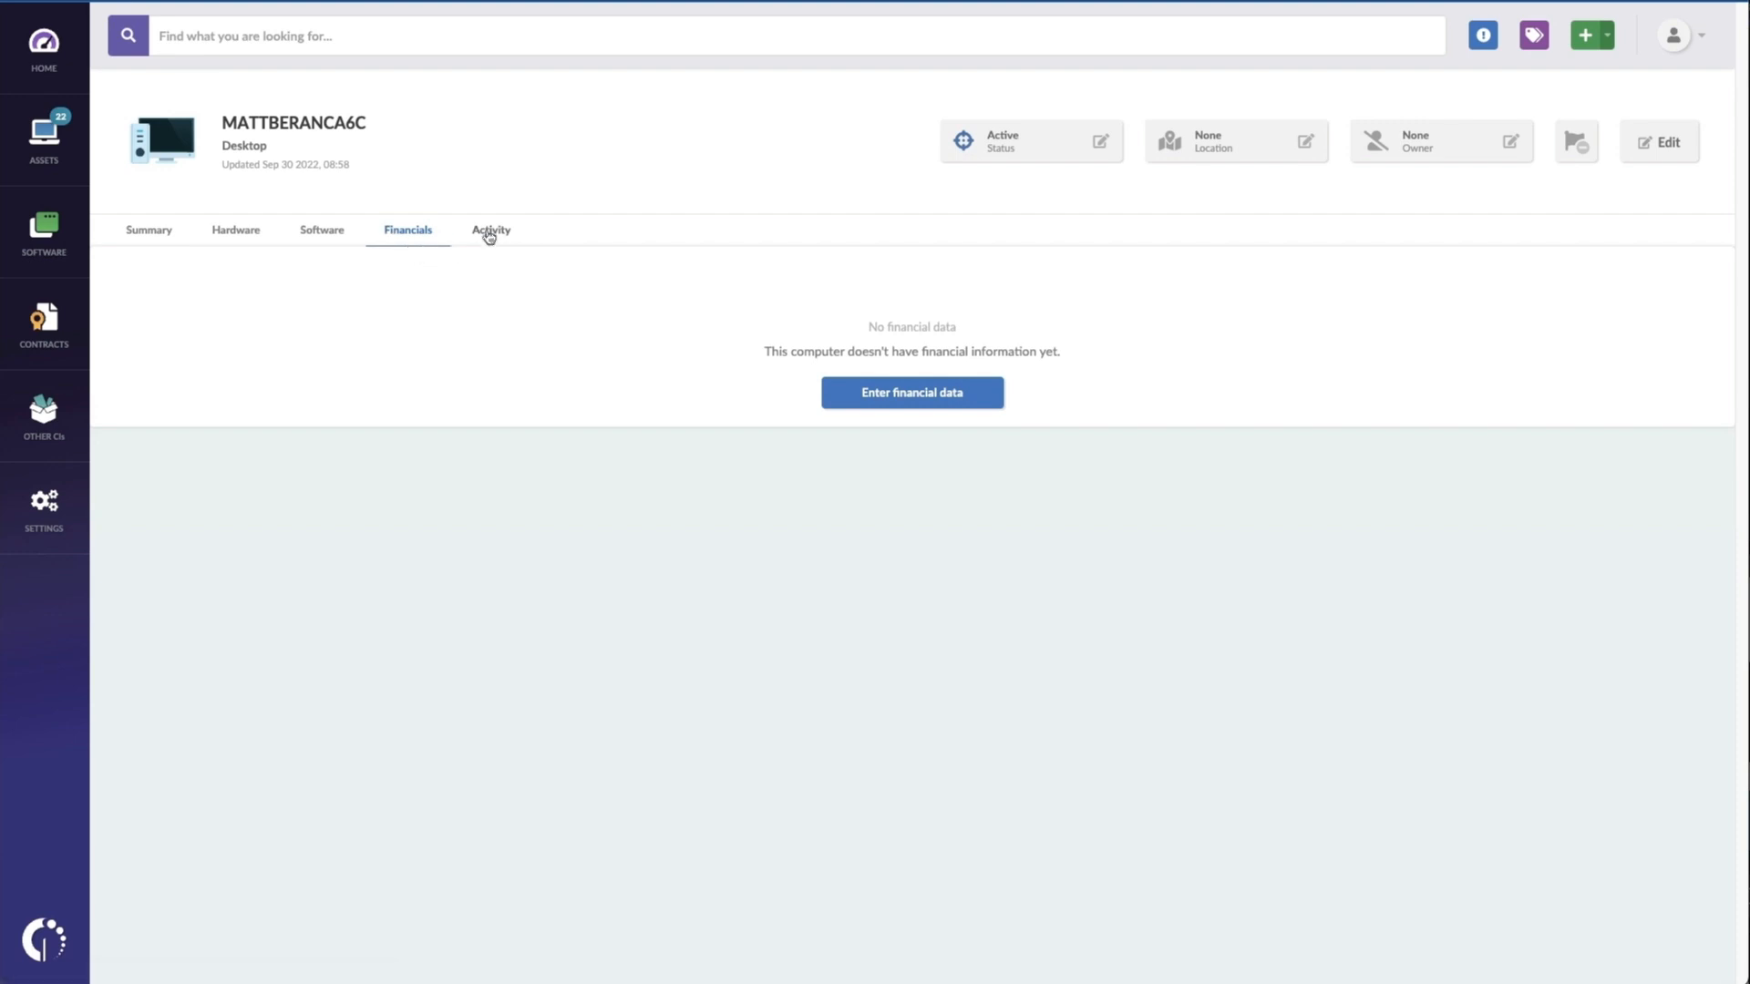
{"action": "left_click", "coordinate": [491, 230]}
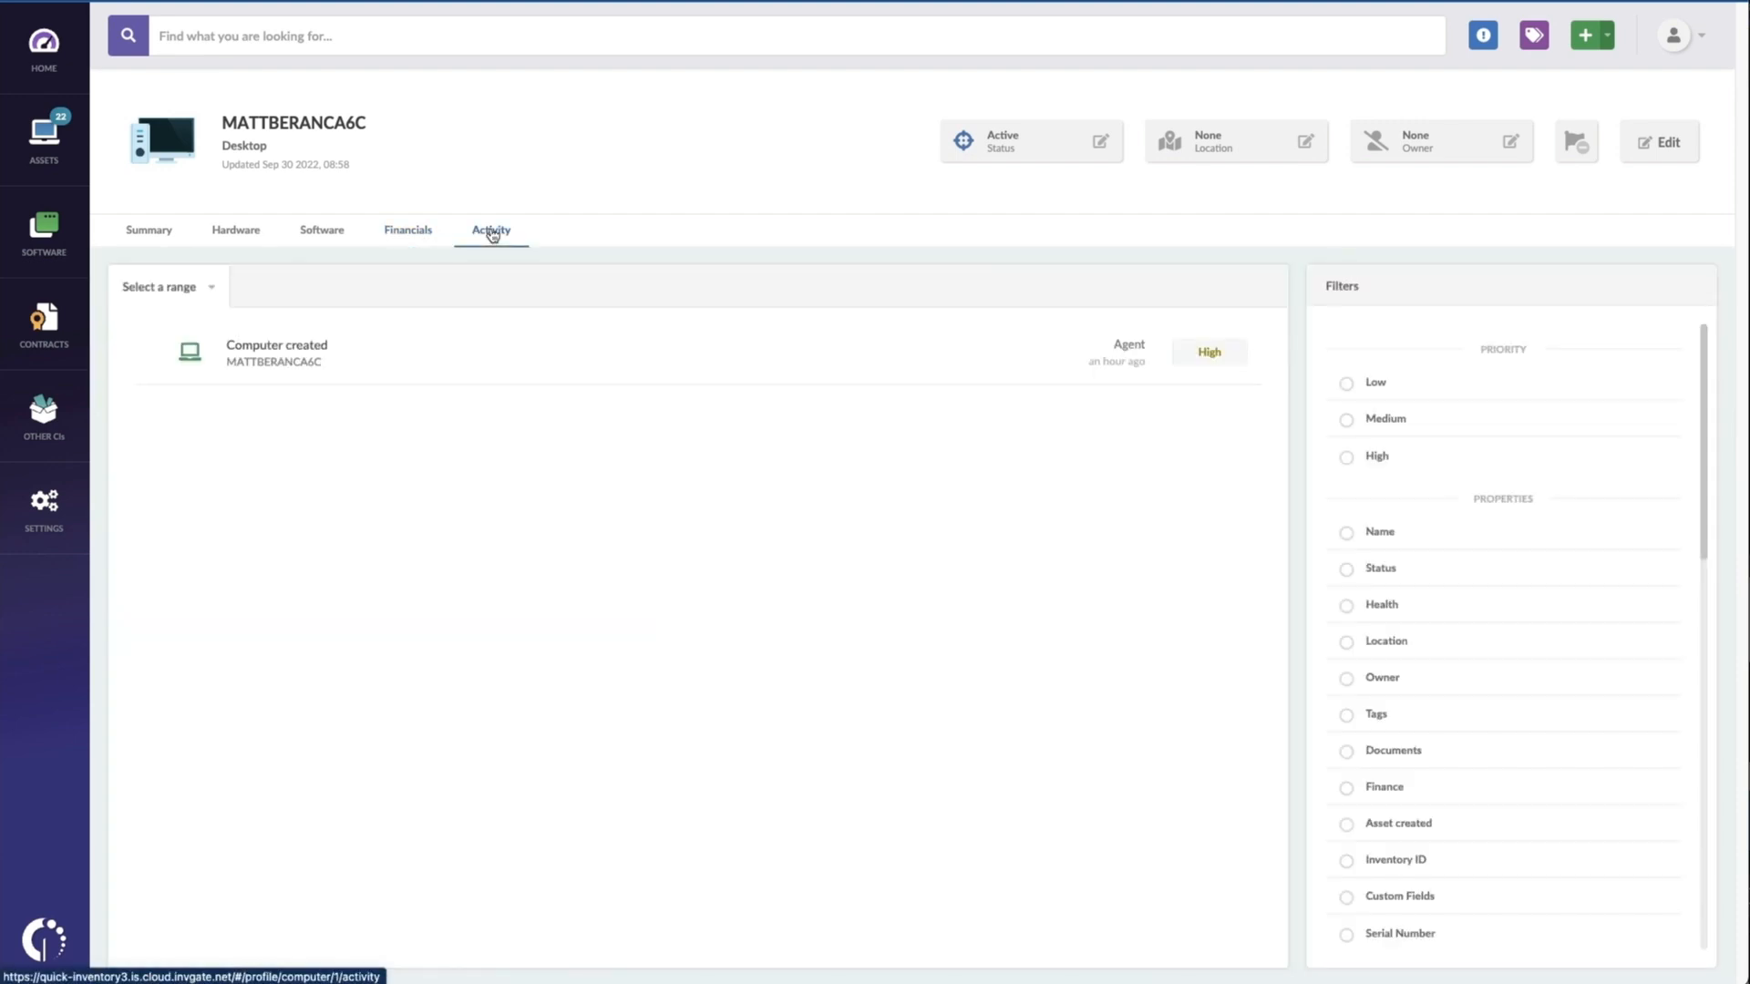